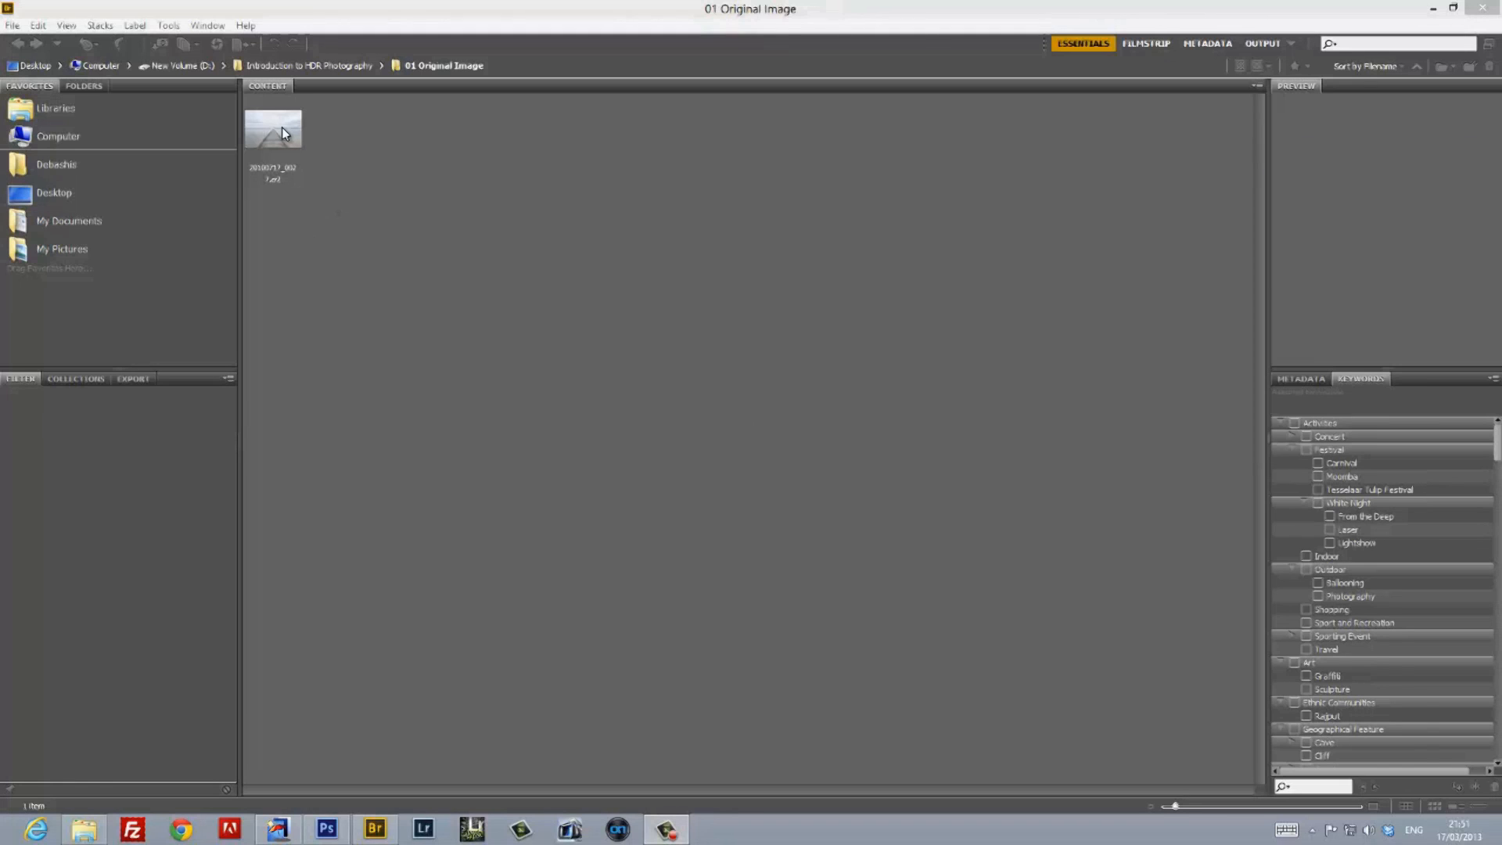
Select the pier raw photo in Bridge and open it in Camera Raw.
double_click(272, 127)
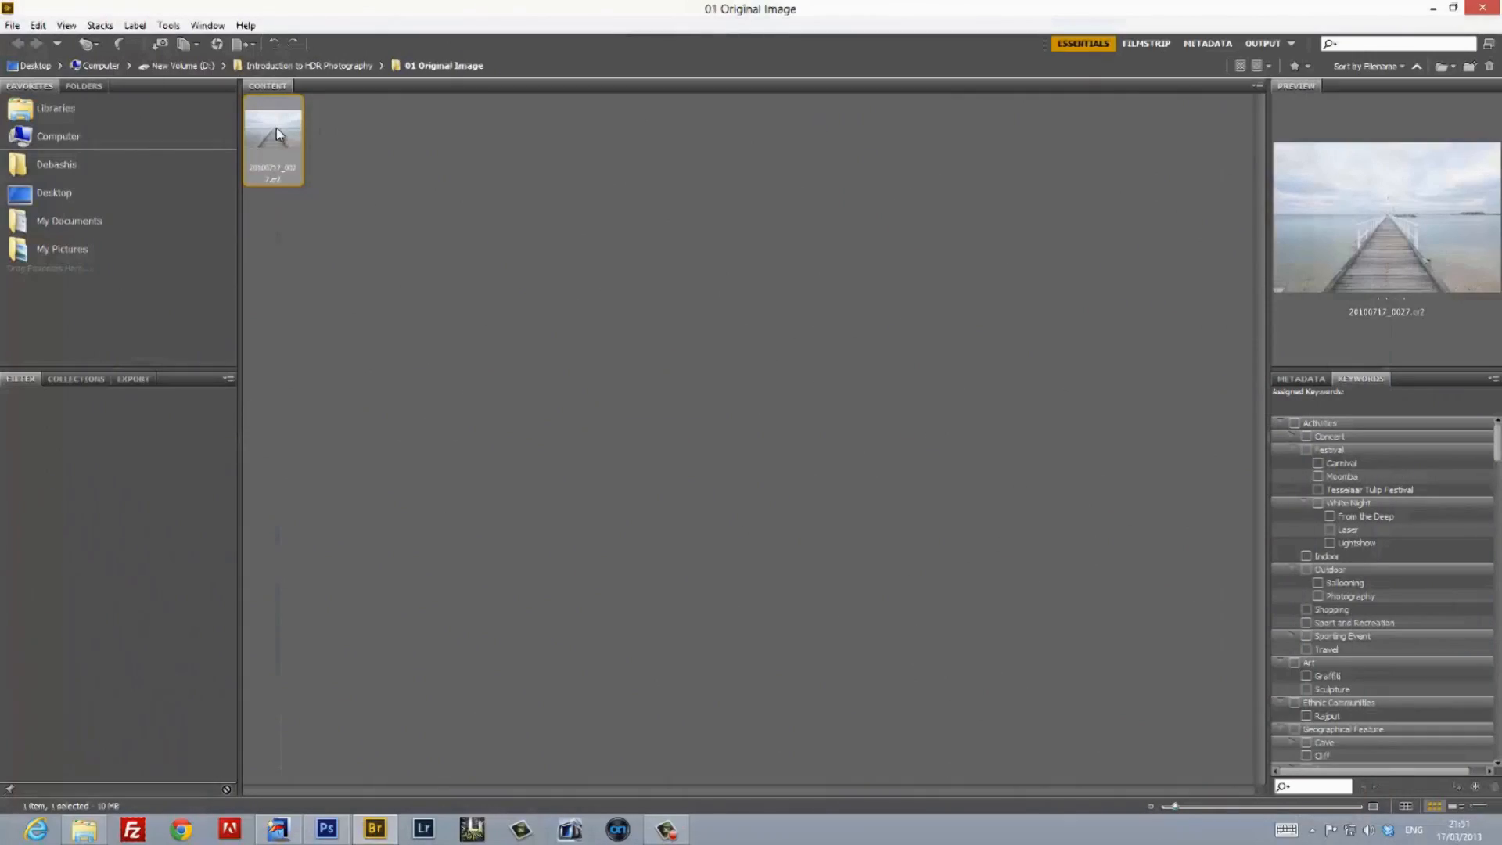
double_click(272, 134)
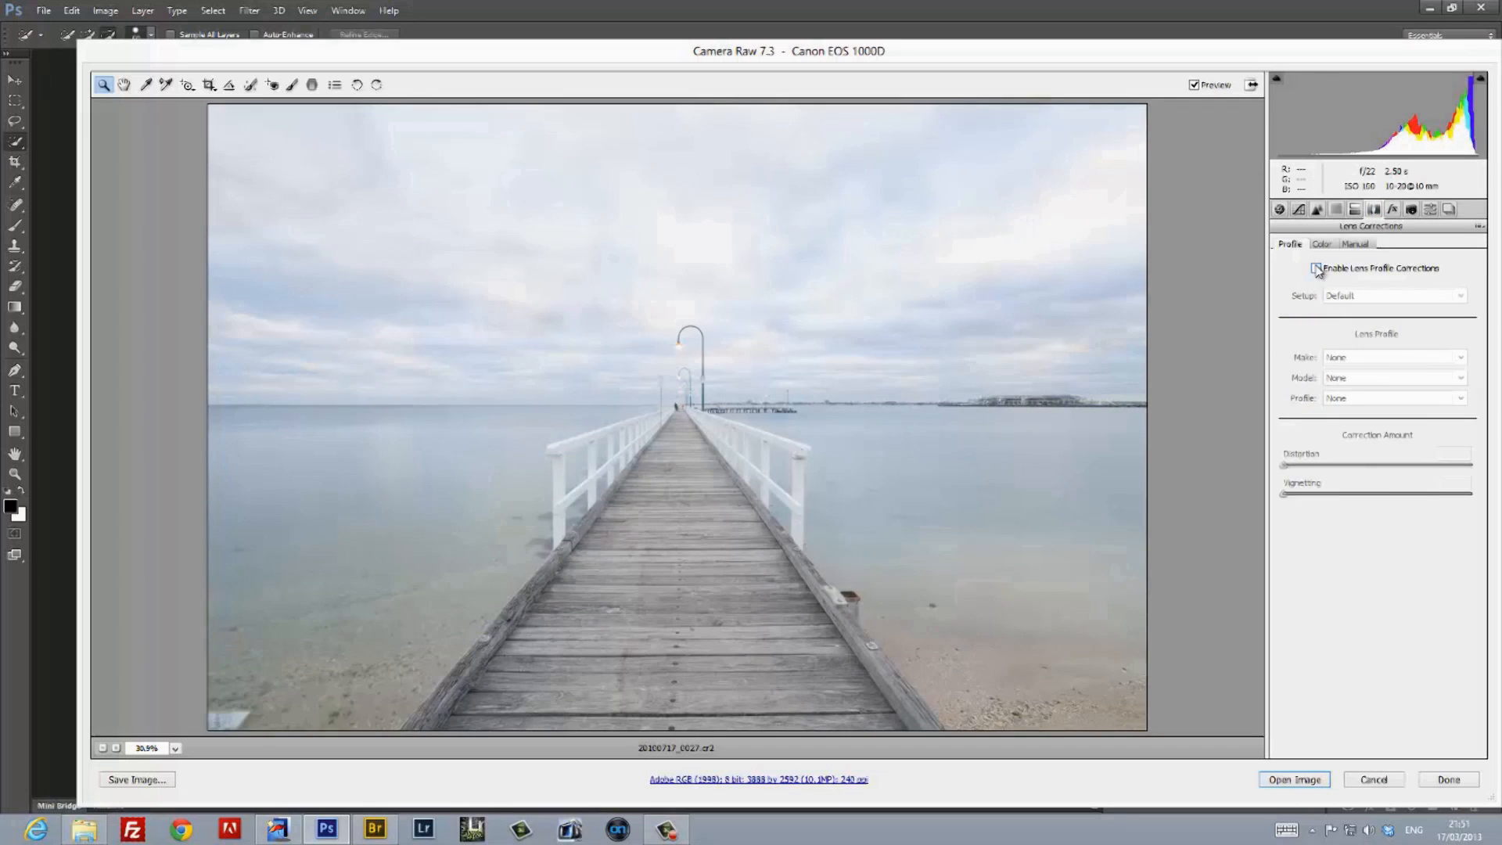
Enable the Sigma 10-20mm lens profile correction and remove chromatic aberration.
left_click(1317, 268)
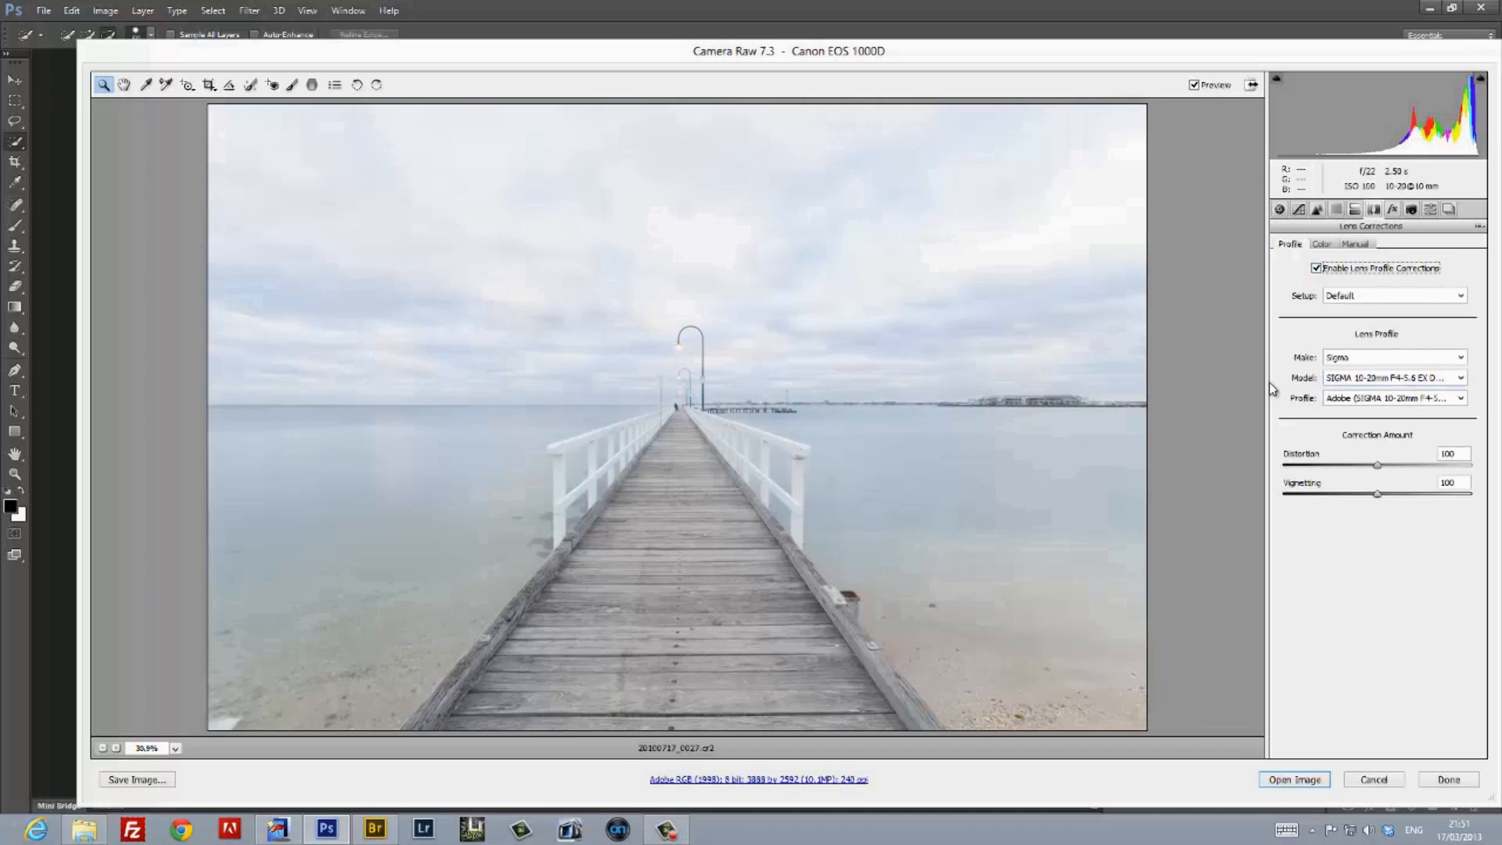
mouse_move(1354, 263)
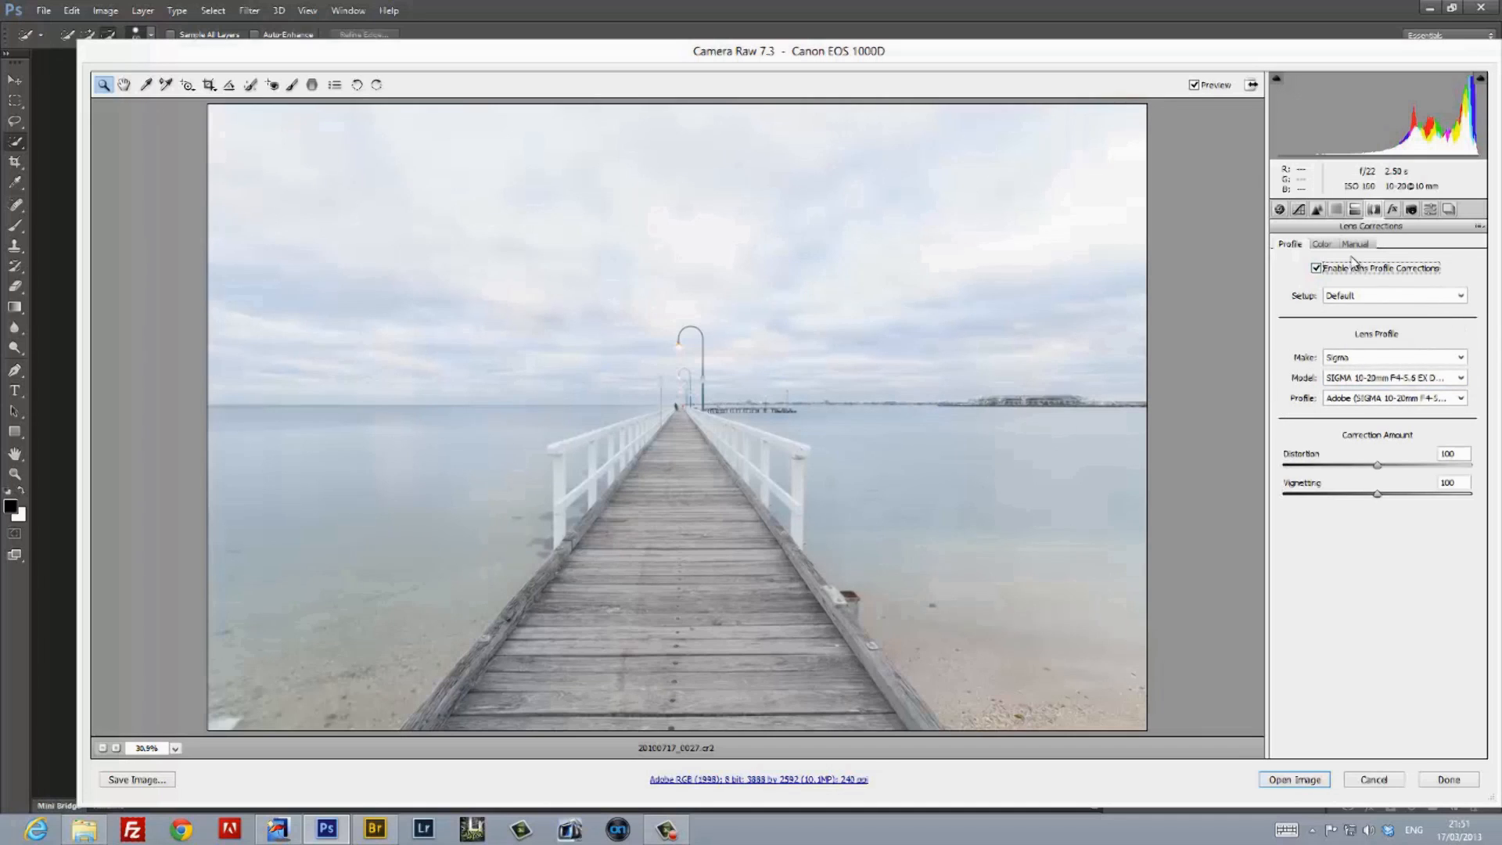
left_click(1322, 244)
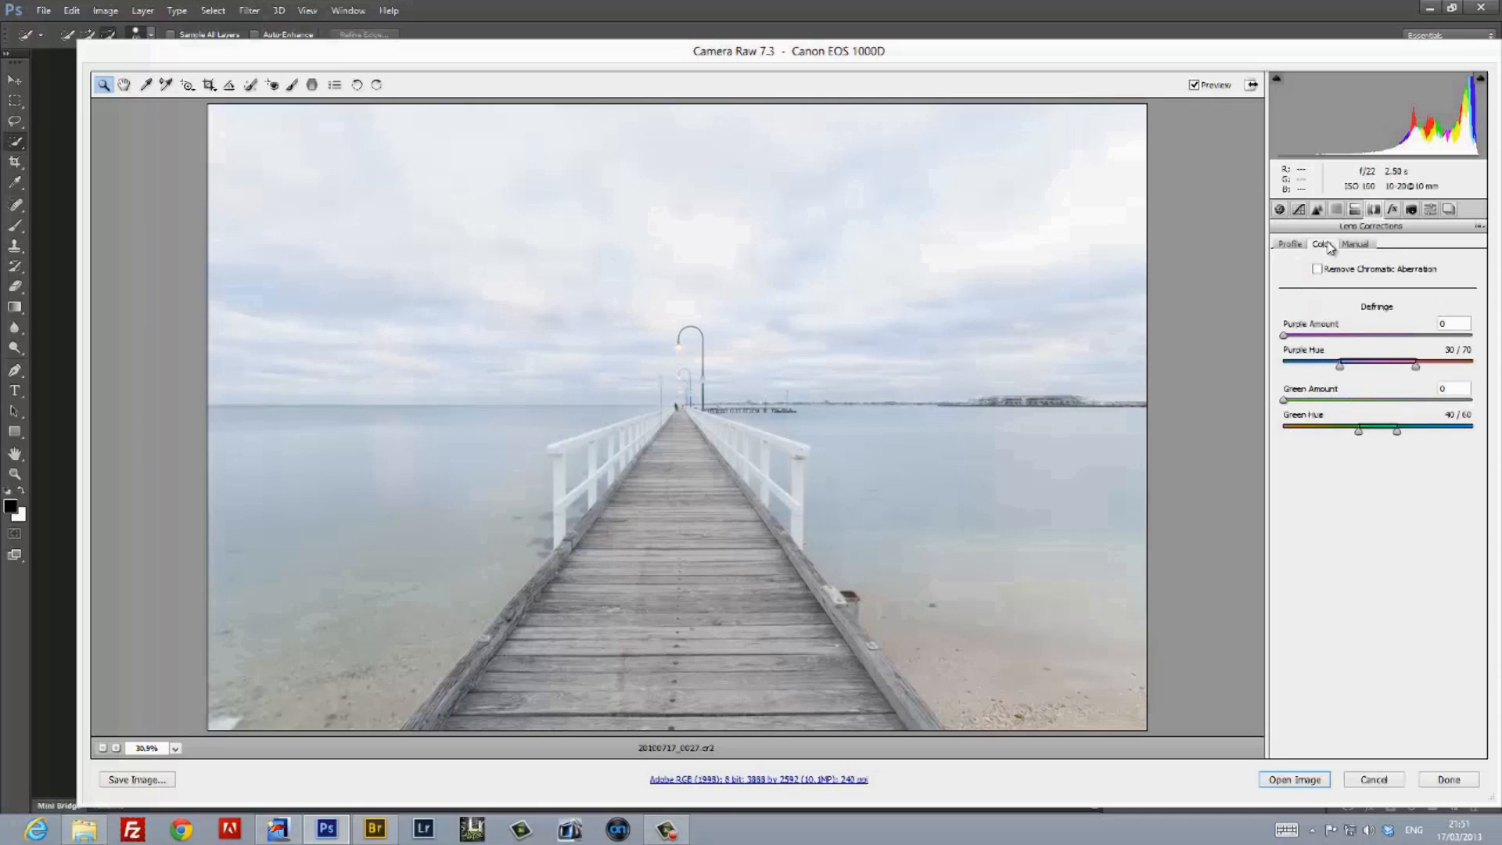
left_click(1317, 269)
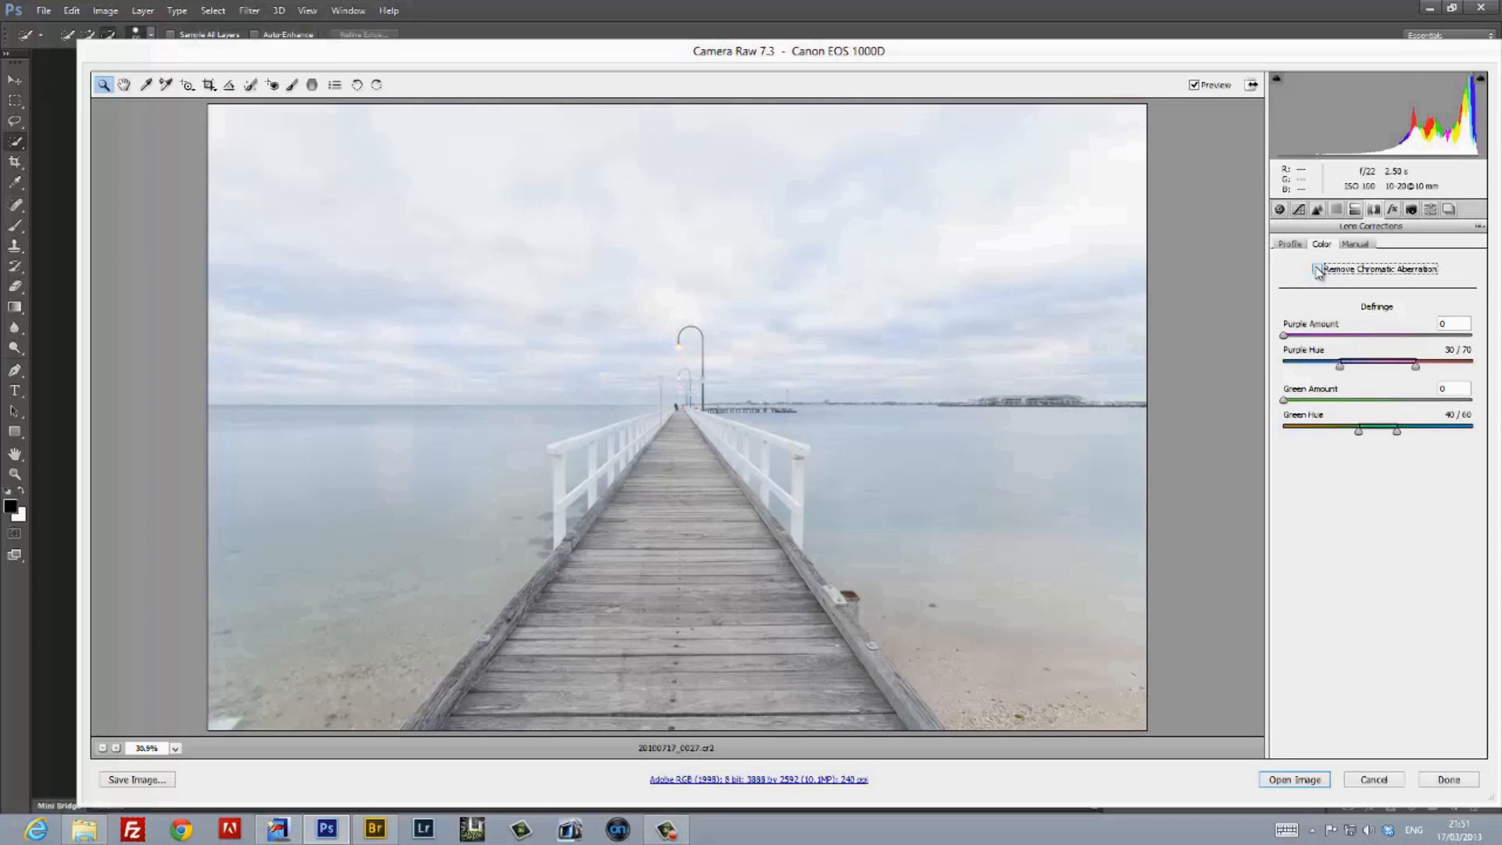
left_click(1317, 268)
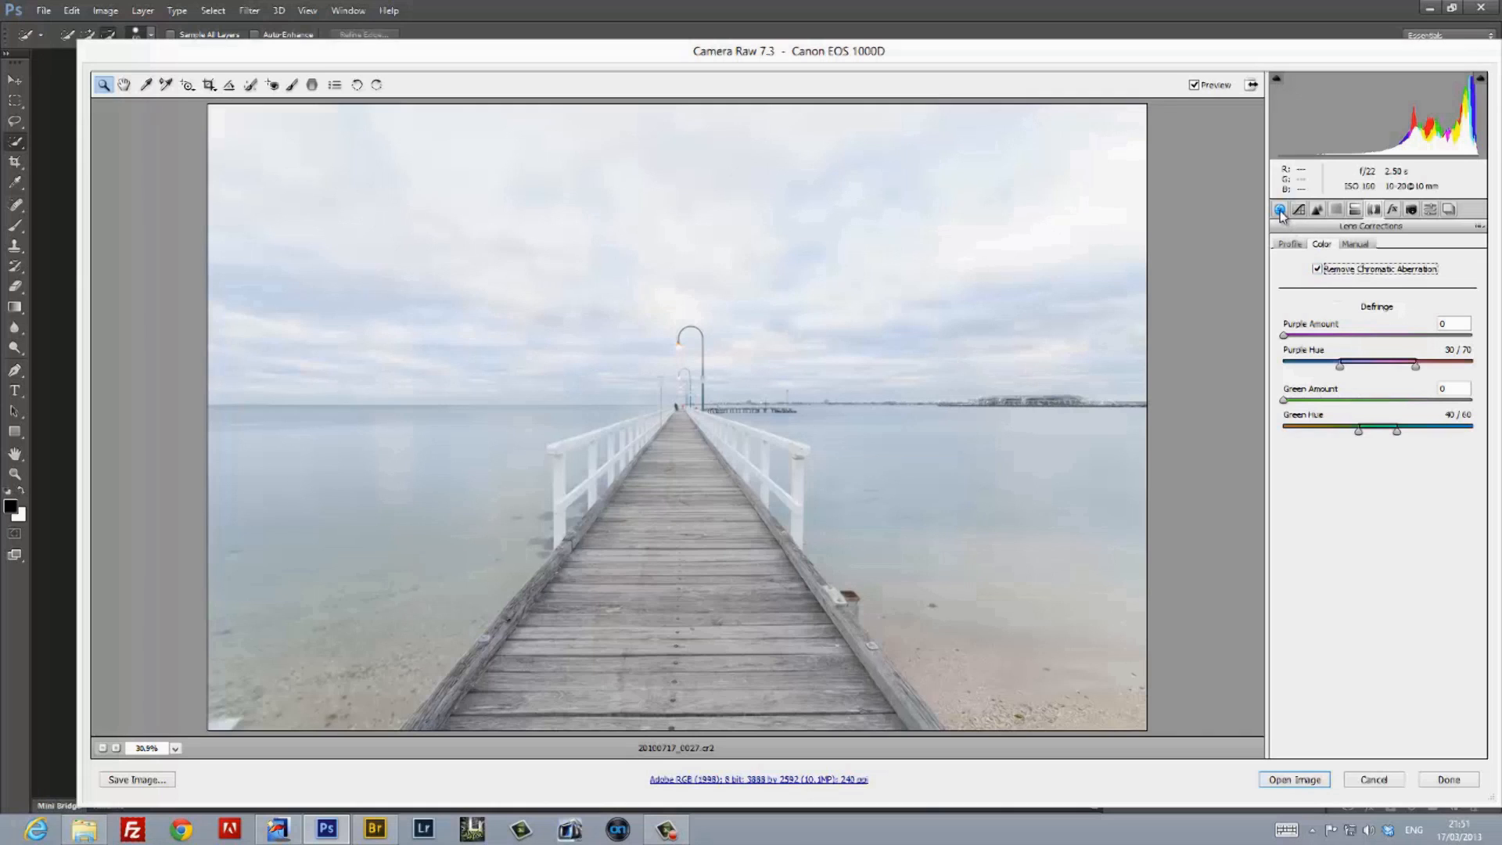
In the Basic panel, set white balance to the Cloudy preset (6500, tint +10) after trying Auto and Shade.
left_click(1278, 208)
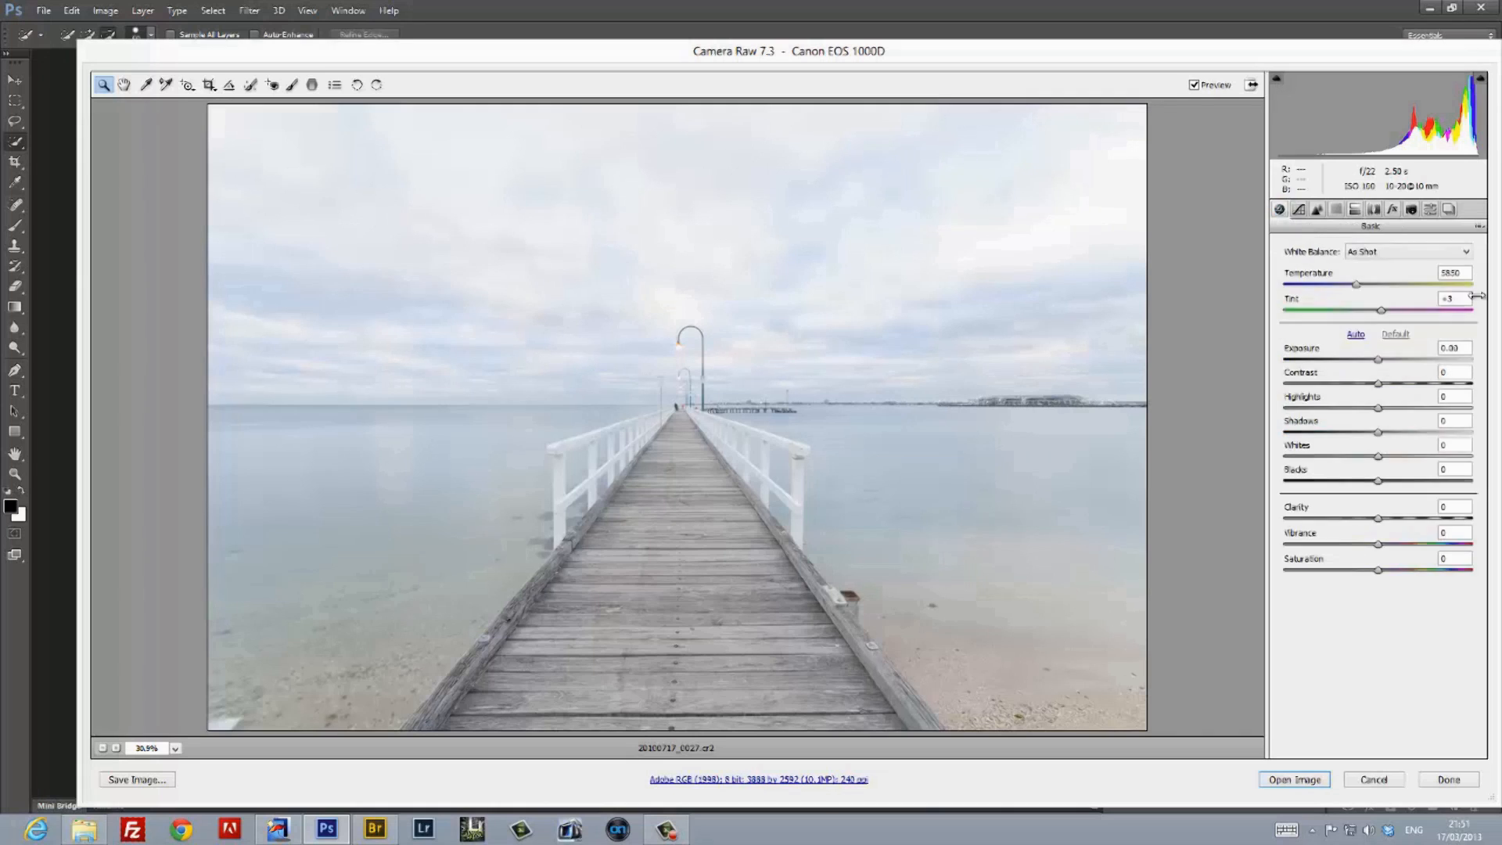
left_click(1406, 250)
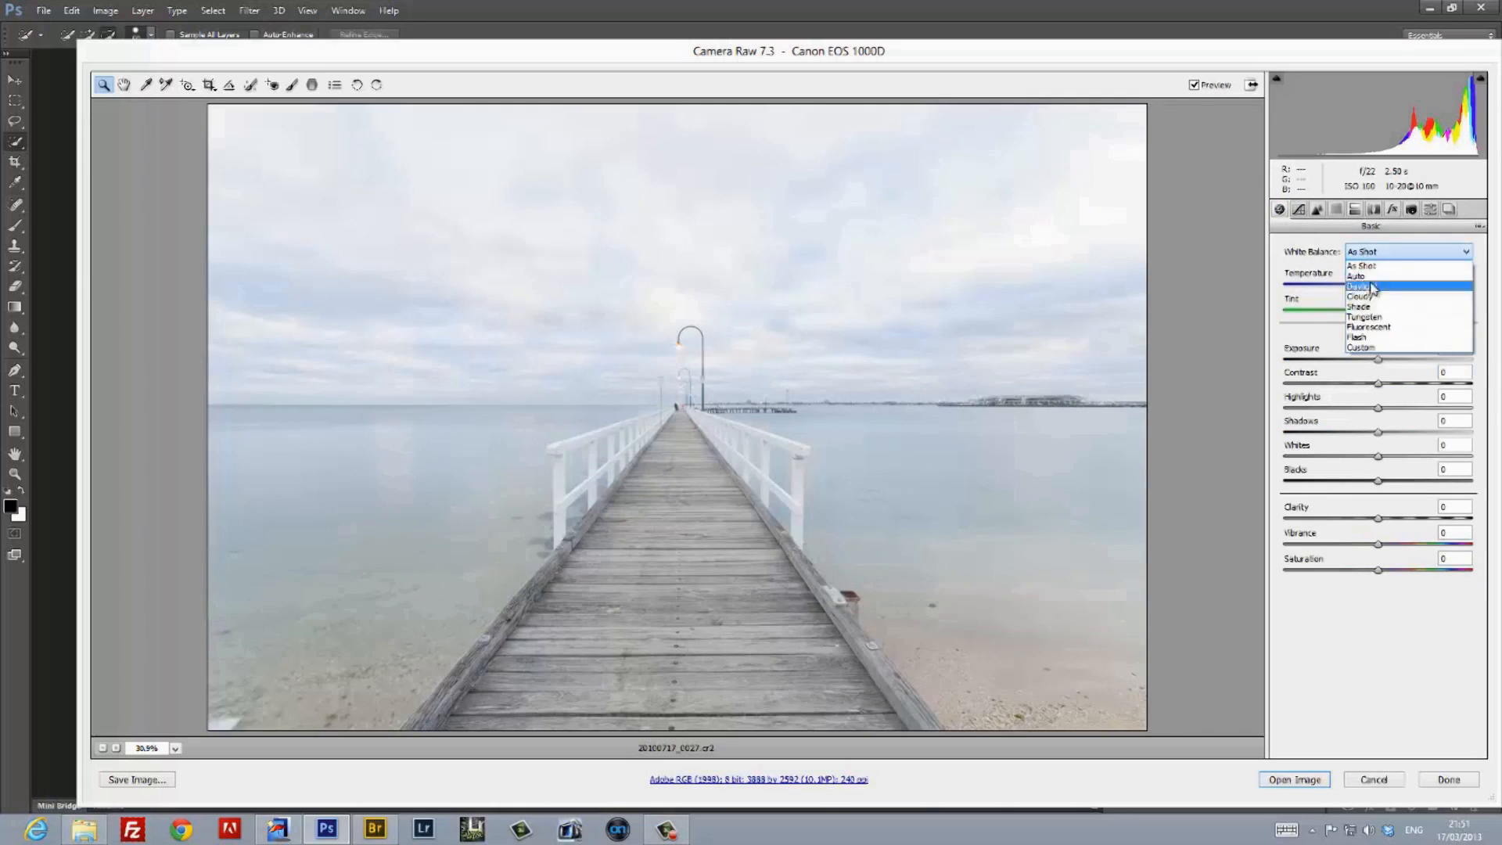
left_click(1358, 275)
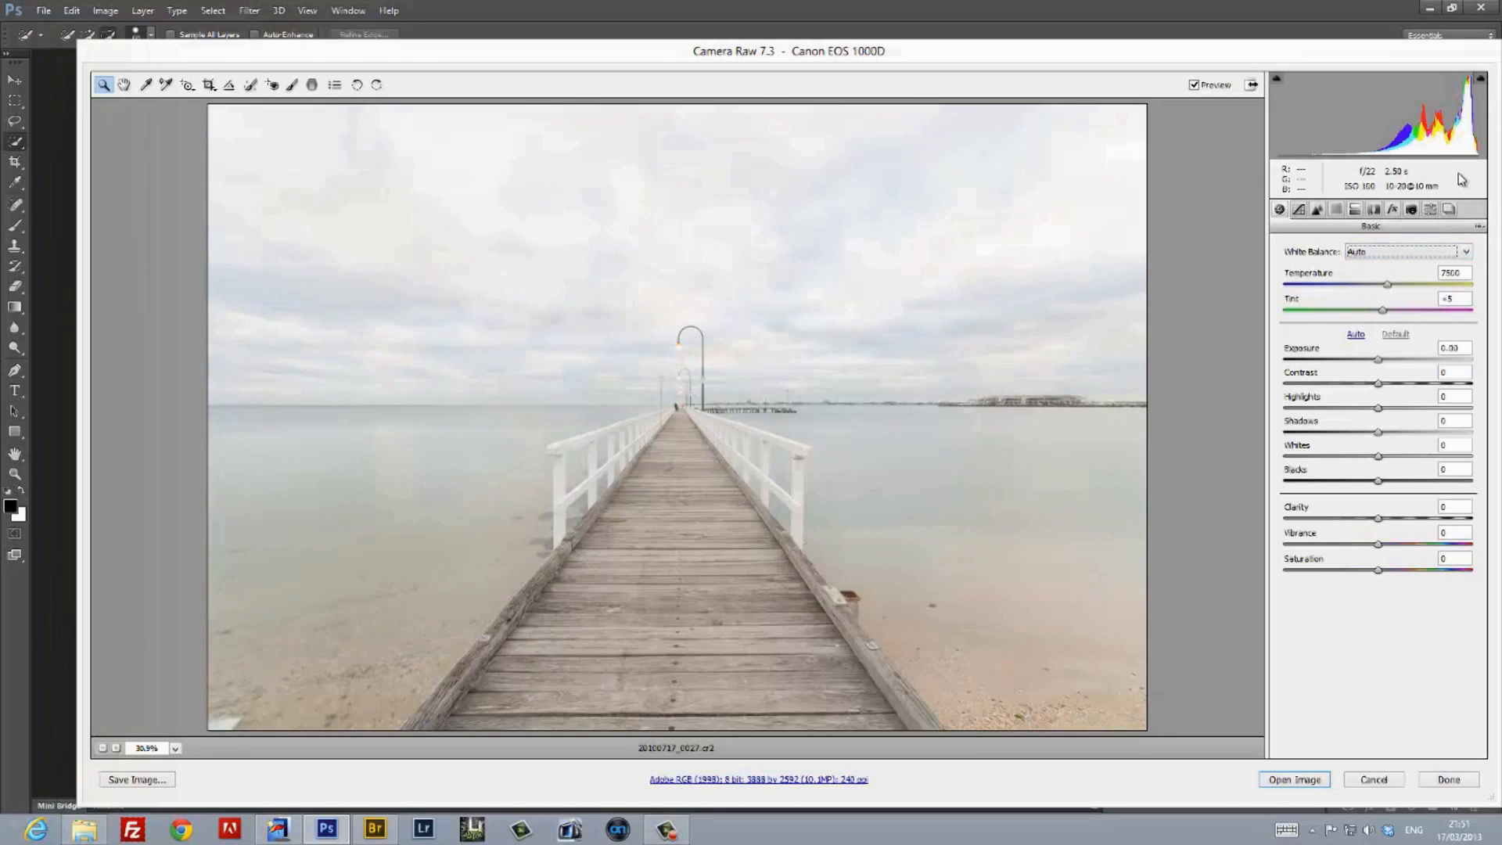
left_click(1405, 250)
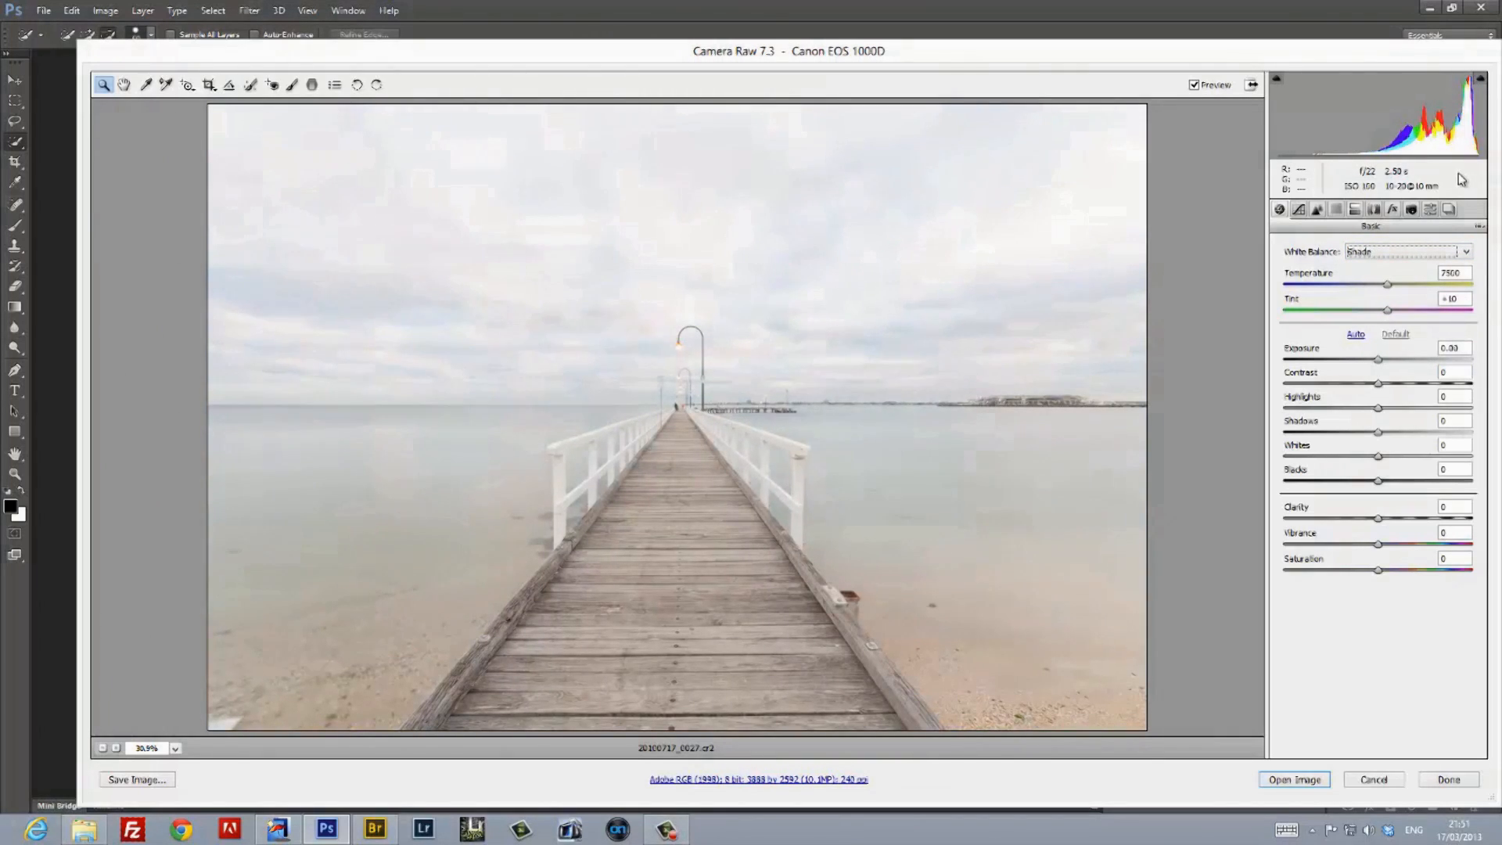
left_click(1404, 250)
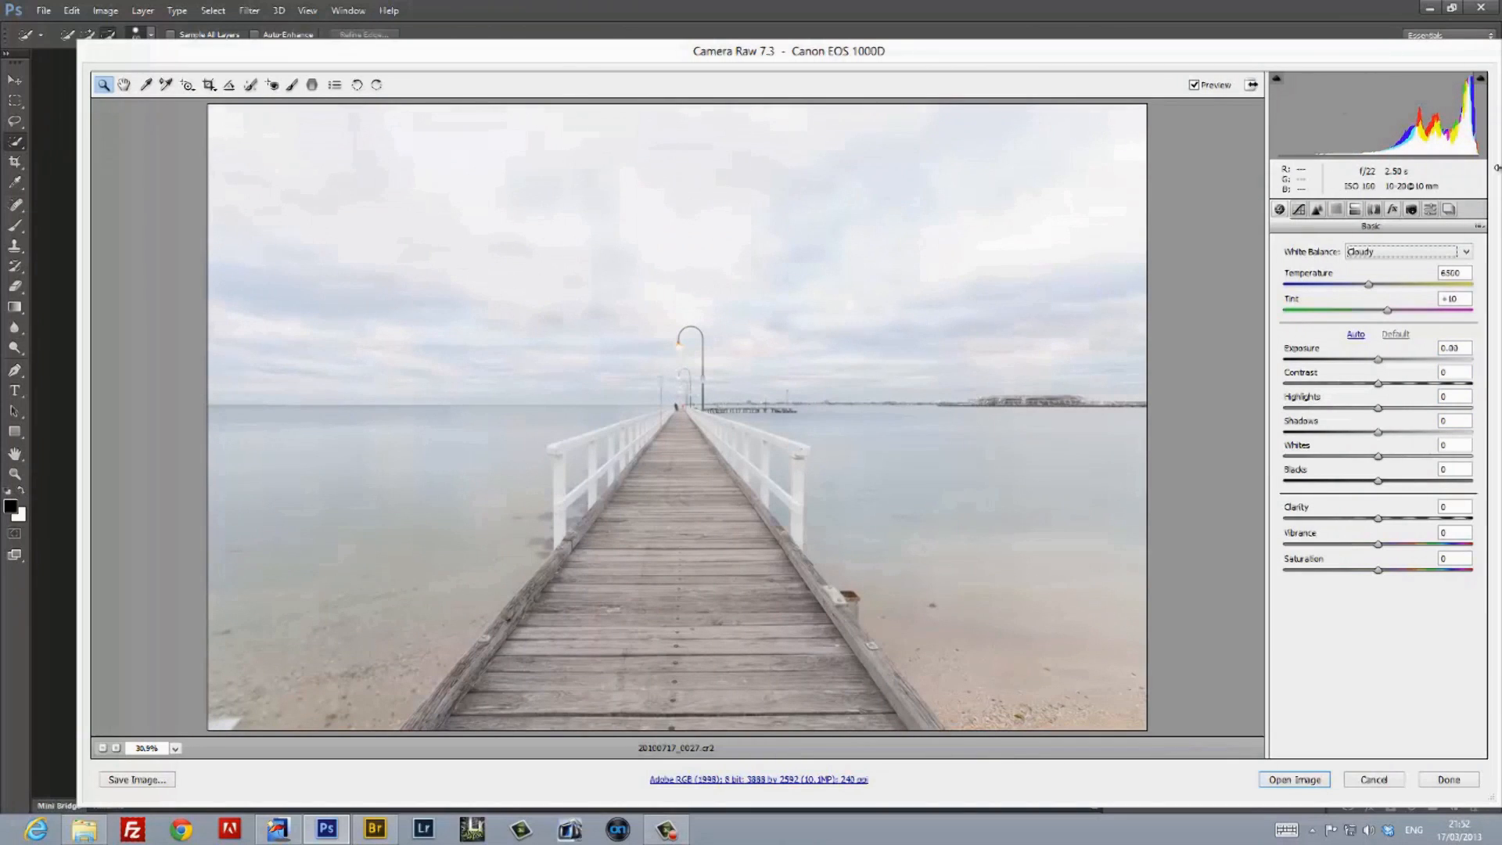
mouse_move(1409, 390)
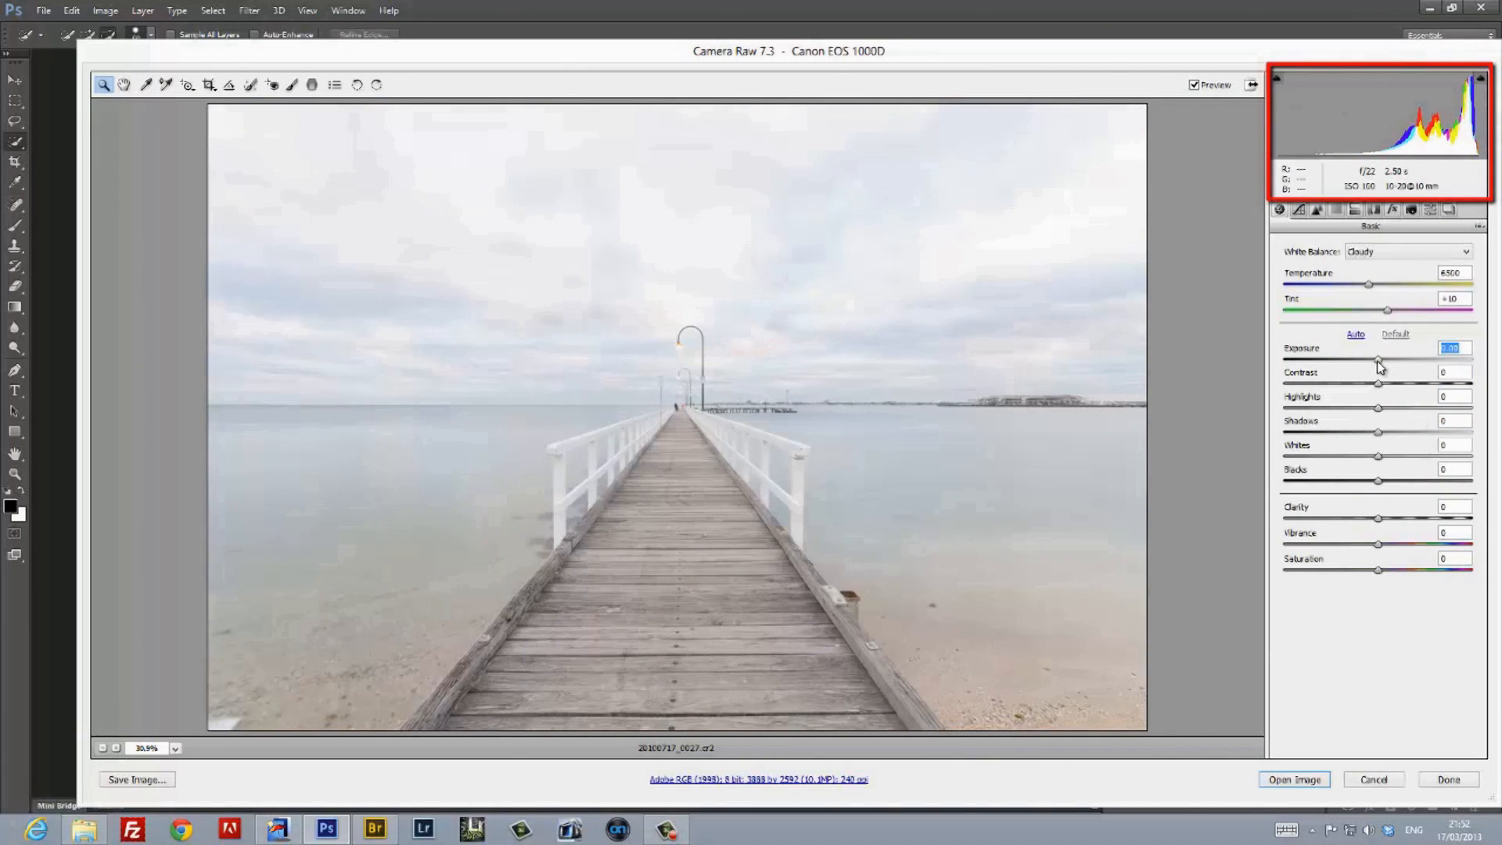
left_click_drag(1377, 360, 1342, 360)
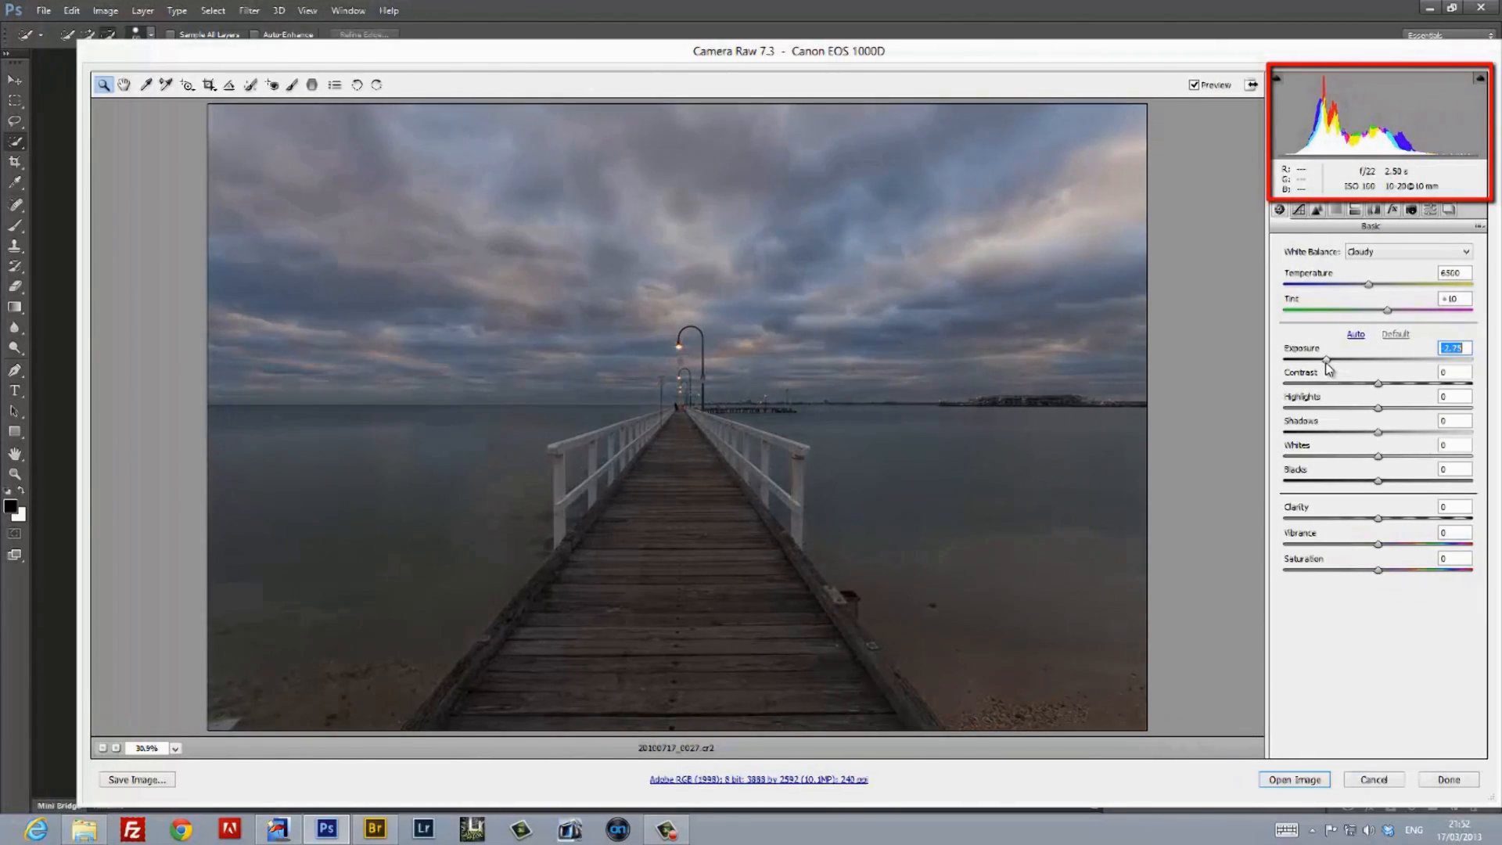
left_click_drag(1327, 361, 1322, 362)
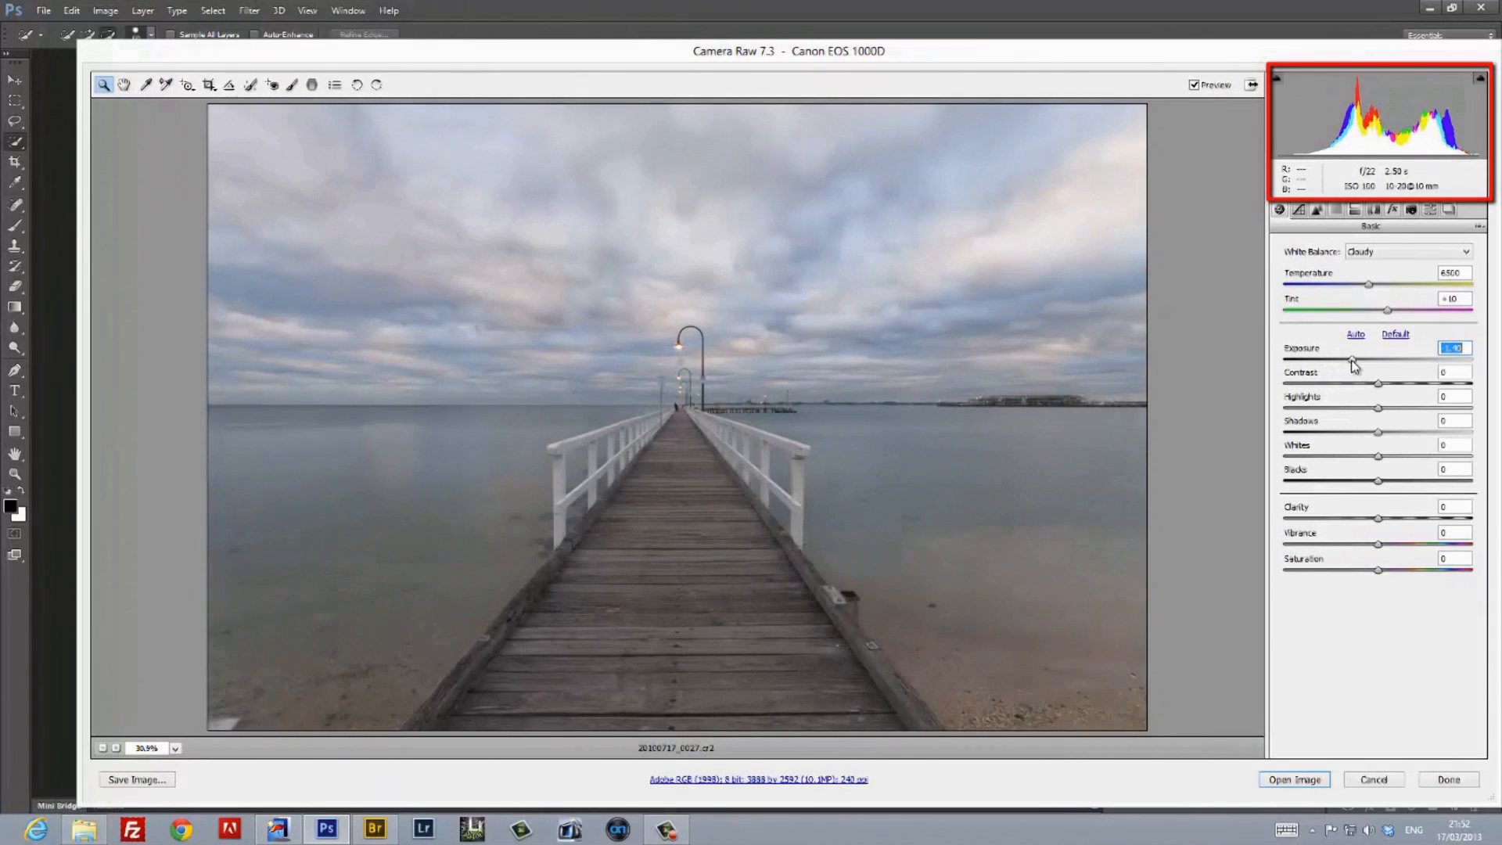
left_click_drag(1350, 362, 1358, 361)
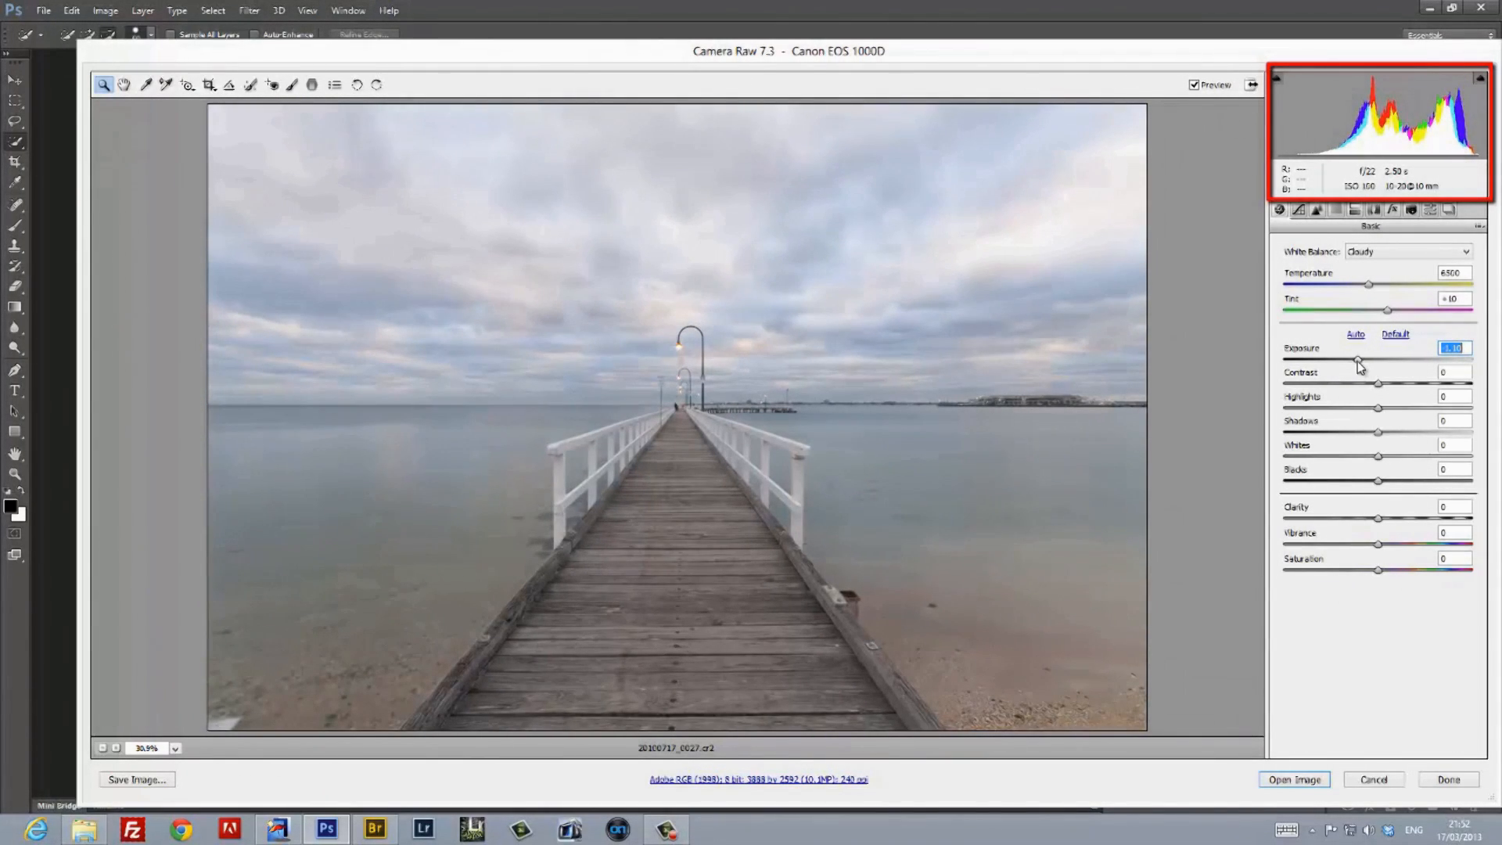
left_click_drag(1358, 361, 1355, 361)
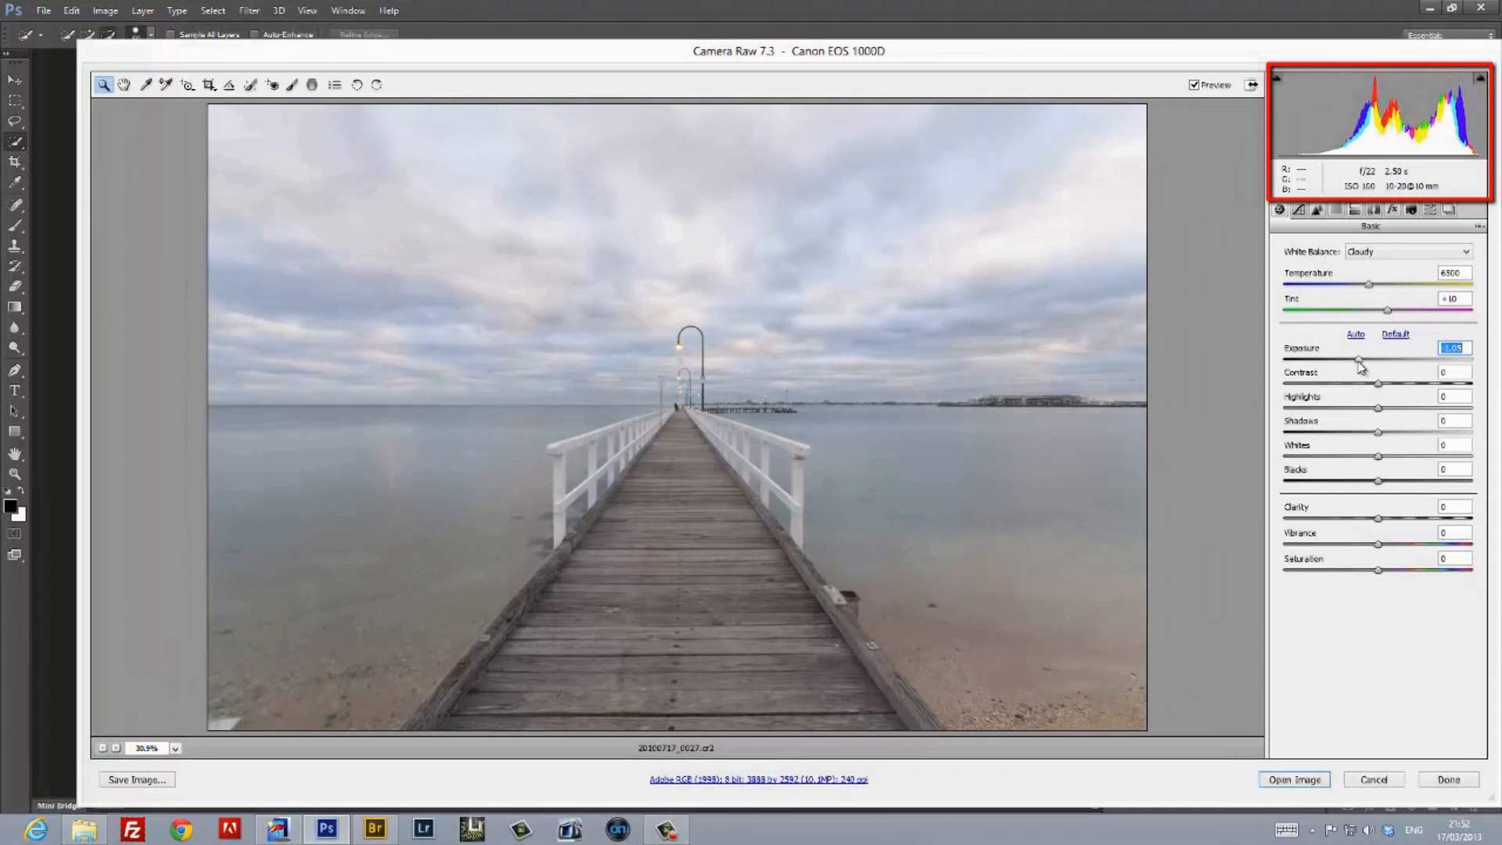
left_click_drag(1358, 361, 1359, 361)
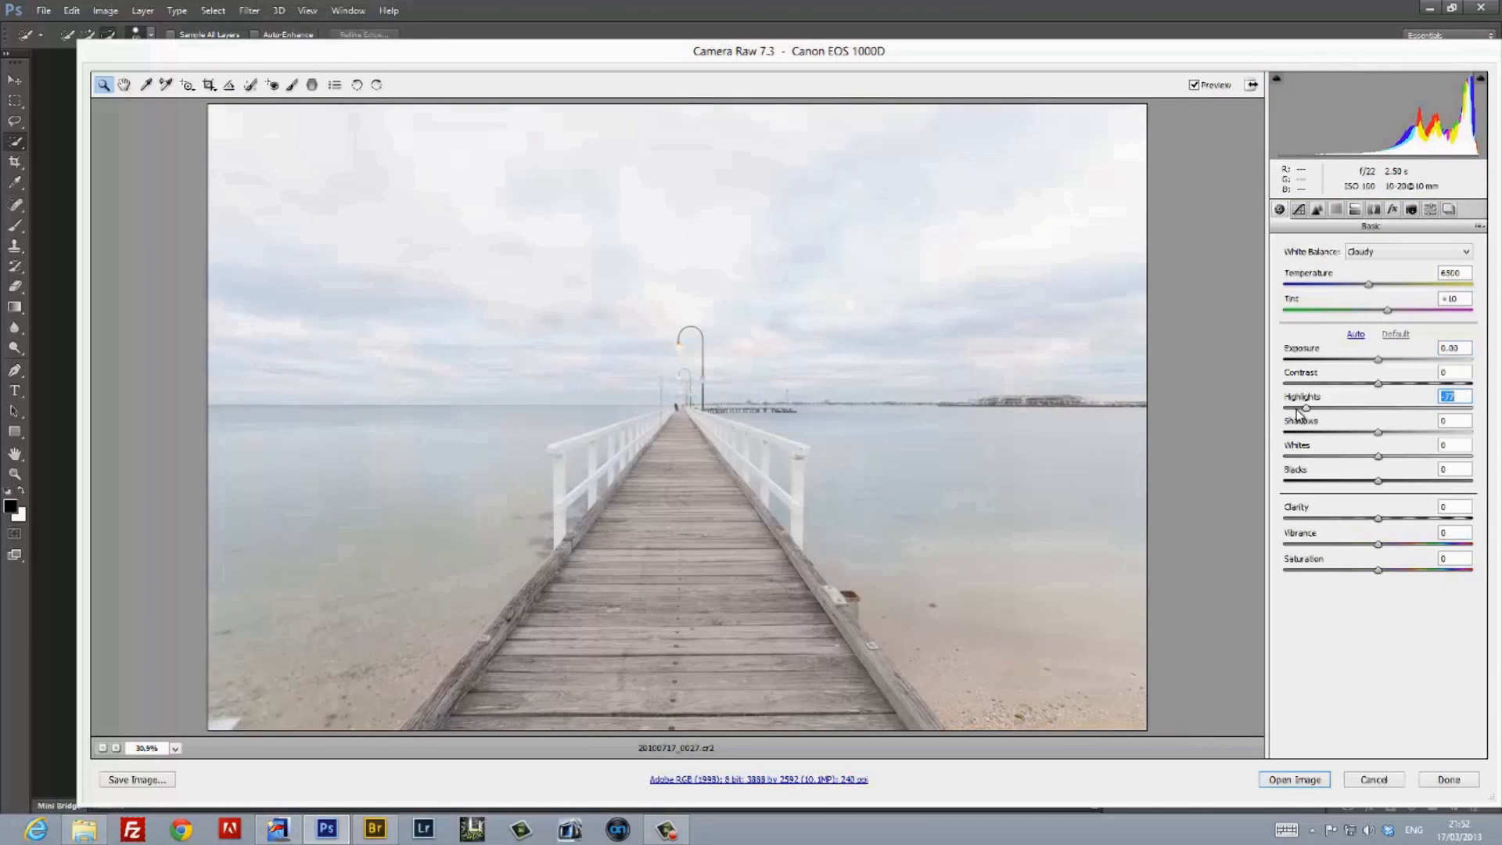
Pull highlights to -100, boost clarity to +50 and set saturation to 10.
left_click_drag(1305, 409, 1357, 409)
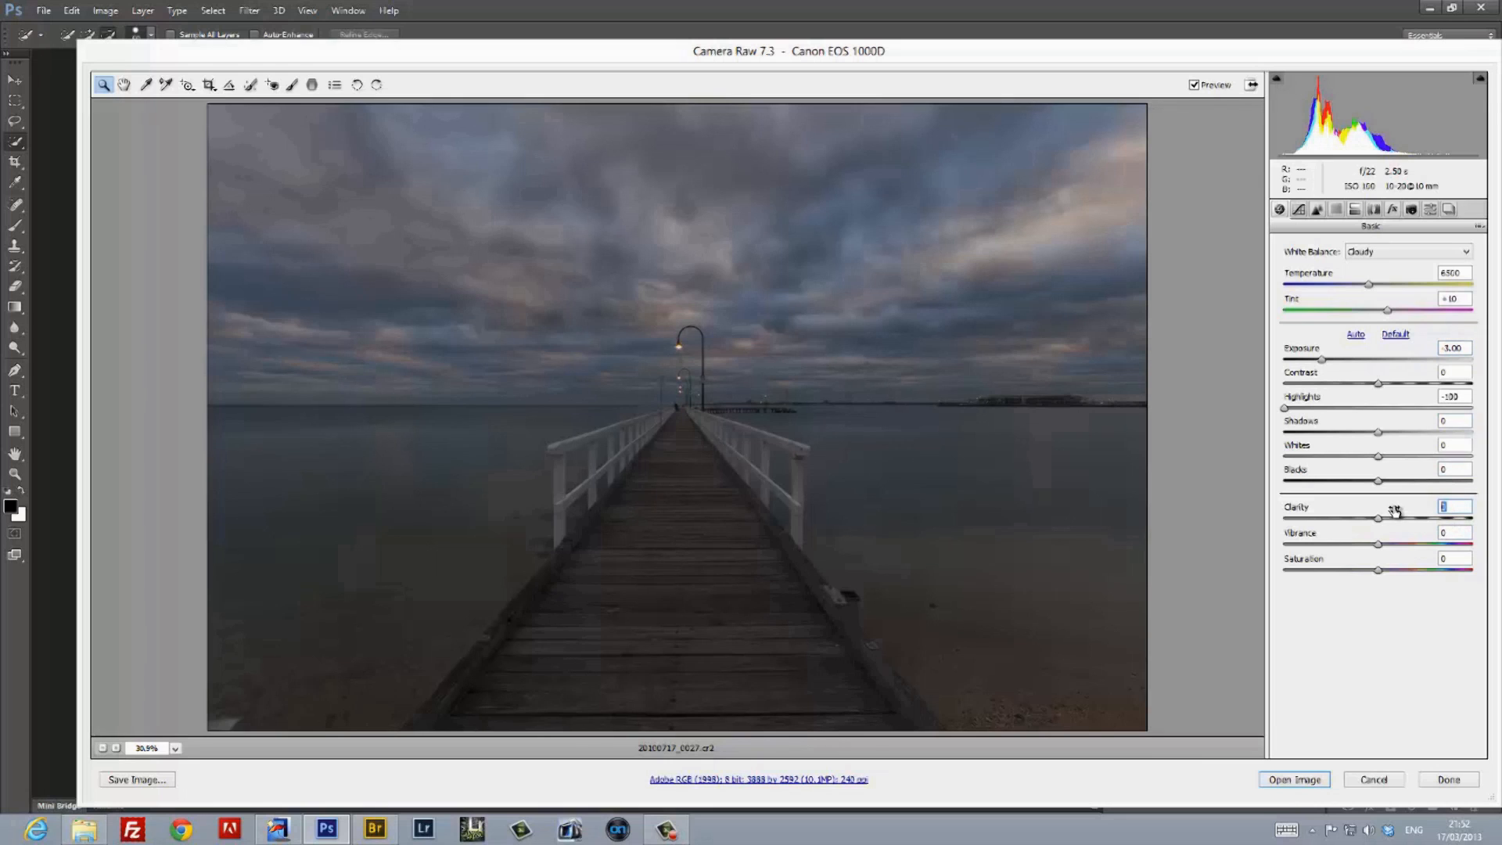
left_click_drag(1377, 518, 1425, 517)
type("+30")
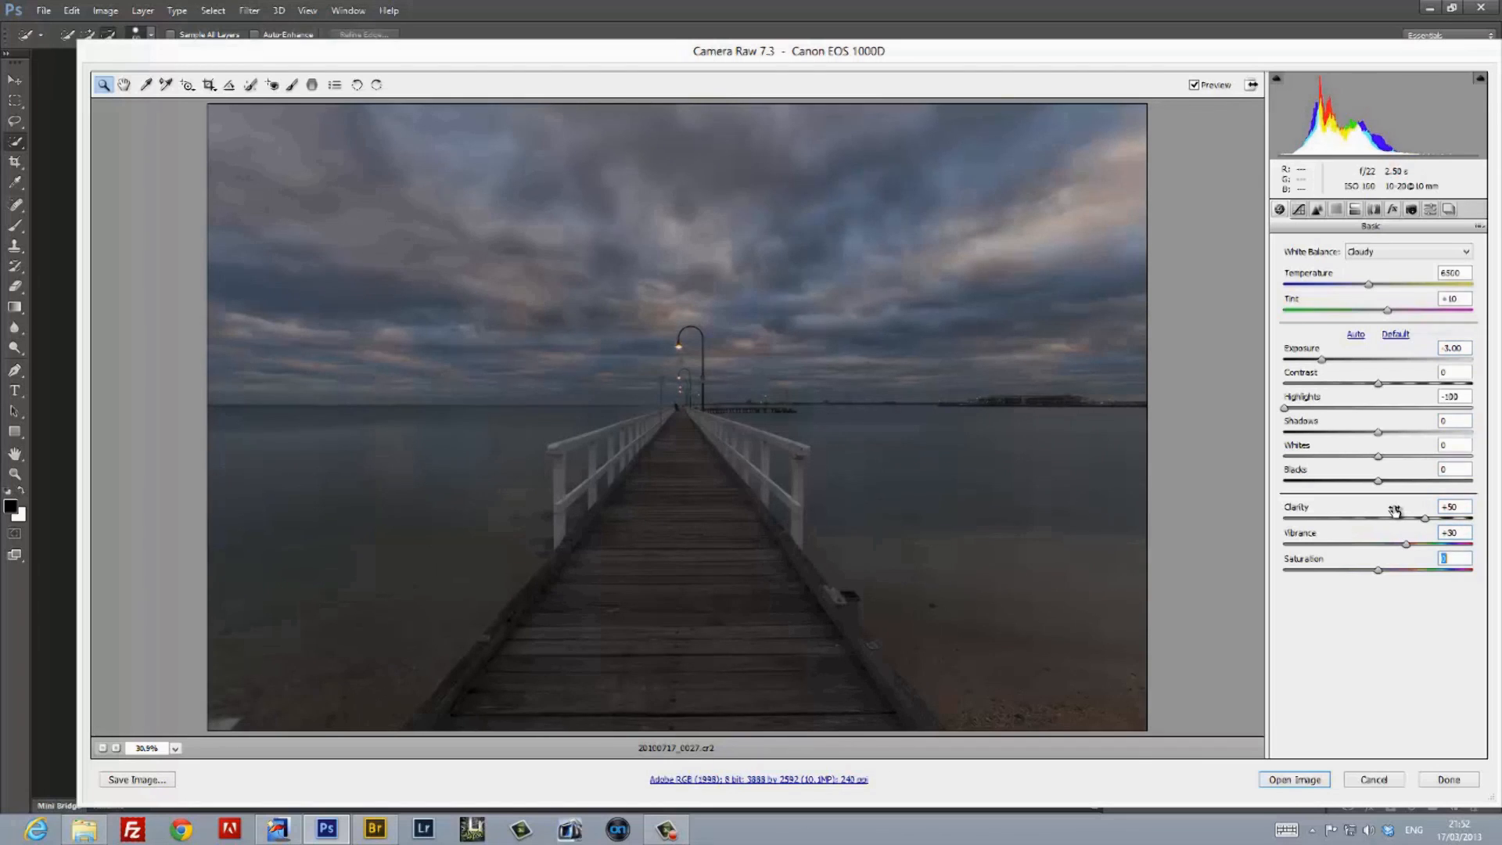
type("10")
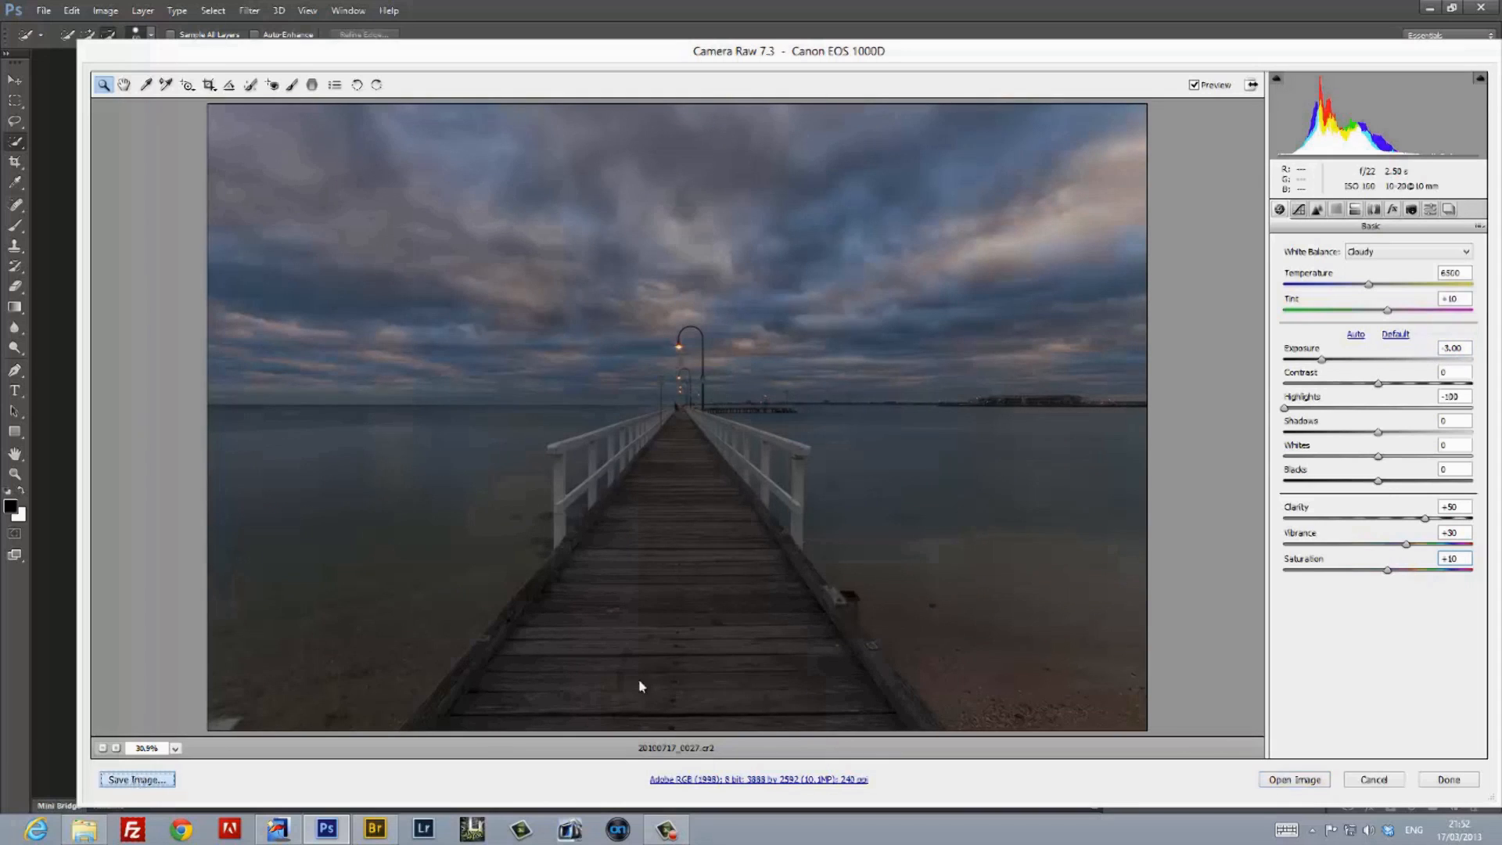
Save JPEG copies of the pier photo at -3.00 and -2.50 exposure into 02 Components.
left_click(136, 779)
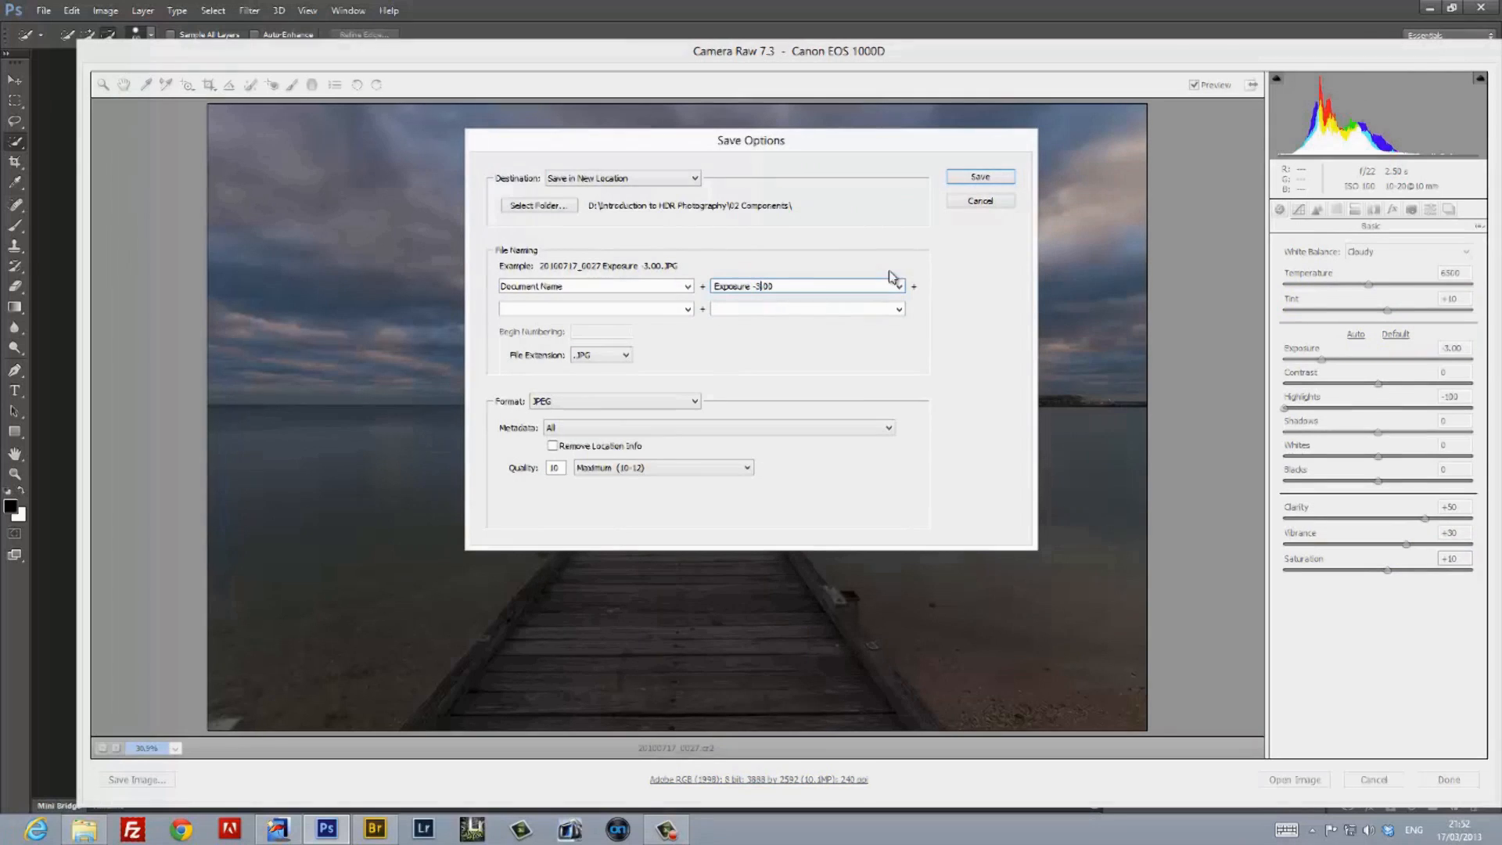
left_click(979, 177)
type("-2.5")
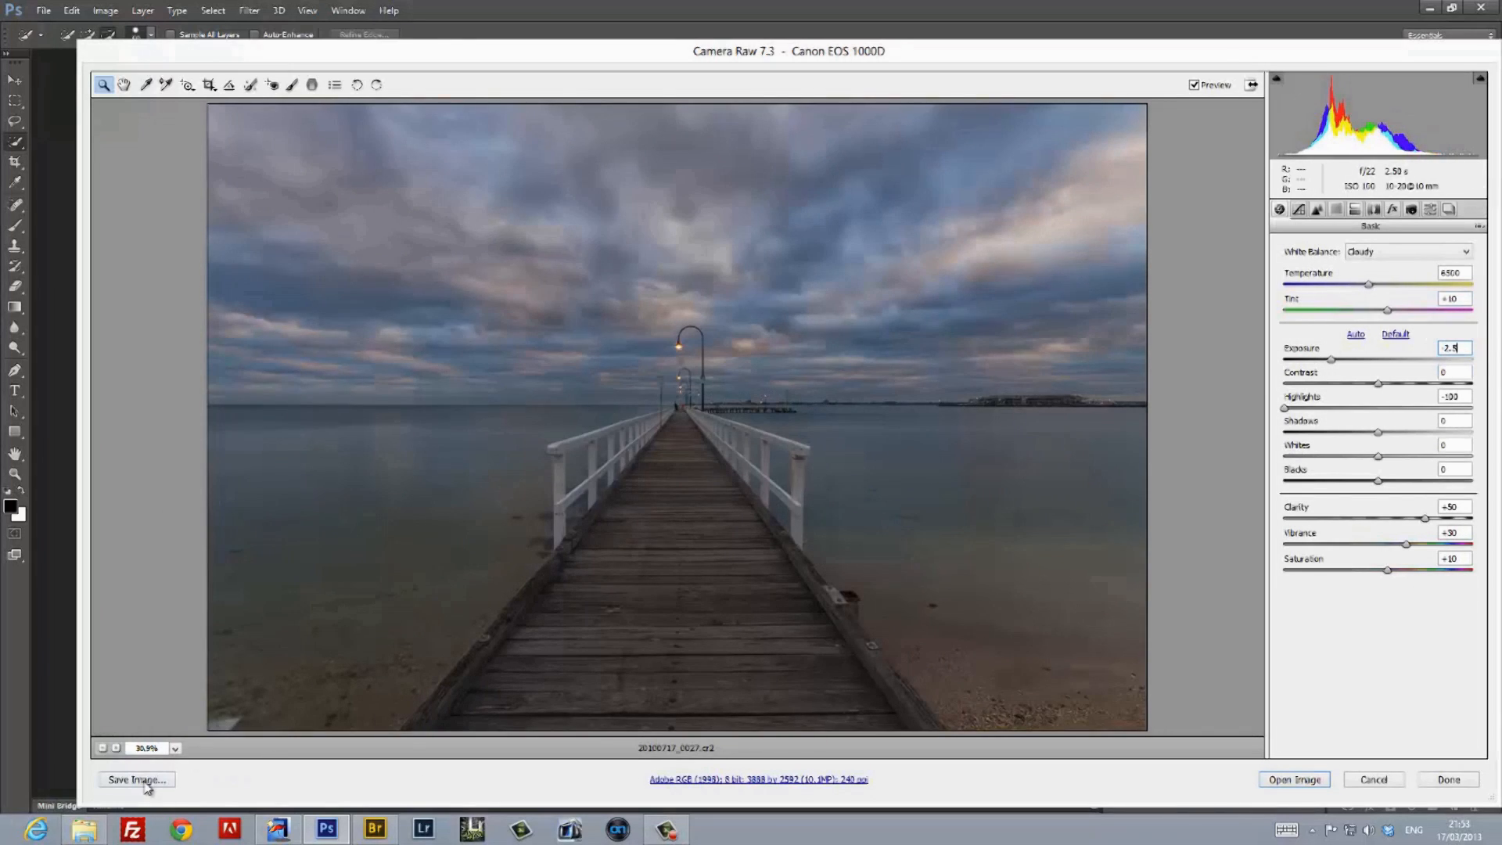
left_click(136, 779)
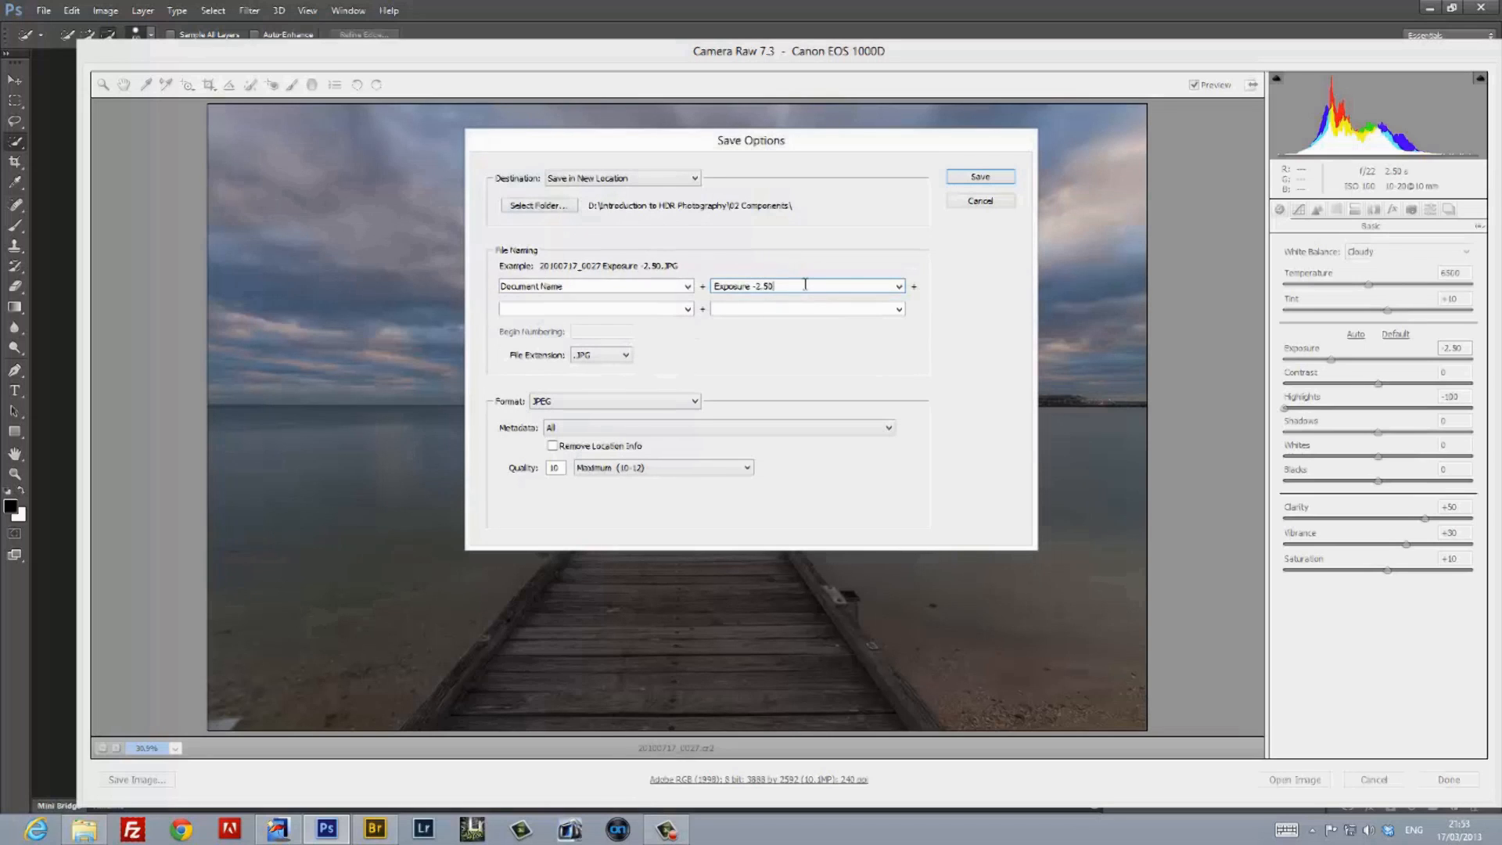
left_click(979, 177)
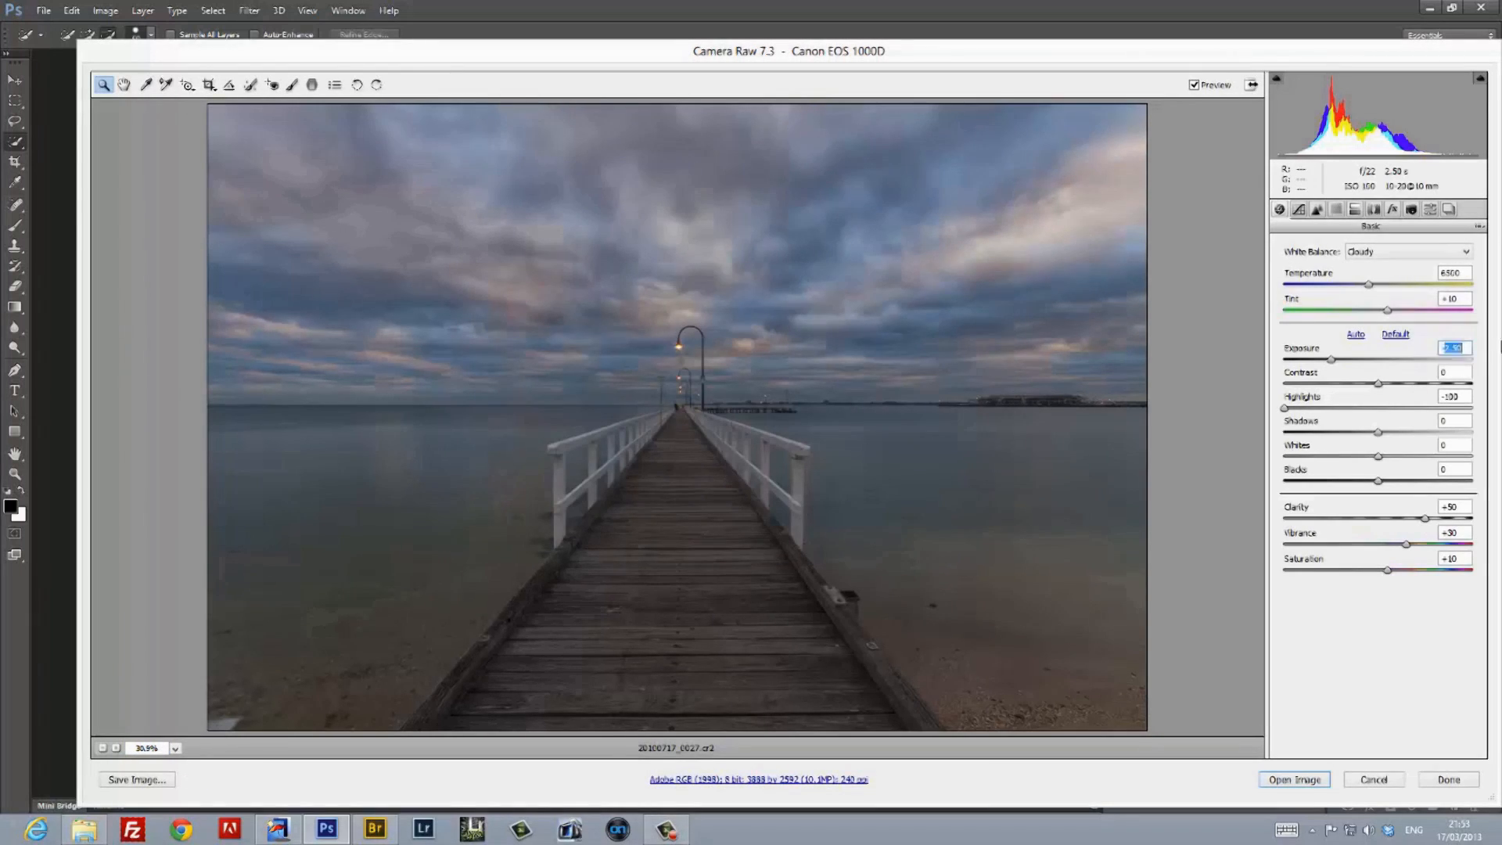
Save further JPEG copies at -2.00 and a brighter exposure into 02 Components.
left_click(138, 779)
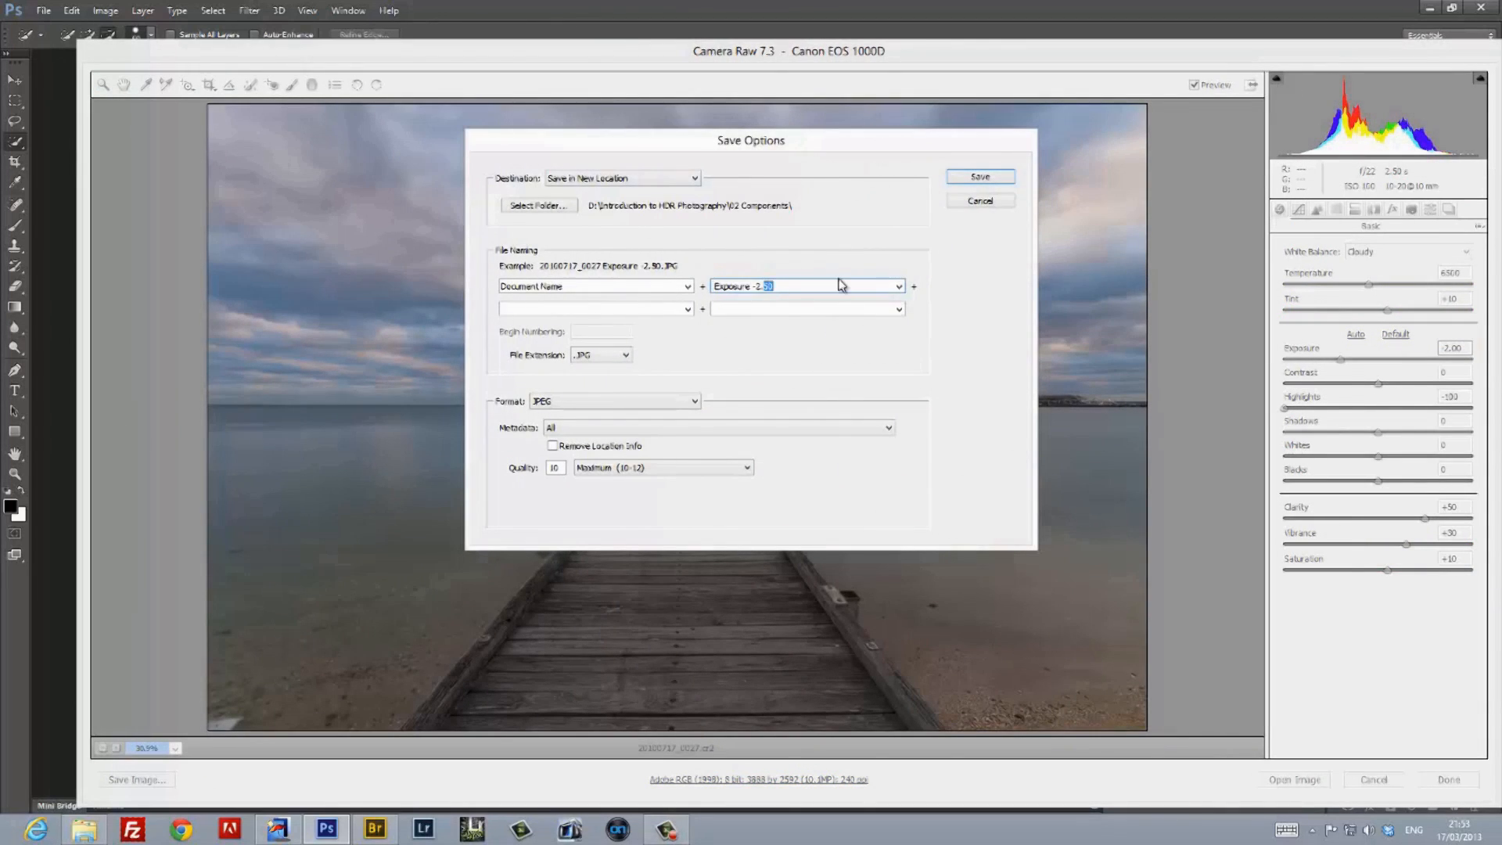
left_click(980, 177)
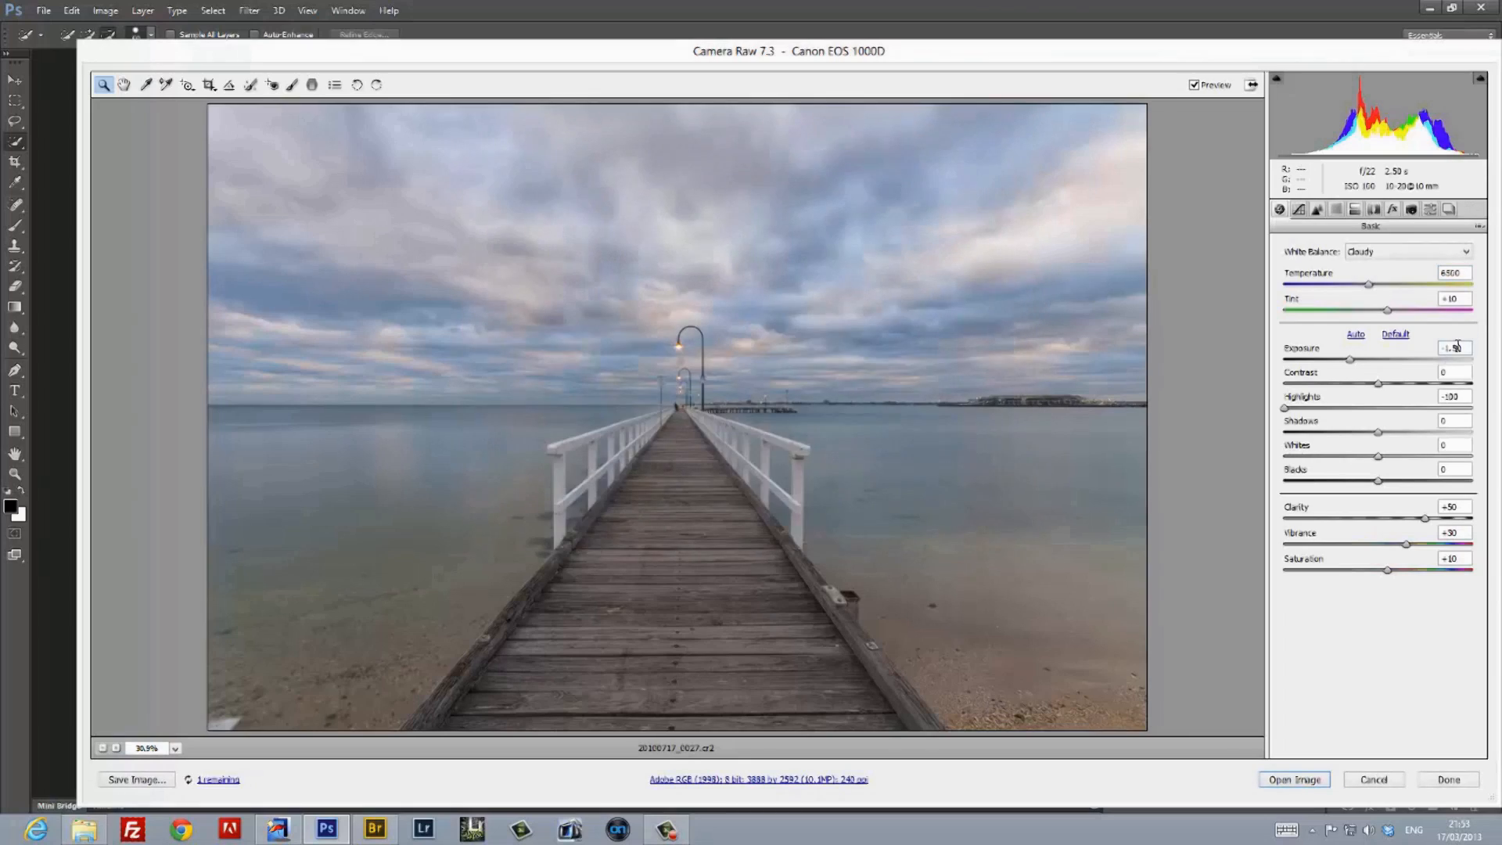
left_click(136, 779)
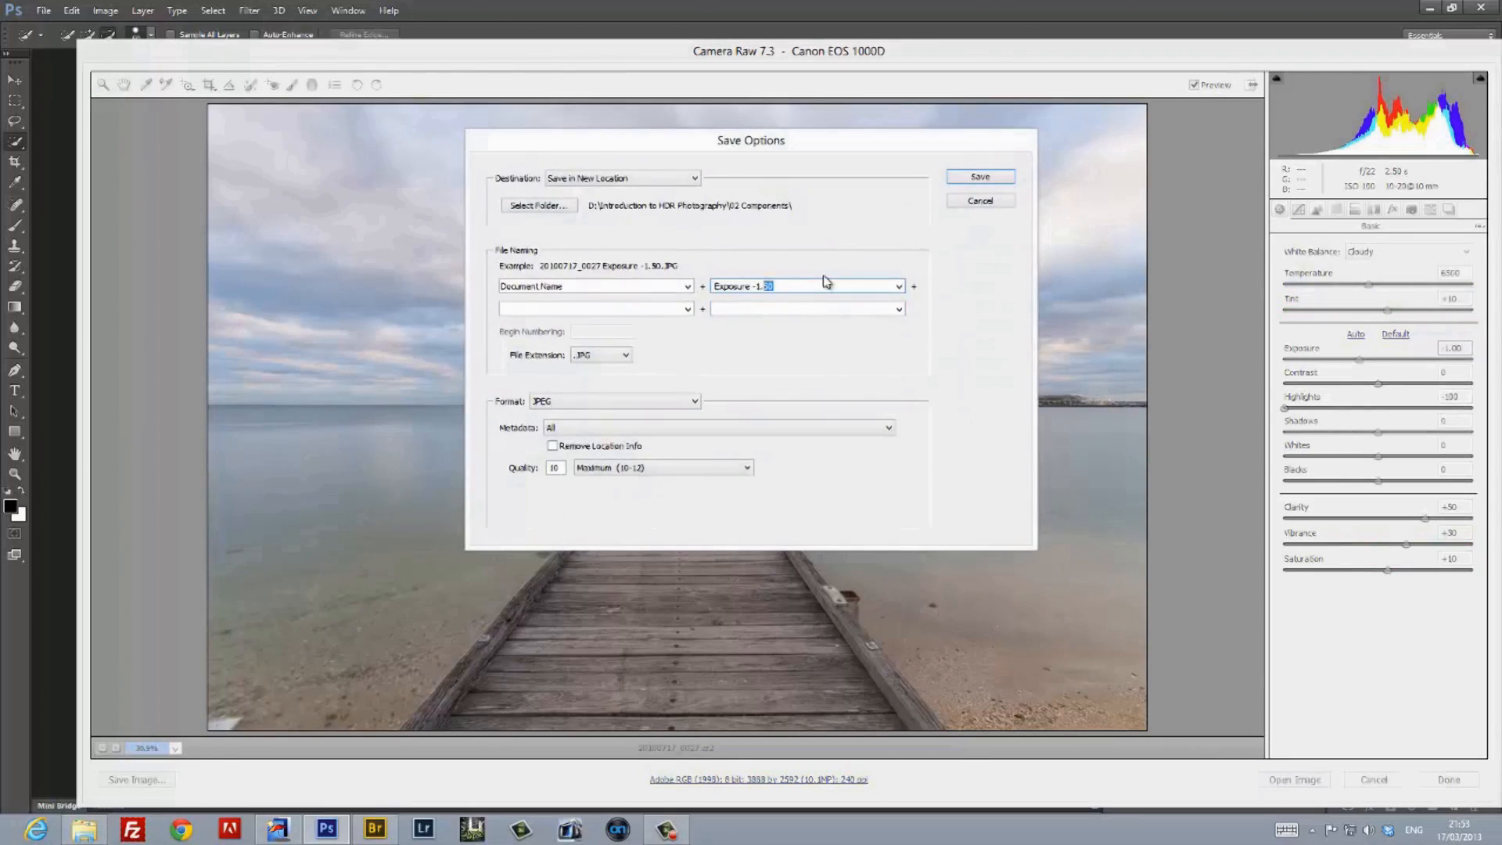
left_click(979, 177)
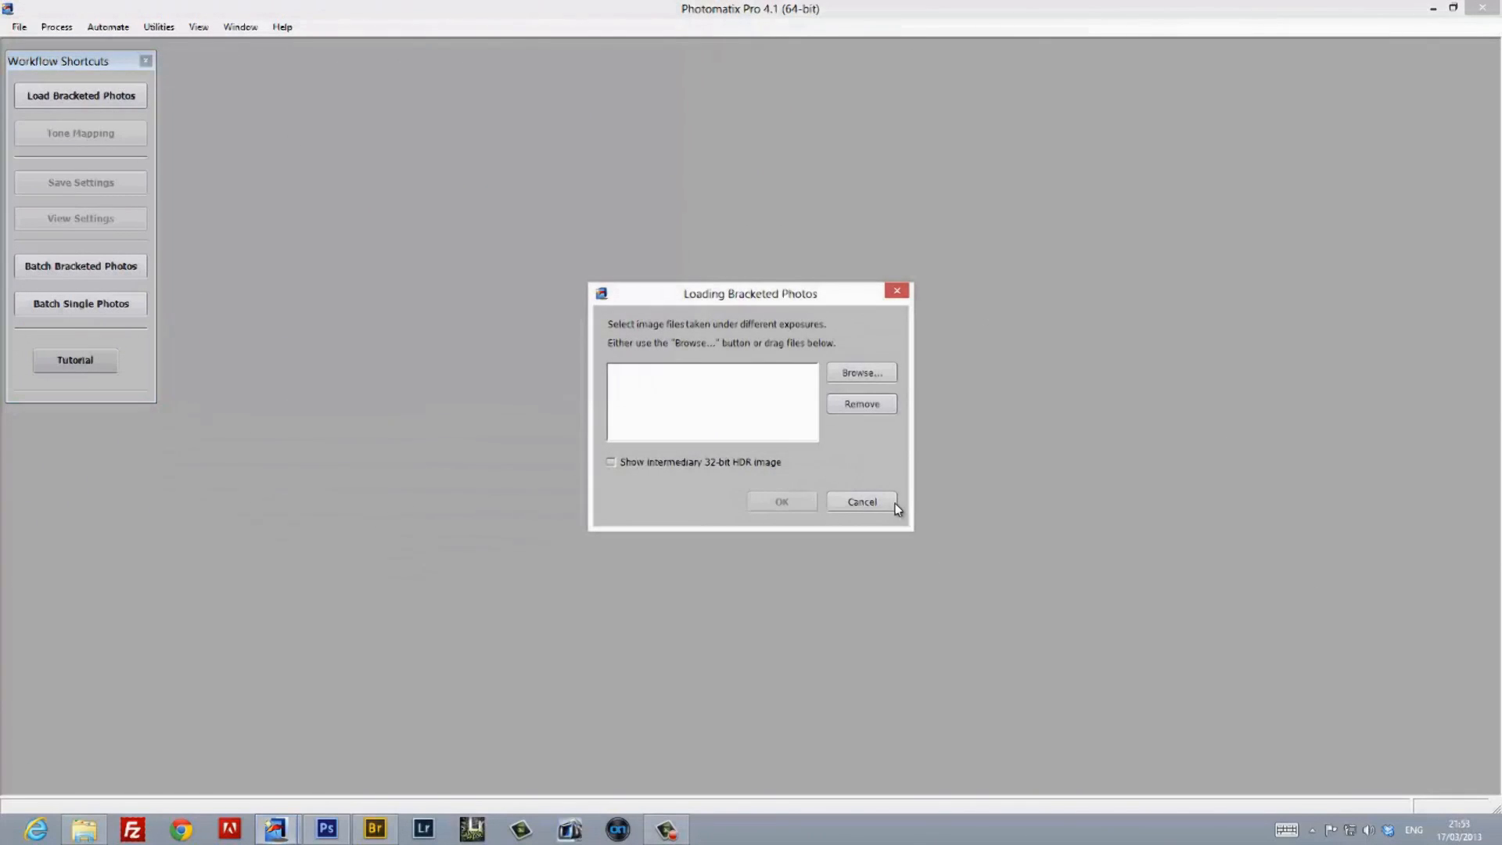
Load the bracketed pier JPEGs and set exposure value spacing to 1/2 stop.
left_click(859, 373)
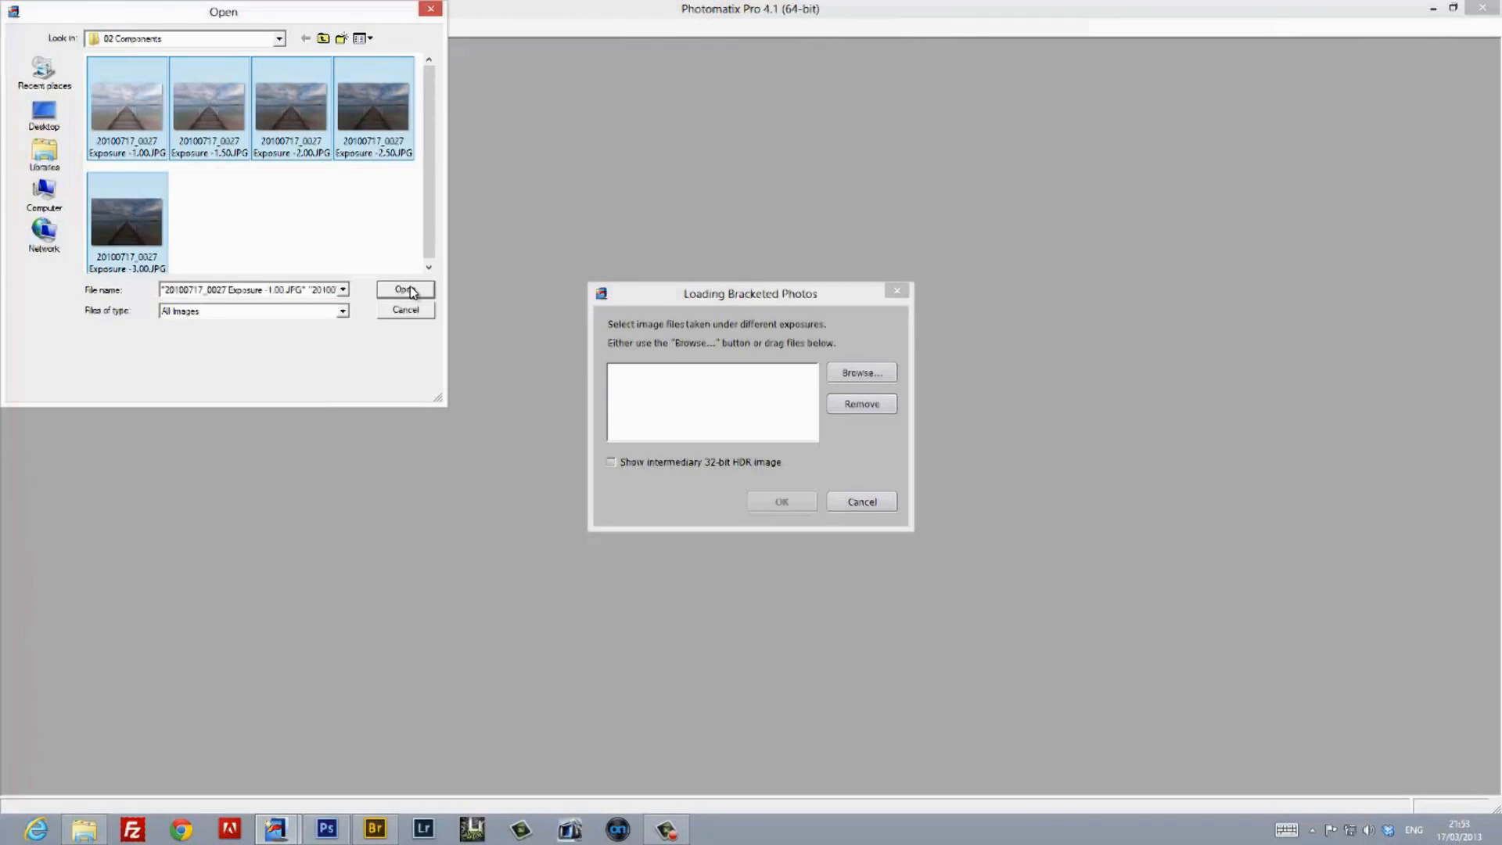
left_click(405, 289)
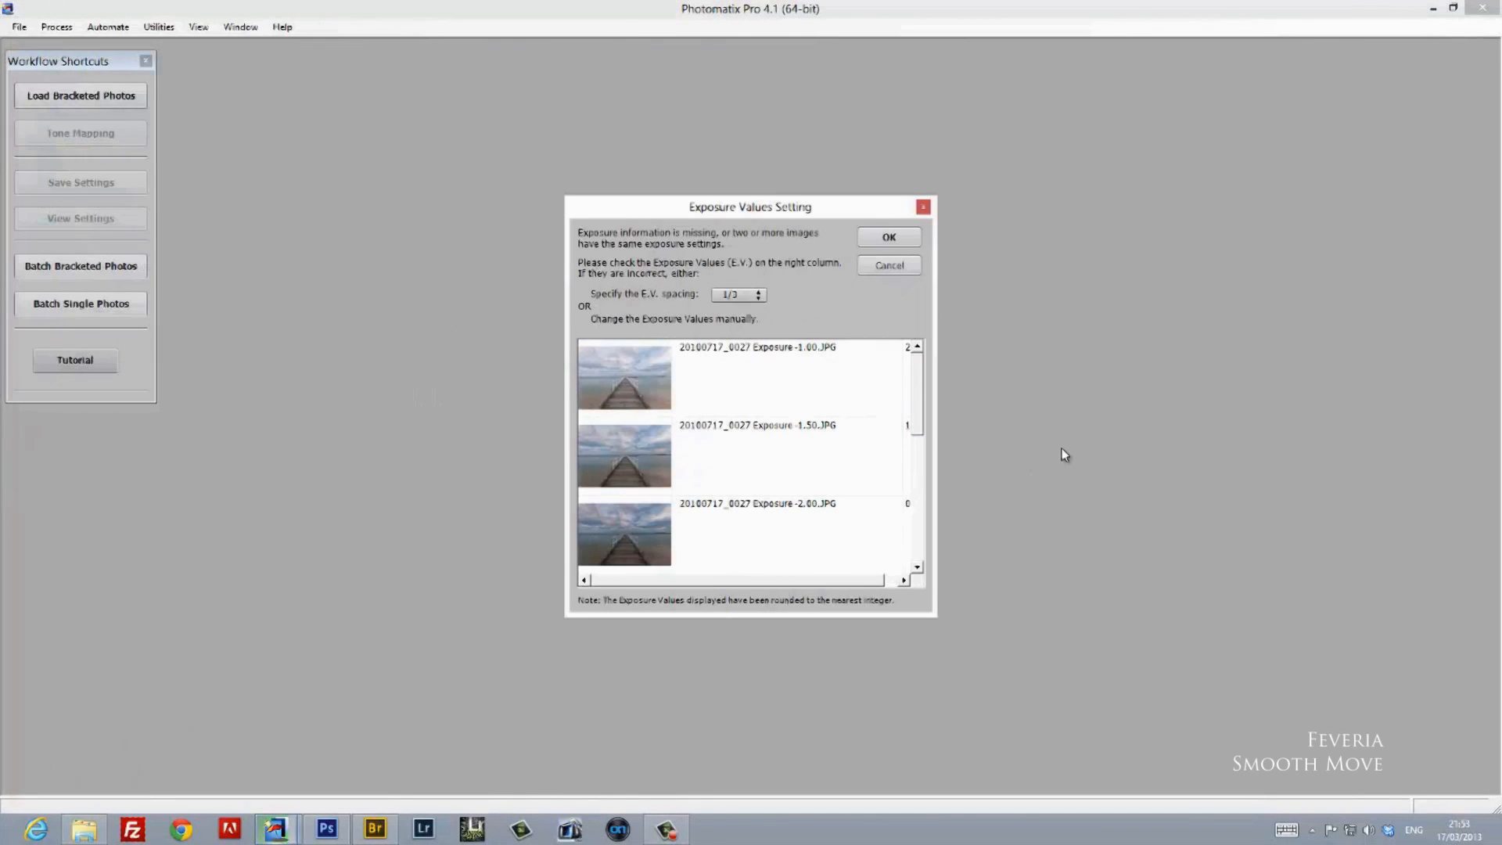
left_click(737, 294)
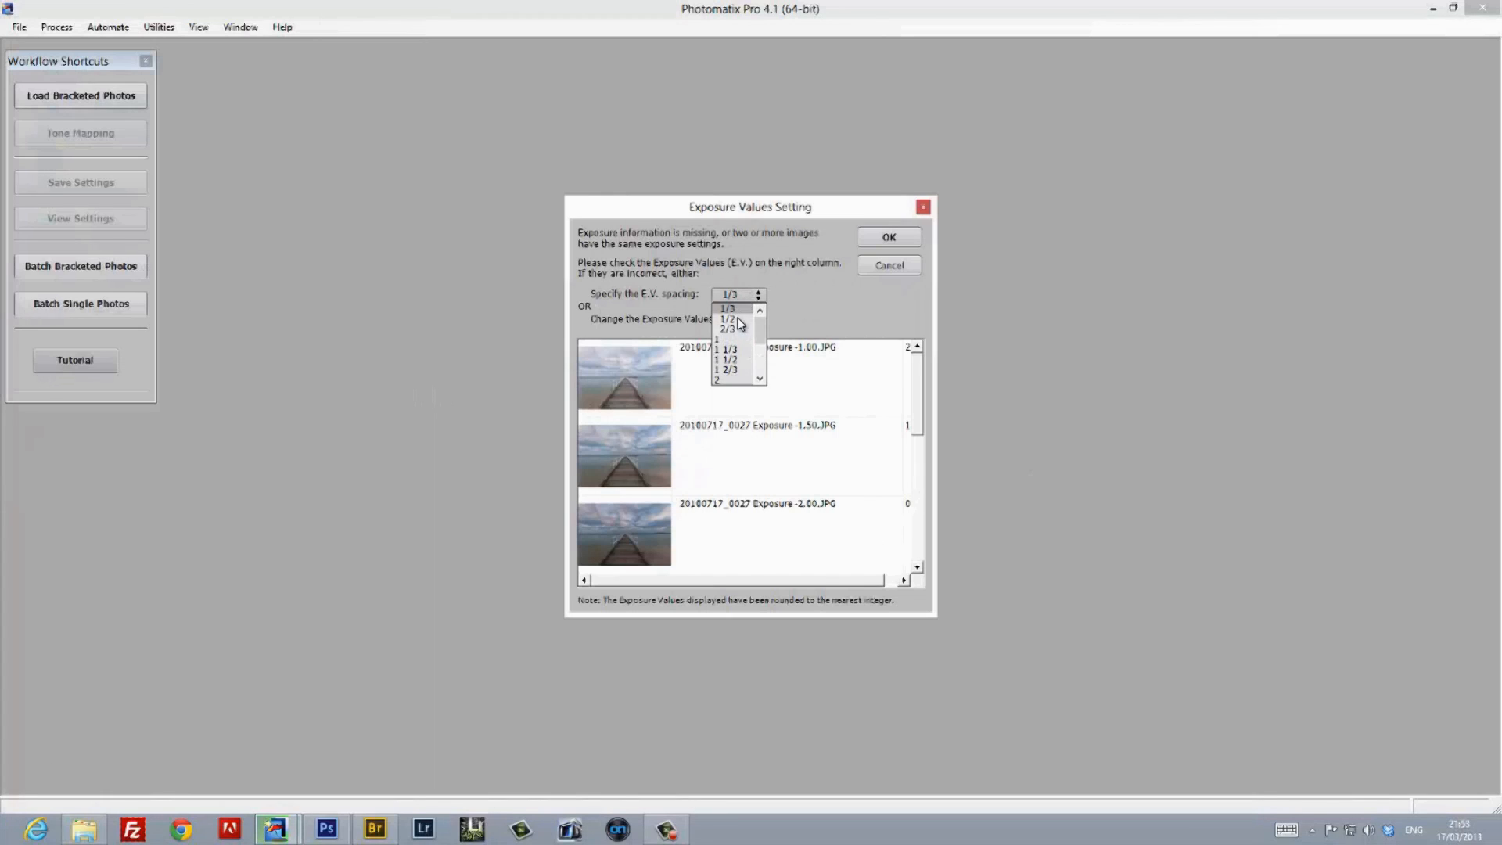
left_click(727, 317)
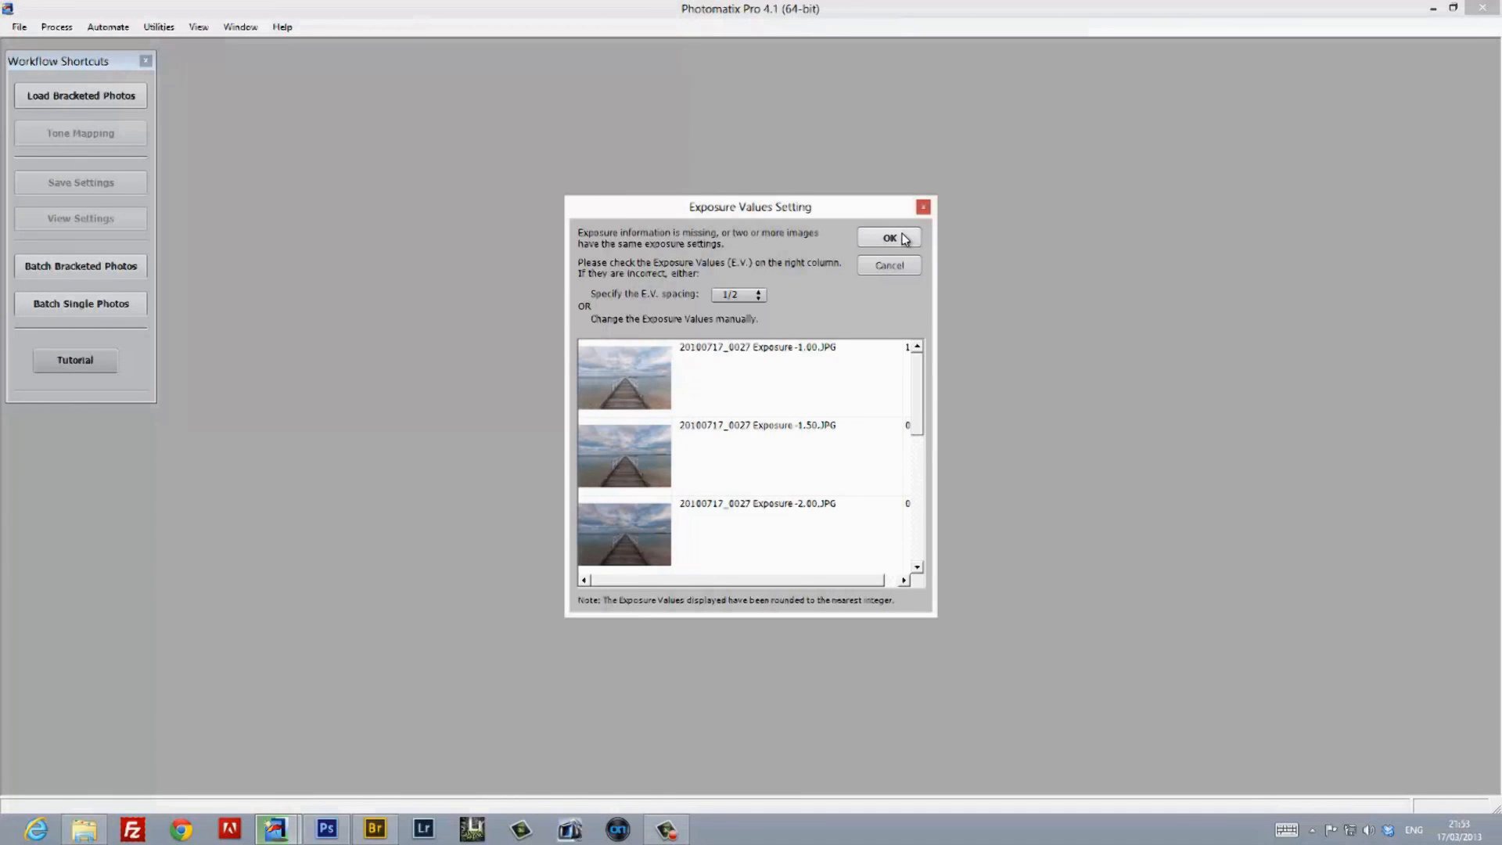
left_click(889, 238)
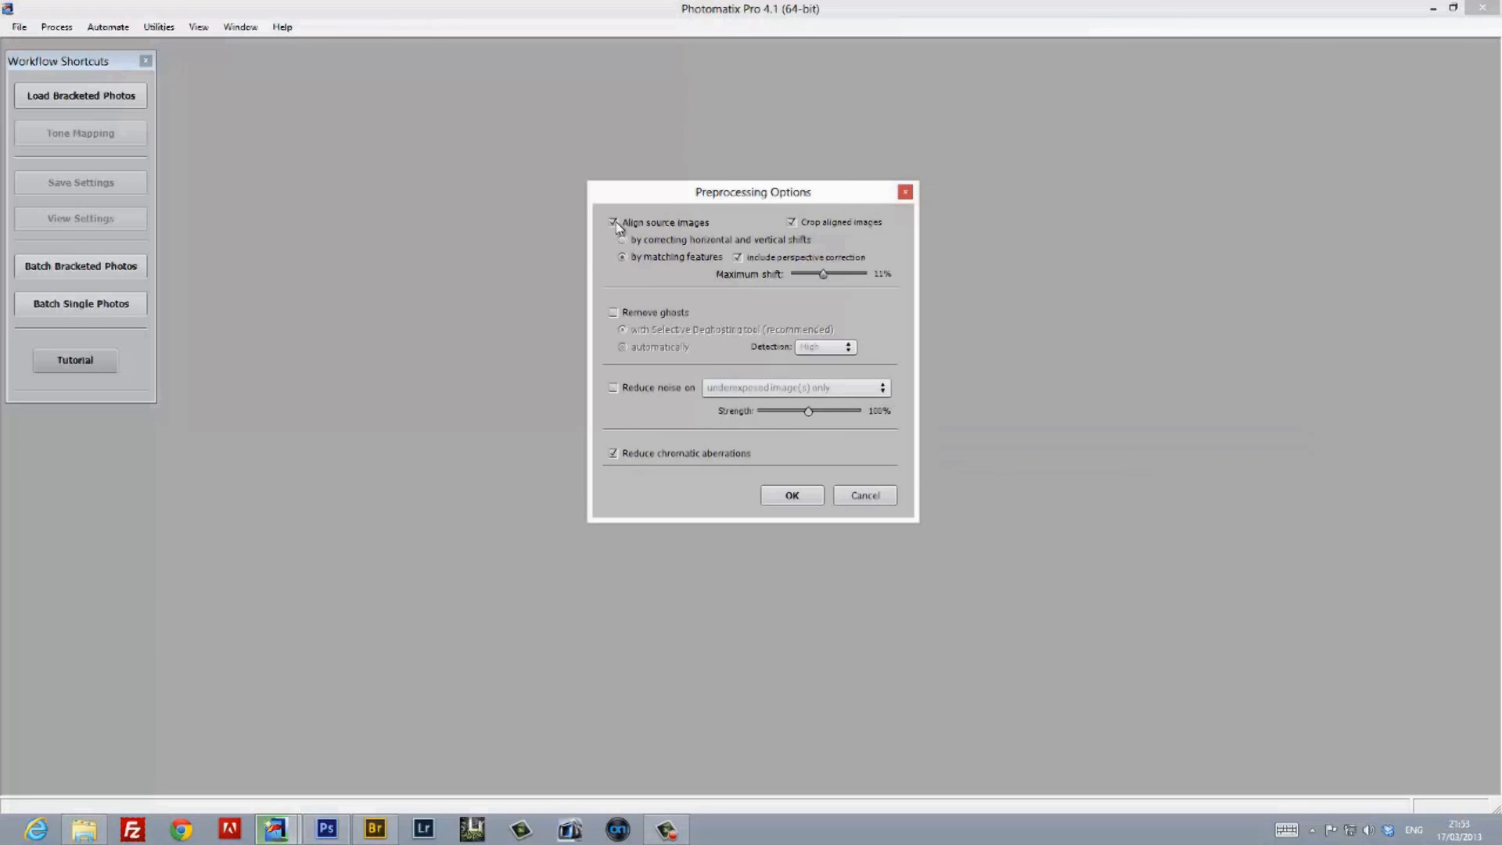
Turn off Align source images and merge the exposures into the Details Enhancer preview.
left_click(613, 222)
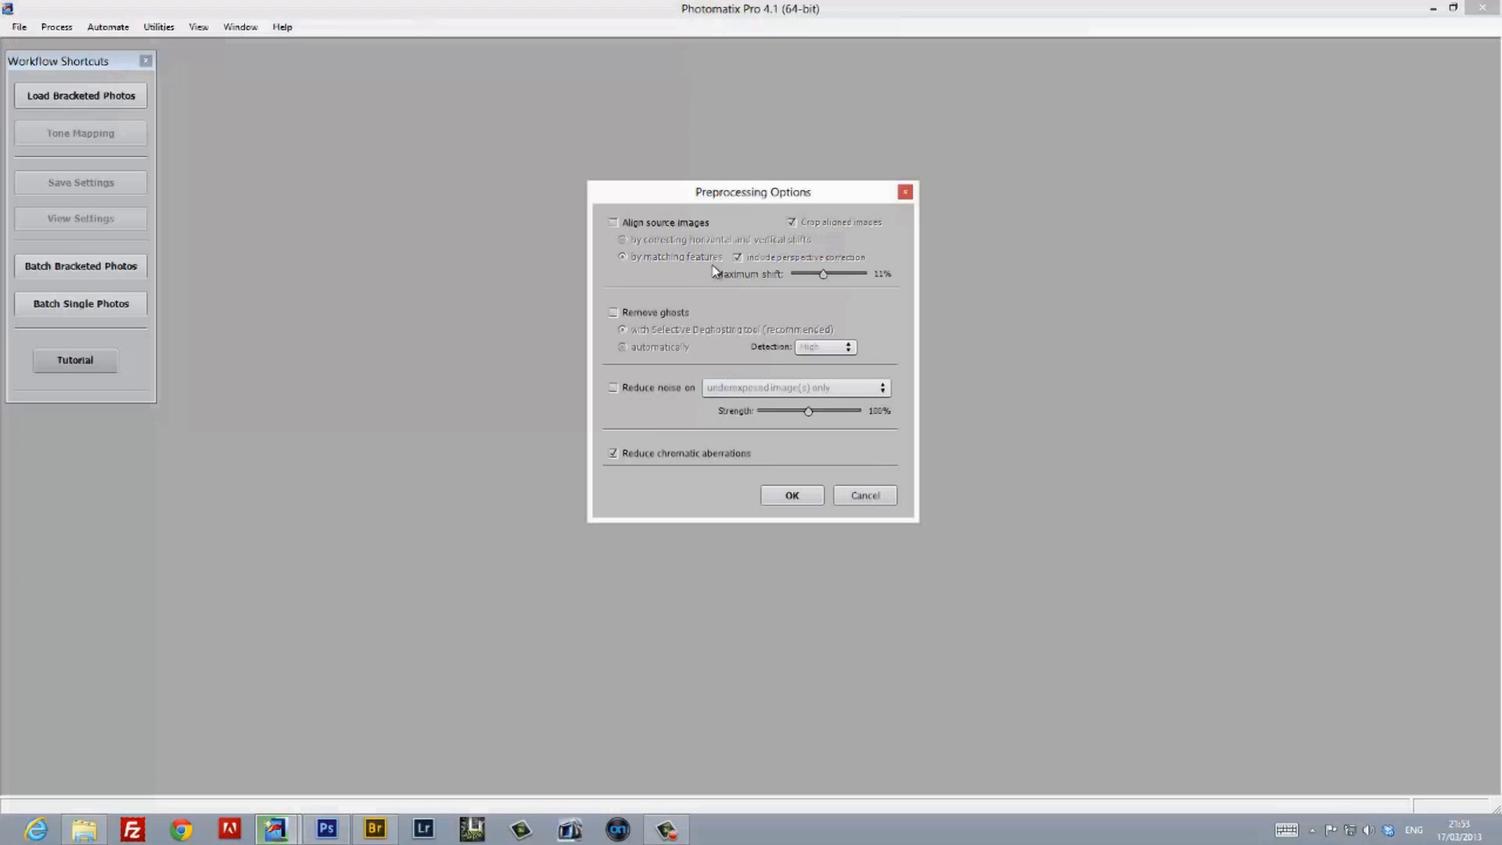
mouse_move(791, 496)
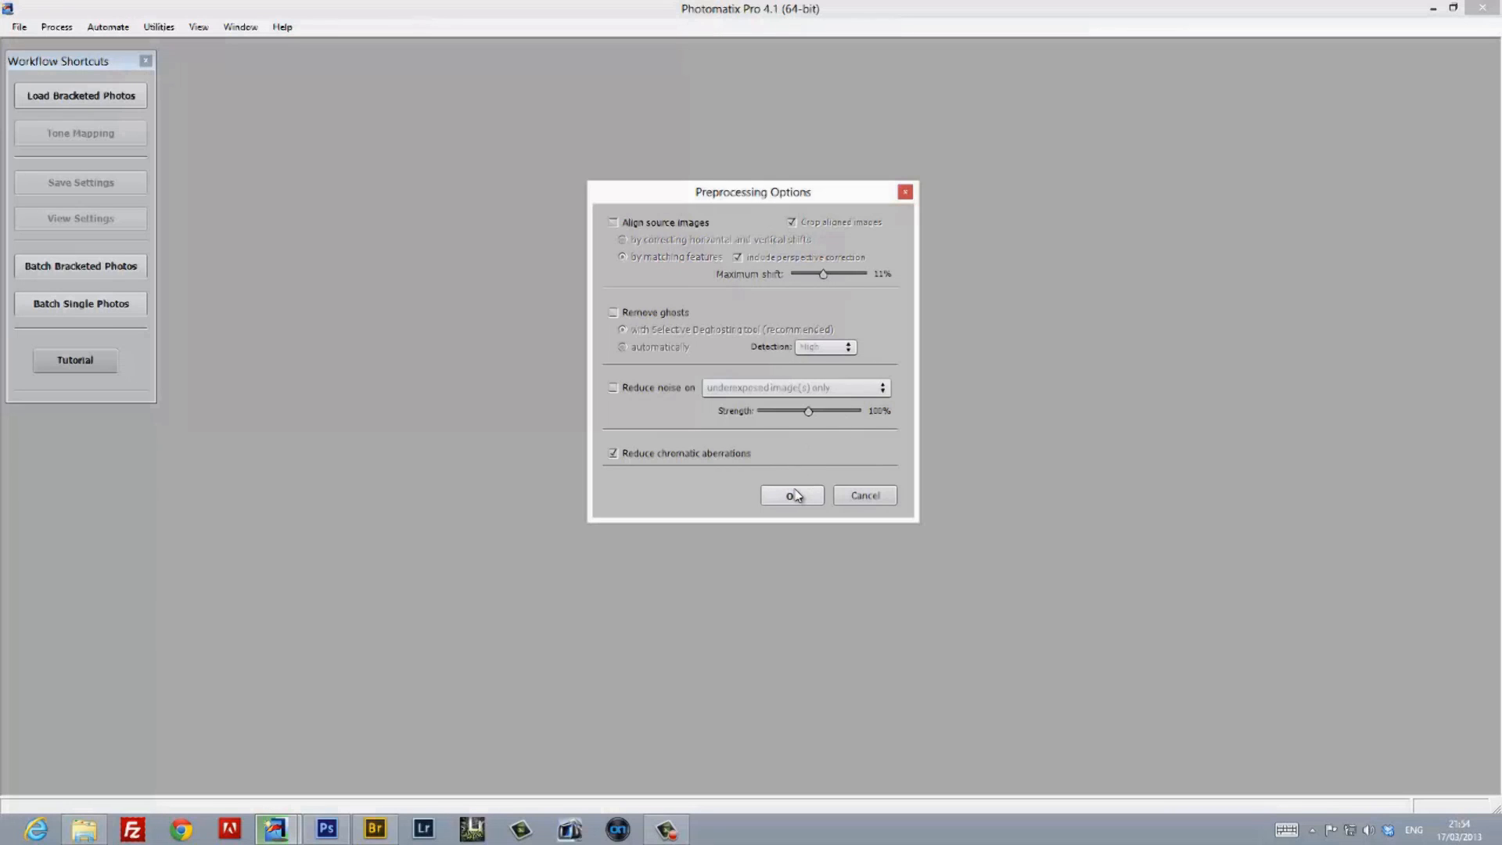
left_click(792, 495)
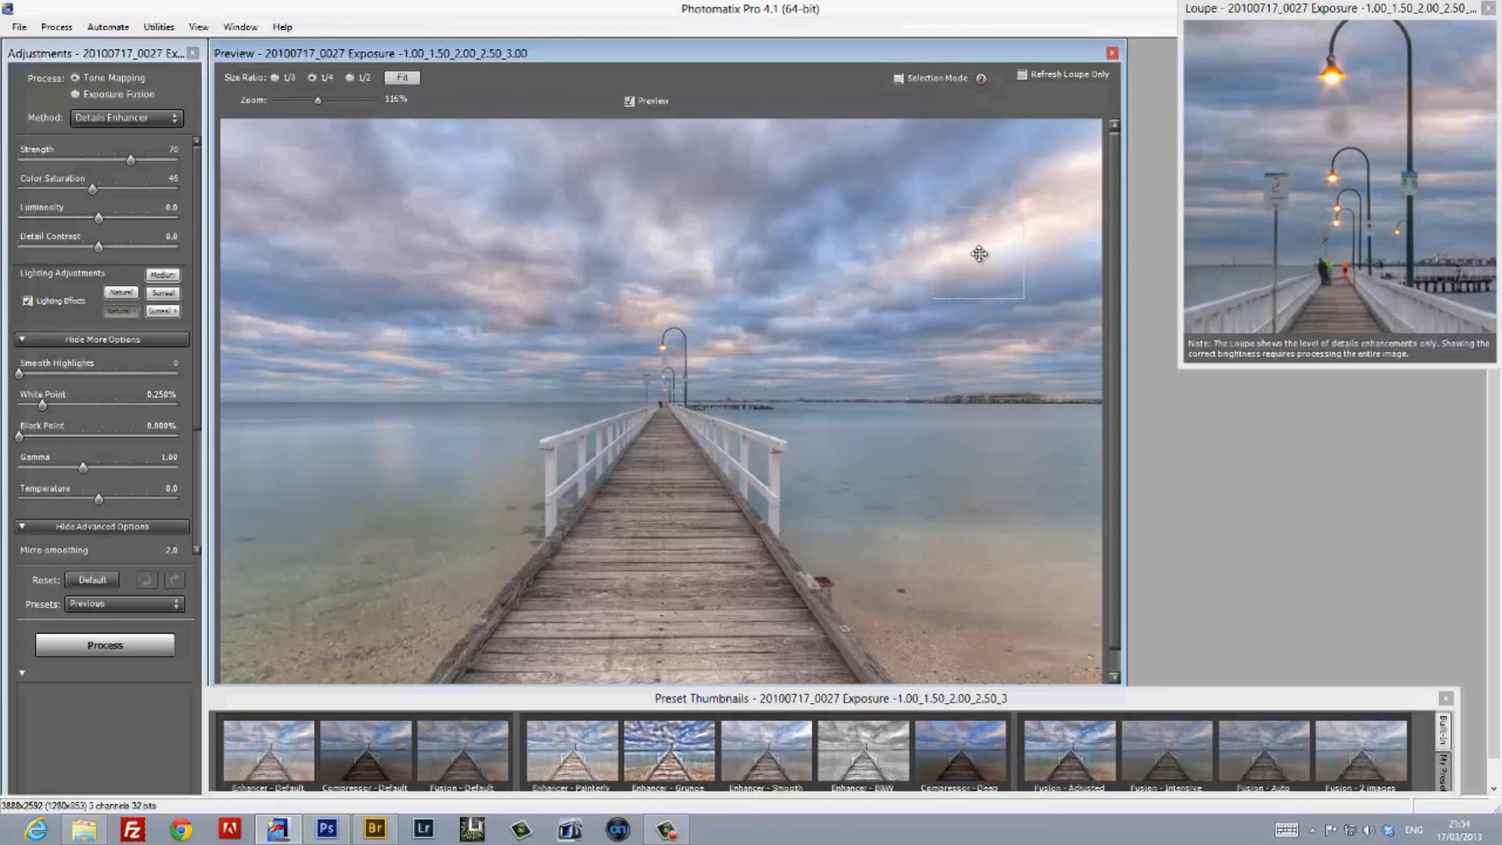
mouse_move(132, 158)
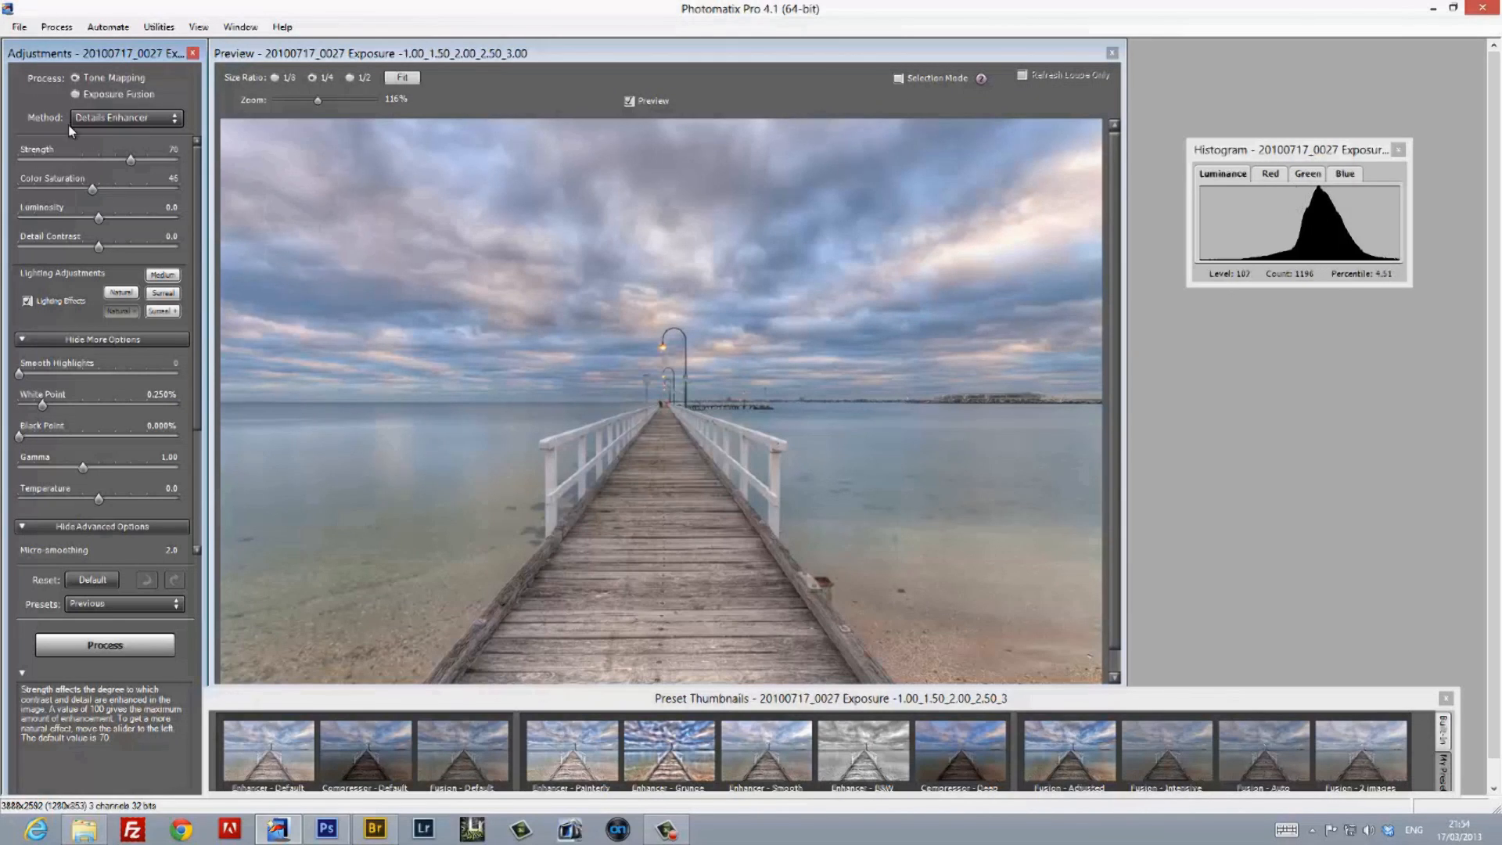
mouse_move(131, 163)
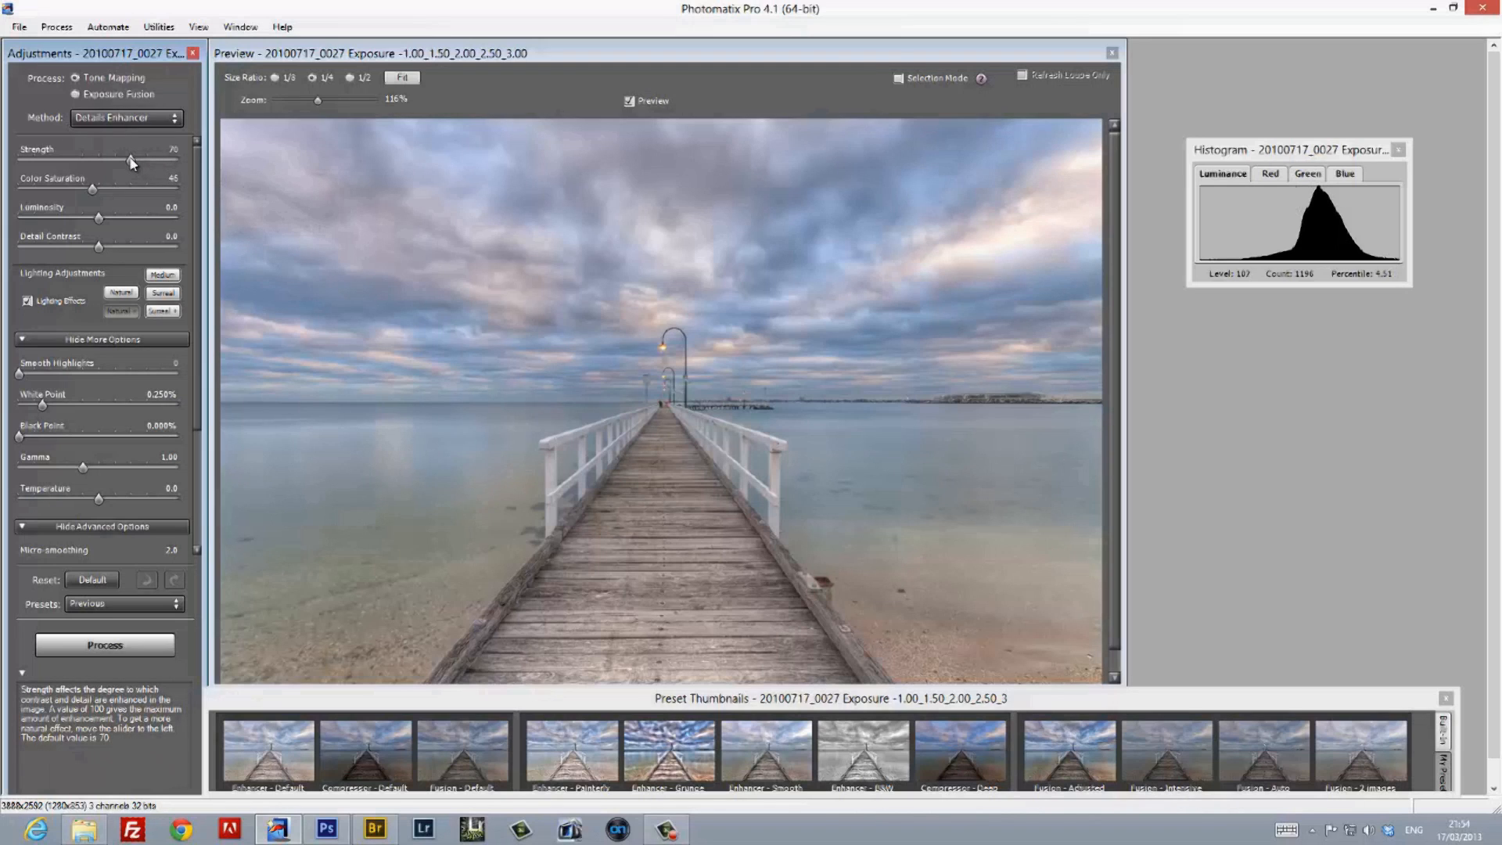
Raise Details Enhancer strength to 90 and settle colour saturation at 63.
left_click_drag(131, 158, 144, 158)
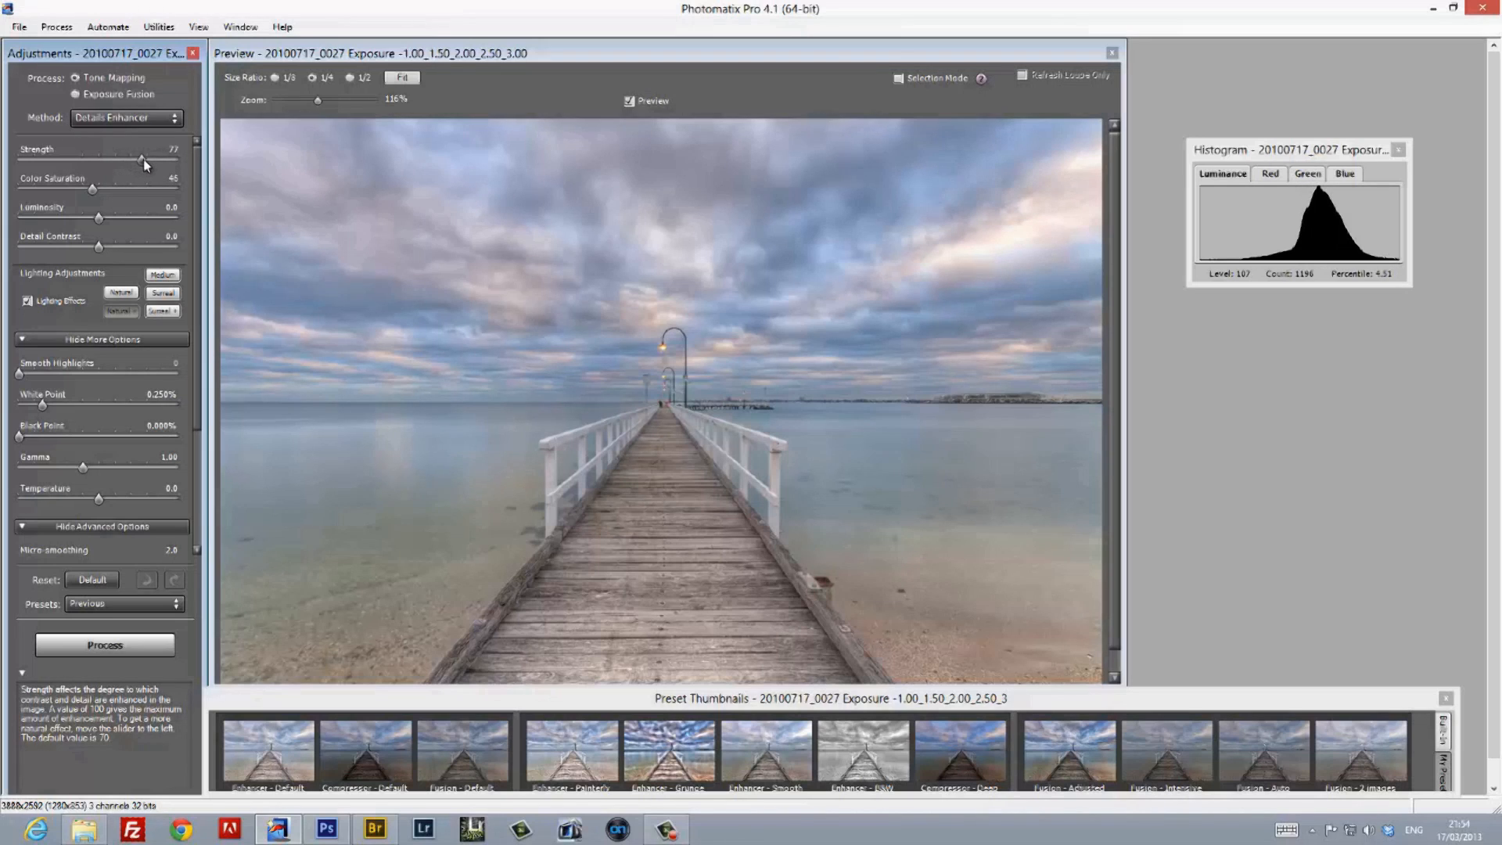
left_click_drag(143, 158, 159, 158)
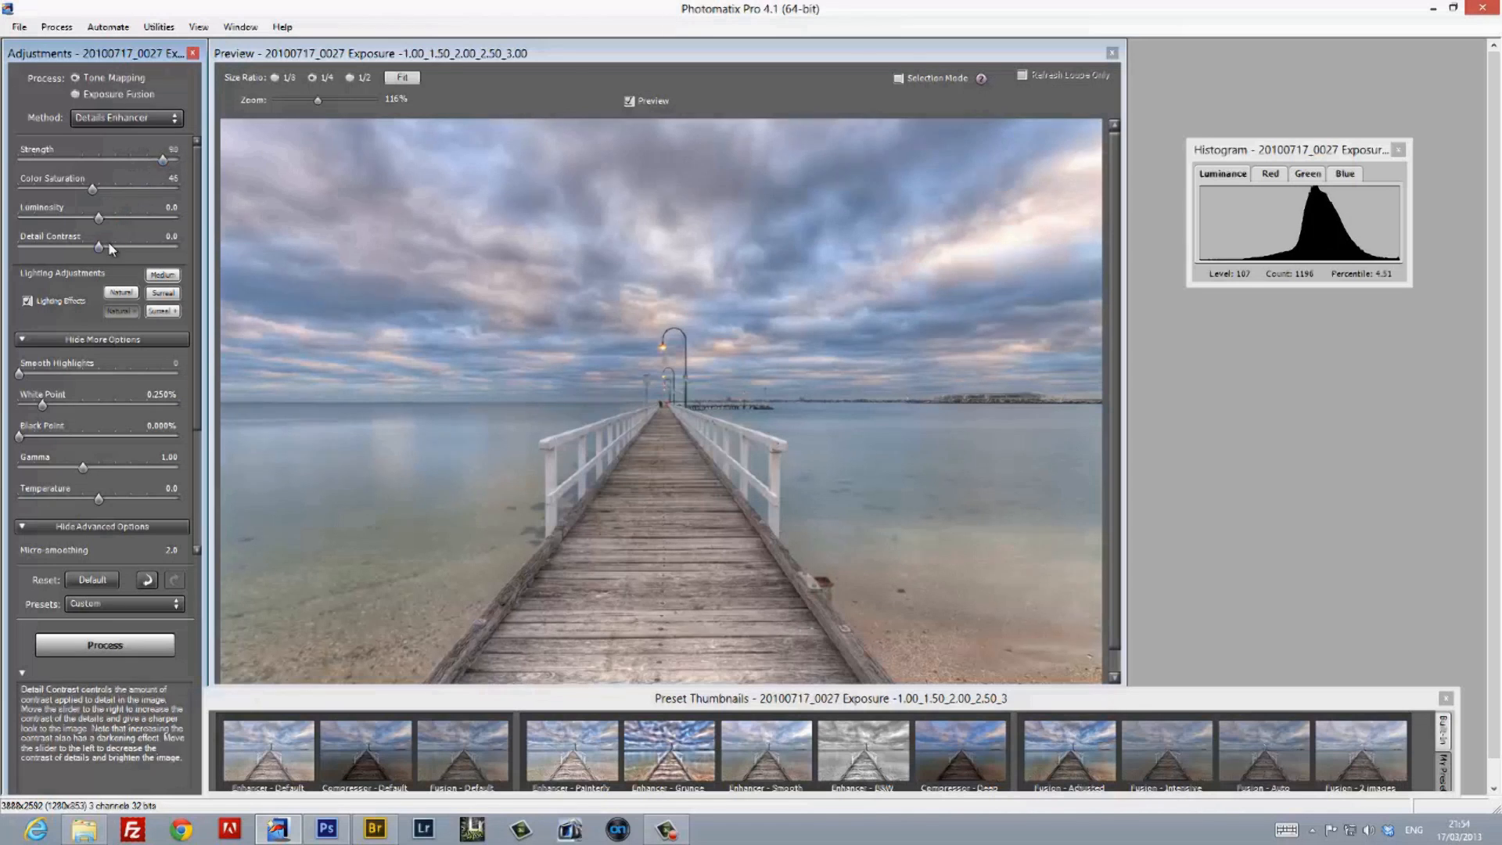
left_click_drag(108, 189, 147, 189)
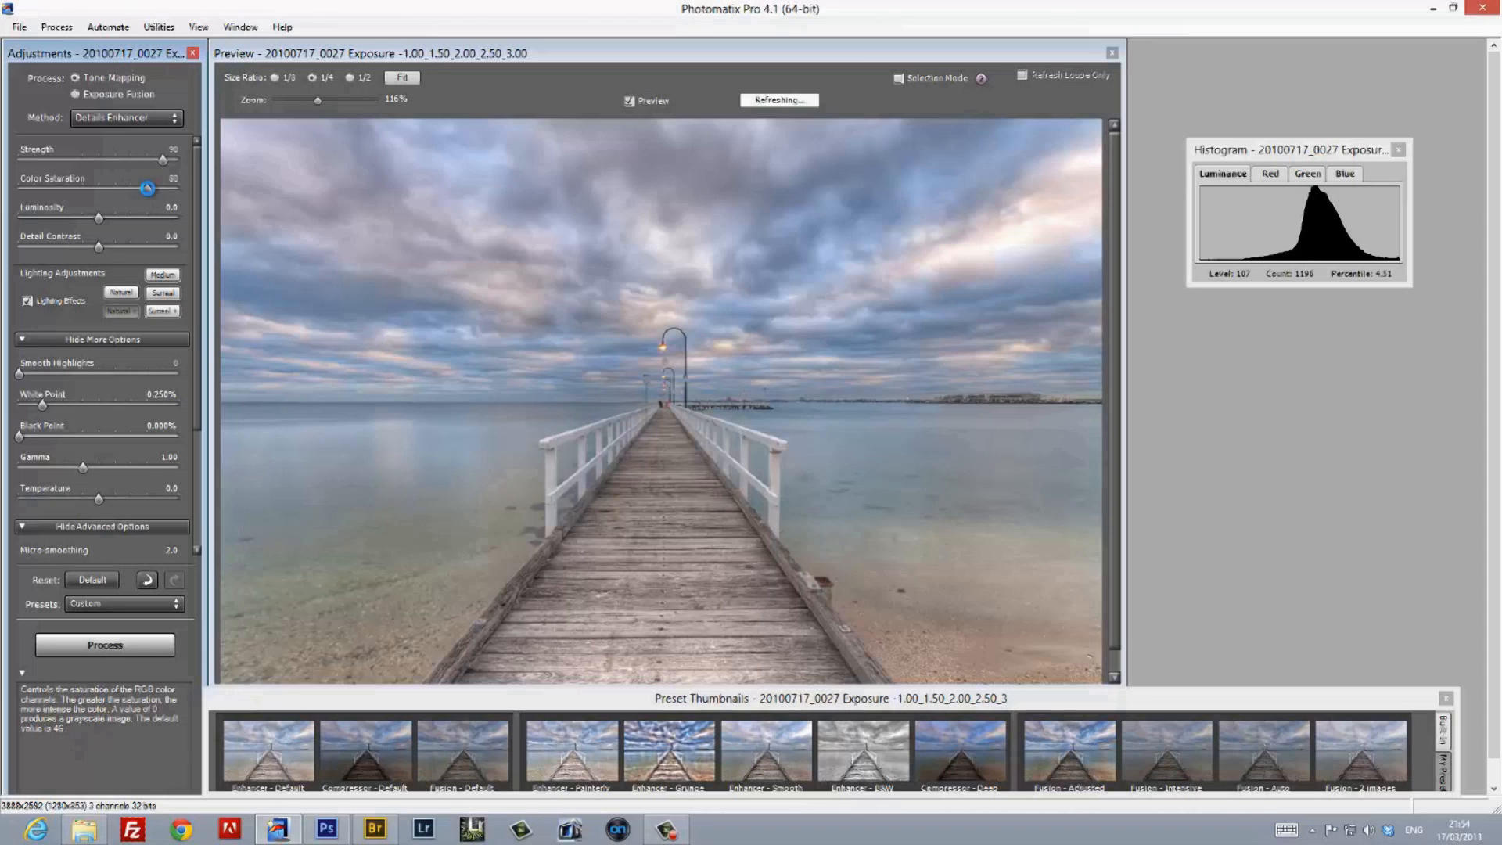
left_click_drag(147, 189, 132, 189)
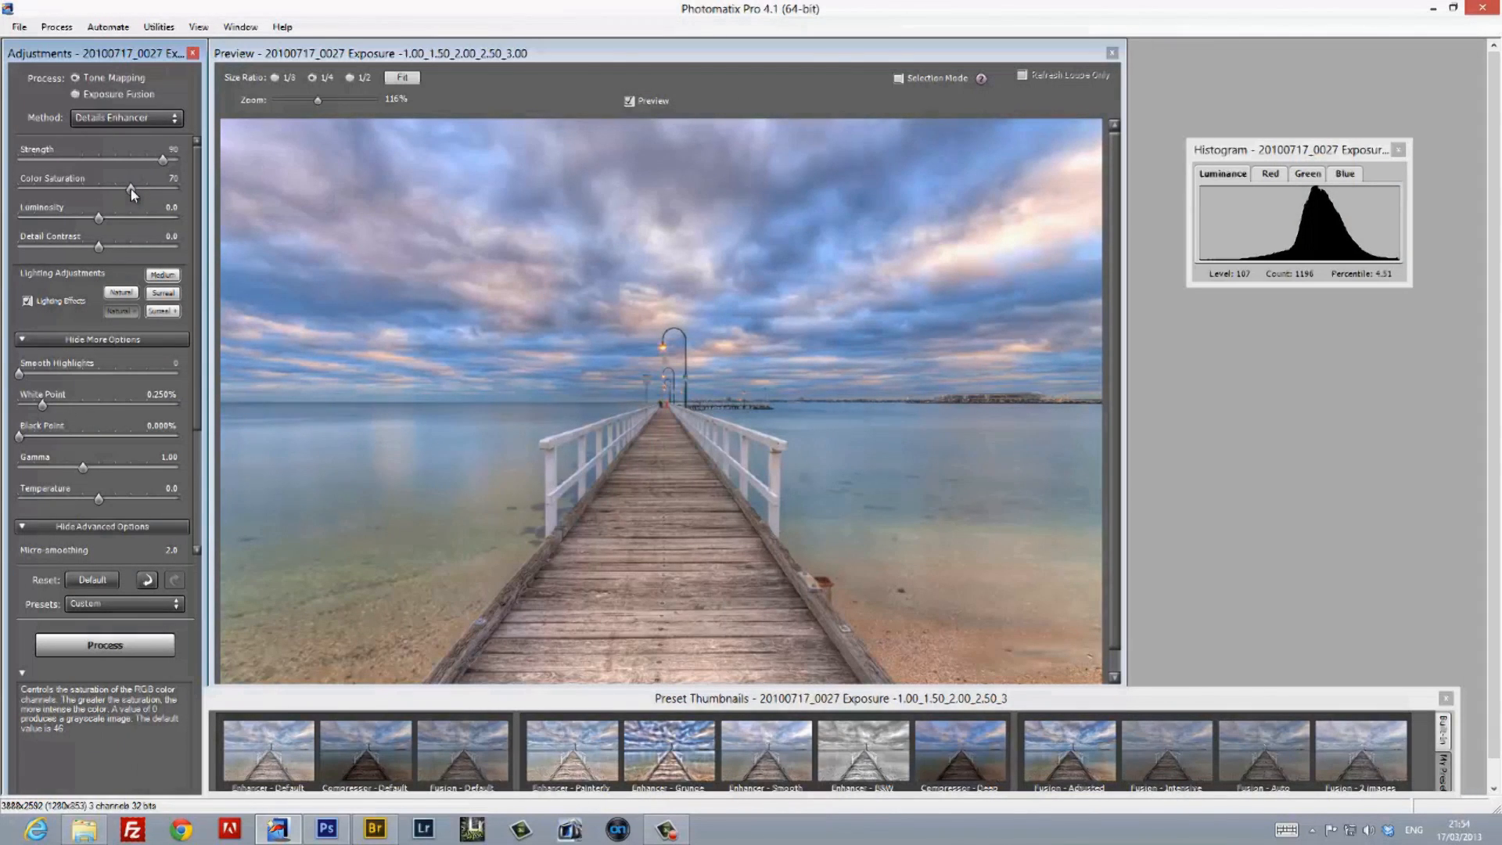
left_click_drag(131, 189, 122, 189)
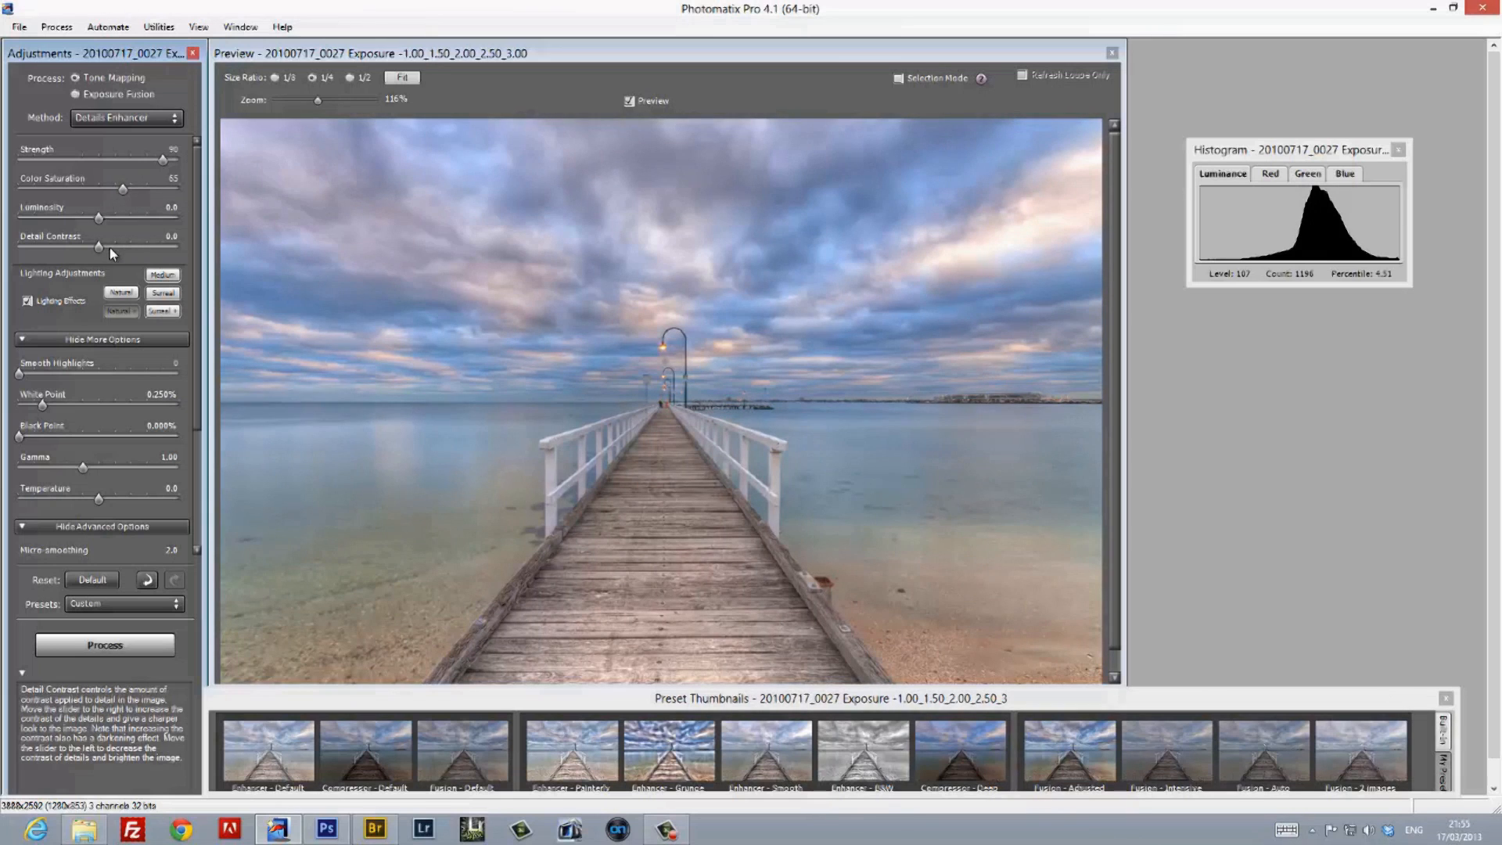
Set luminosity to 3.0 and detail contrast to 2.0 after trialling the extremes.
left_click_drag(99, 219, 180, 219)
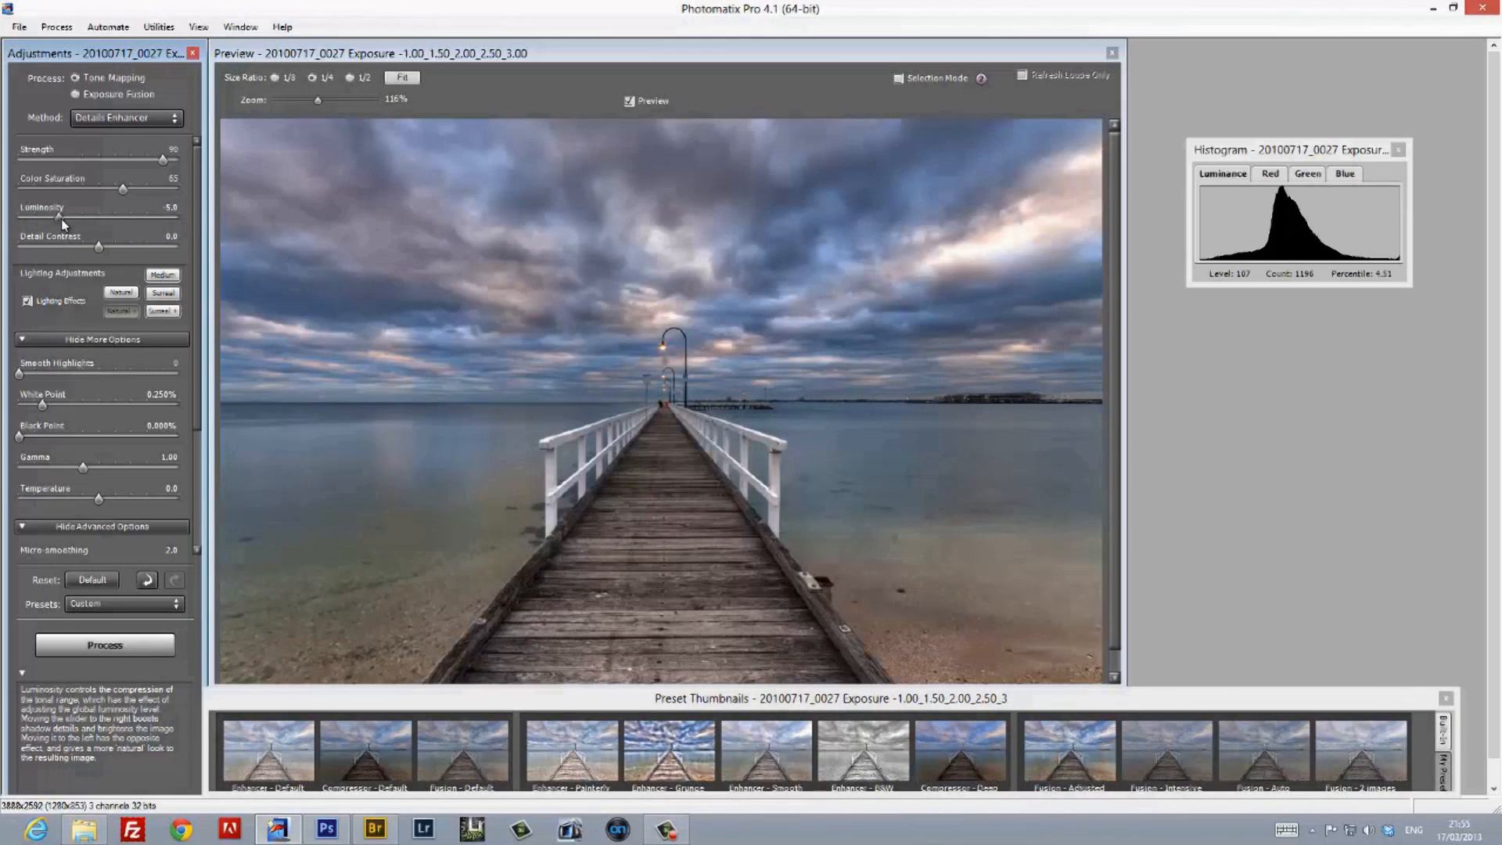
left_click_drag(53, 221, 69, 220)
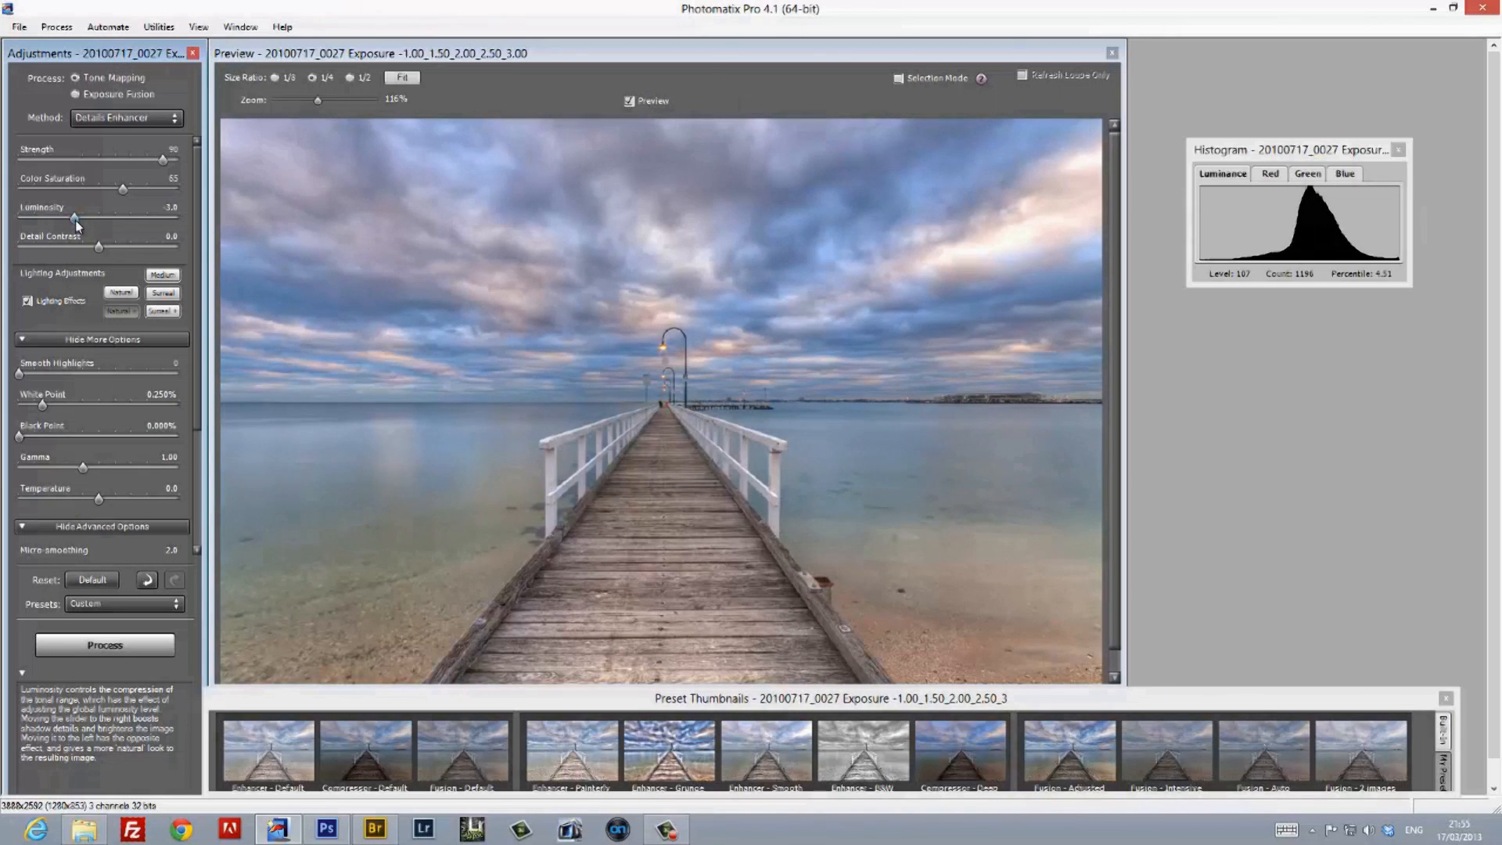
left_click_drag(99, 247, 180, 247)
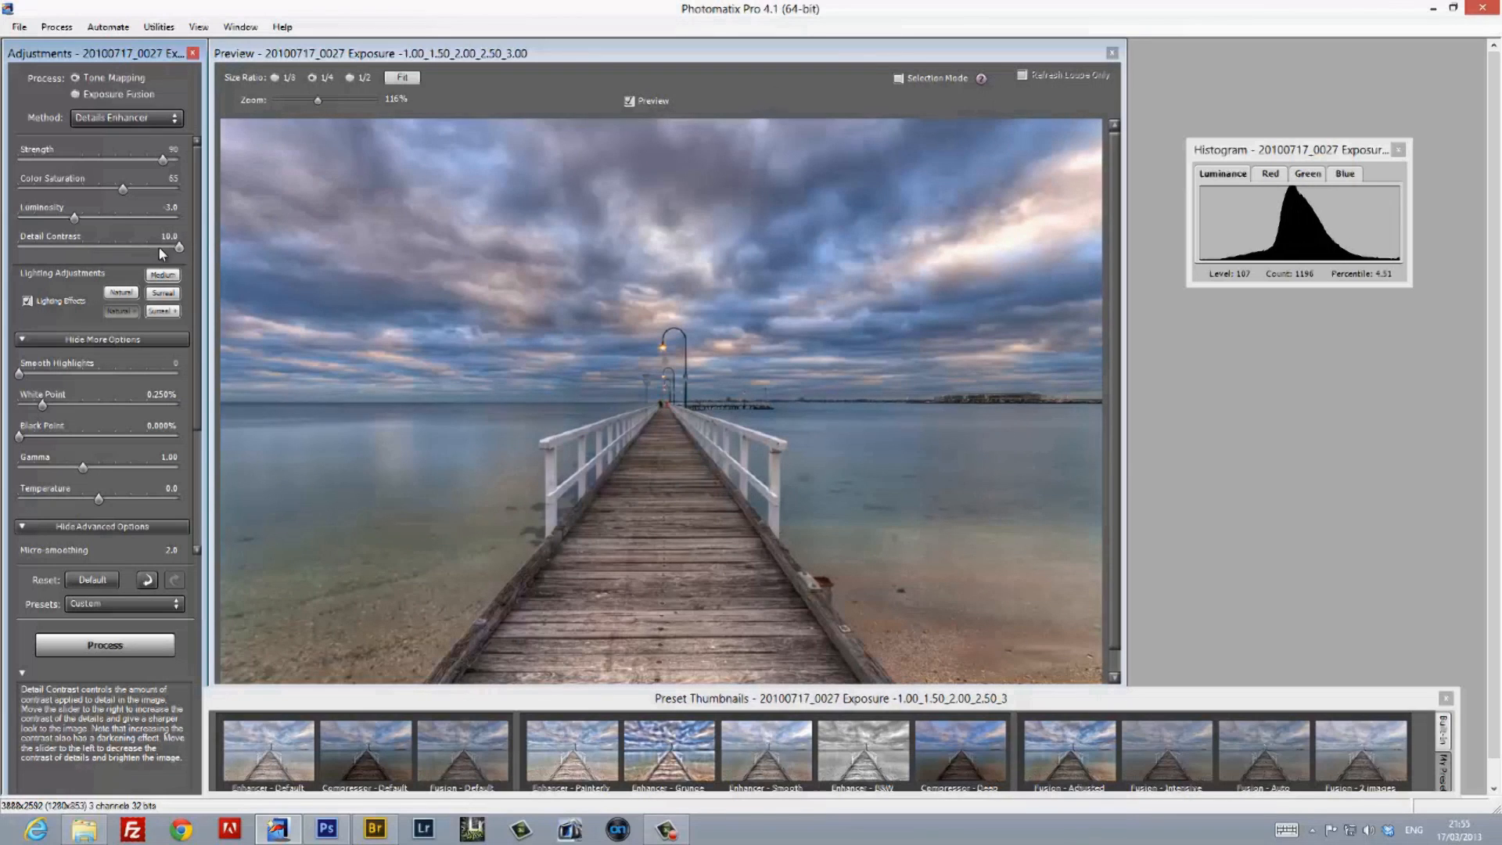
left_click_drag(178, 245, 50, 246)
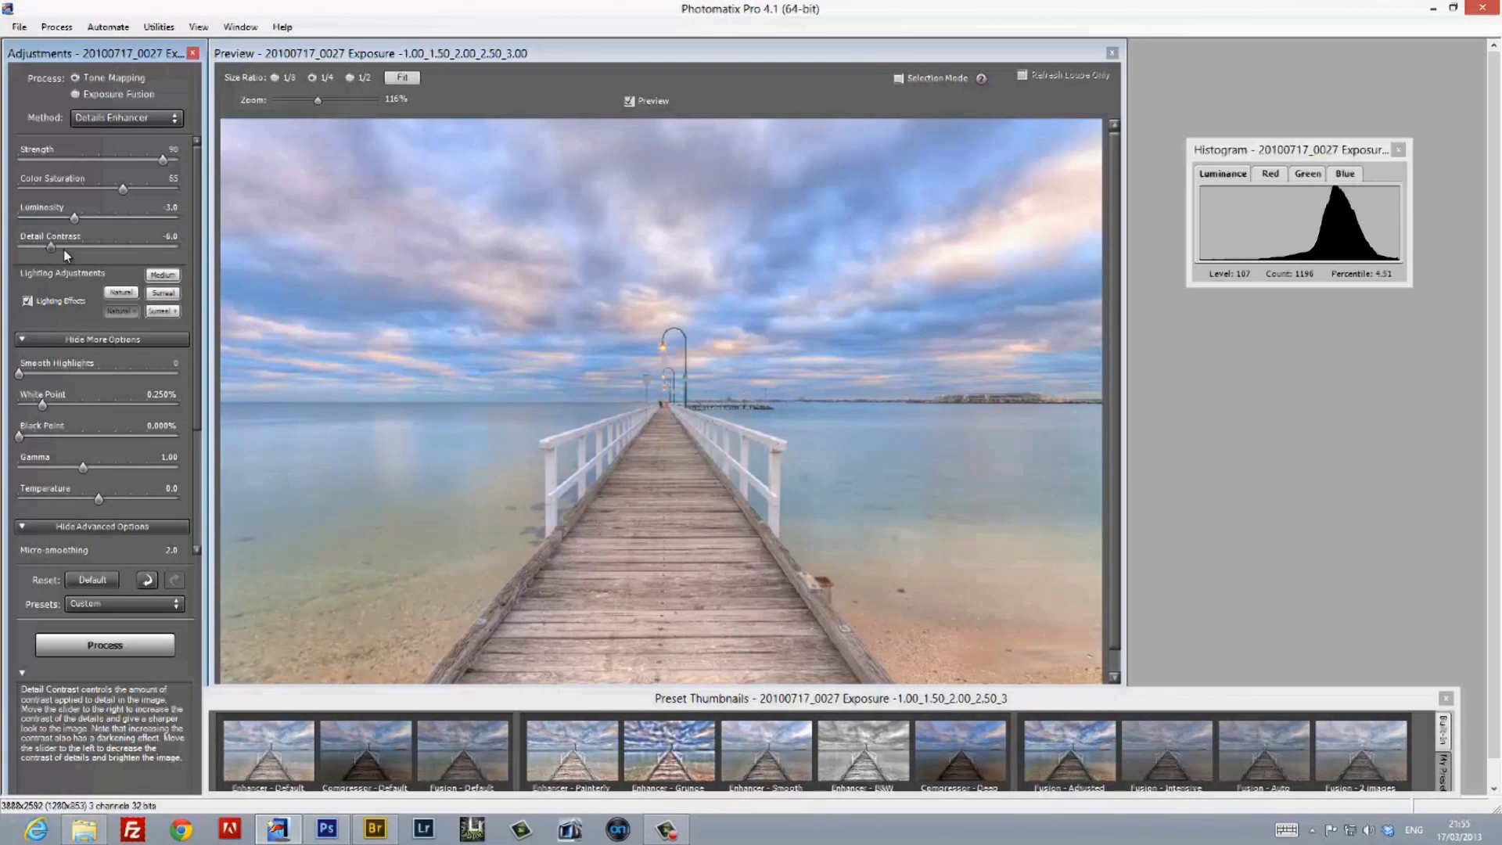
left_click_drag(50, 245, 115, 246)
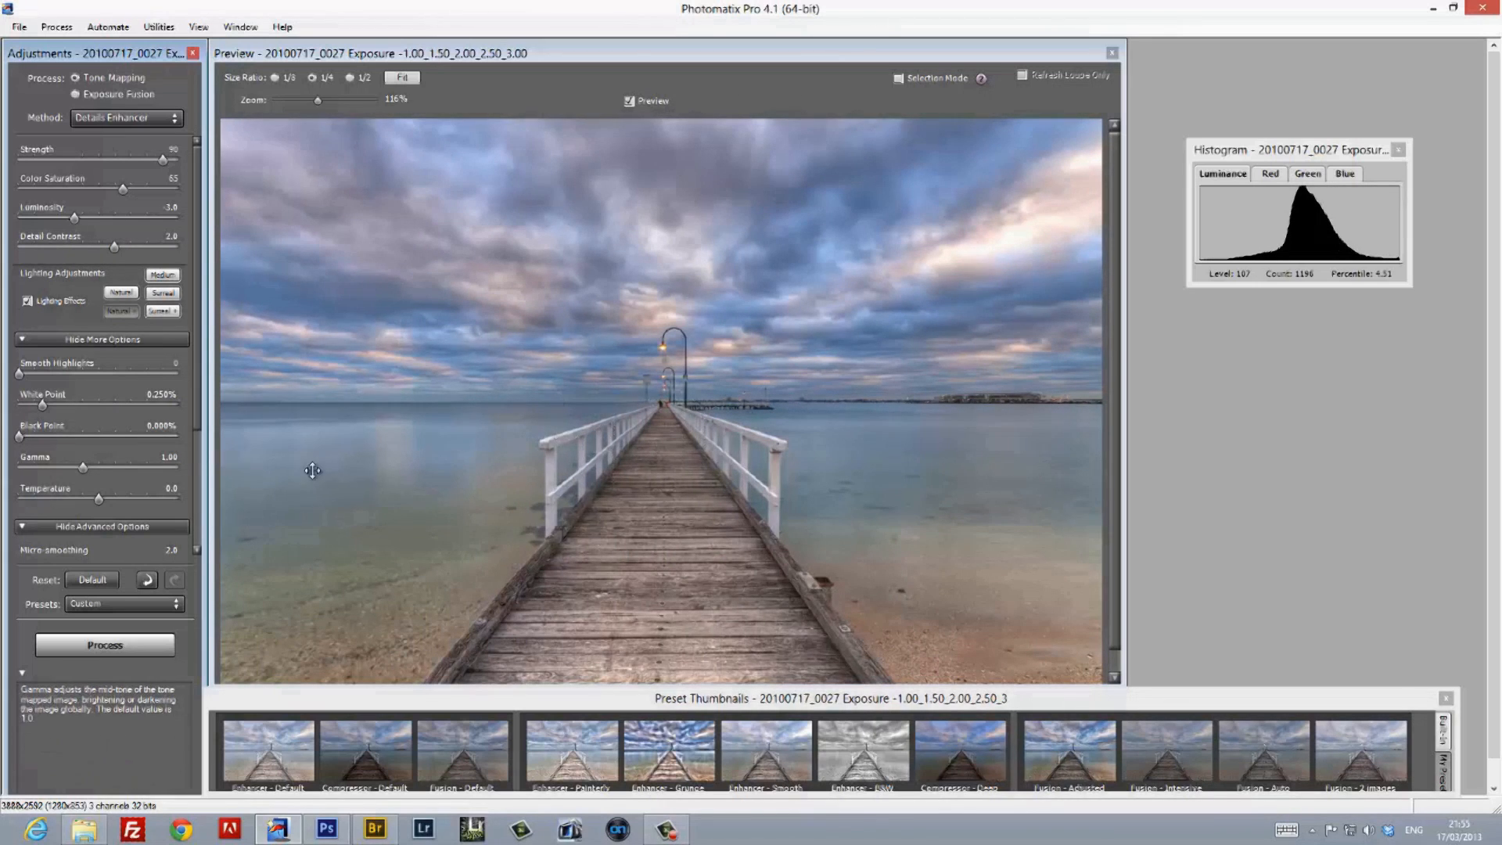
mouse_move(28, 394)
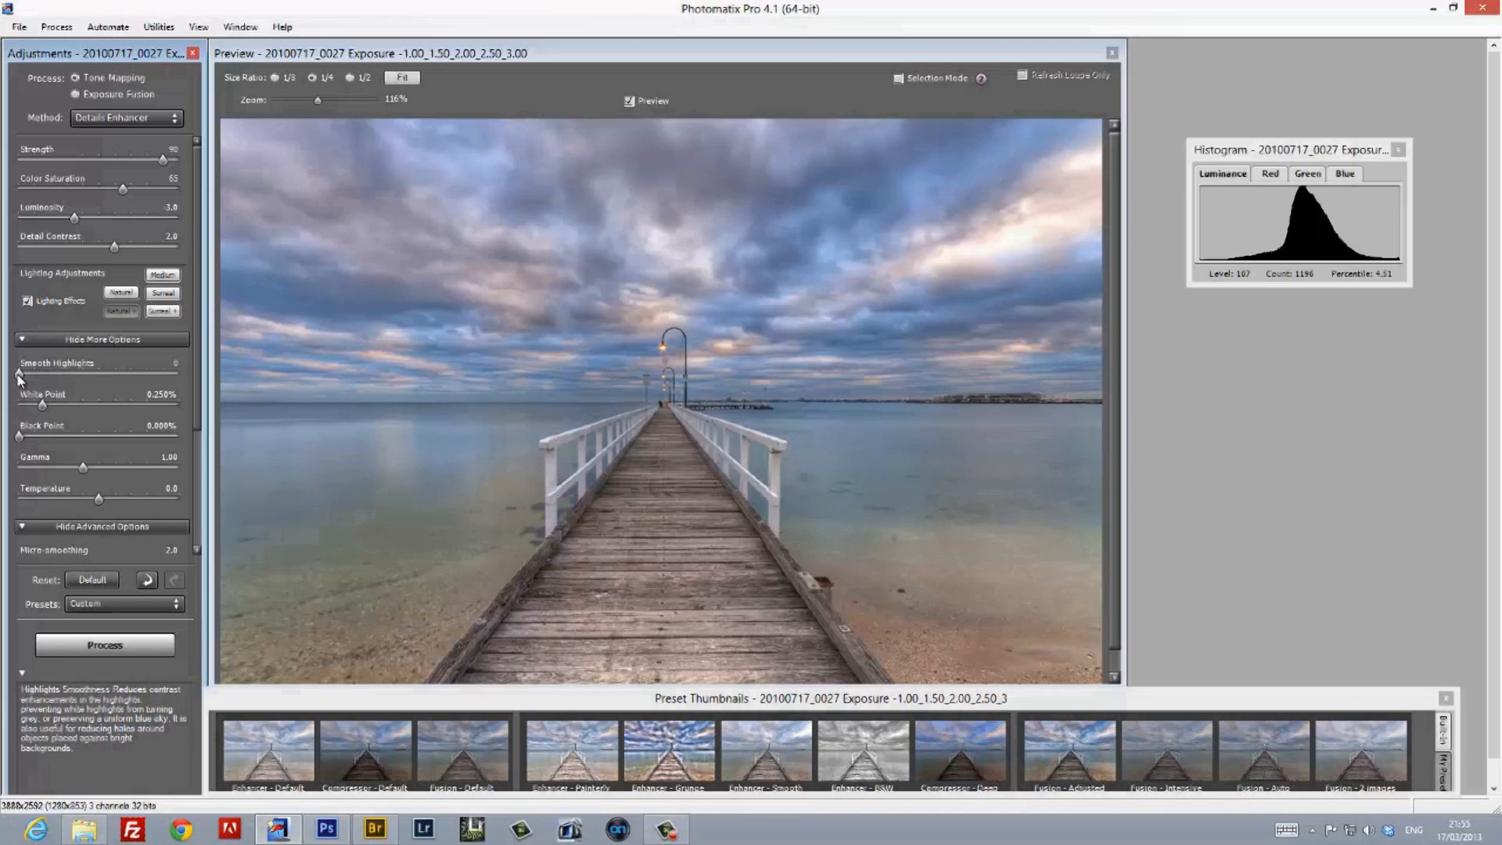
Trial highlights smoothing and reset it, then set white point 0.199% and black point 0.059%.
left_click_drag(17, 373, 177, 374)
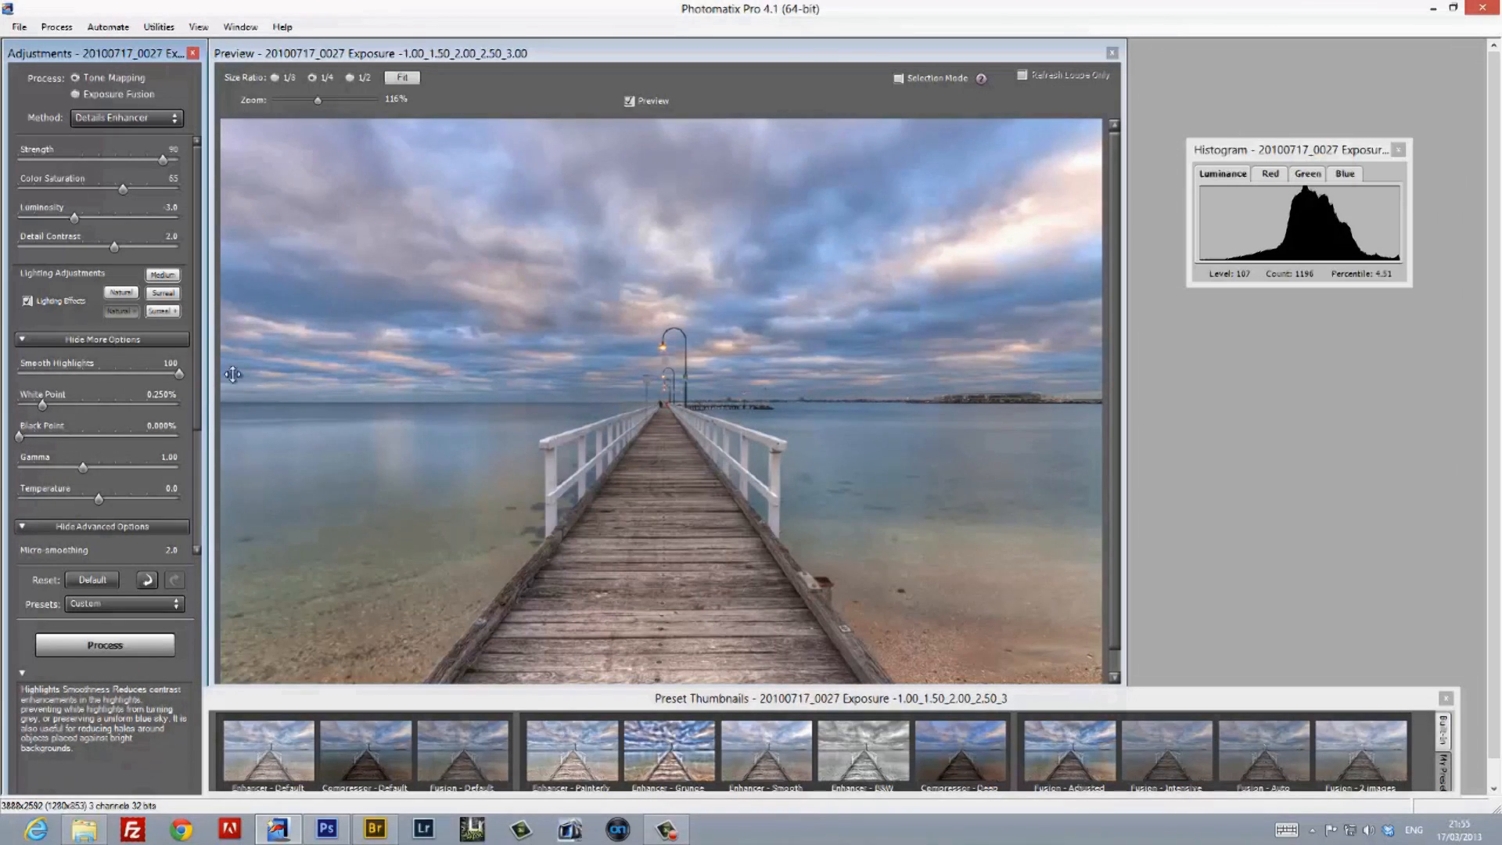
mouse_move(170, 377)
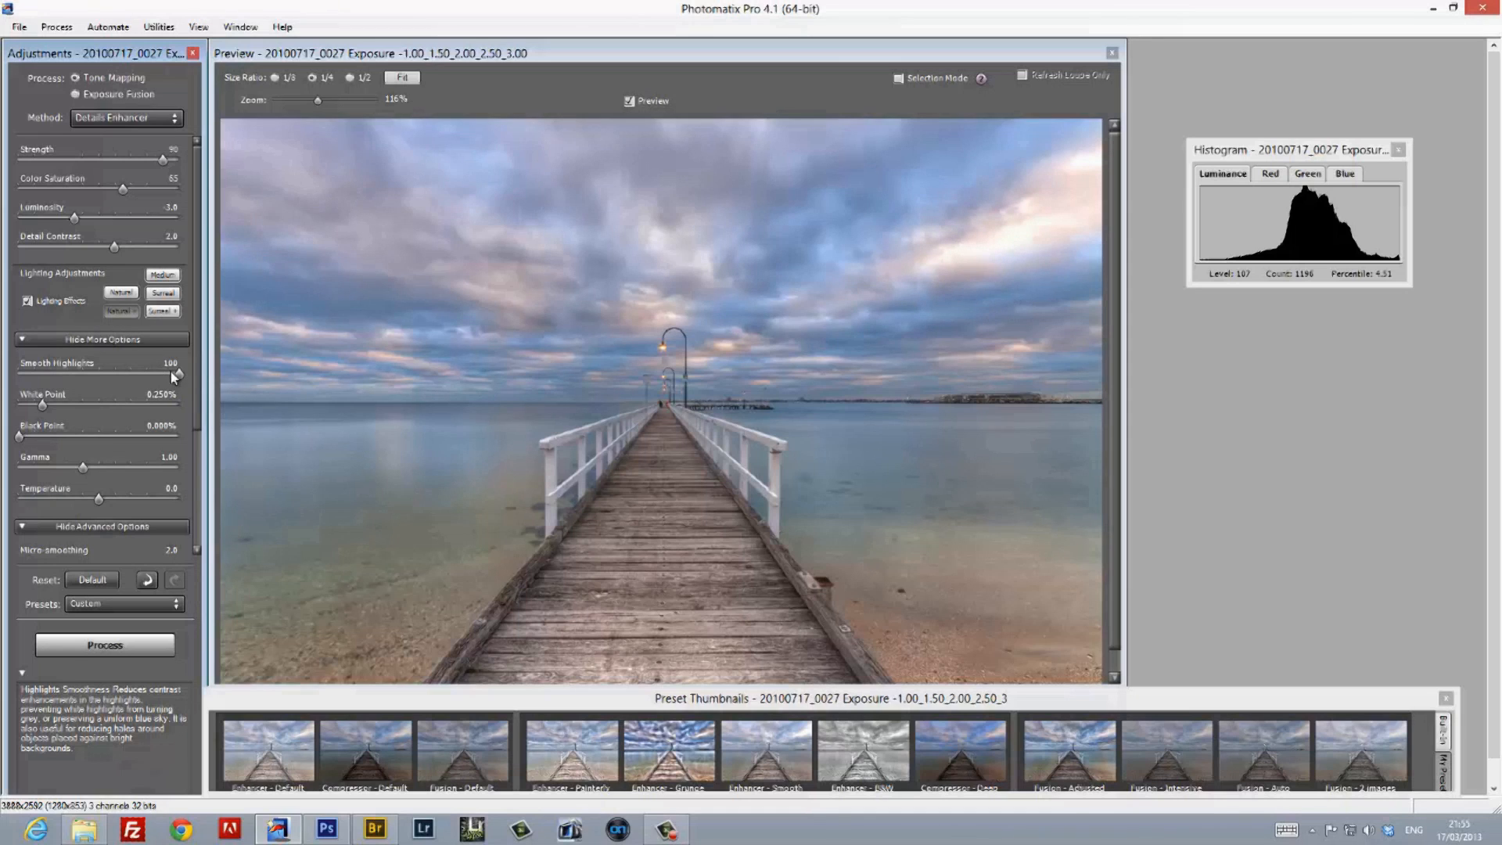
left_click_drag(173, 374, 17, 373)
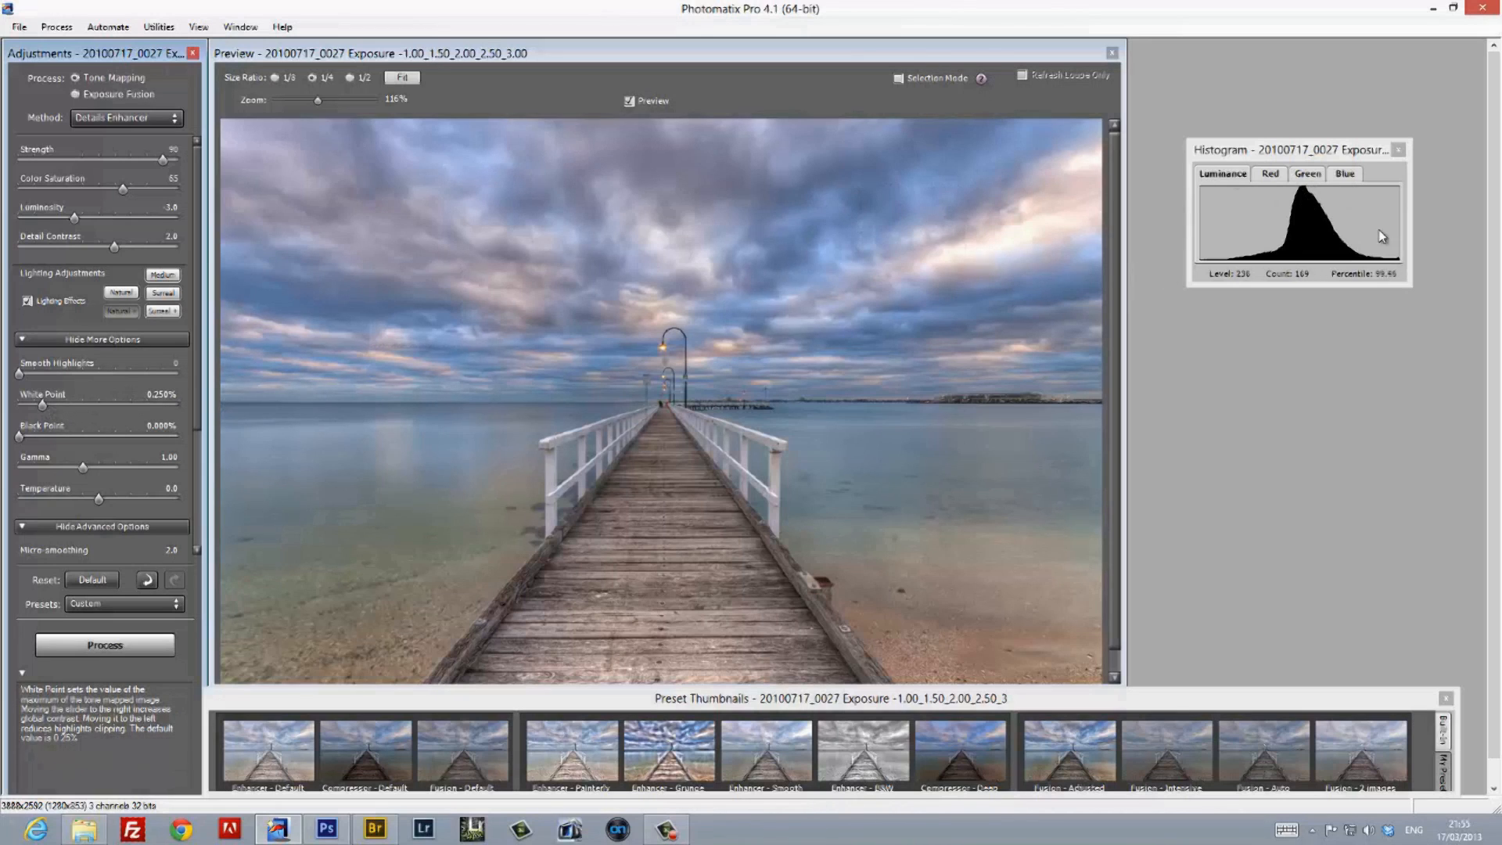
mouse_move(100, 467)
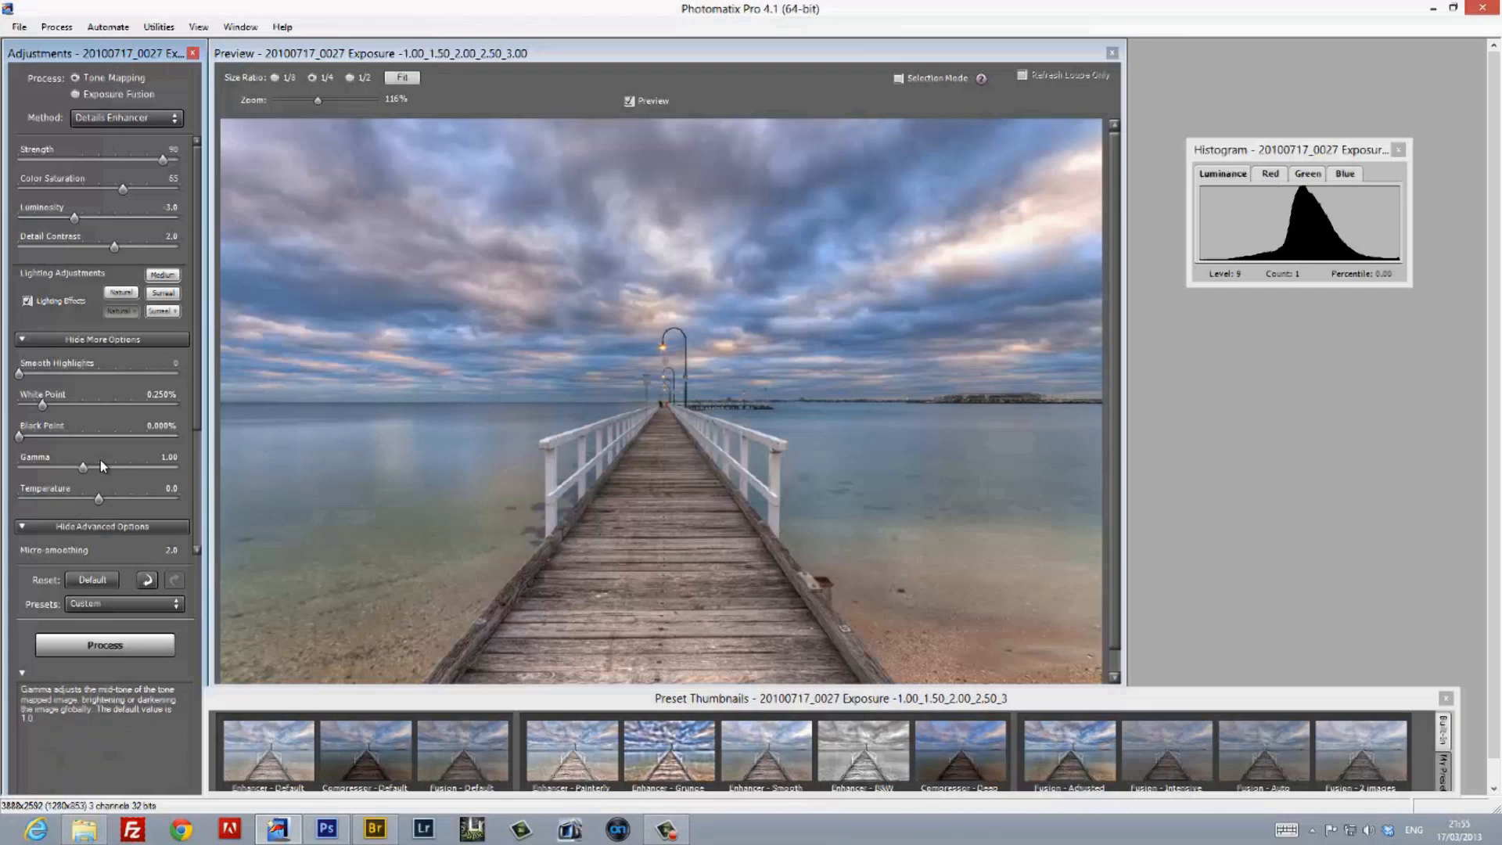
left_click_drag(43, 403, 48, 404)
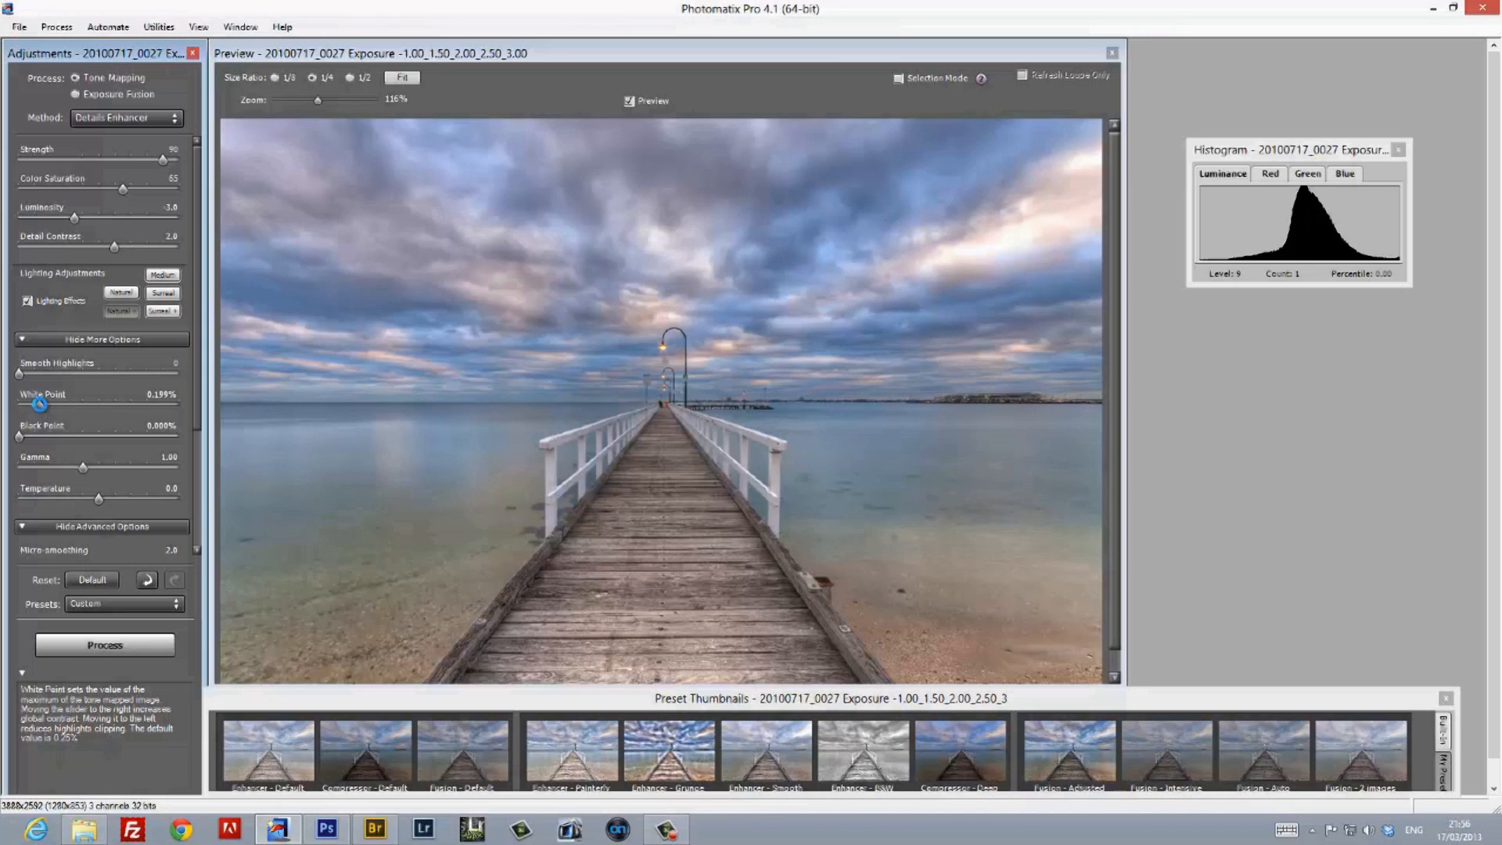
left_click_drag(17, 438, 29, 438)
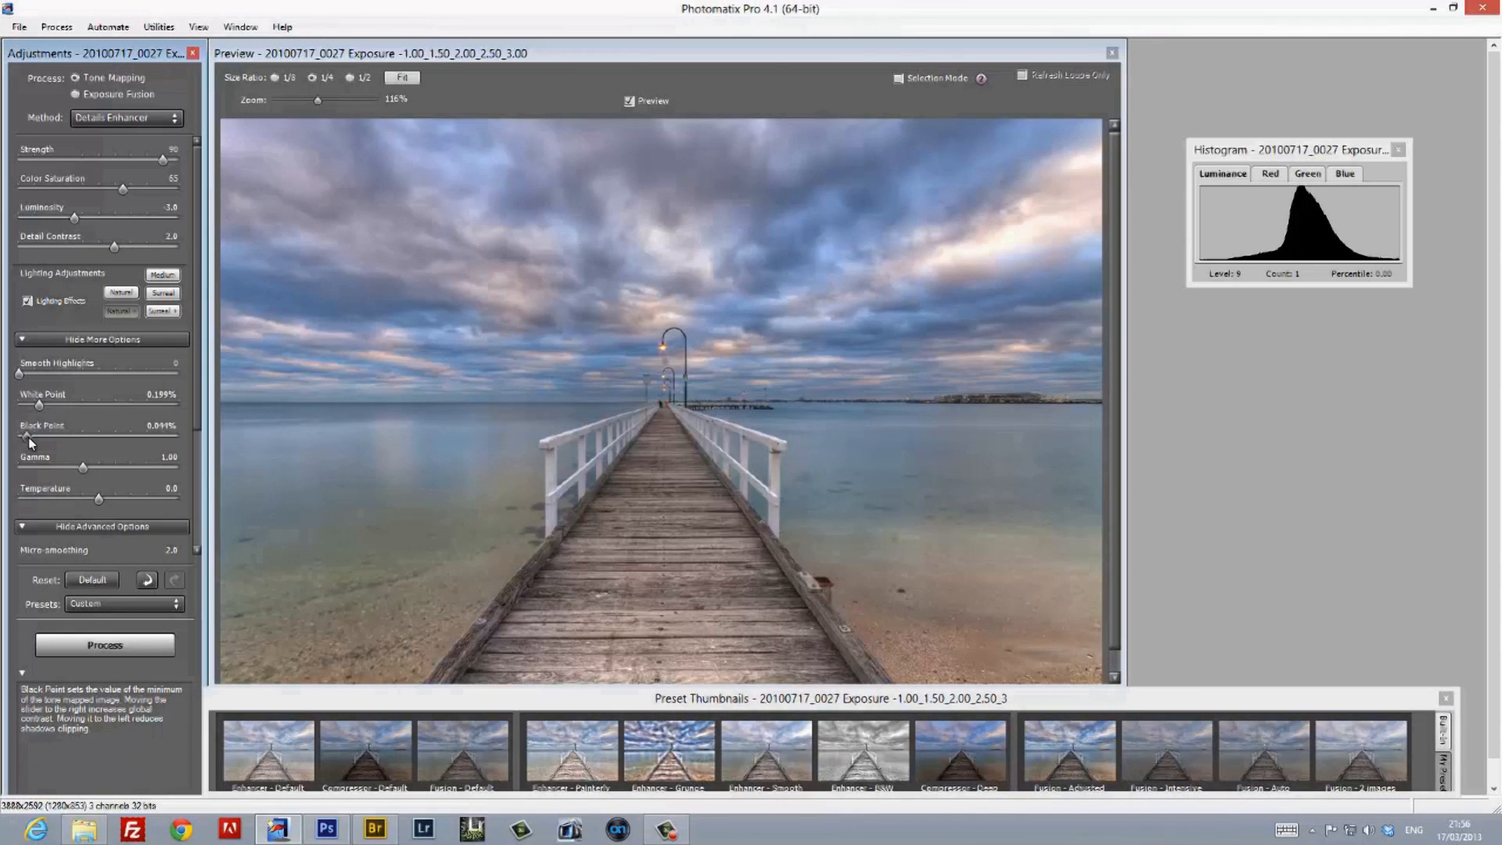
left_click_drag(31, 438, 27, 438)
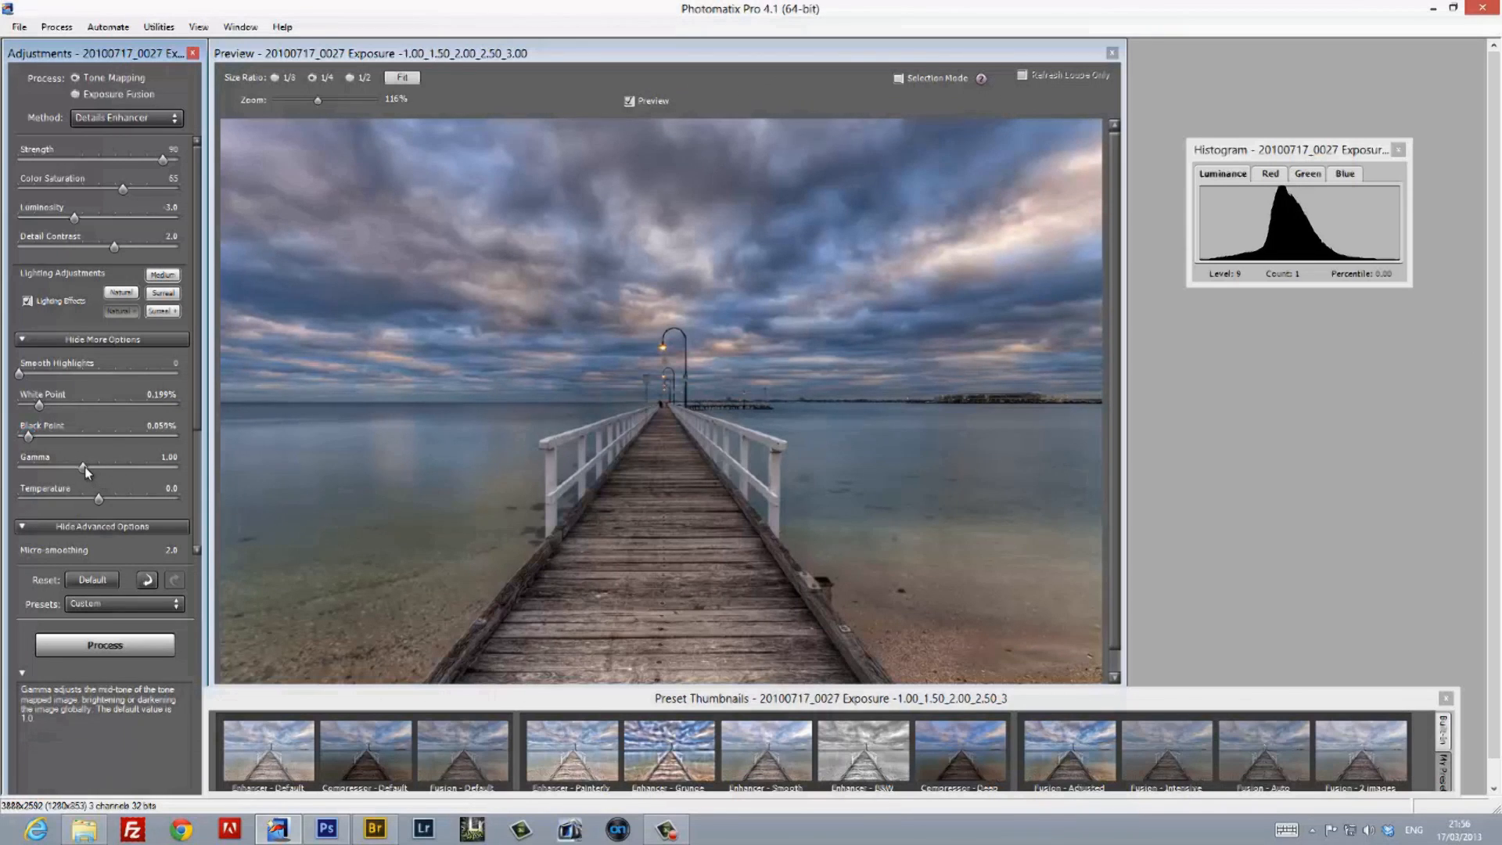
Preview gamma 0.37 and temperature 10.0, then return both to their defaults.
left_click_drag(82, 466, 176, 466)
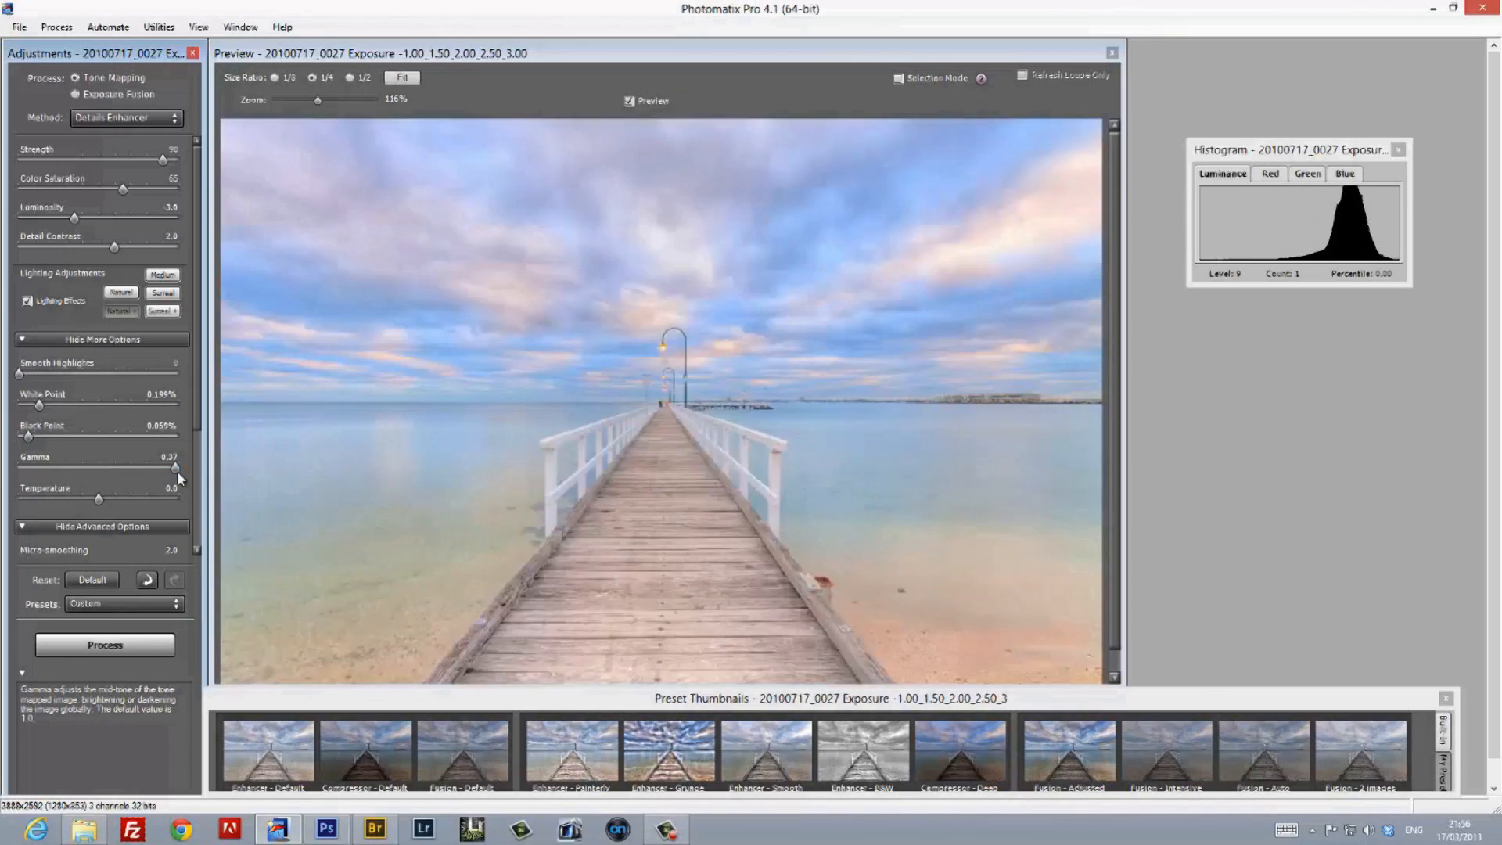
left_click_drag(175, 467, 14, 467)
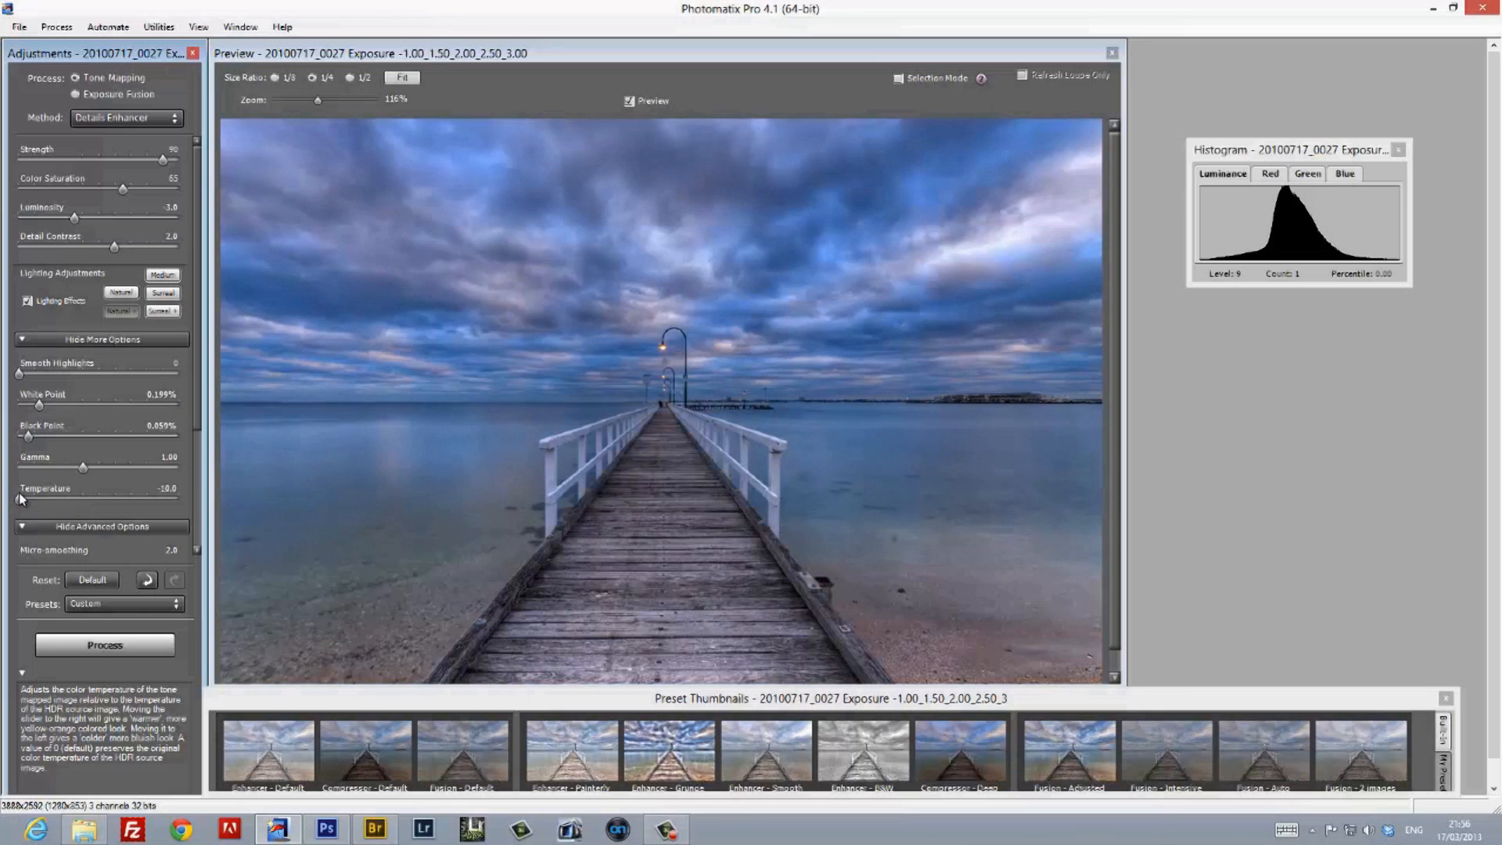
left_click_drag(27, 499, 178, 499)
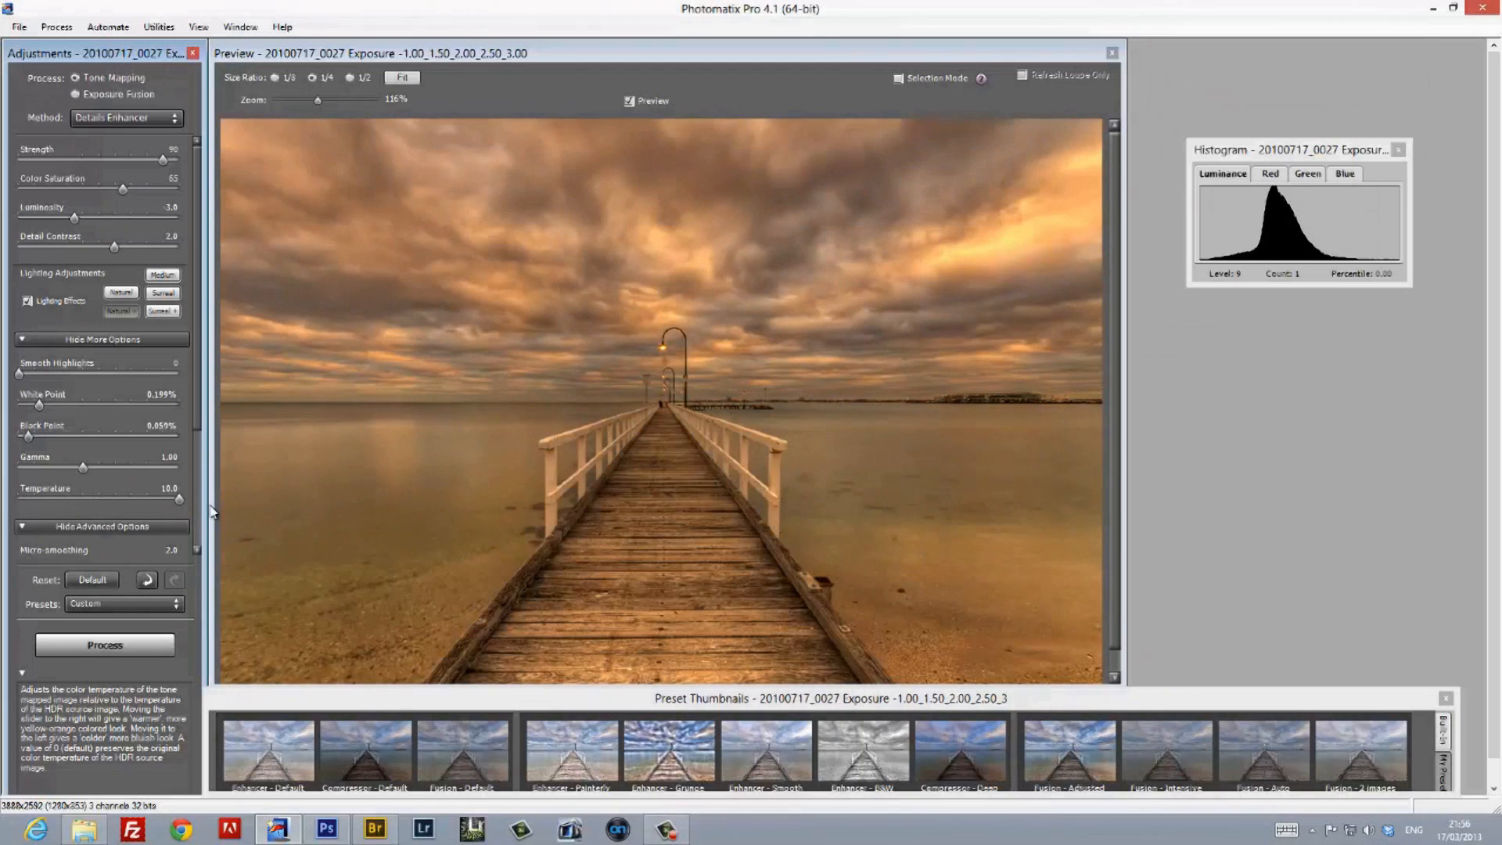
left_click_drag(177, 499, 98, 499)
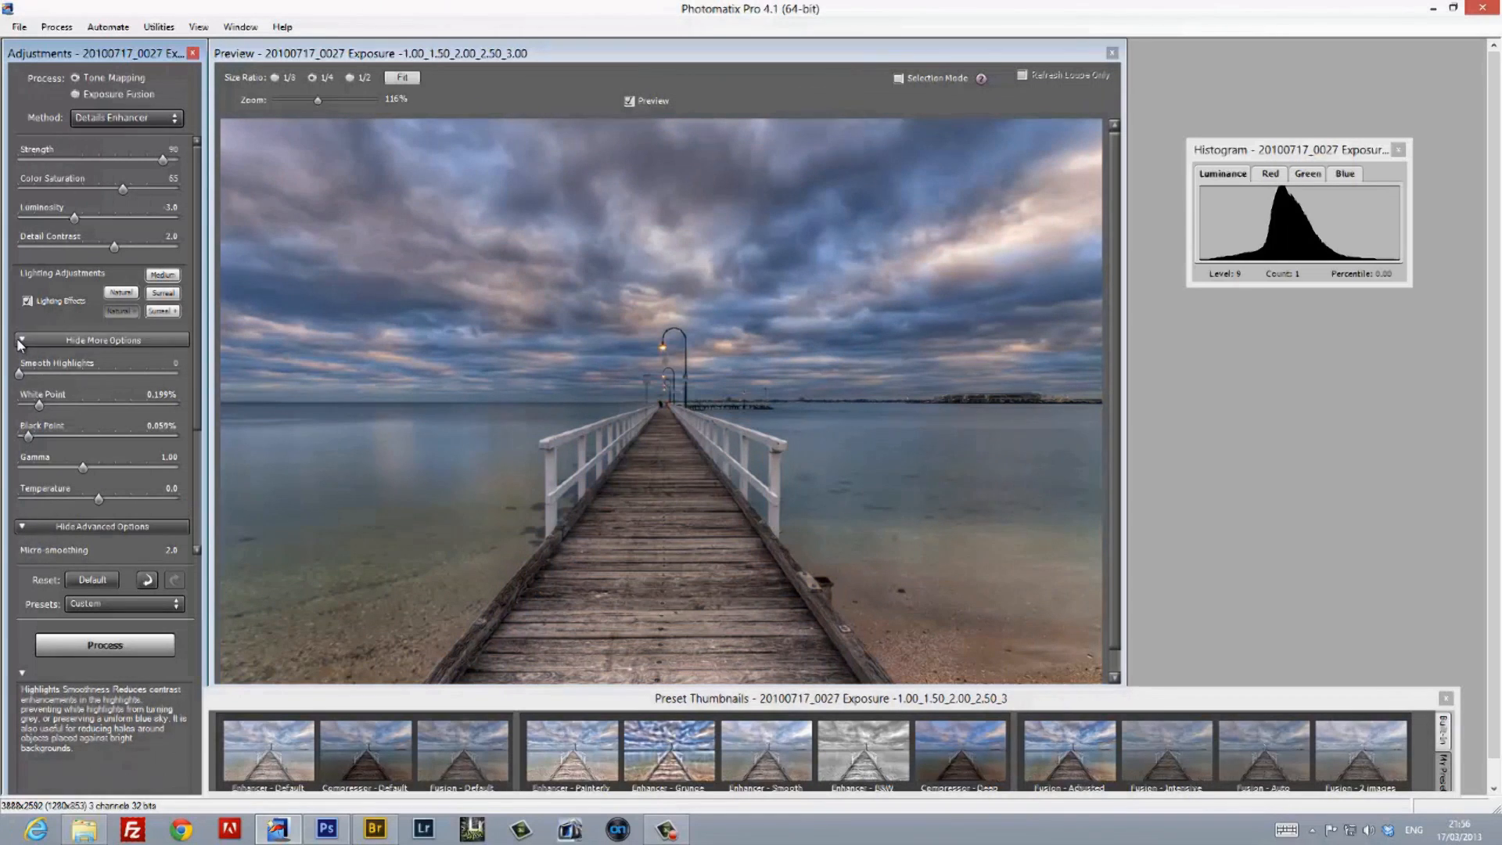
Trial micro-smoothing, shadow smoothness and shadow clipping at maximum and return each to its low setting.
left_click(103, 339)
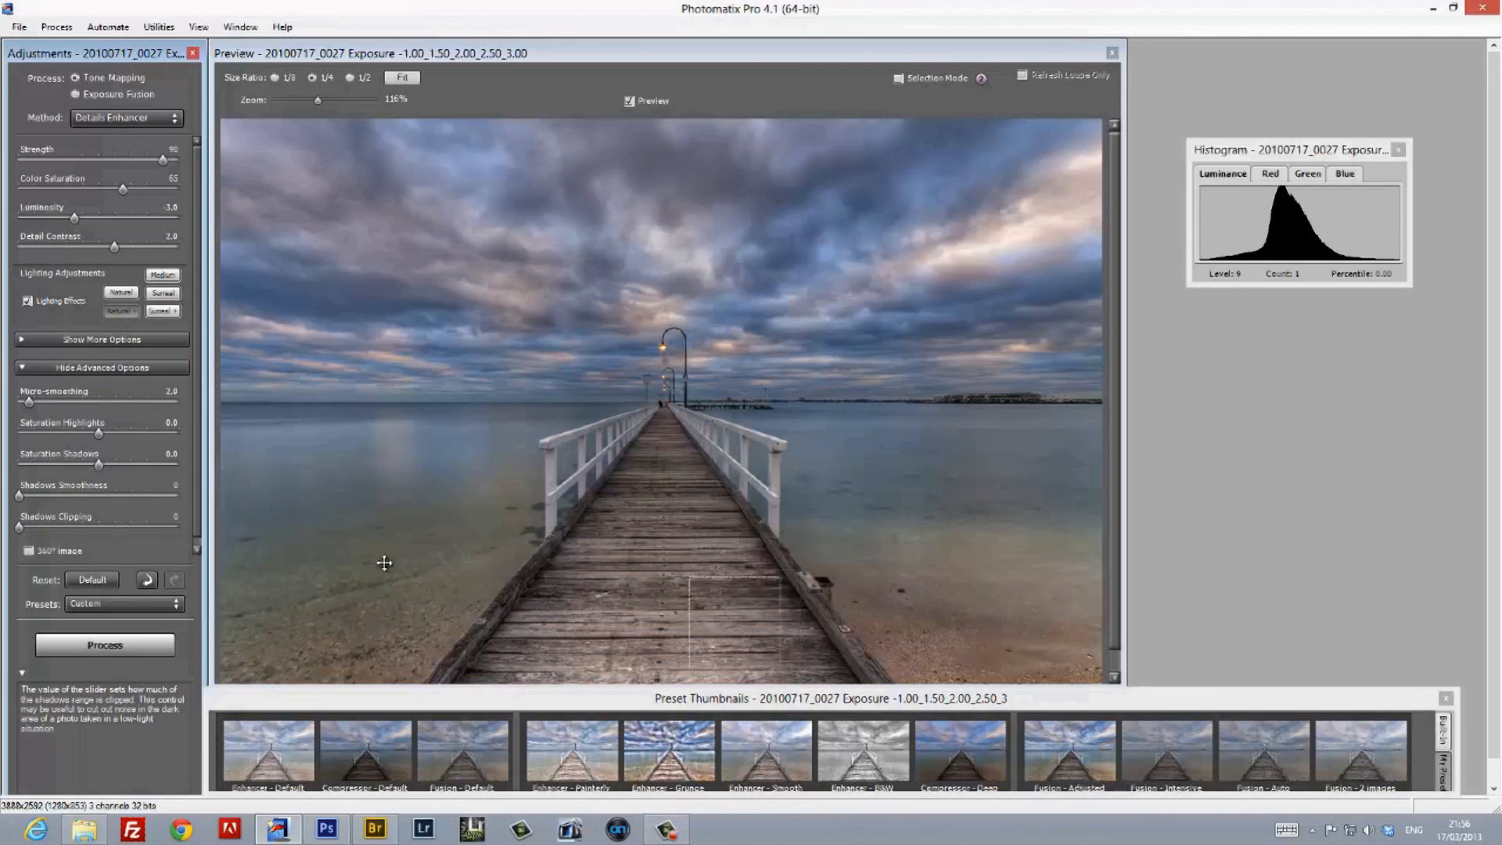
left_click_drag(28, 401, 180, 400)
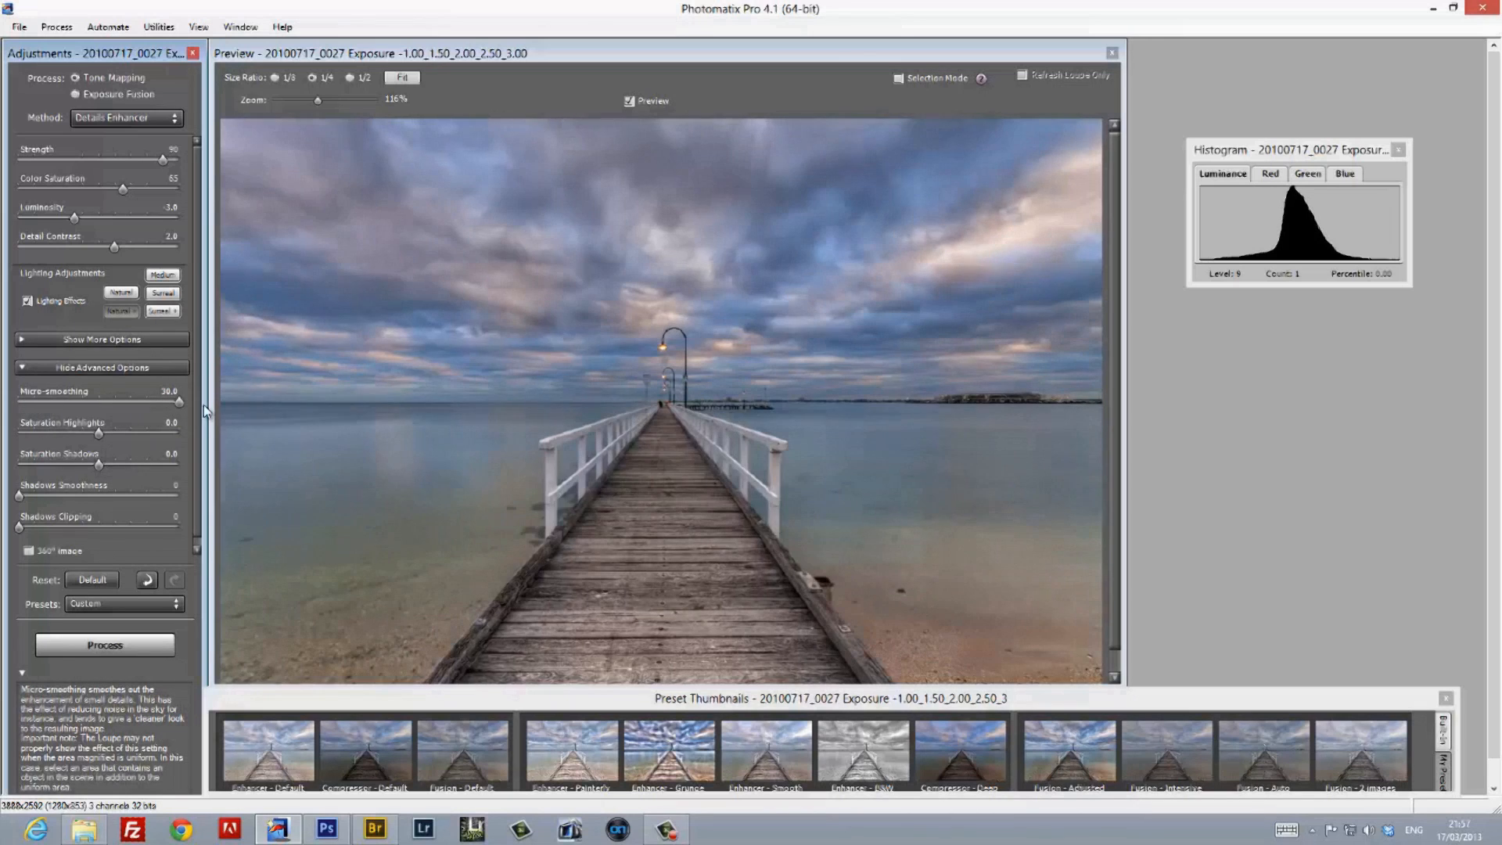
left_click_drag(176, 402, 26, 402)
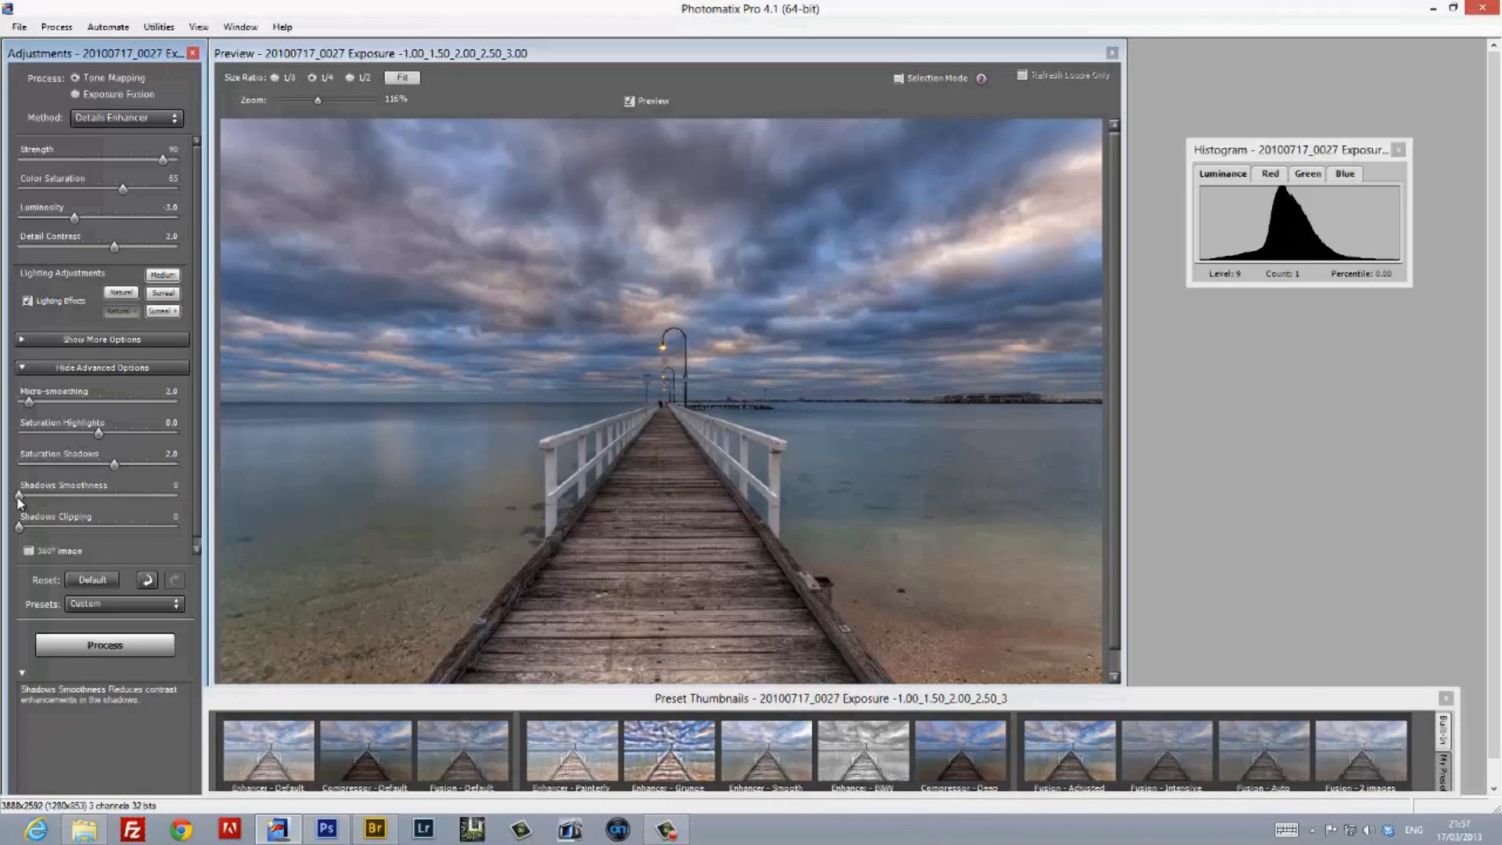
left_click_drag(19, 496, 177, 496)
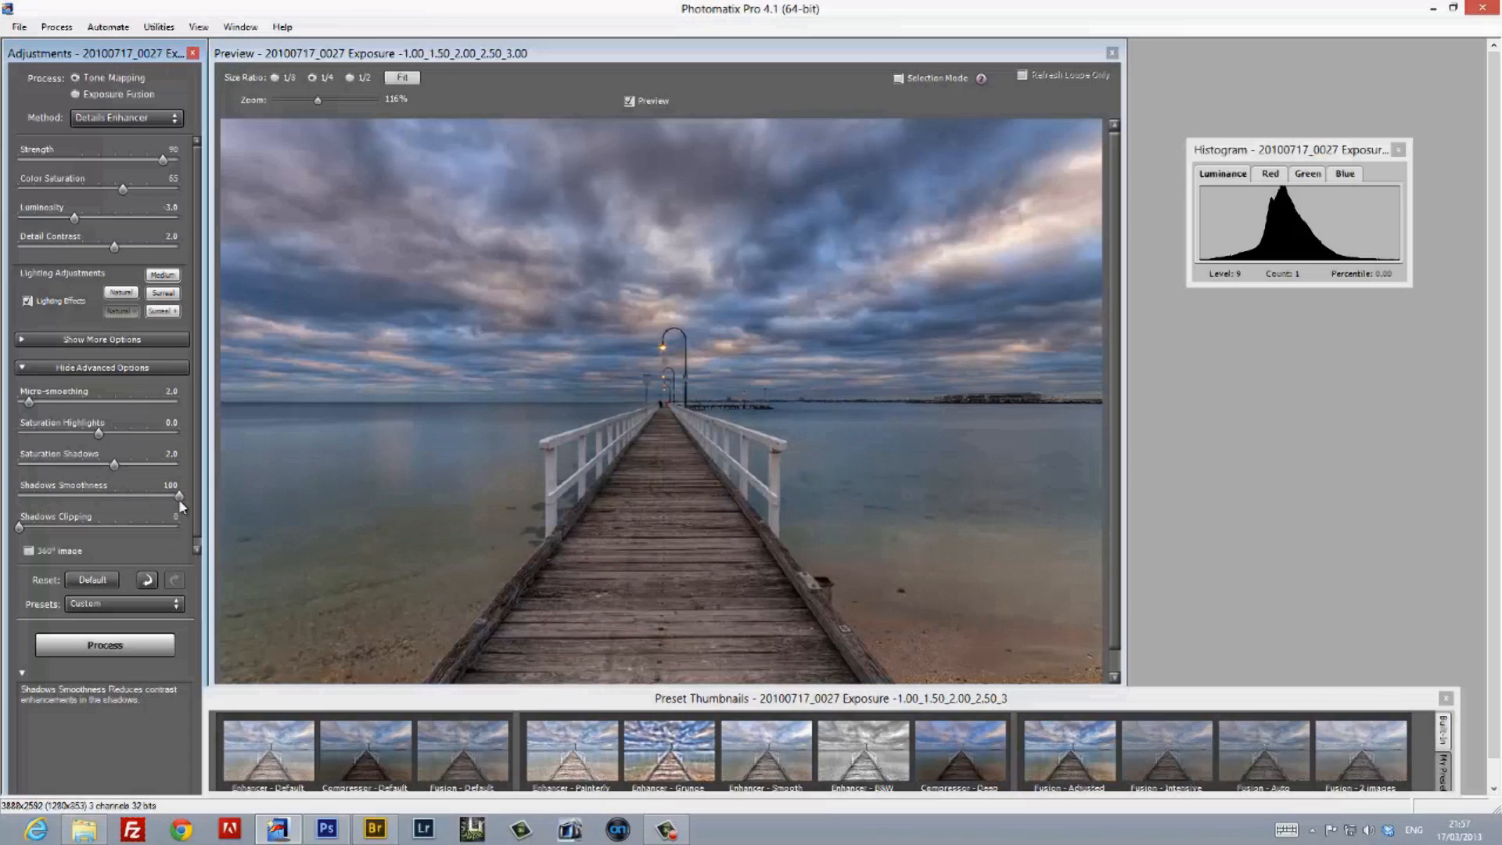
left_click_drag(393, 469, 483, 560)
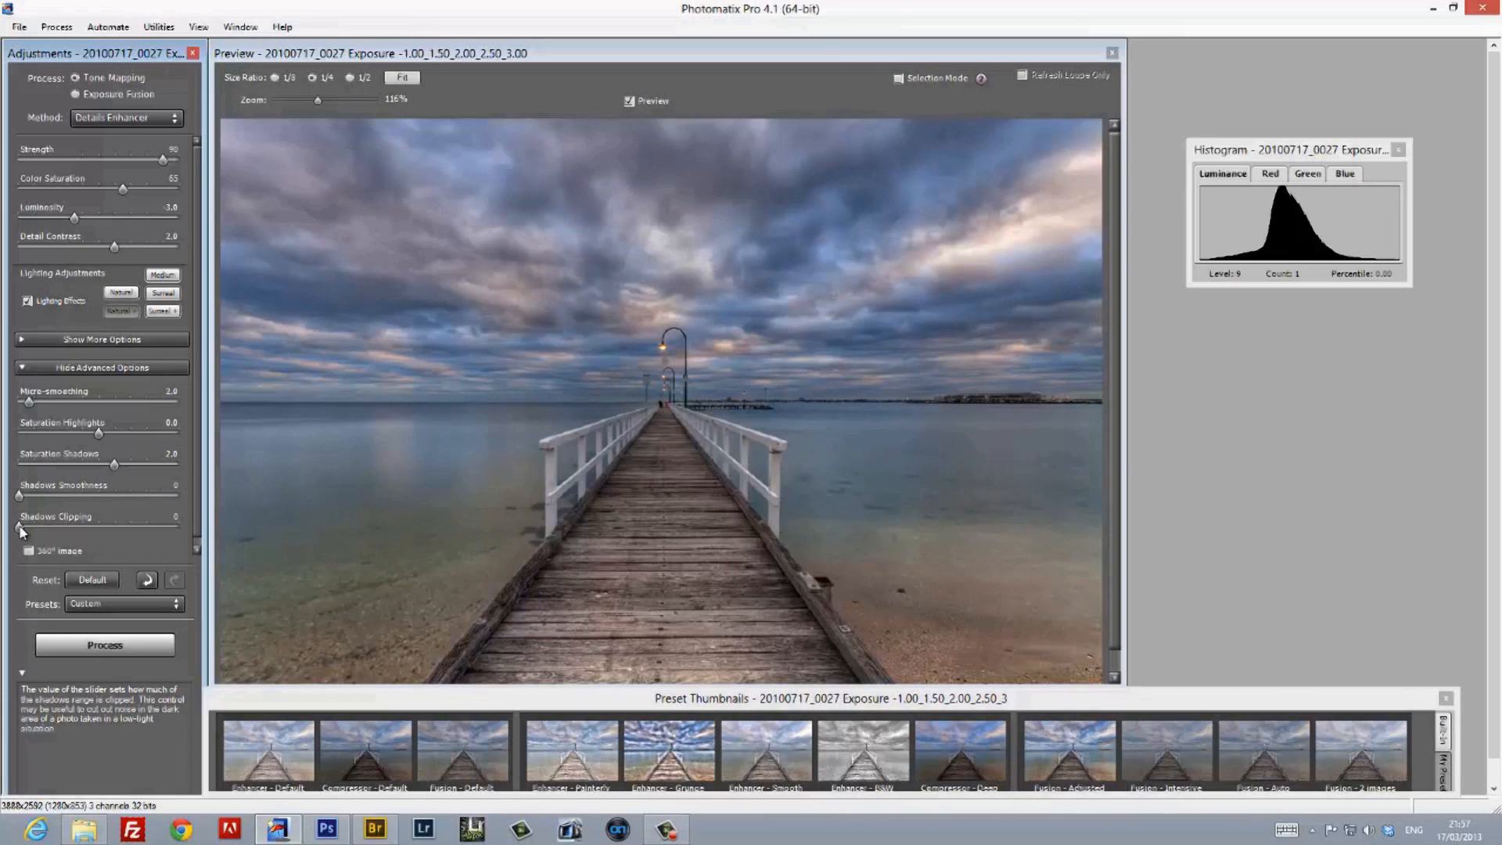
left_click_drag(19, 527, 180, 527)
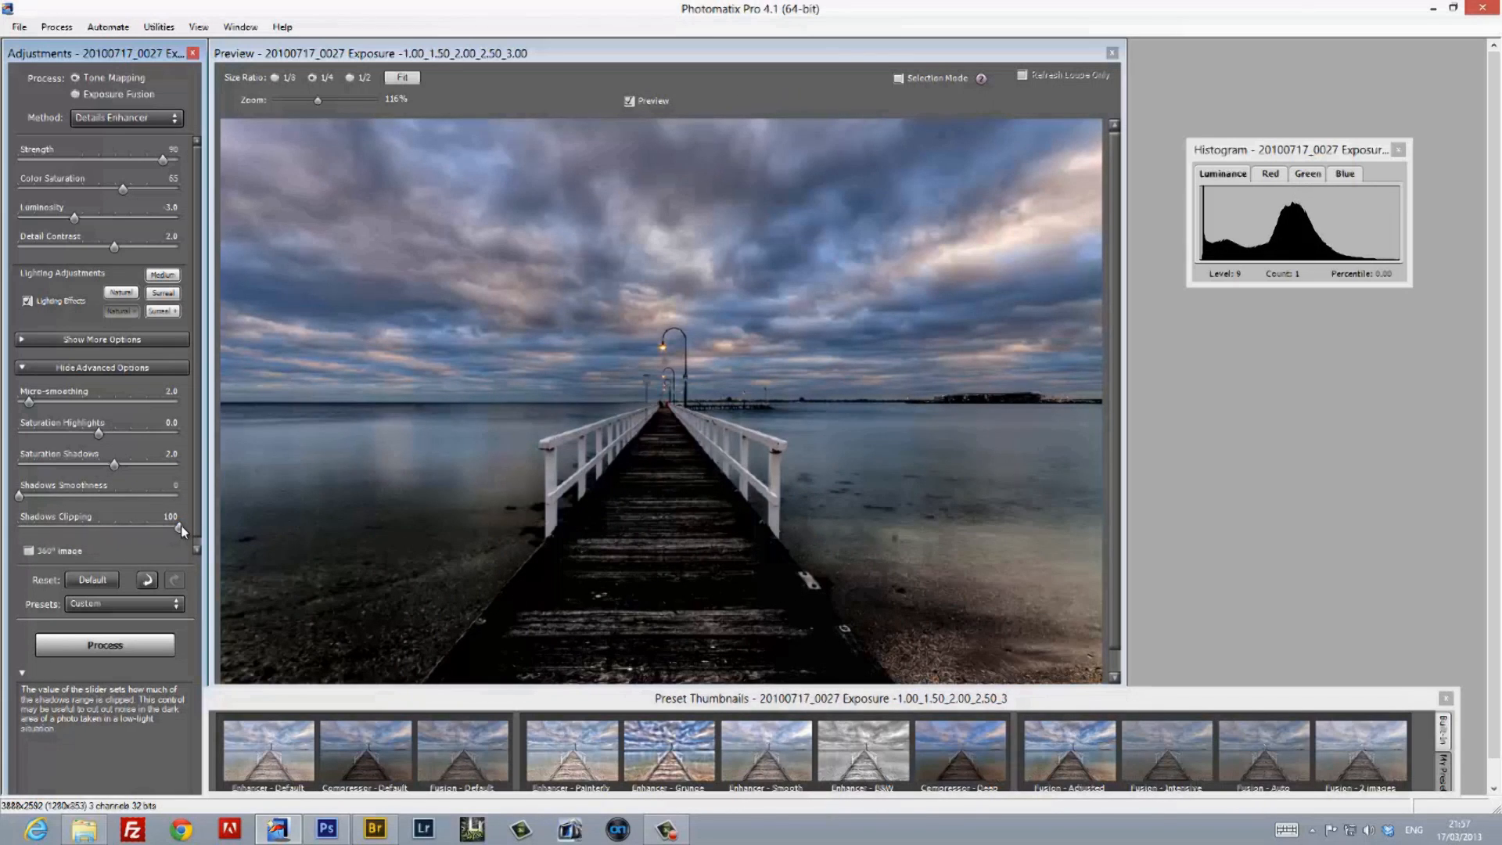
left_click_drag(177, 527, 75, 527)
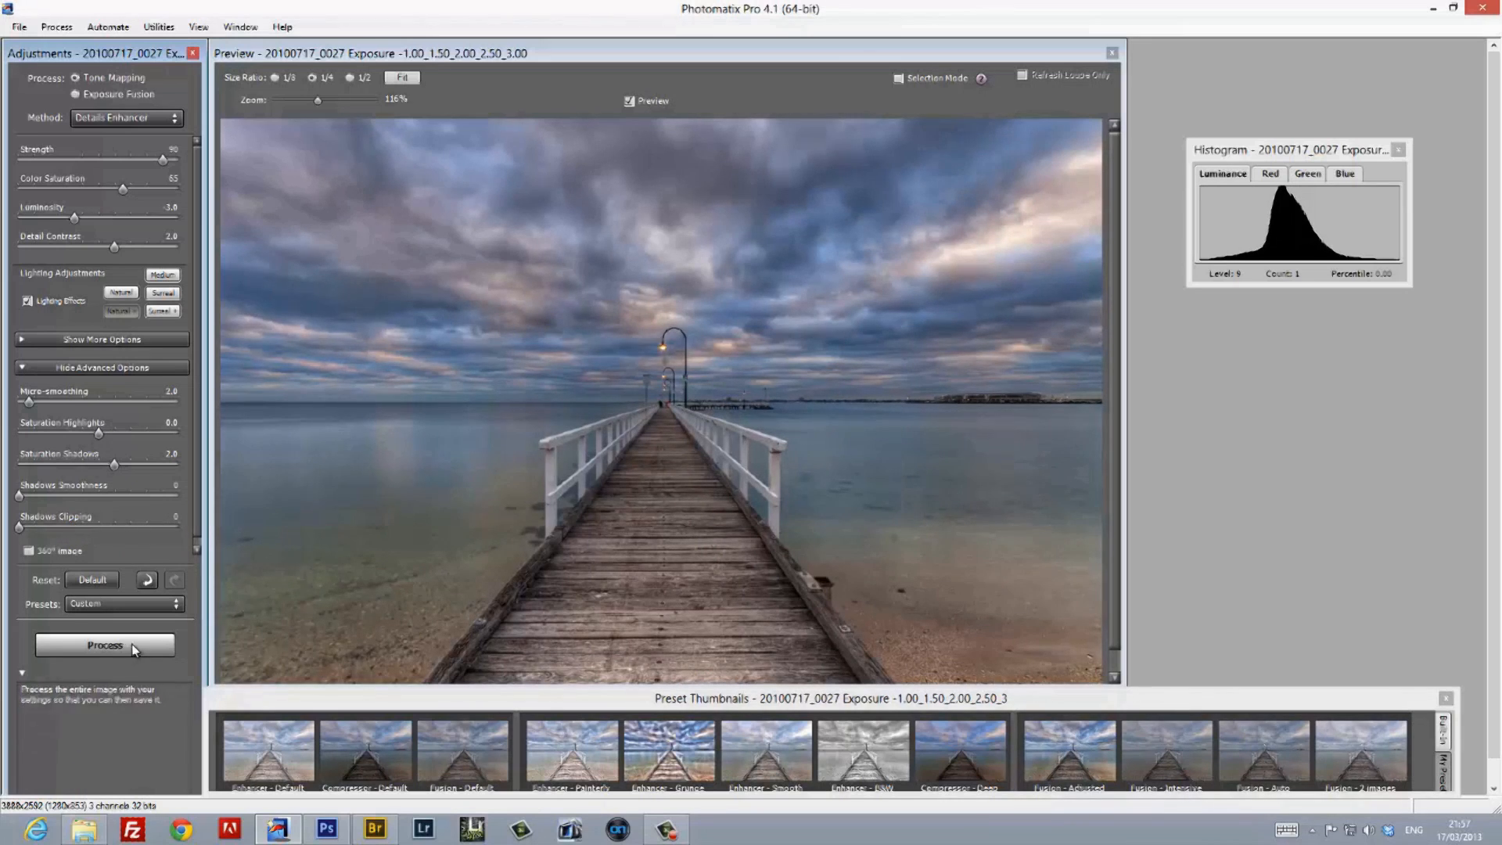
Process the tone-mapped pier image at full size and save it as a JPEG.
left_click(105, 645)
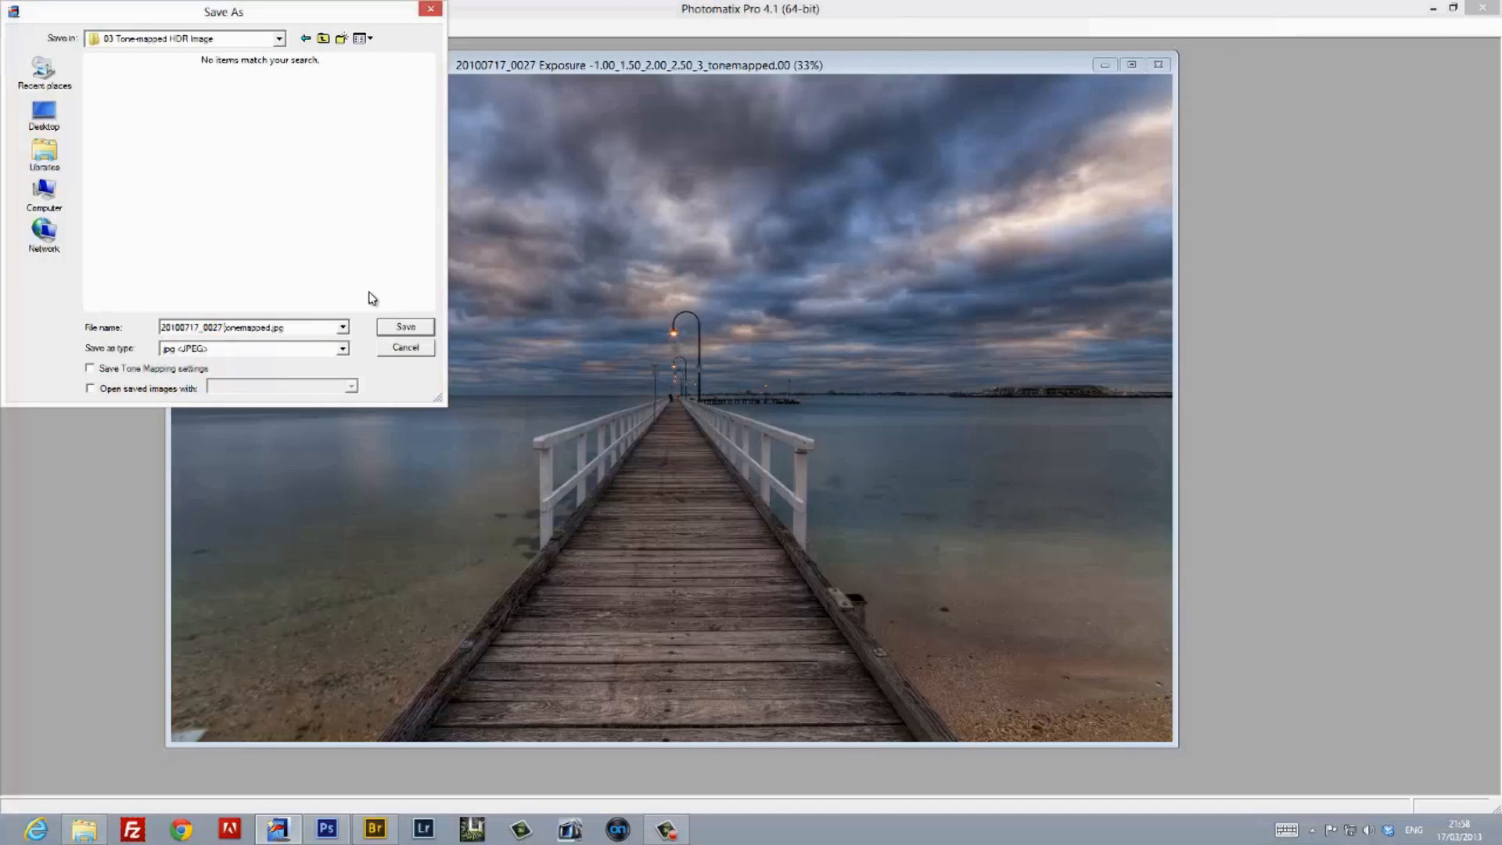
left_click(404, 327)
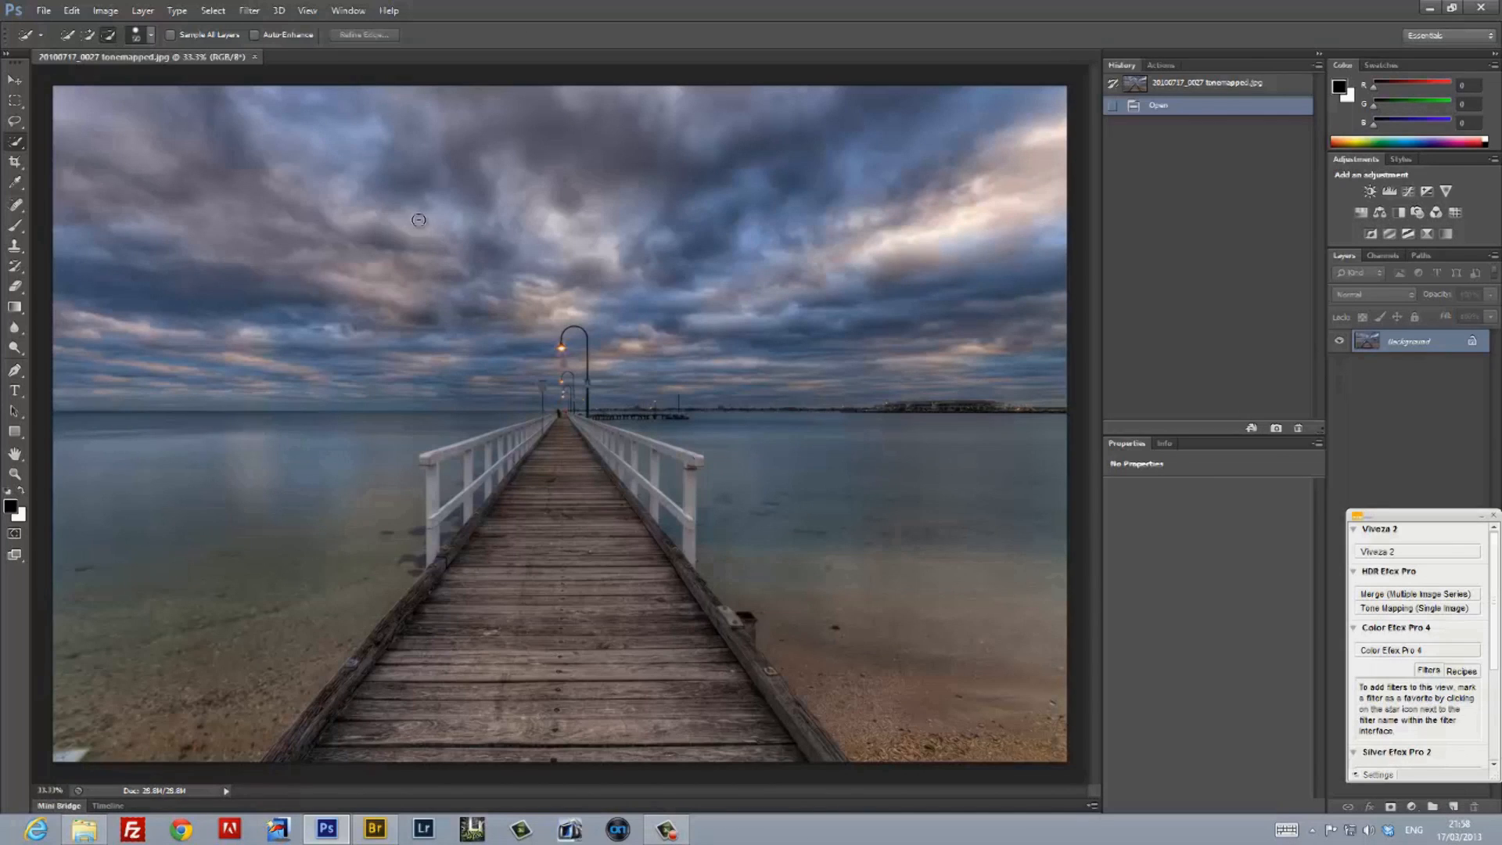
mouse_move(652, 753)
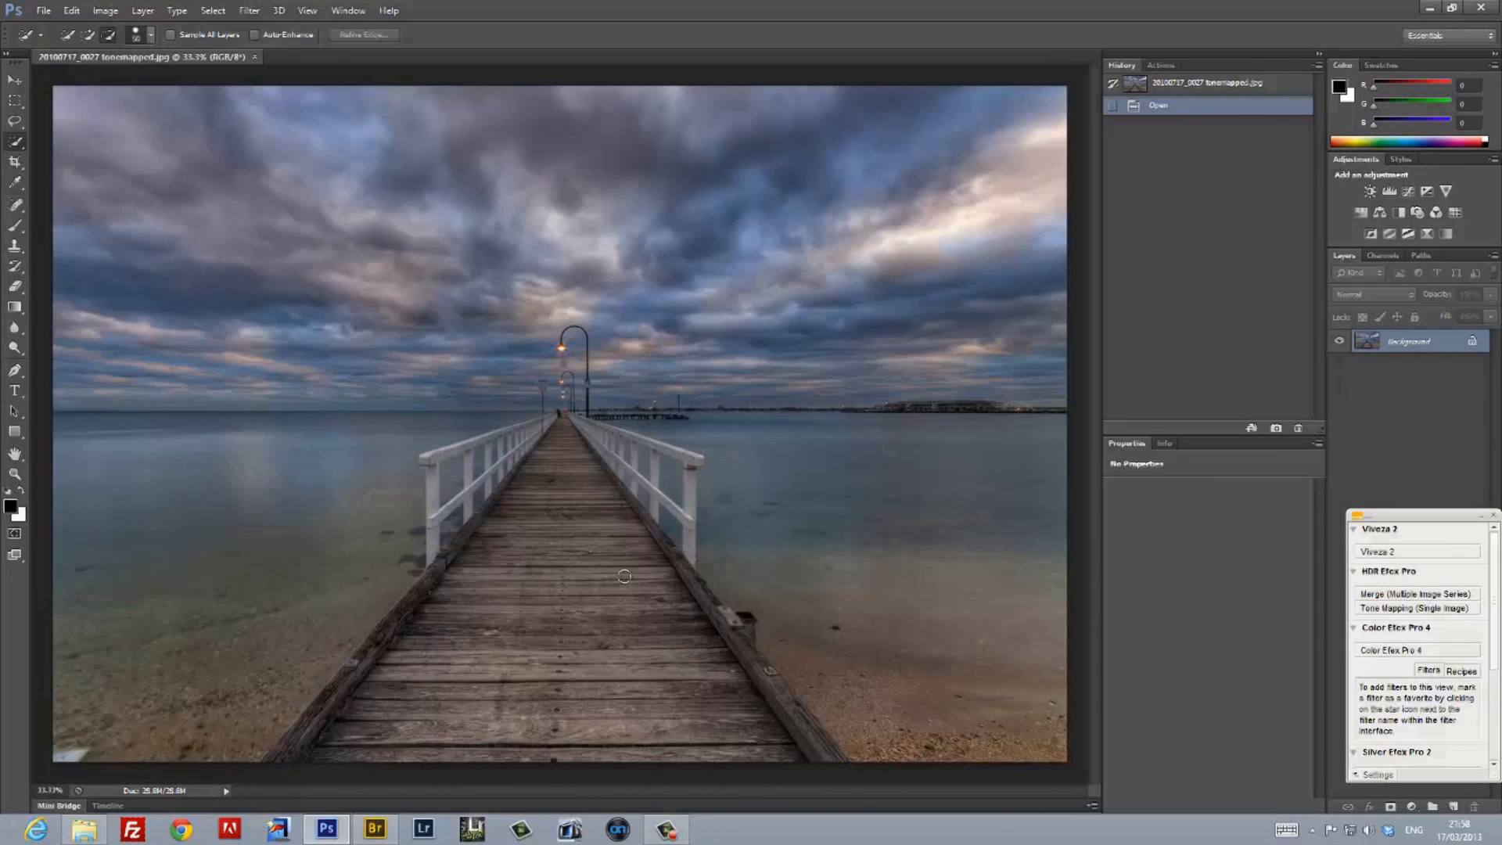
mouse_move(675, 748)
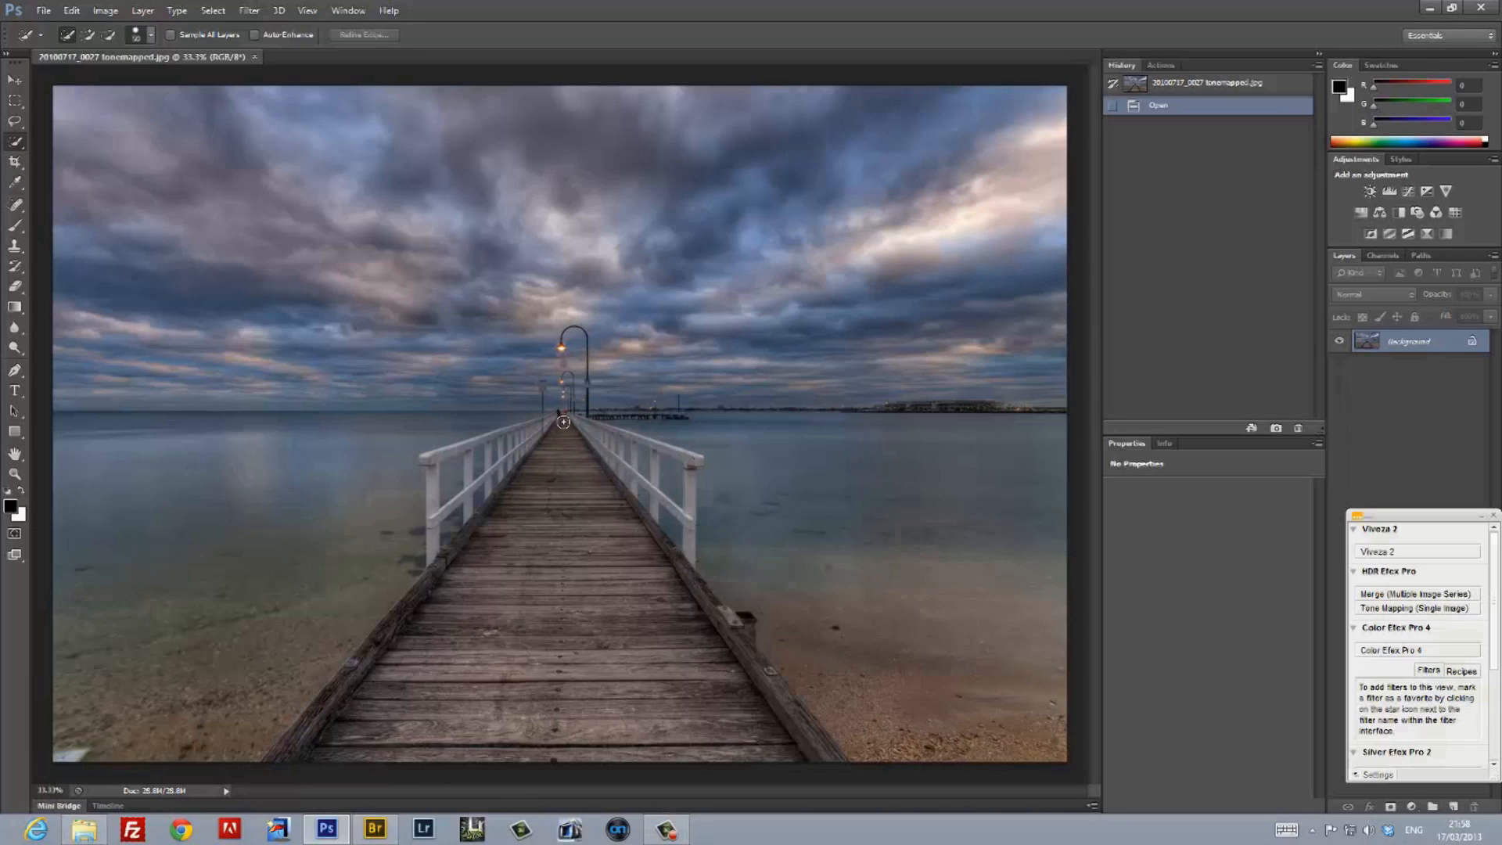
Extend the Quick Selection over the pier from its far end to its near edge.
left_click(826, 755)
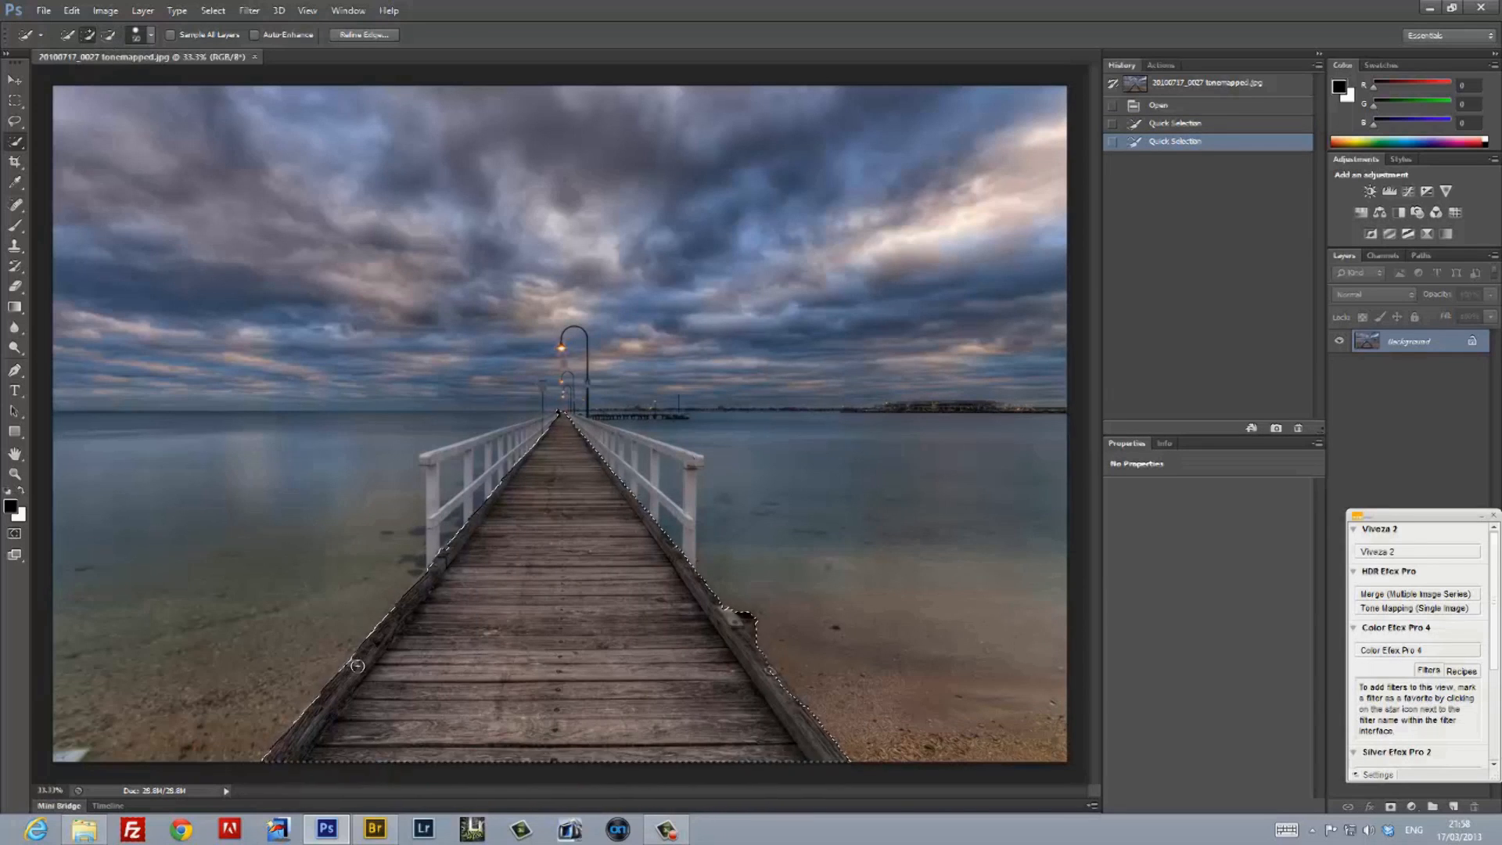
left_click(213, 11)
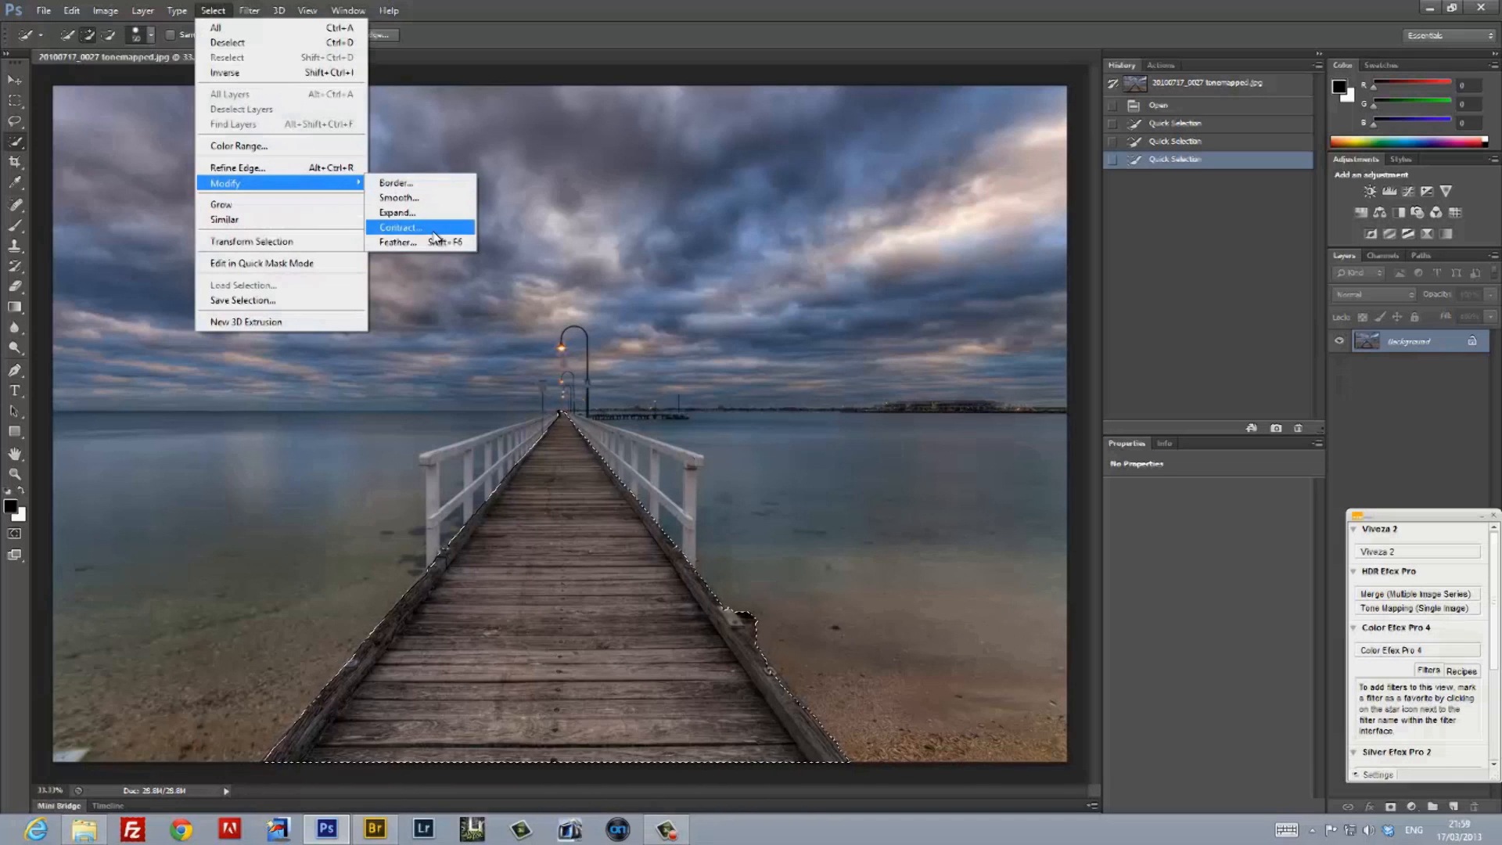
Contract and feather the pier selection, then save it as a channel named Pier.
left_click(399, 227)
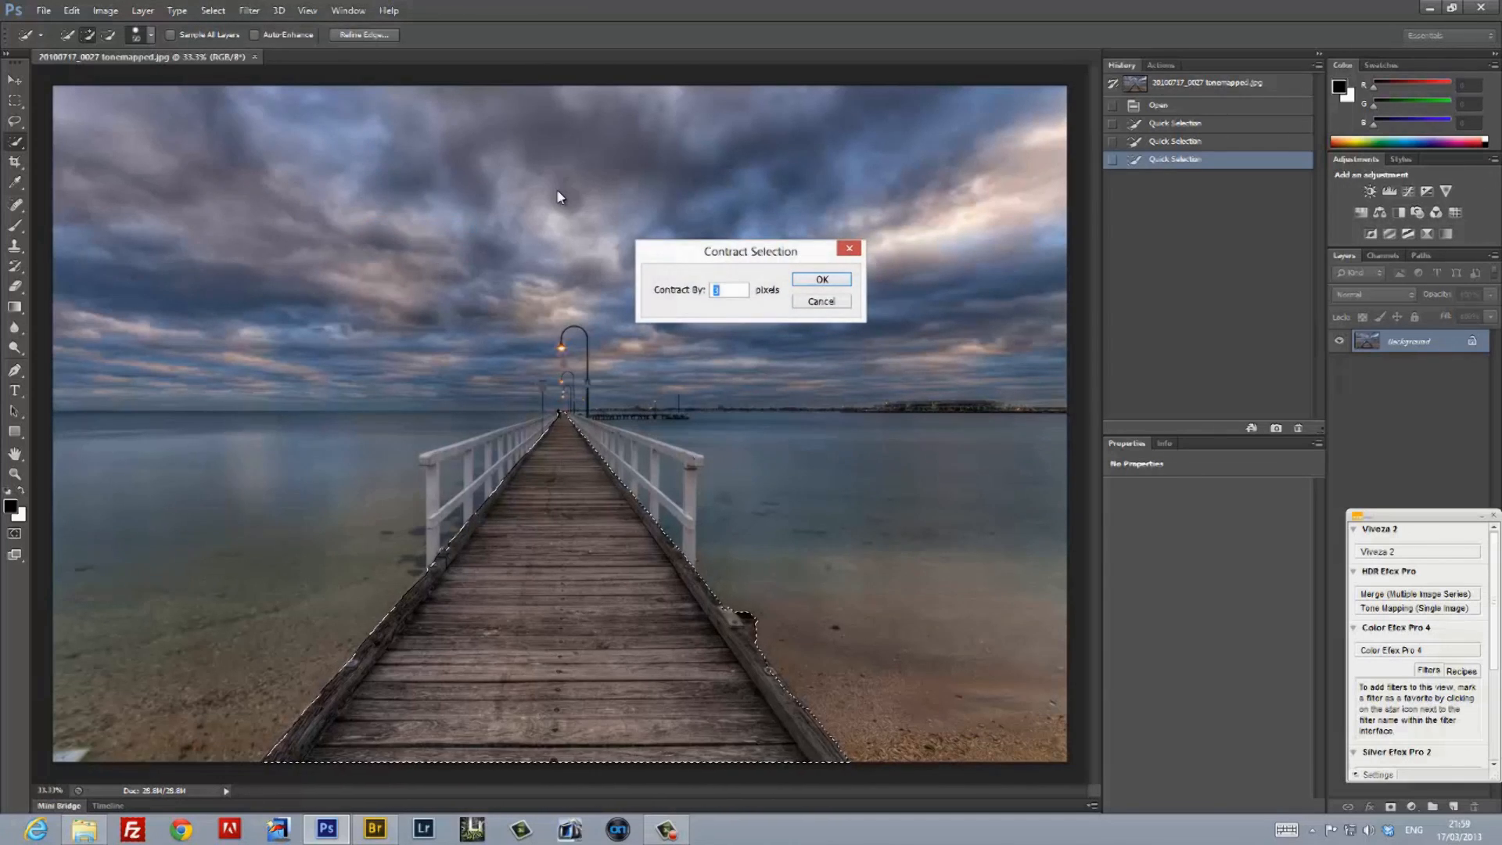
left_click(820, 278)
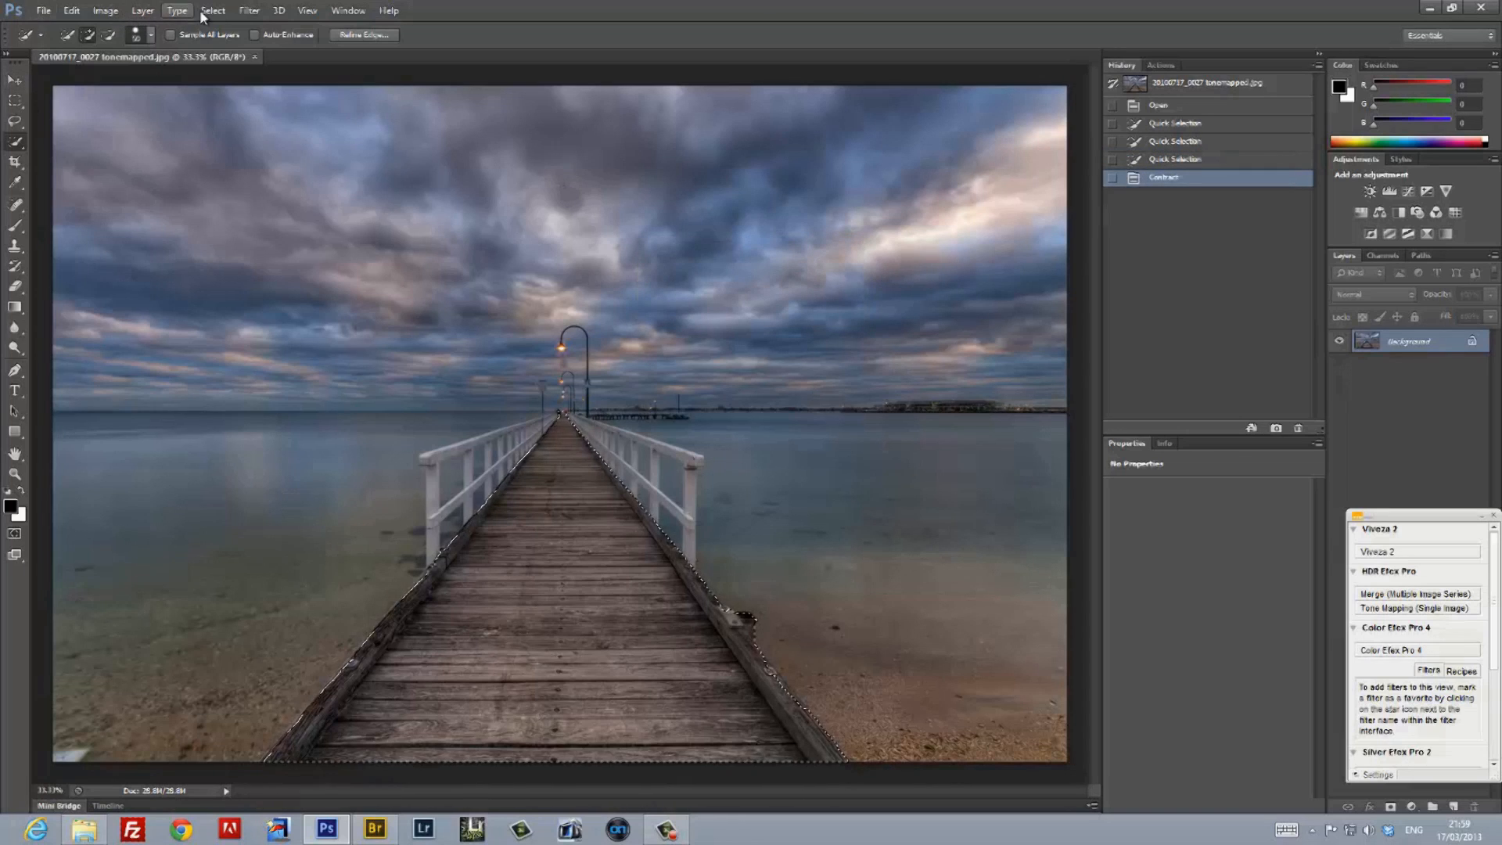
left_click(213, 9)
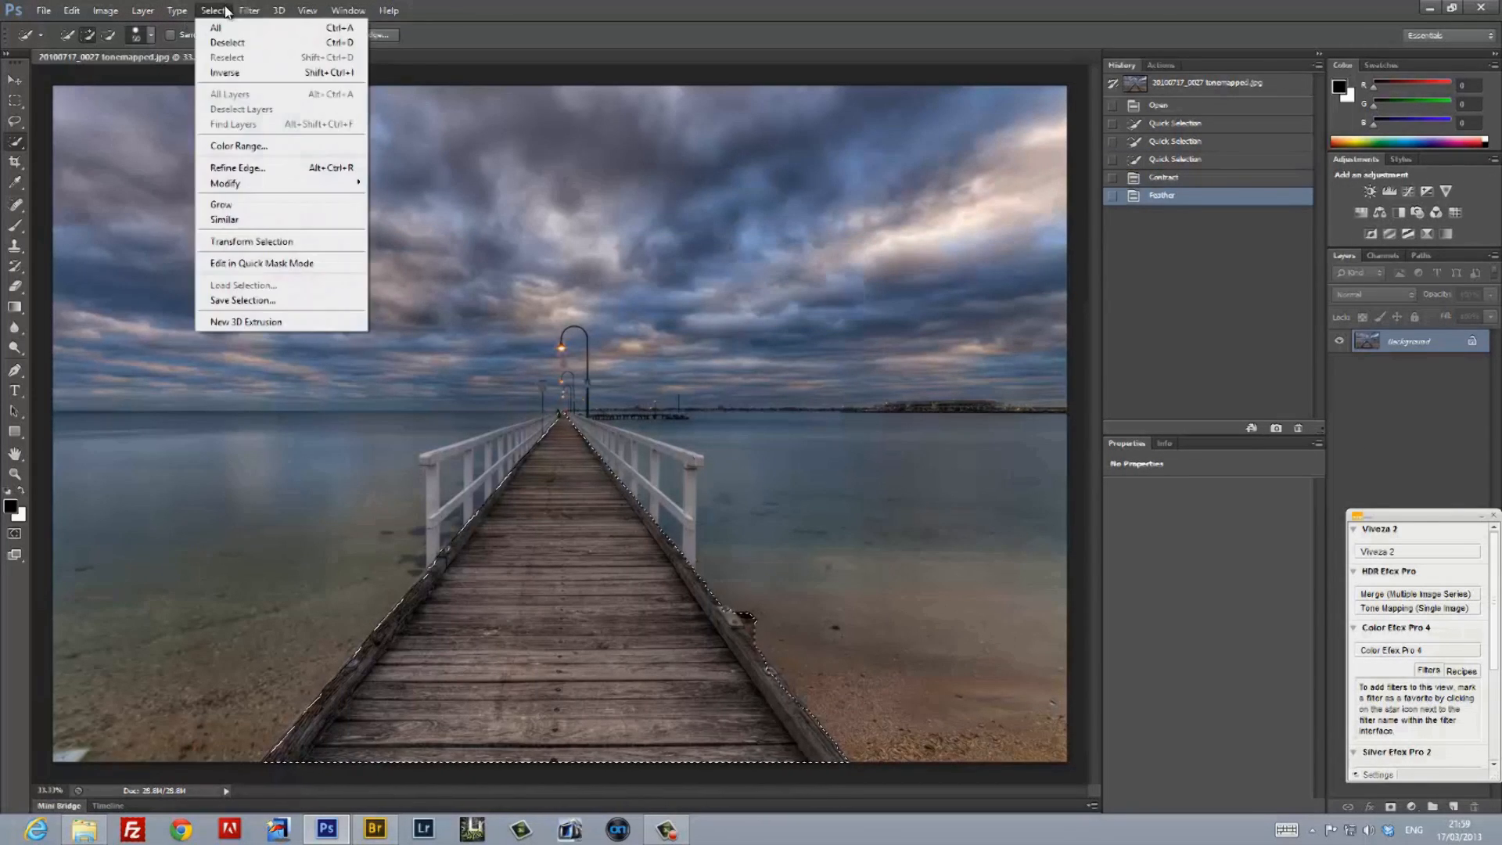
left_click(402, 225)
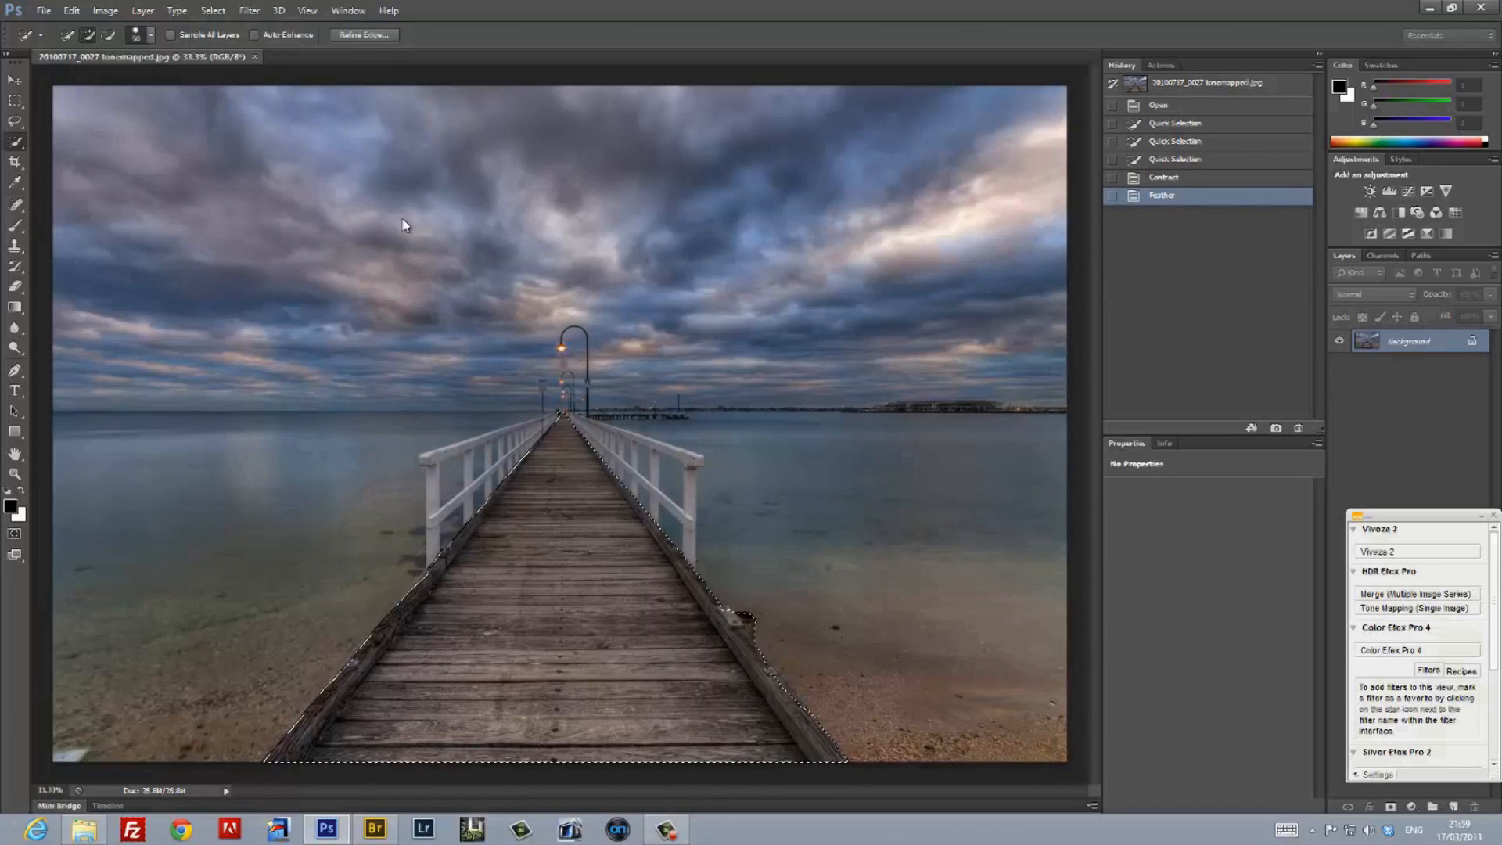
left_click(212, 11)
type("Pier")
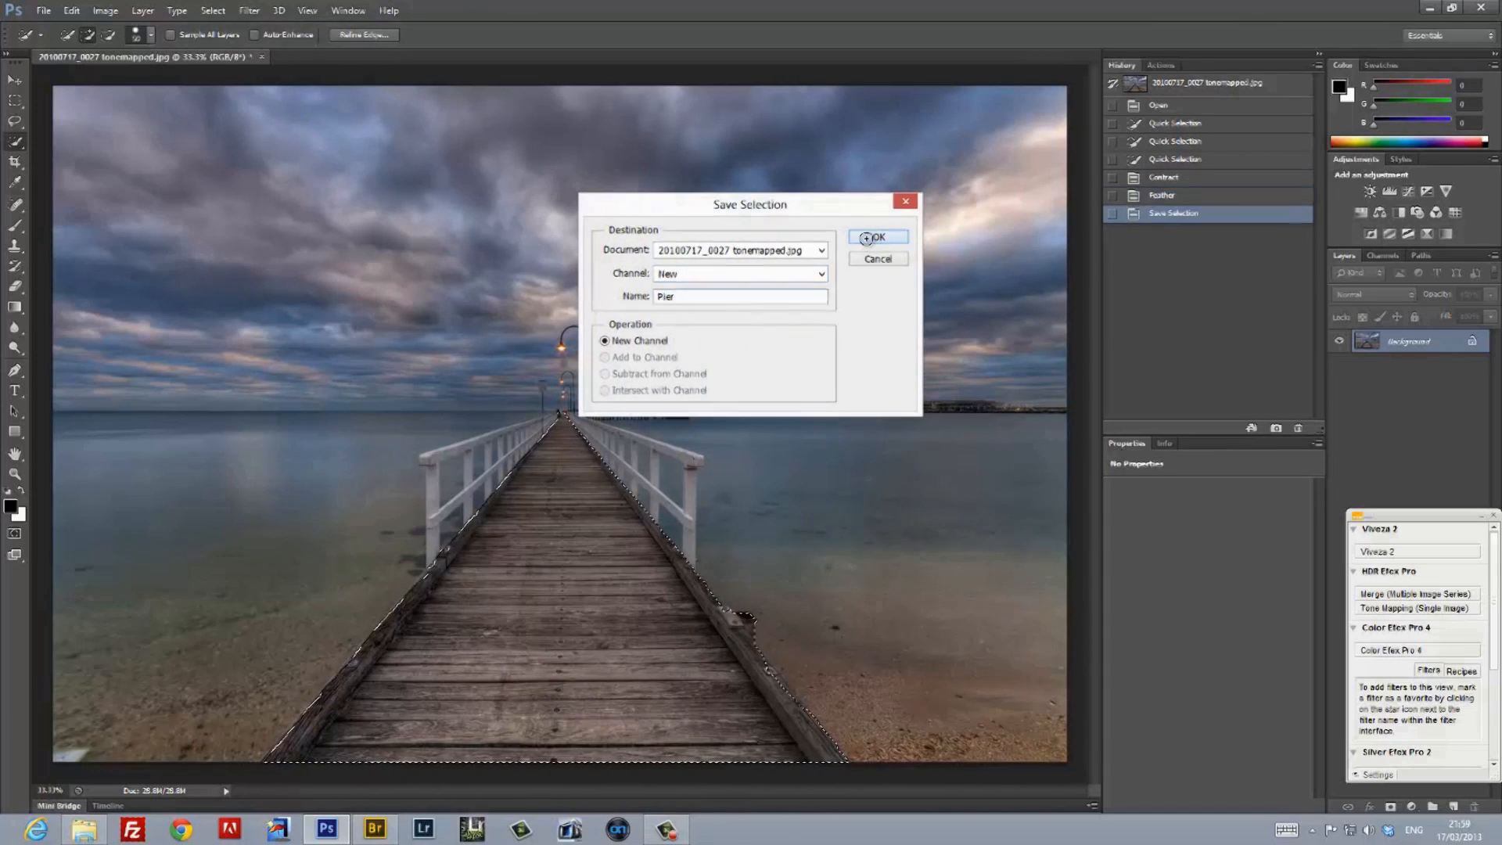
left_click(876, 237)
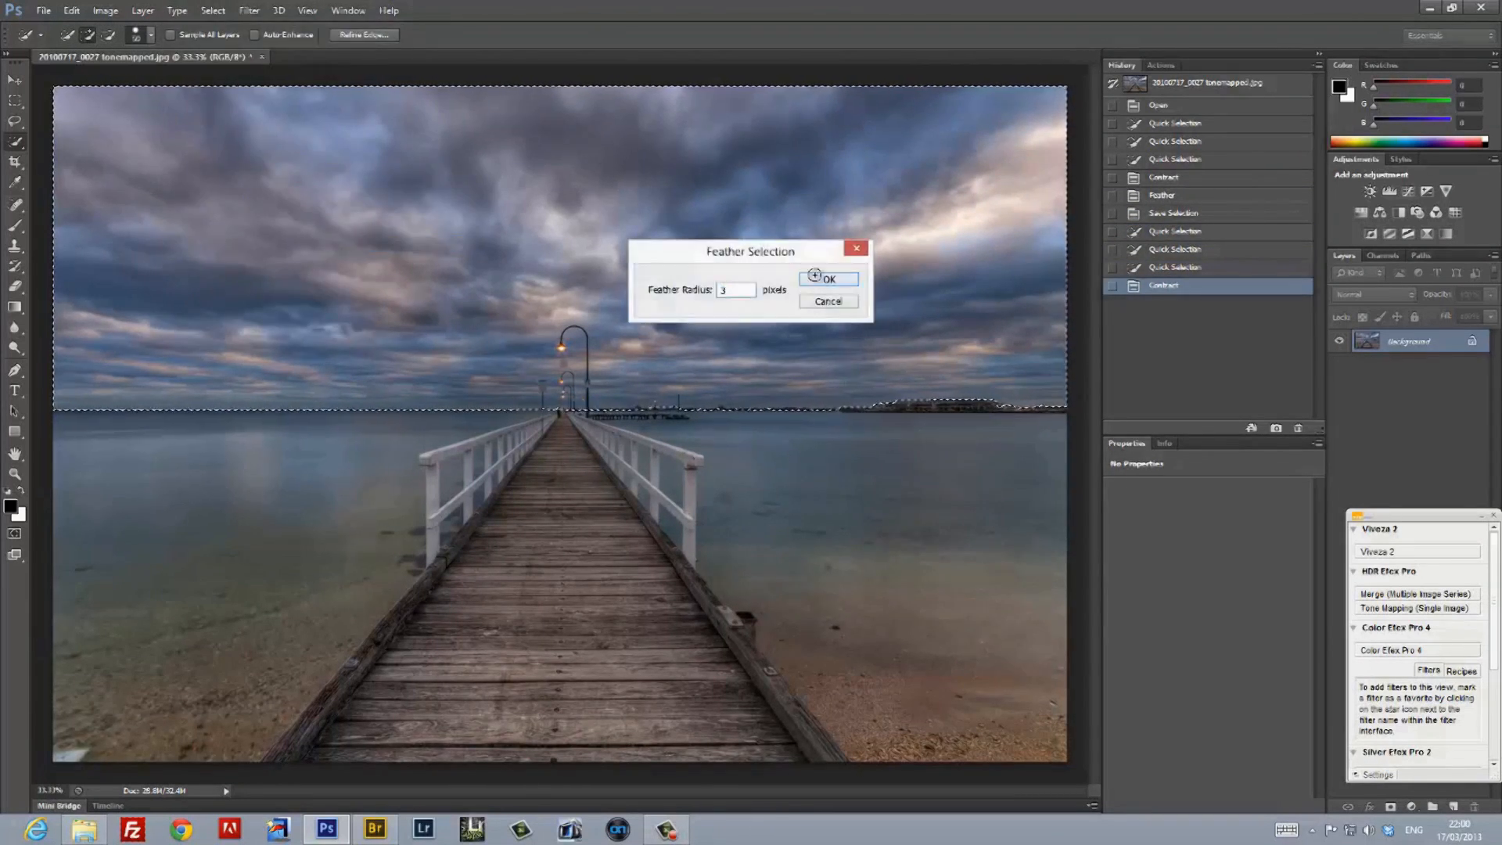
Feather the sky selection by 3 px and save it as a channel named Sky.
left_click(827, 278)
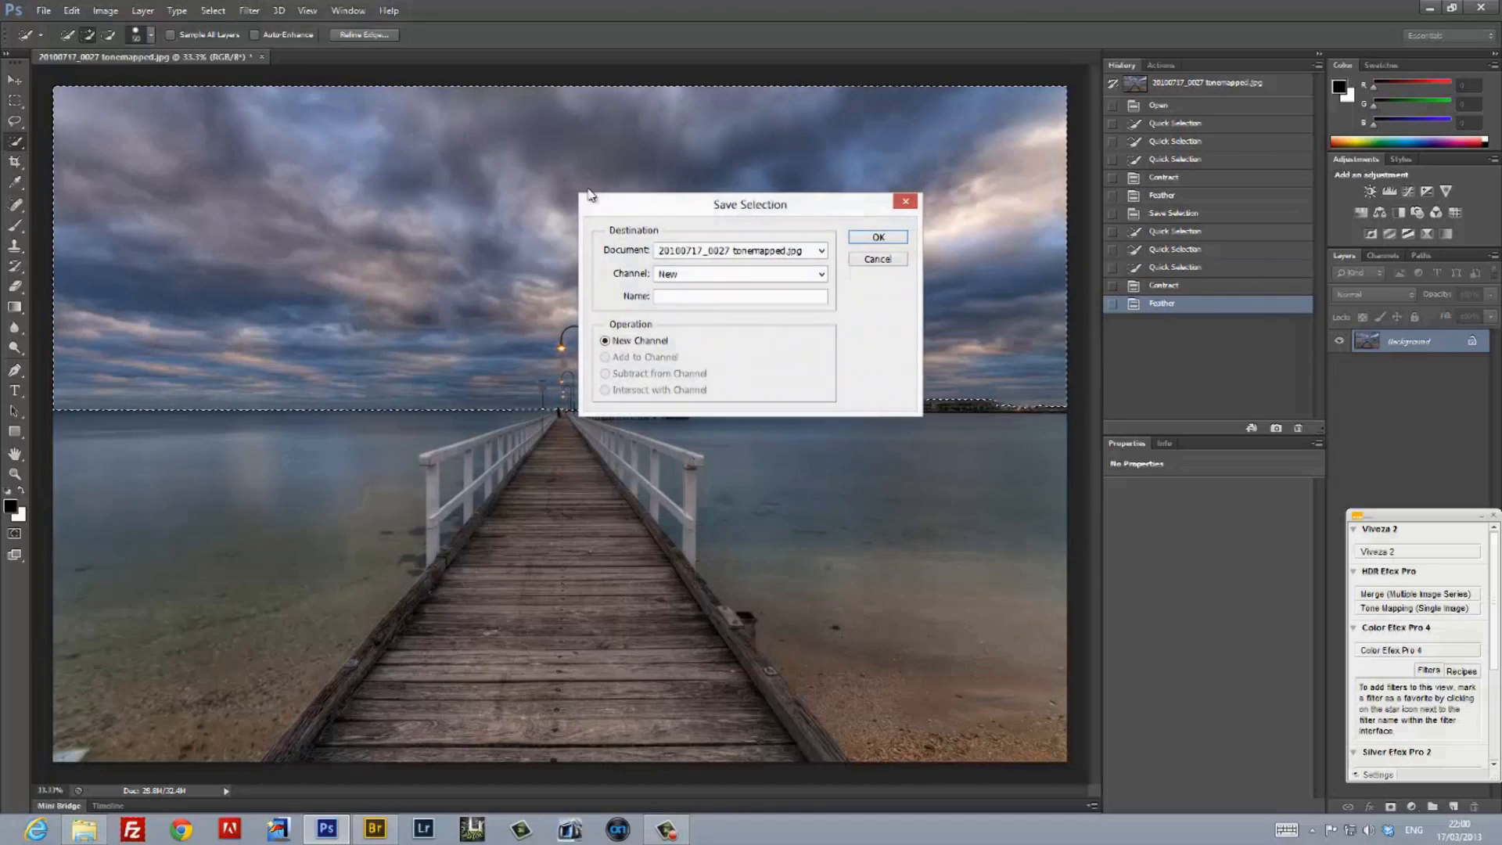
type("Sky")
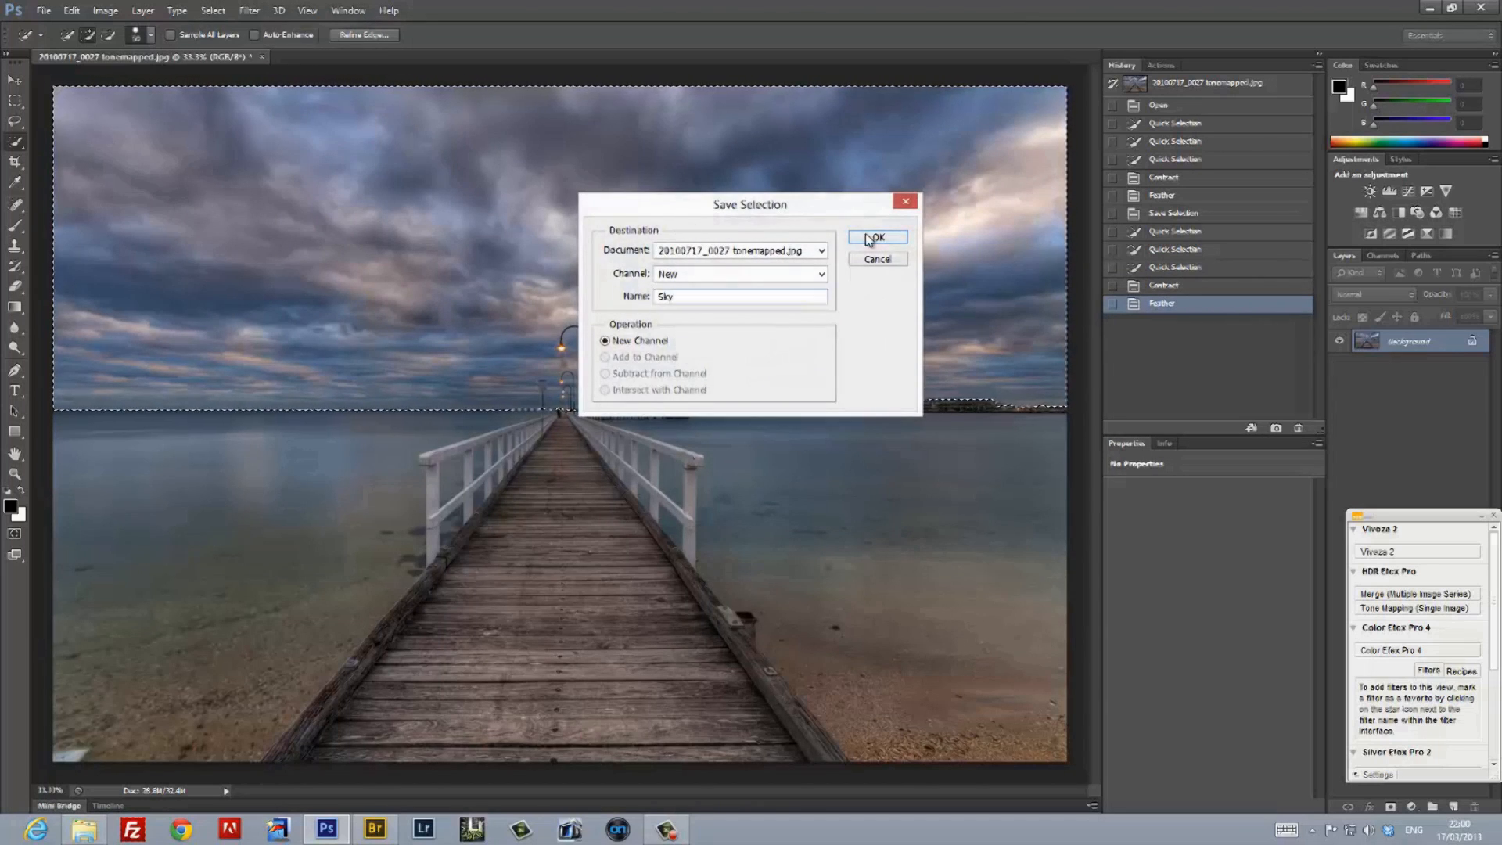
left_click(873, 238)
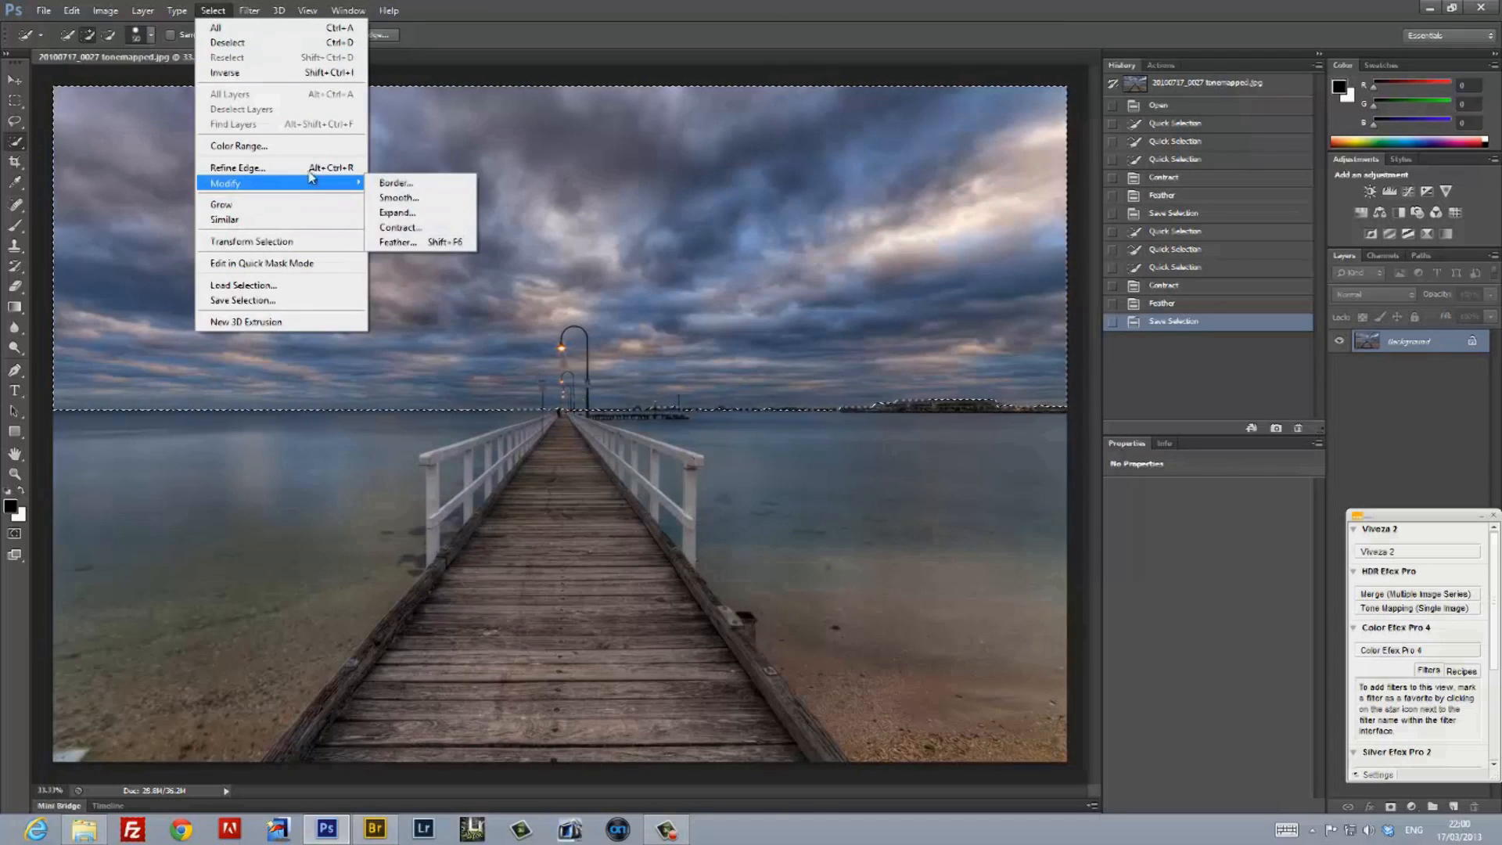
Load the Pier channel added to the selection and invert it so the water is selected.
left_click(244, 285)
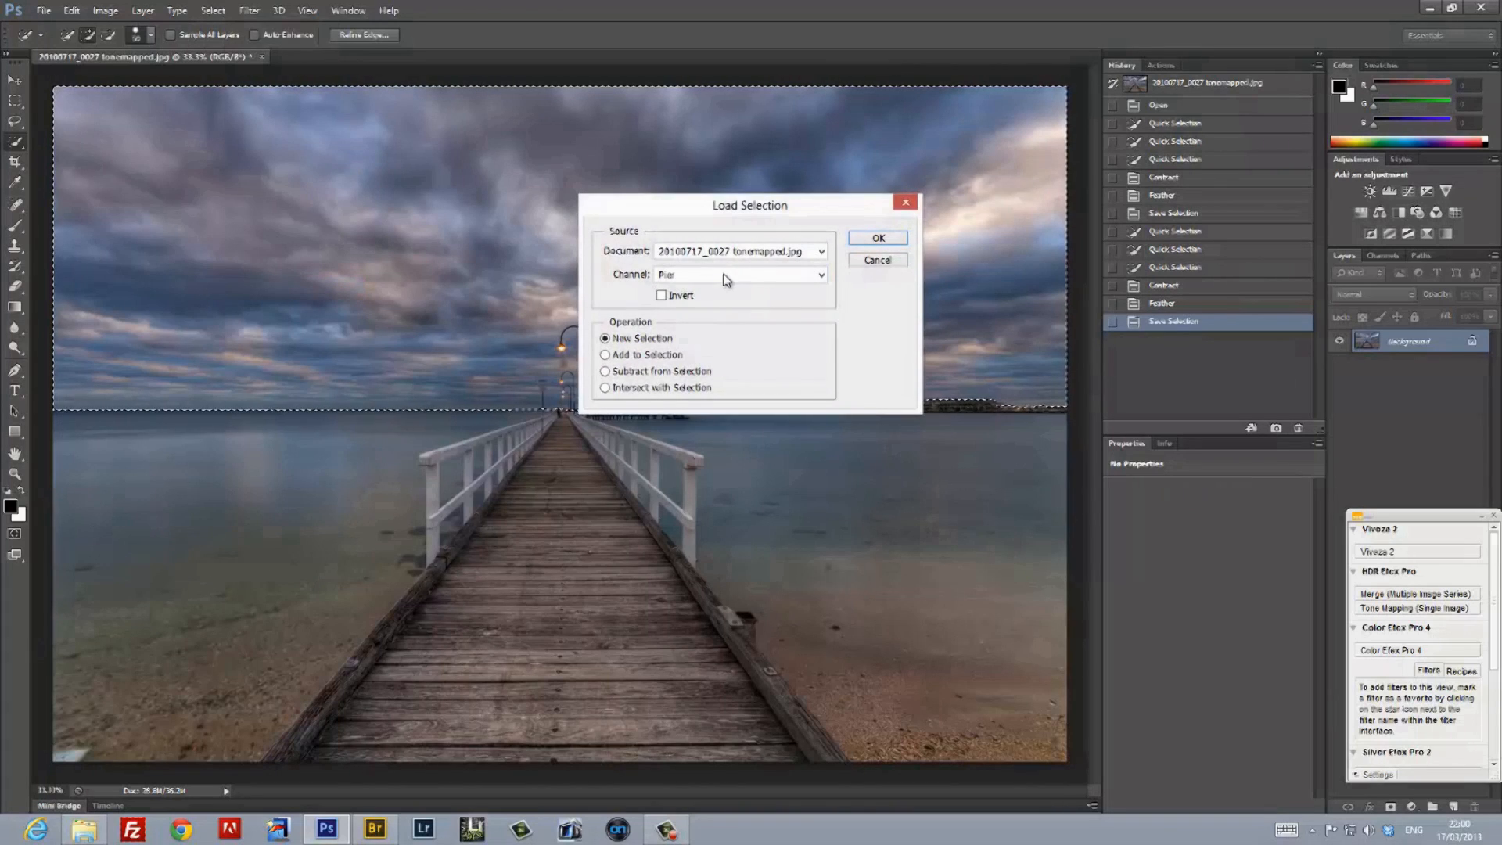
left_click(605, 355)
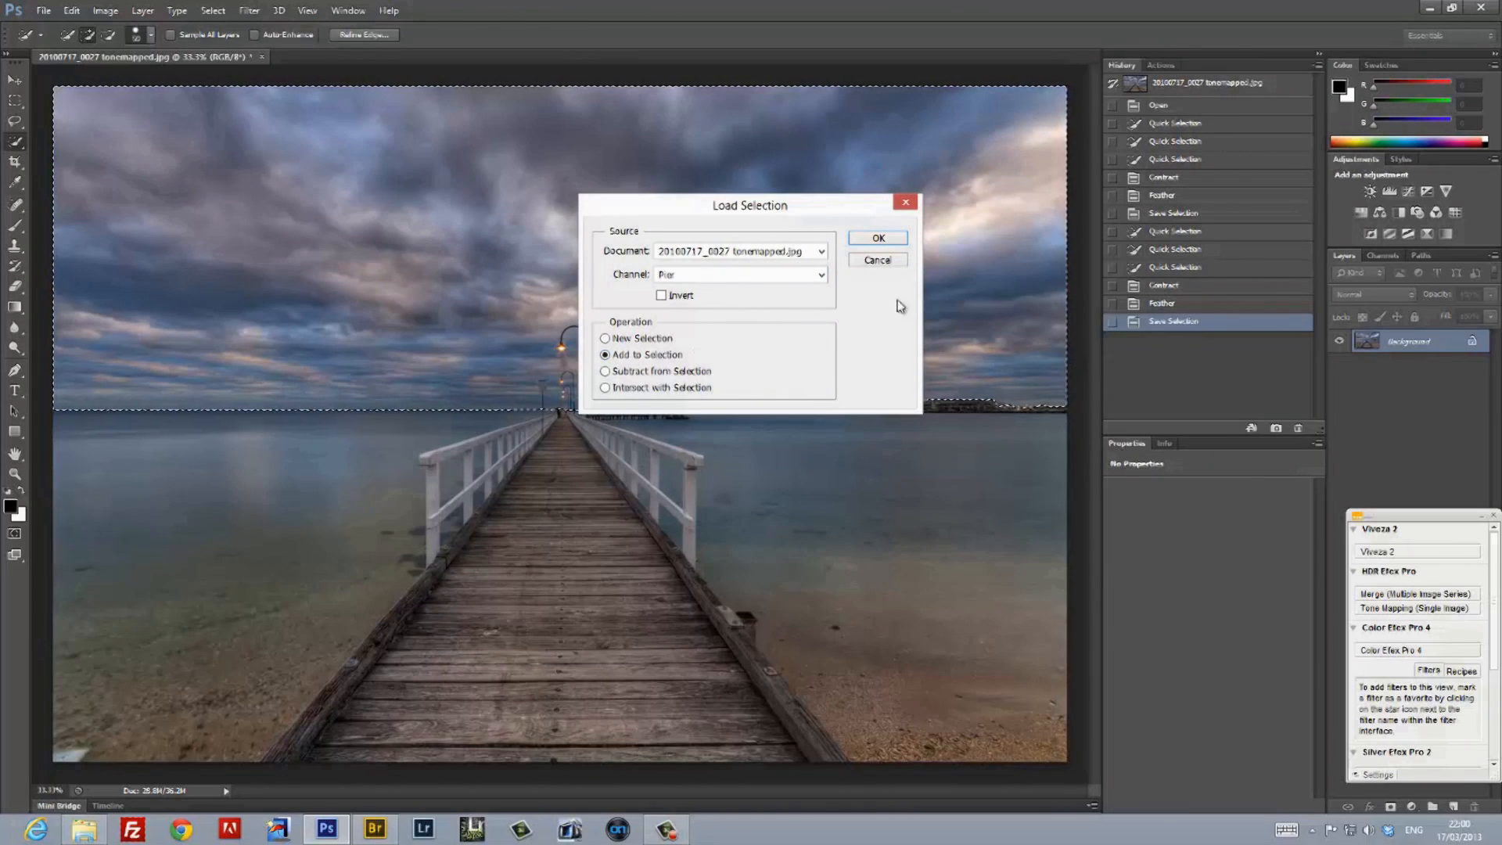
left_click(878, 238)
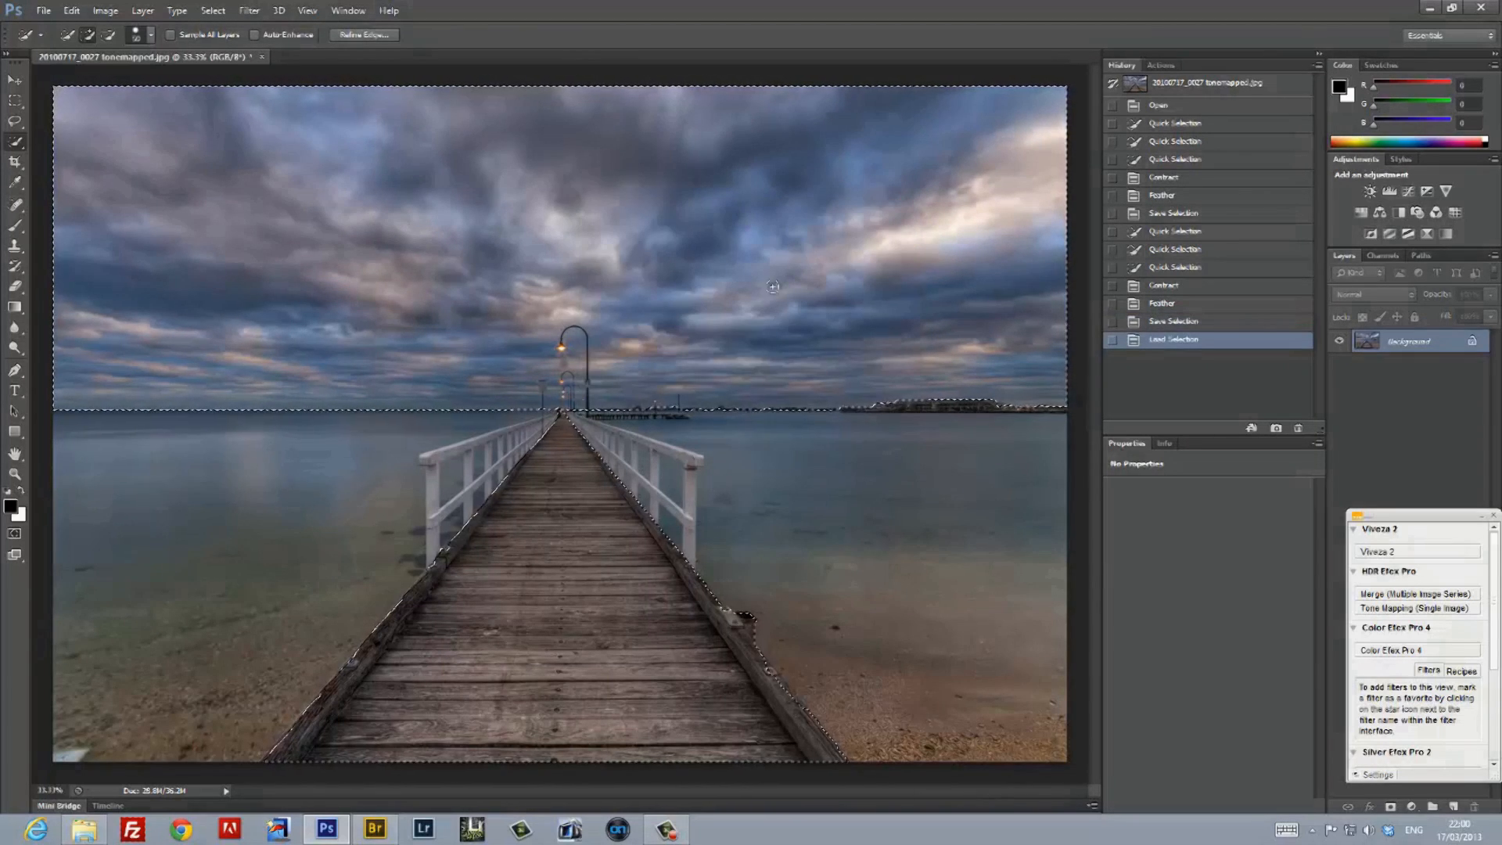
left_click(213, 11)
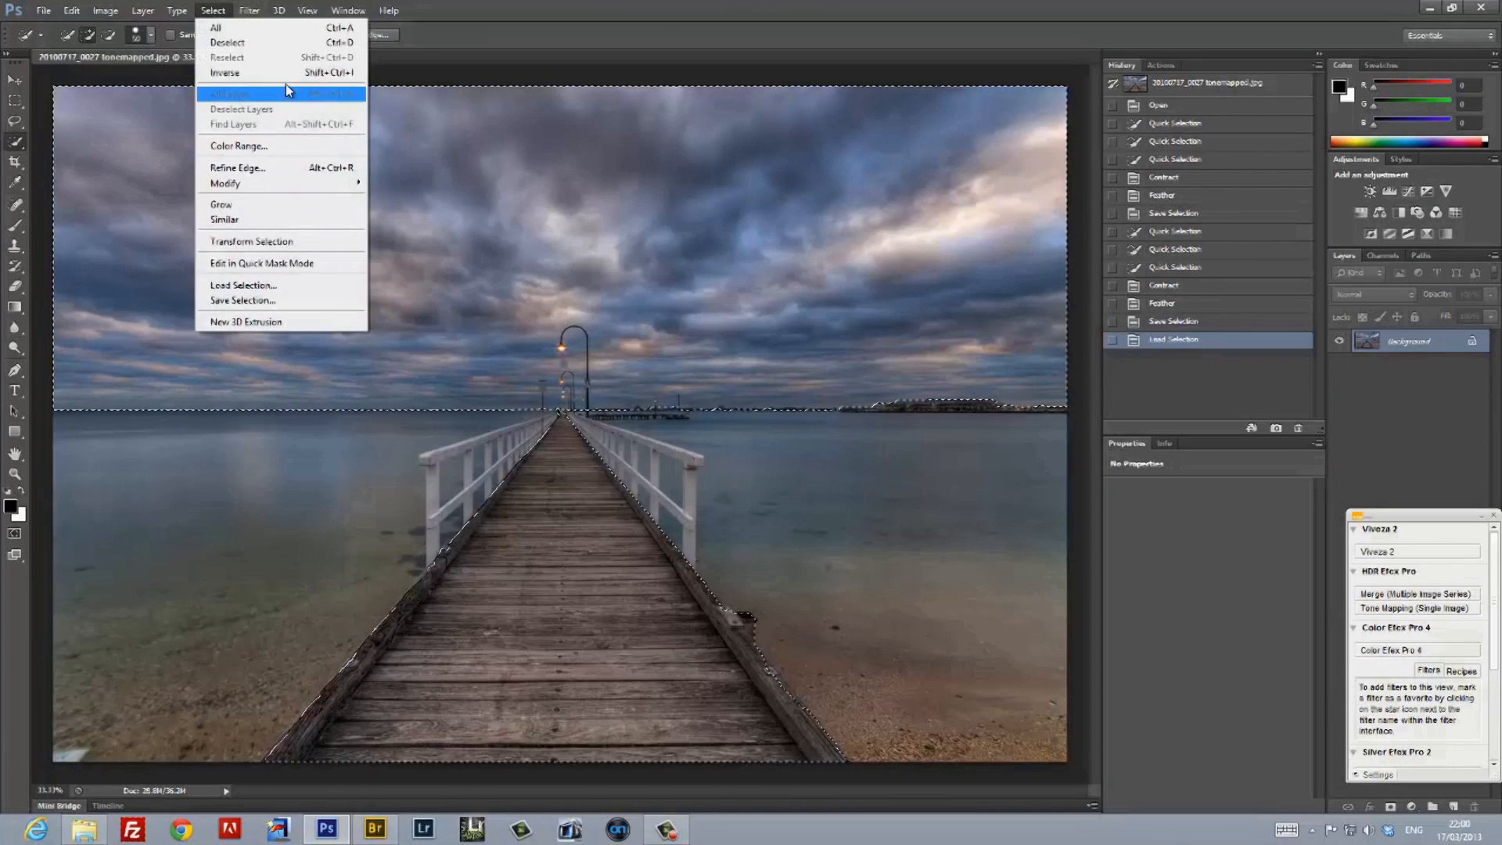
left_click(224, 74)
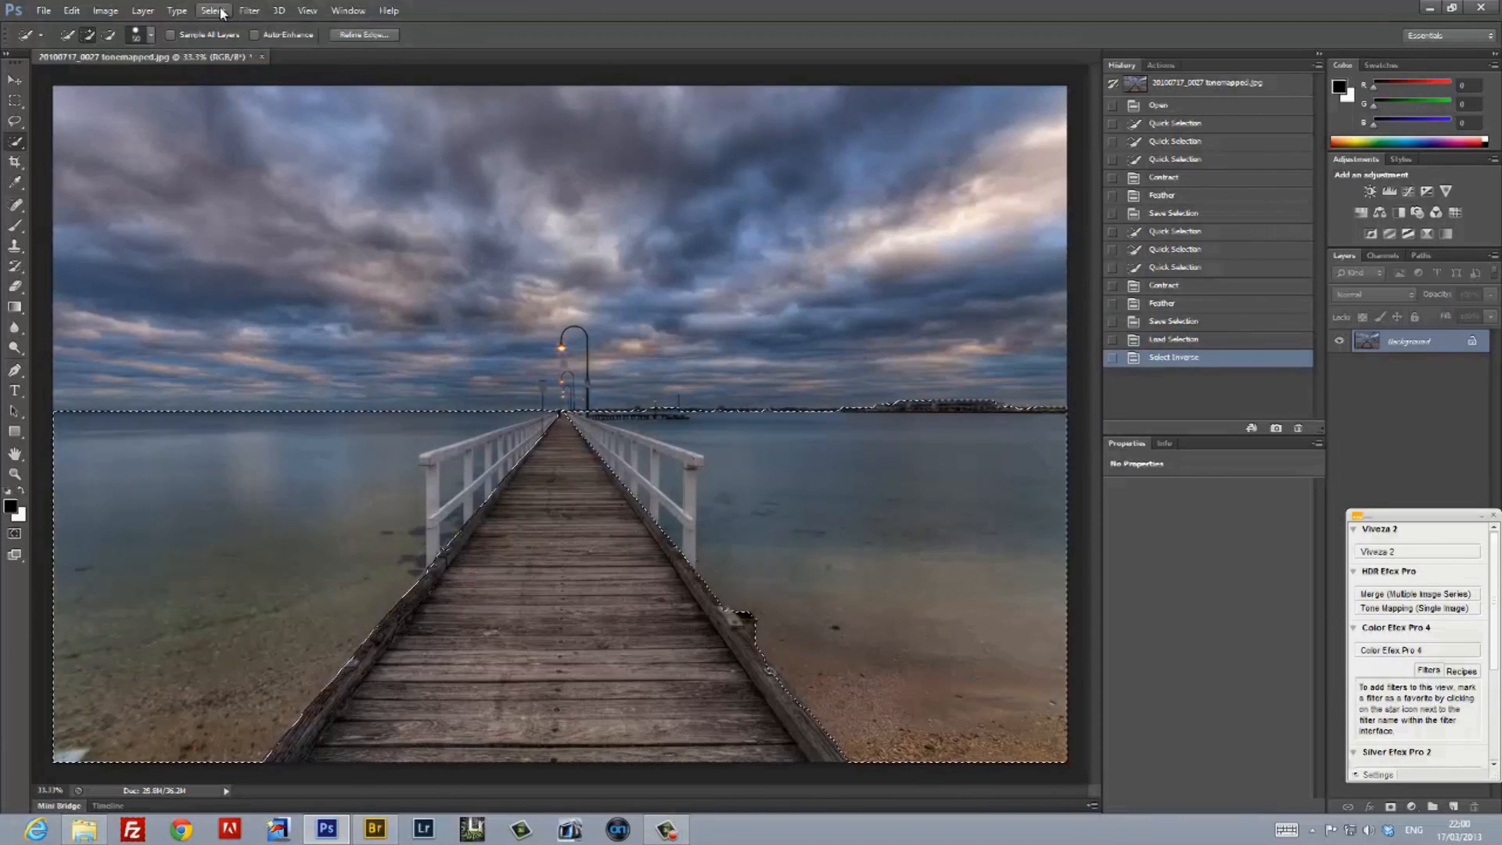
Feather the water selection and save it as a new channel named Water.
left_click(213, 11)
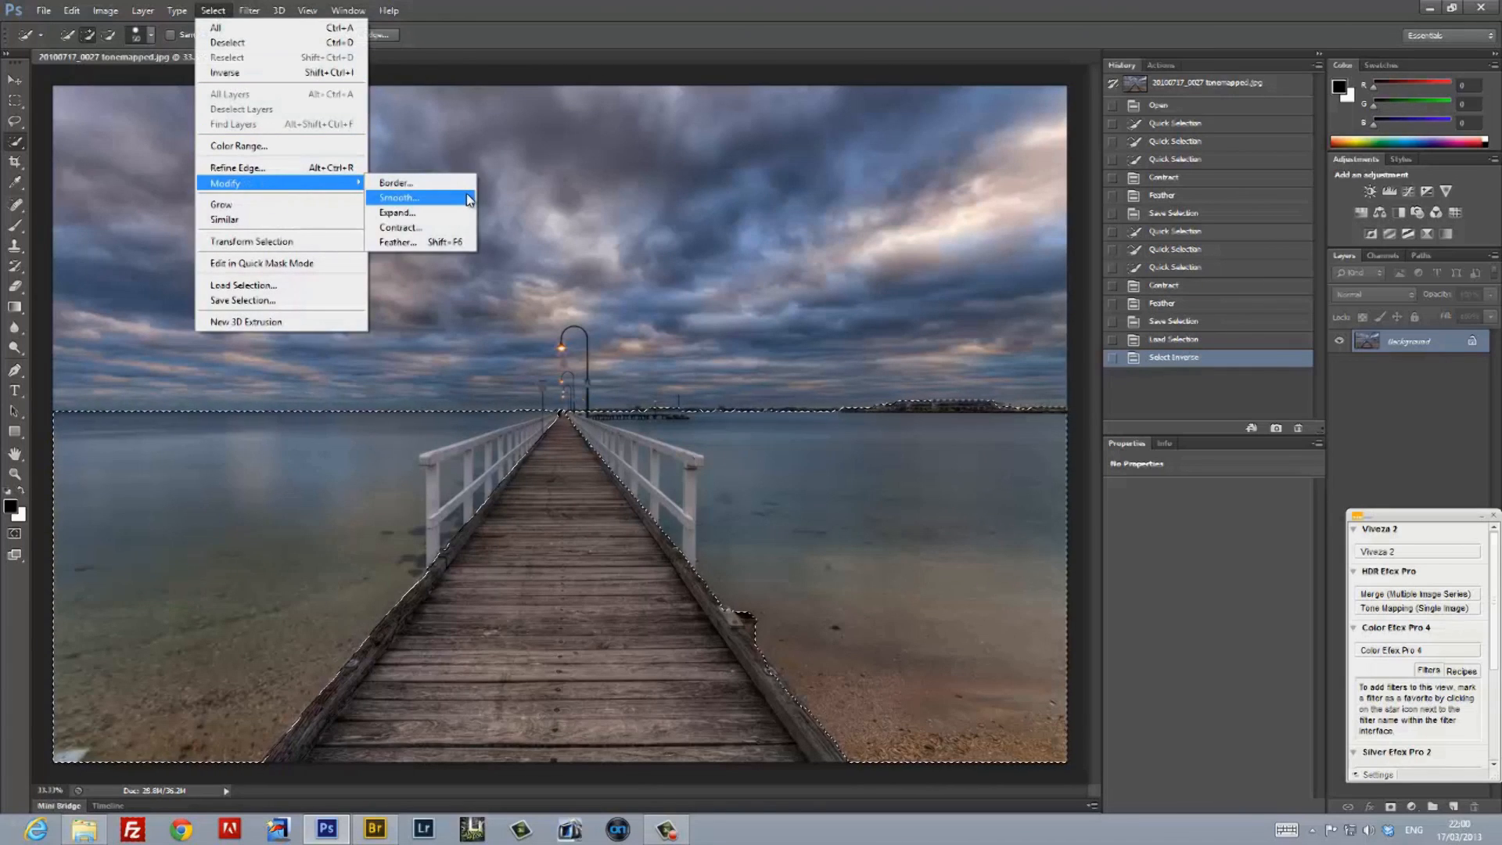
left_click(395, 241)
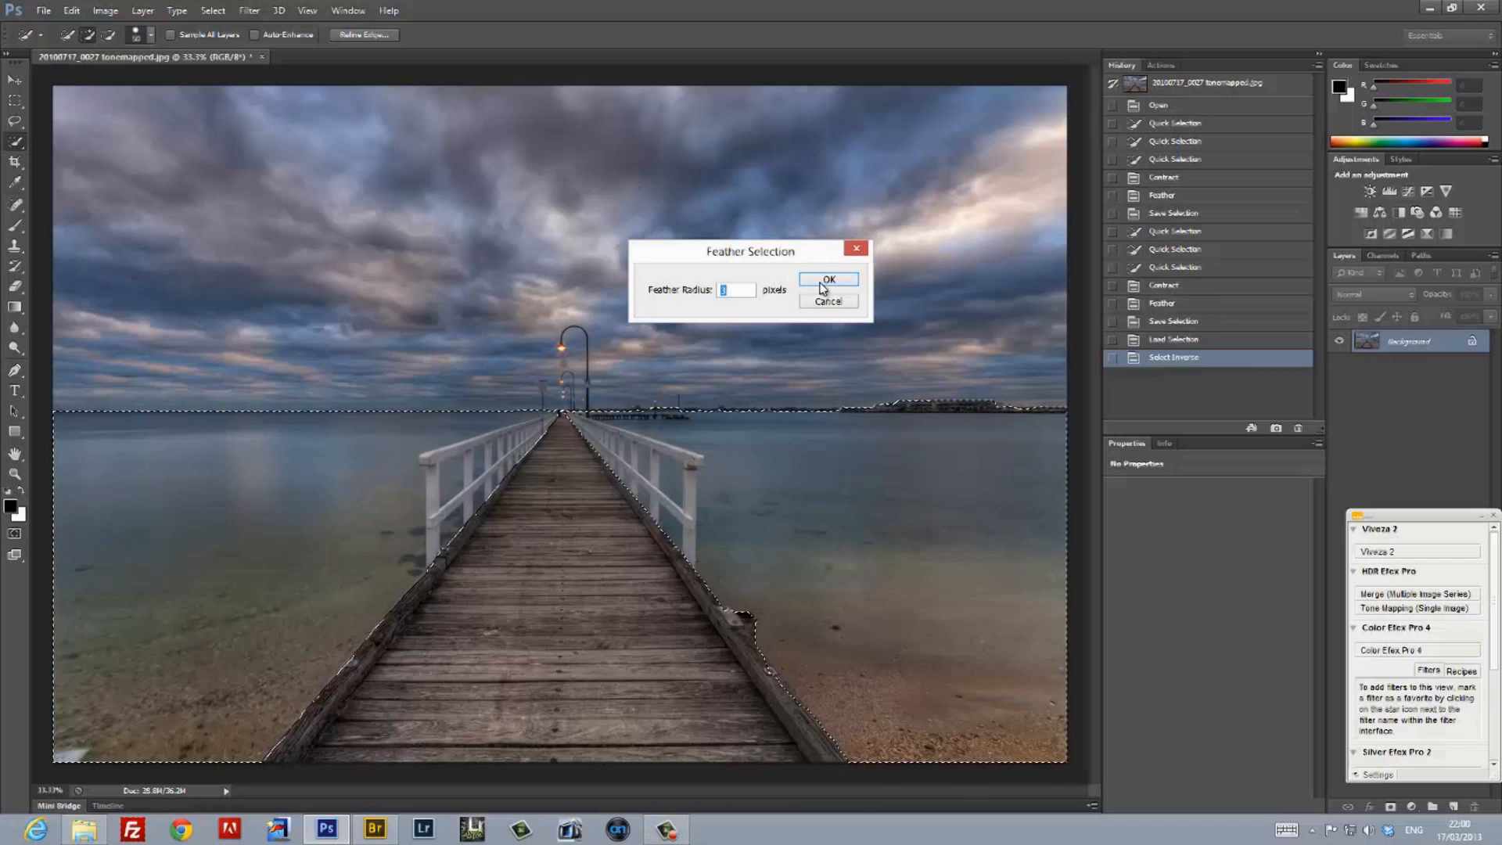
left_click(829, 280)
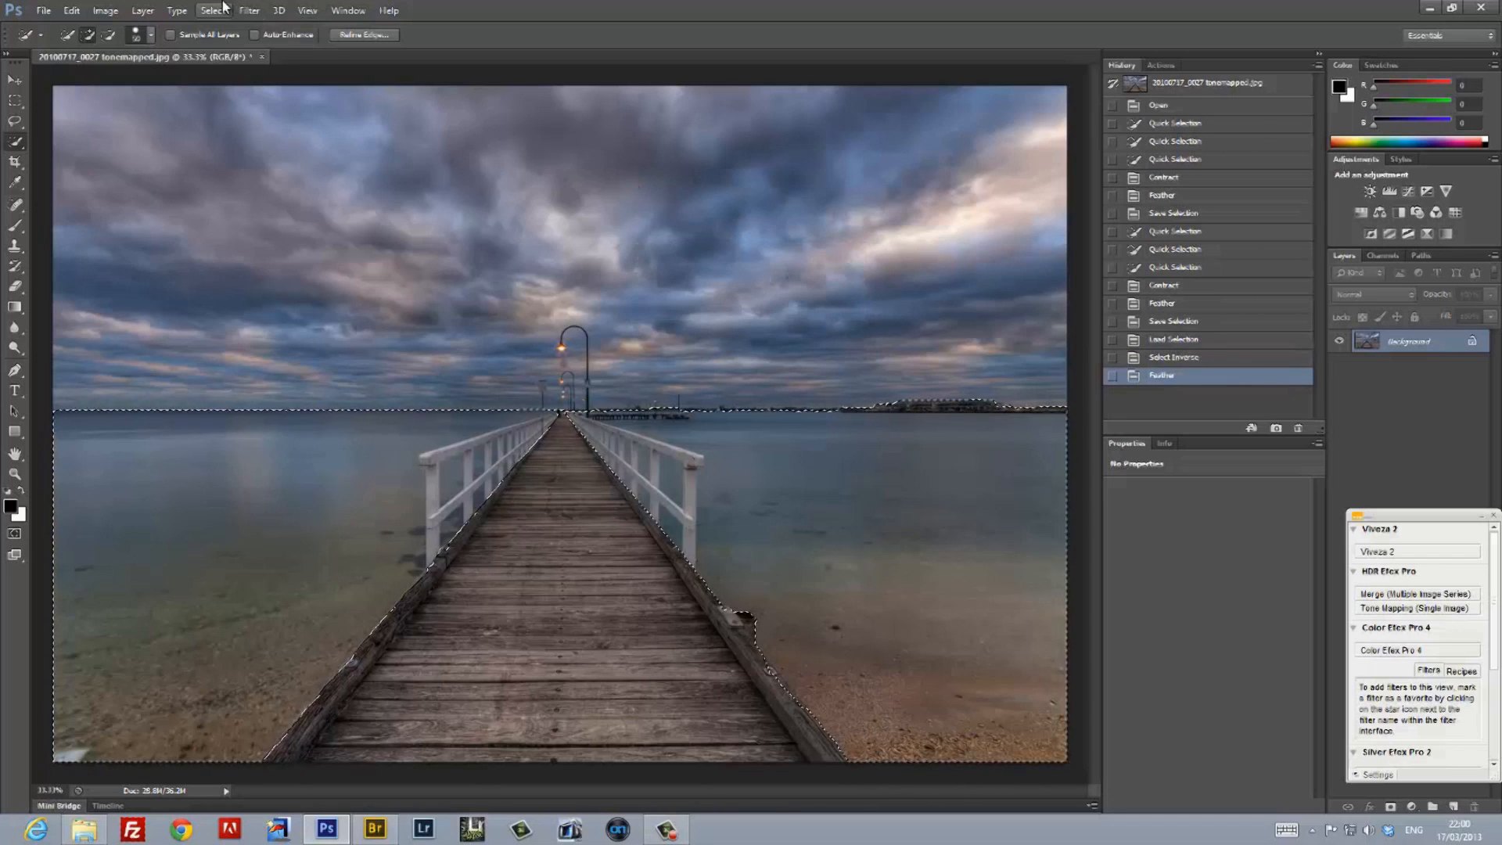
left_click(213, 11)
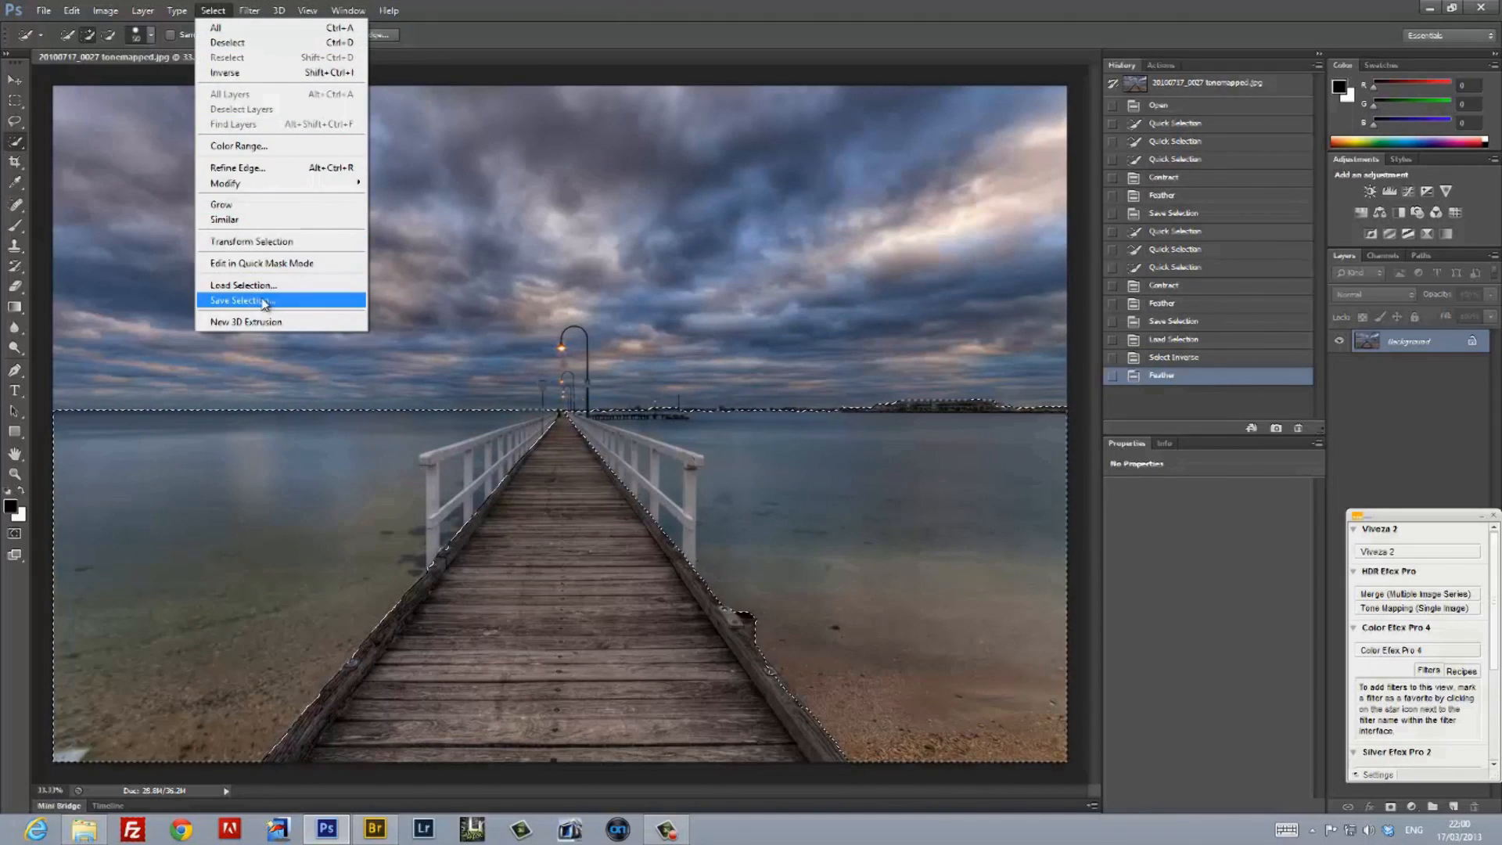
left_click(243, 301)
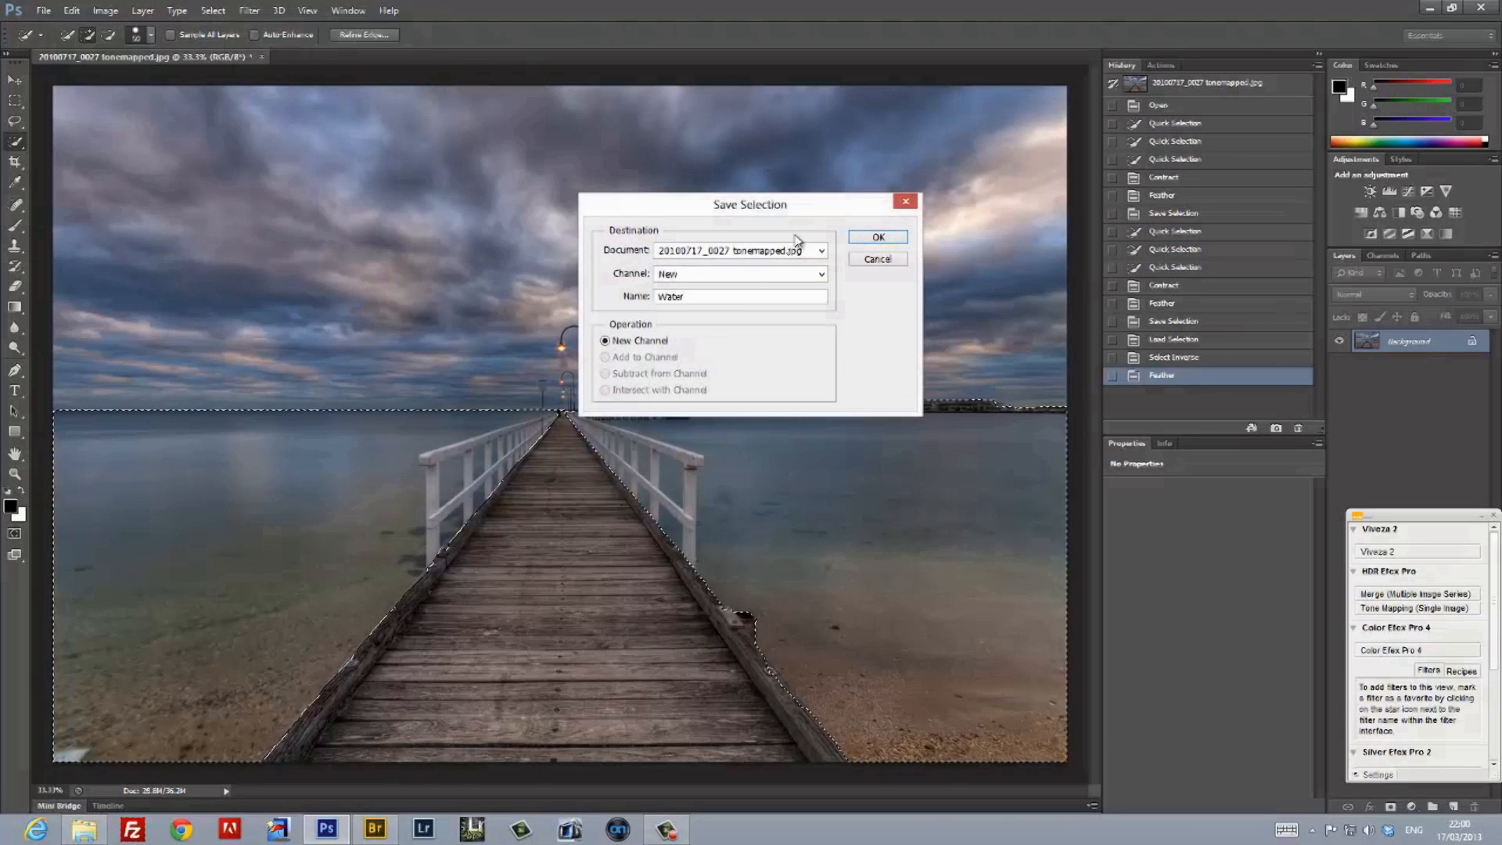
left_click(878, 236)
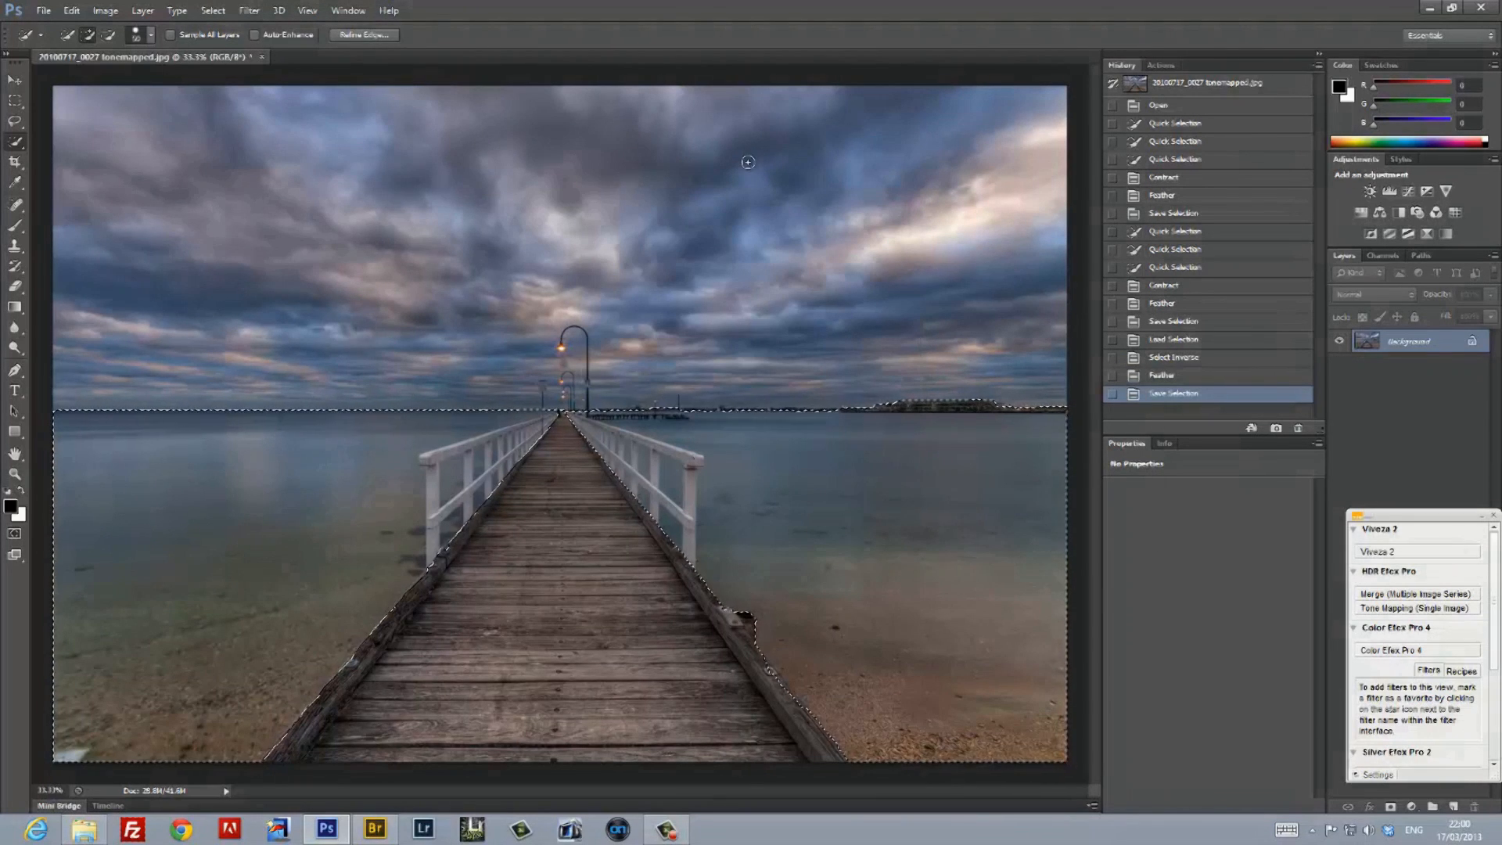
Deselect, run Color Efex Pro 4 and add Pro Contrast with Dynamic Contrast at 50%.
left_click(213, 11)
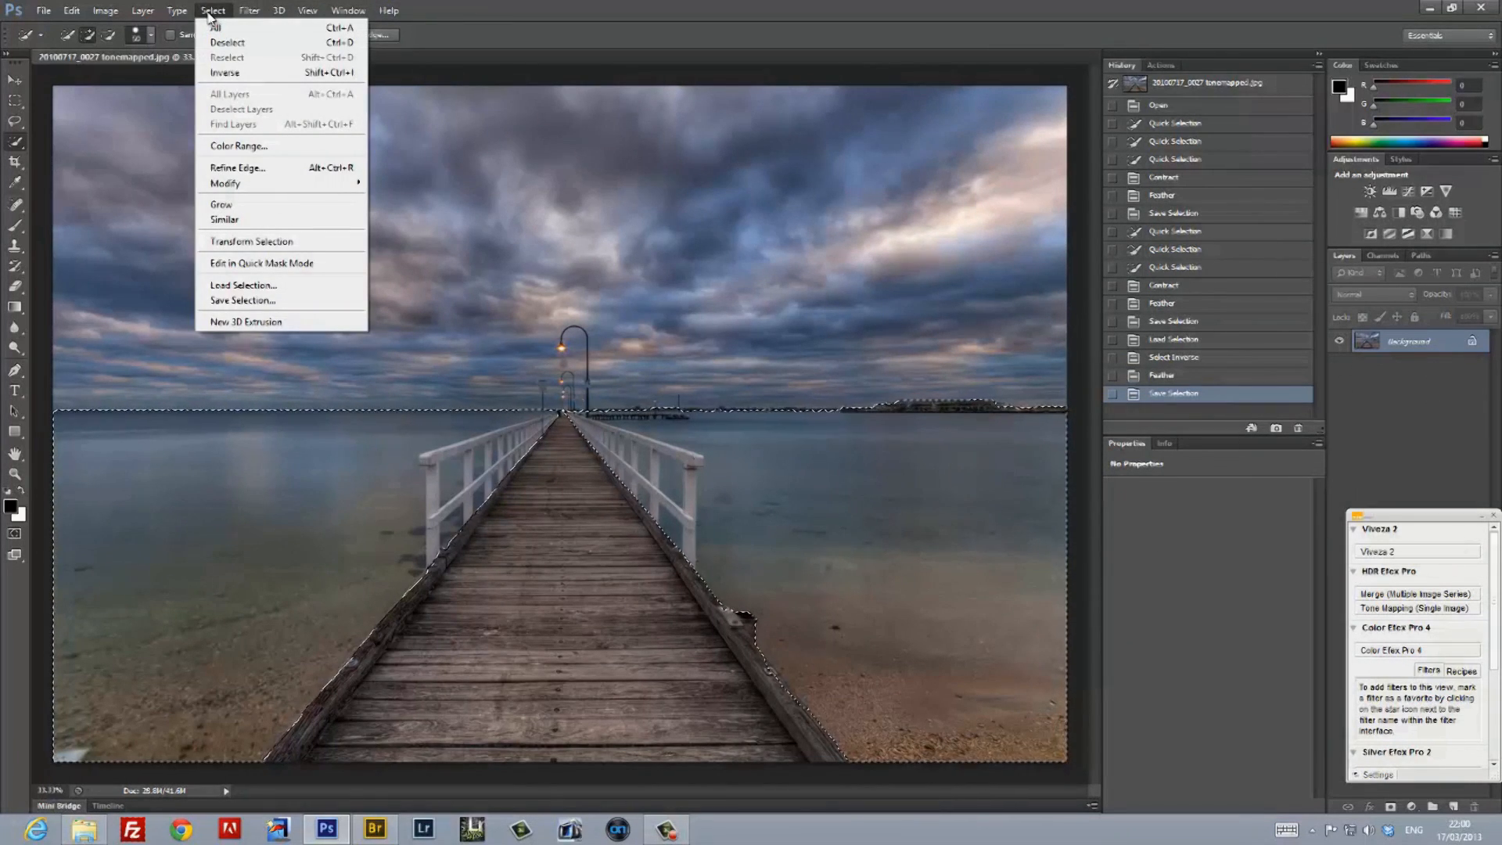
left_click(226, 42)
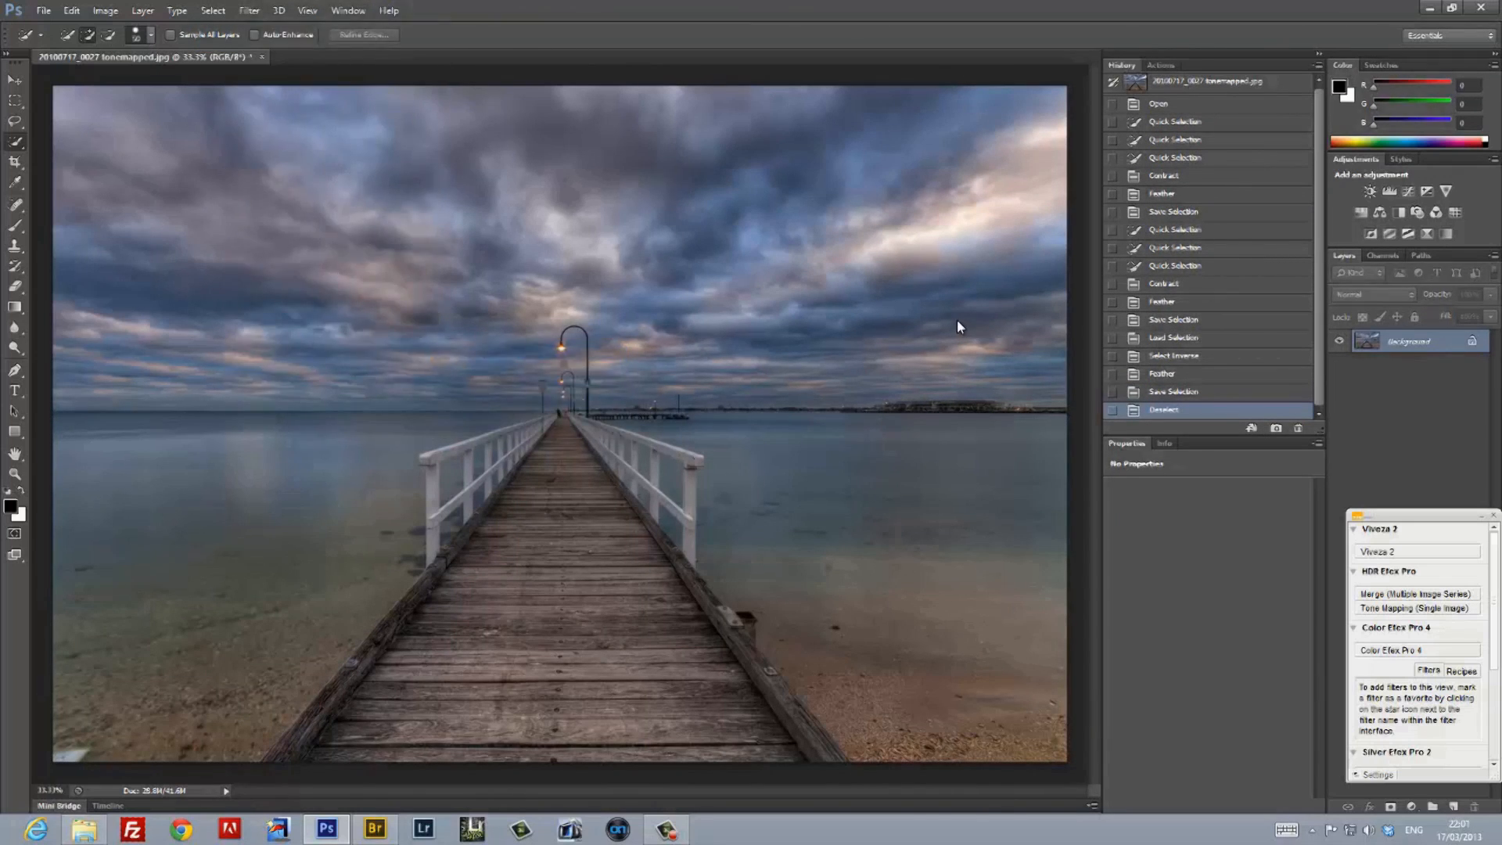
left_click(1395, 650)
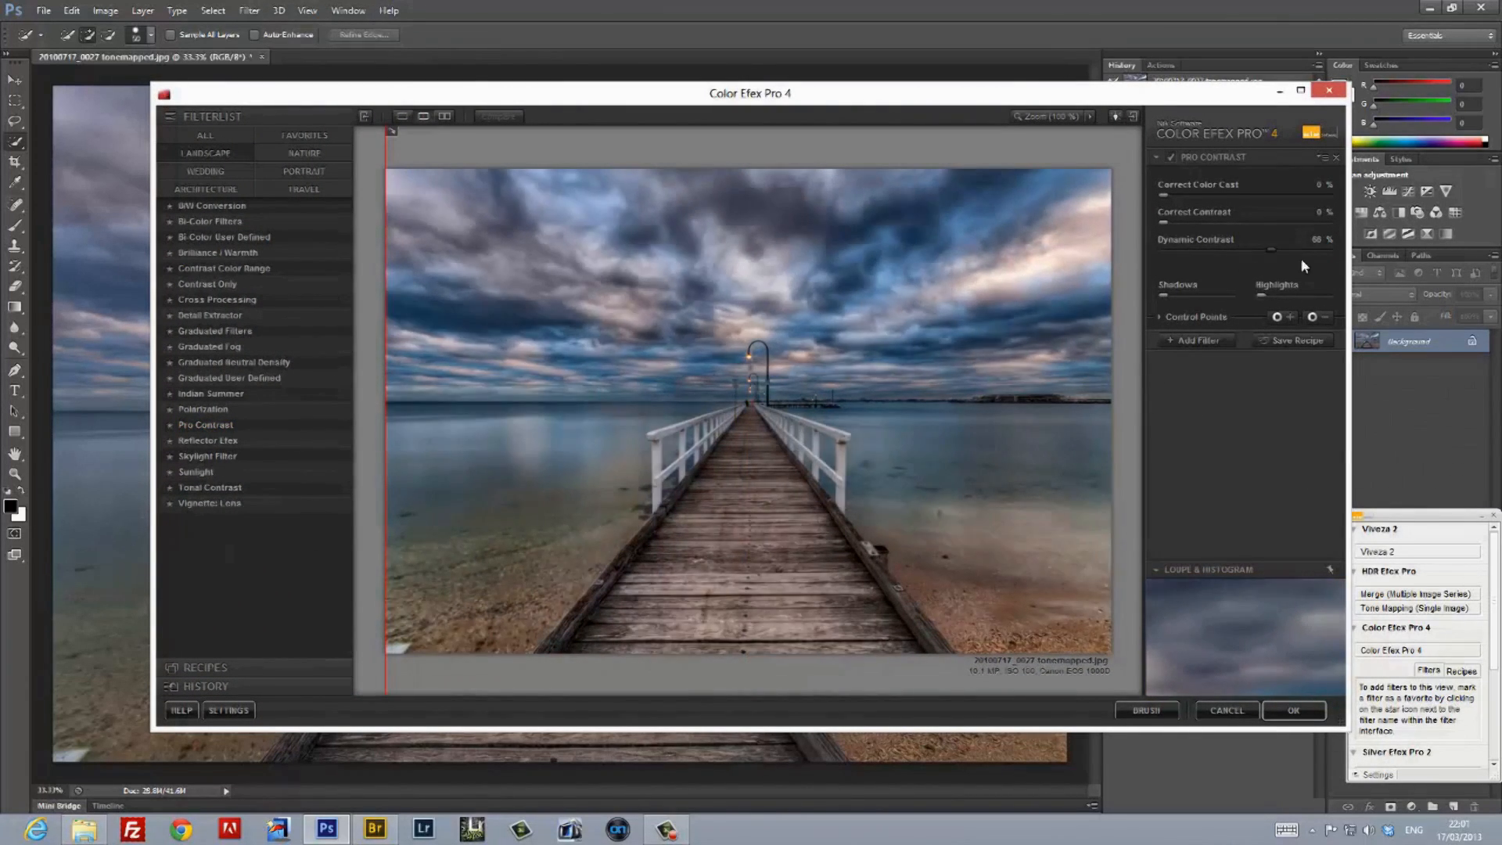
left_click_drag(1317, 250, 1242, 250)
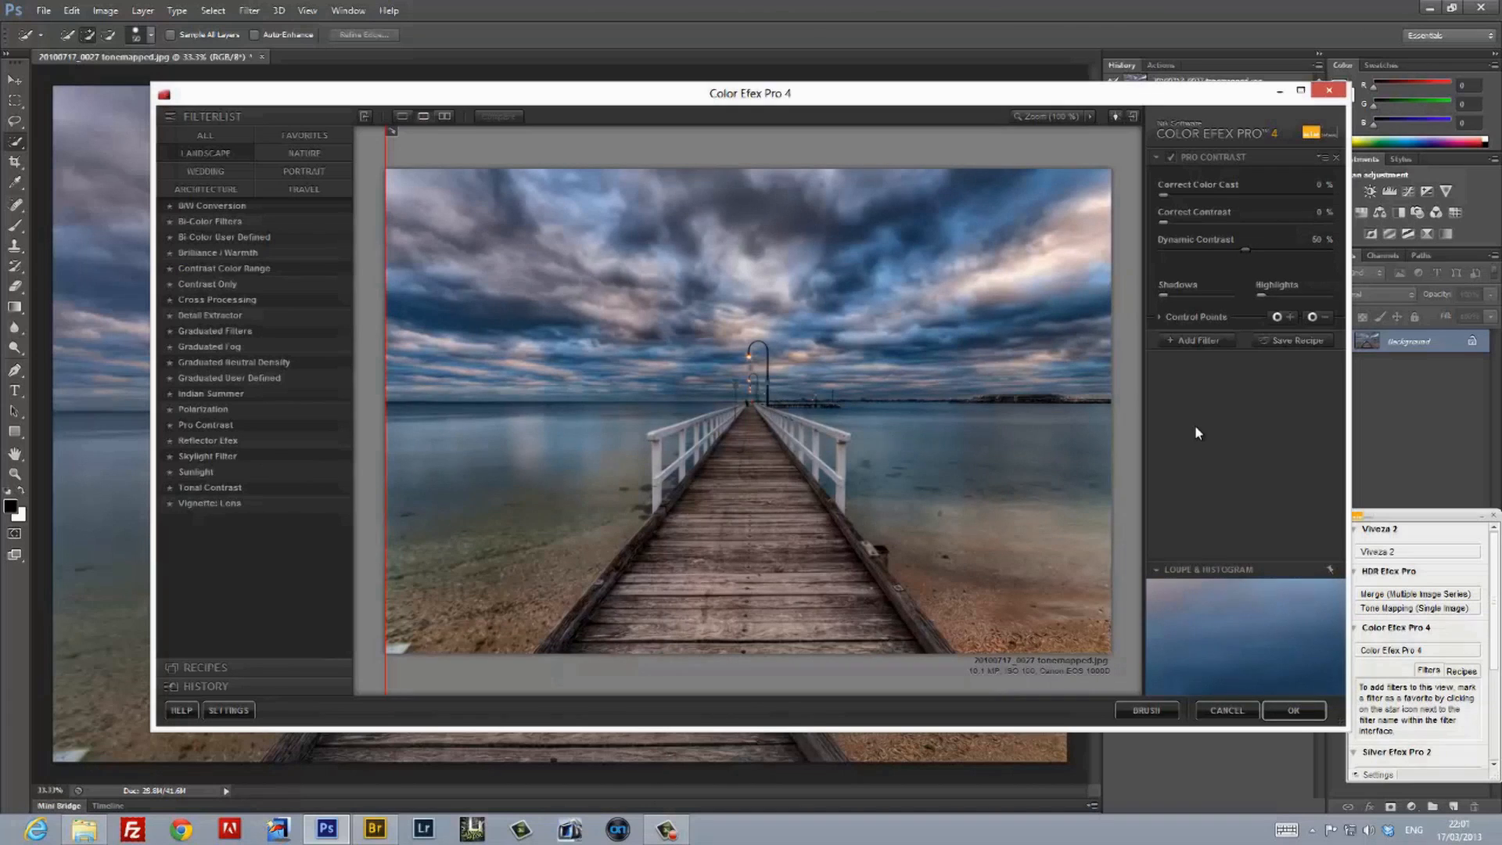
left_click_drag(1242, 248, 1201, 249)
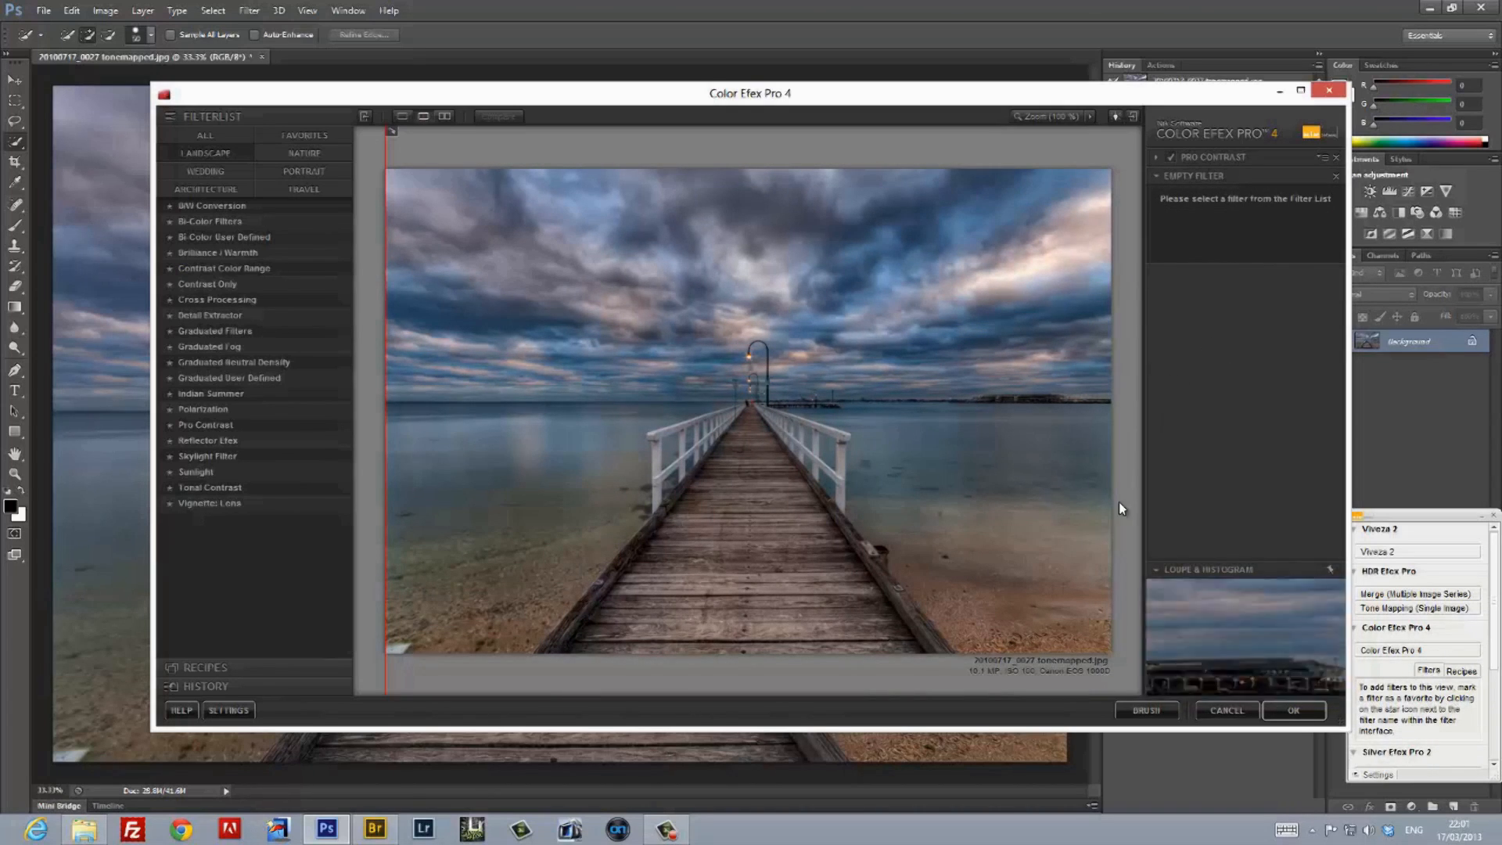
Stack two Graduated Neutral Density filters with adjusted tonality sliders above Pro Contrast.
left_click(233, 362)
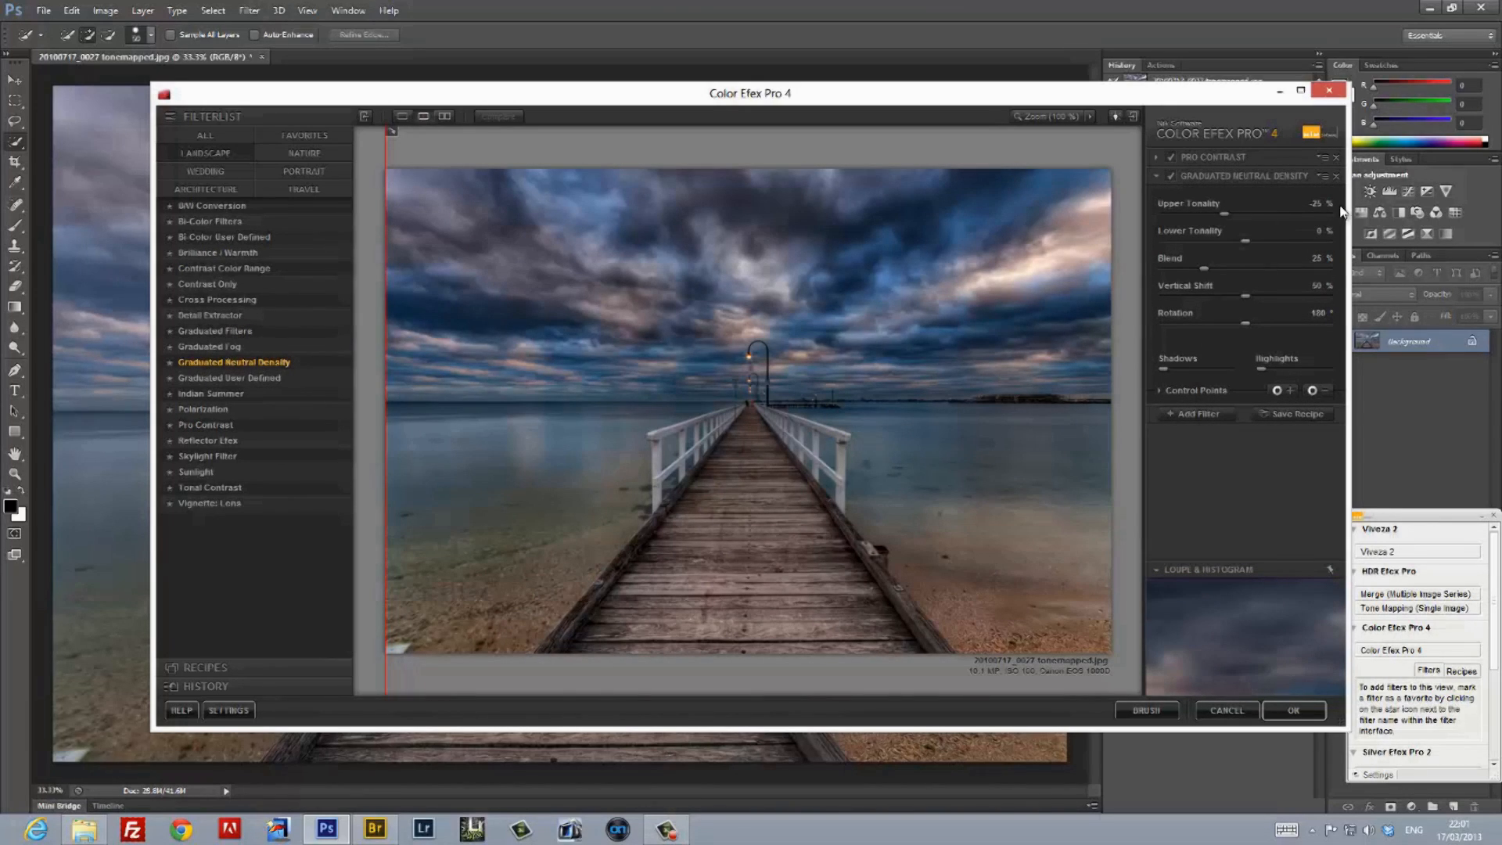
left_click_drag(1245, 214, 1273, 215)
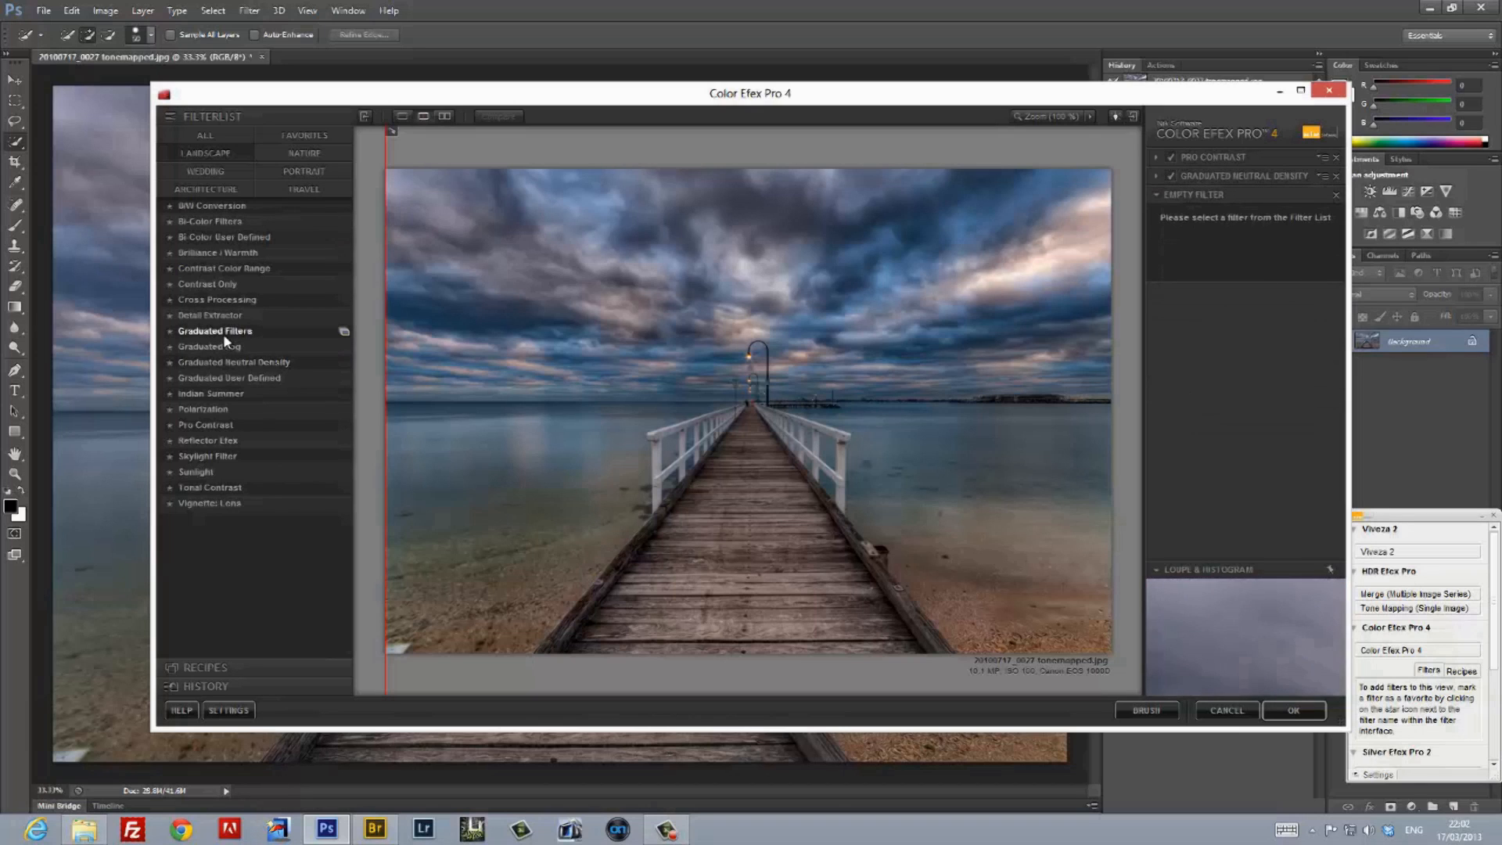
left_click(233, 361)
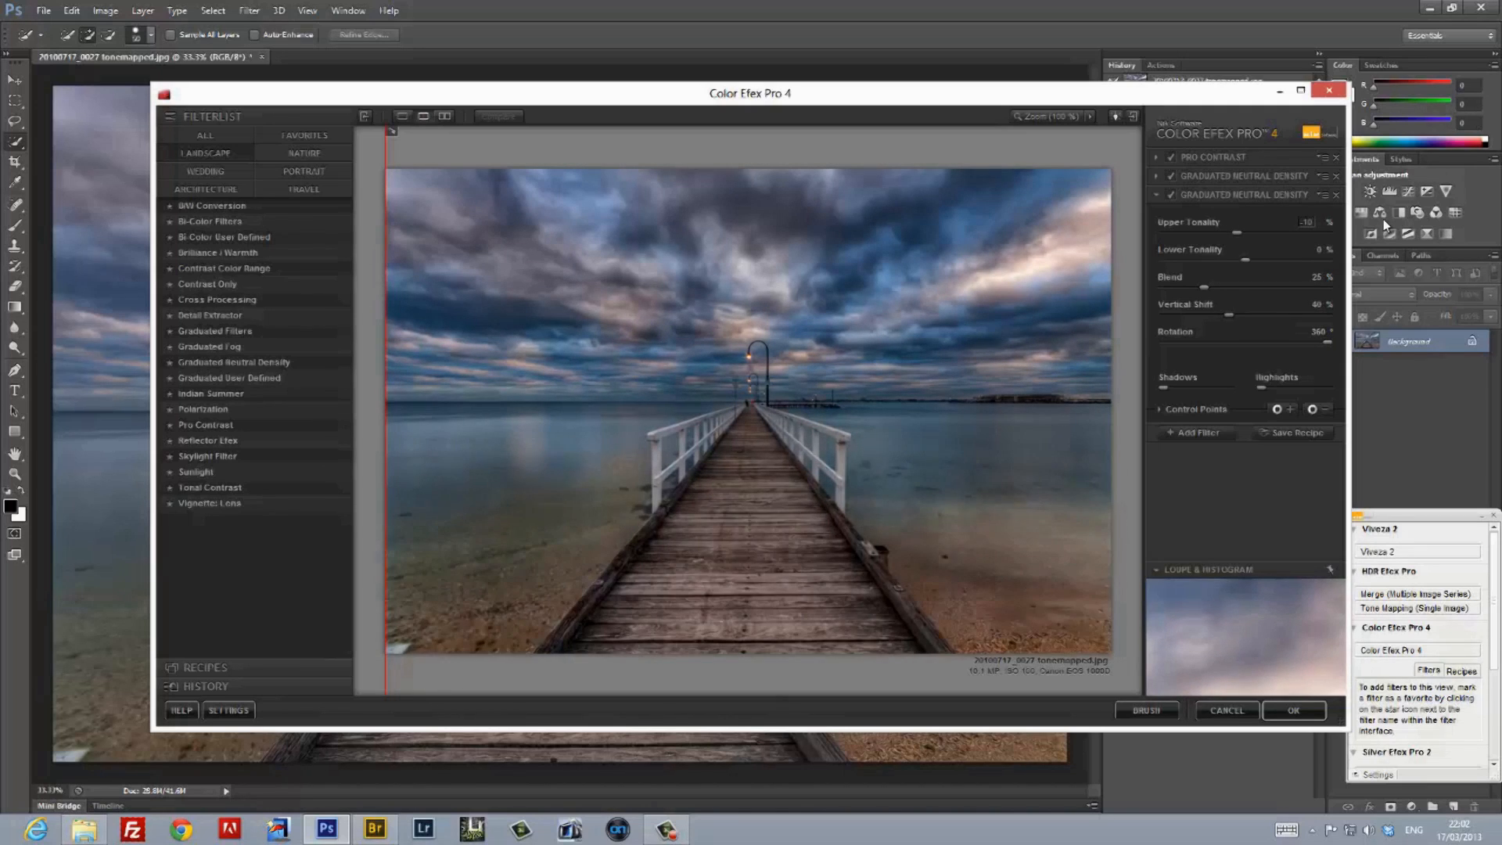
left_click_drag(1203, 288, 1325, 288)
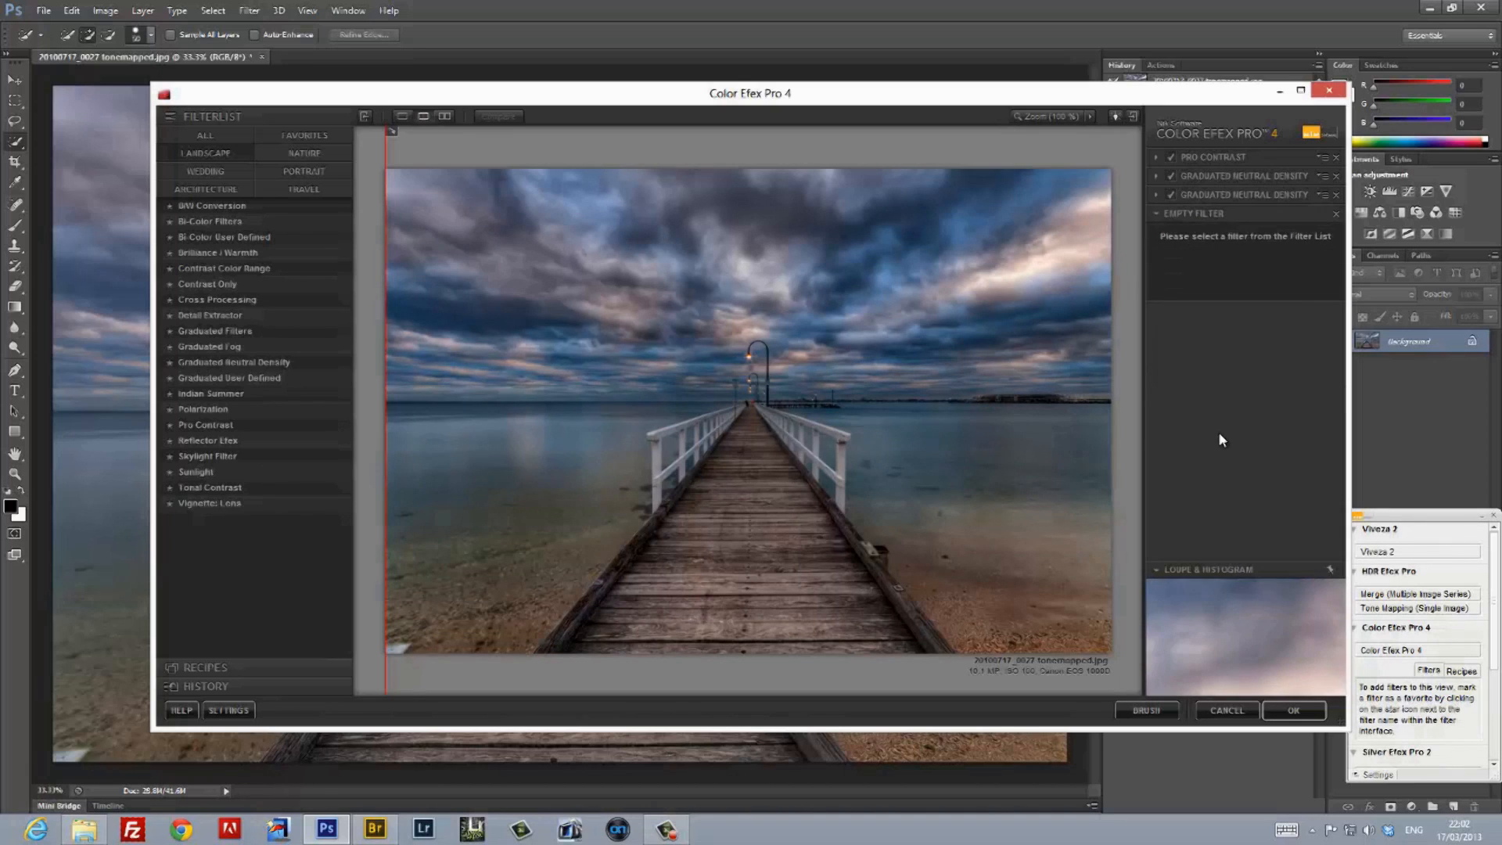
Add Polarization at about 37% strength and Reflector Efex, then apply the stack as a layer.
left_click(204, 408)
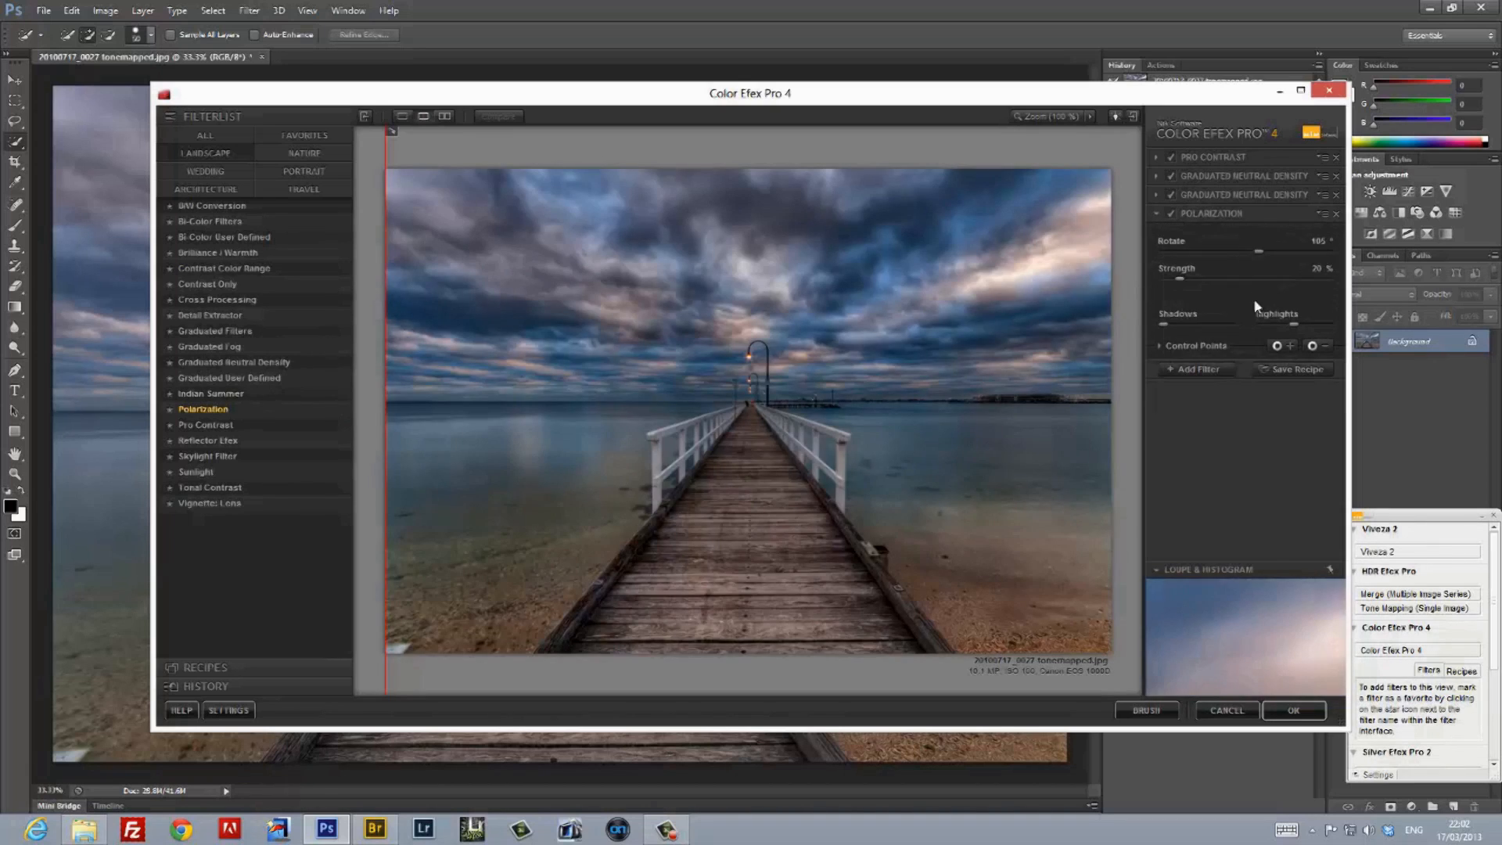
left_click_drag(1183, 279, 1240, 278)
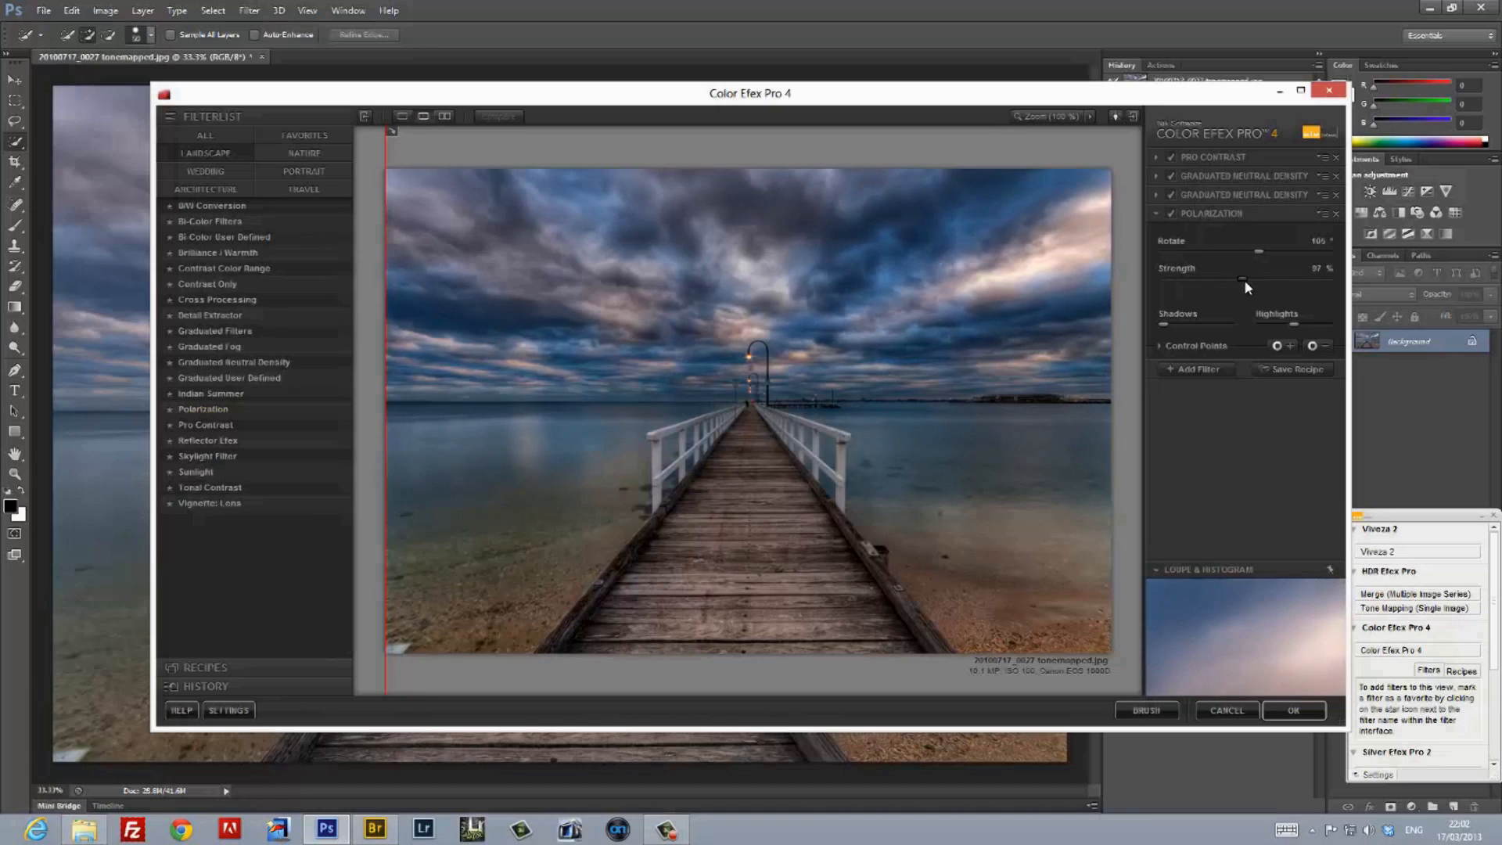
left_click_drag(1240, 278, 1245, 278)
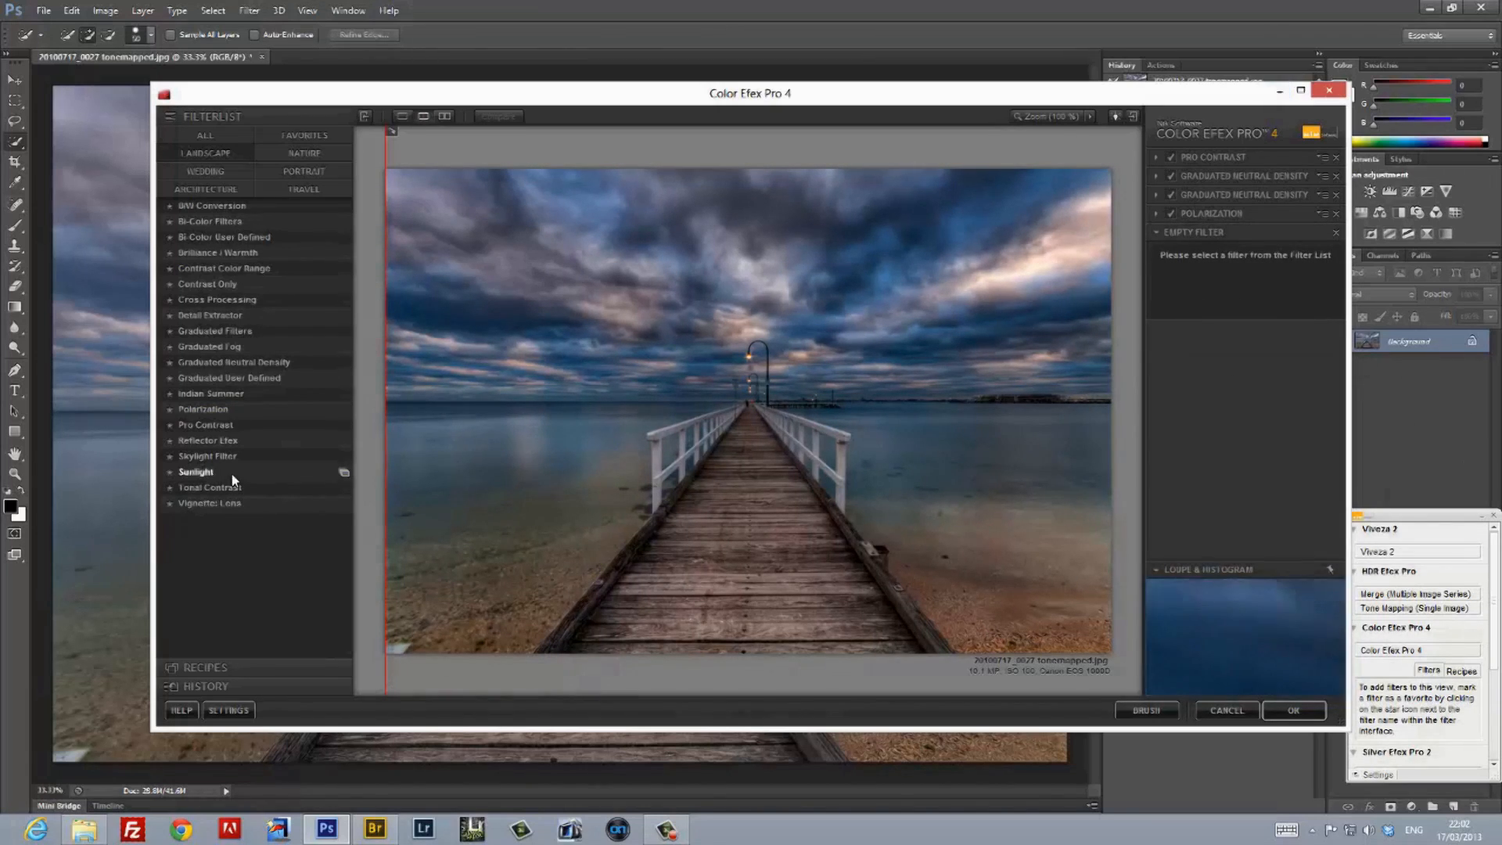
left_click(207, 439)
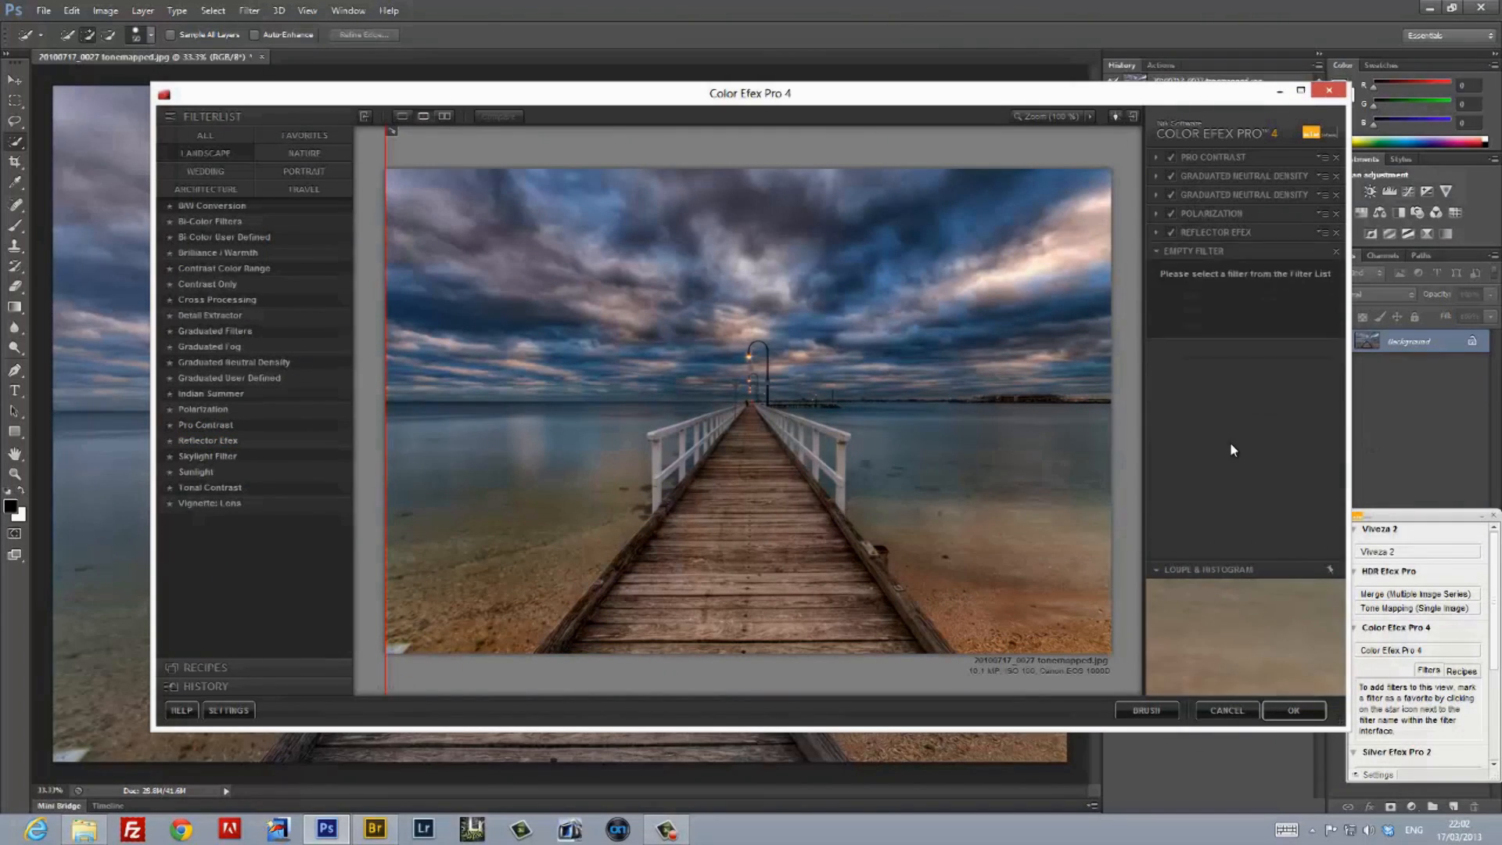
left_click(1294, 710)
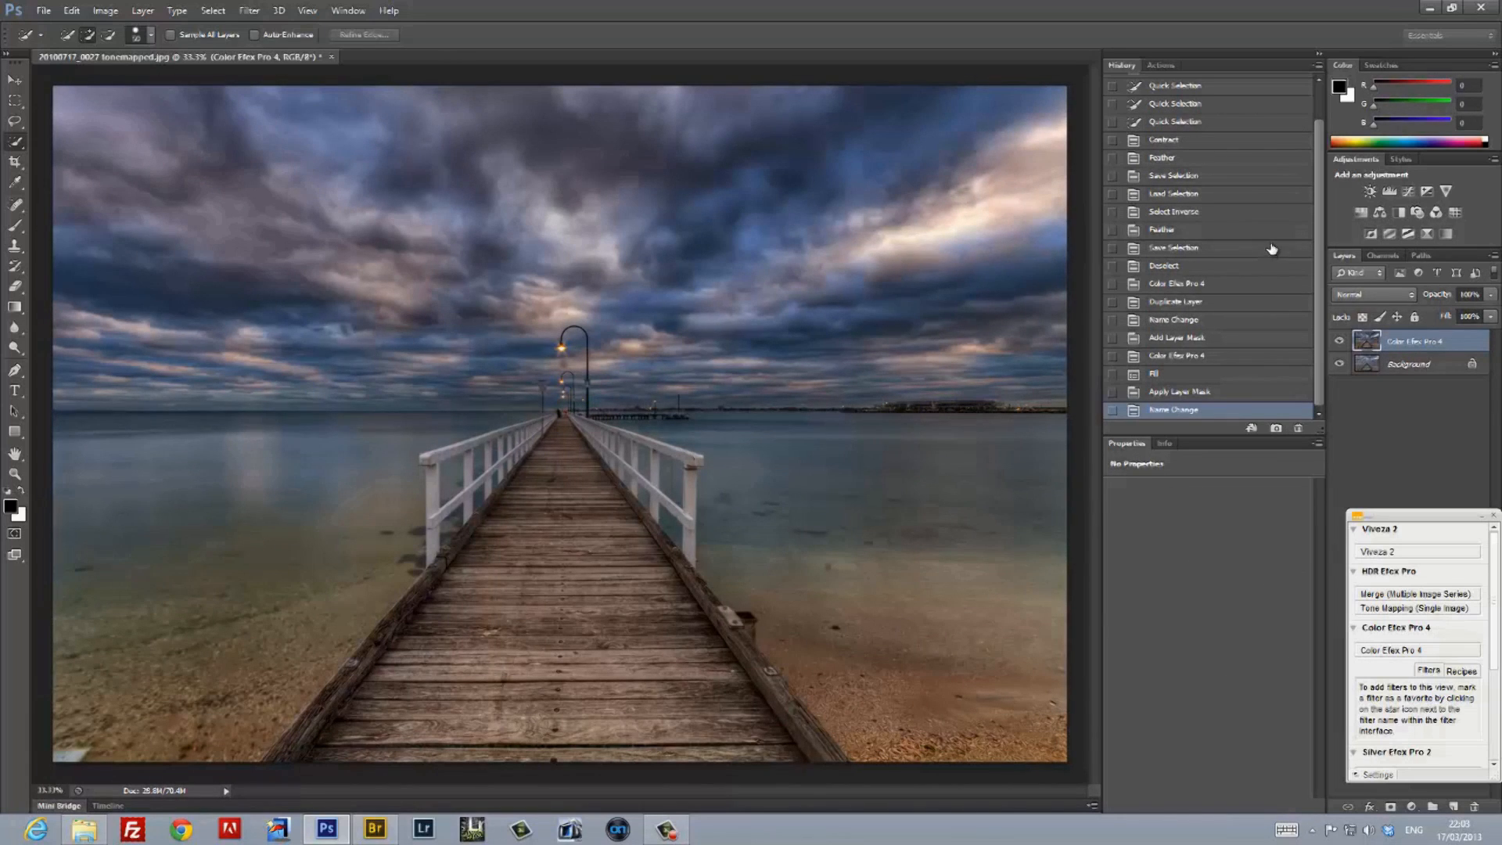
mouse_move(566, 528)
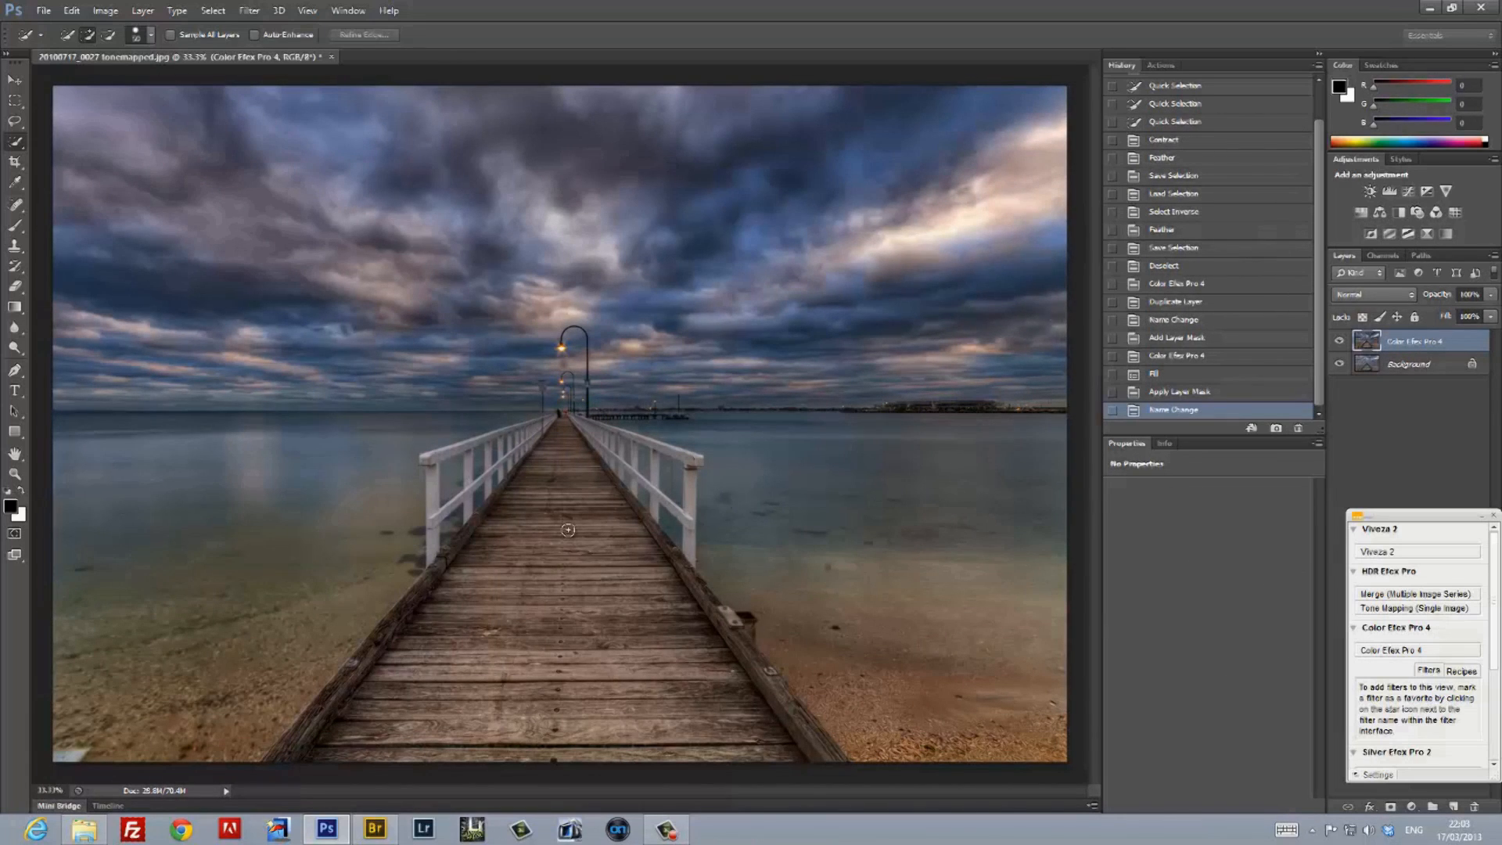
Load the saved Pier channel as a selection and copy the merged pier.
left_click(211, 10)
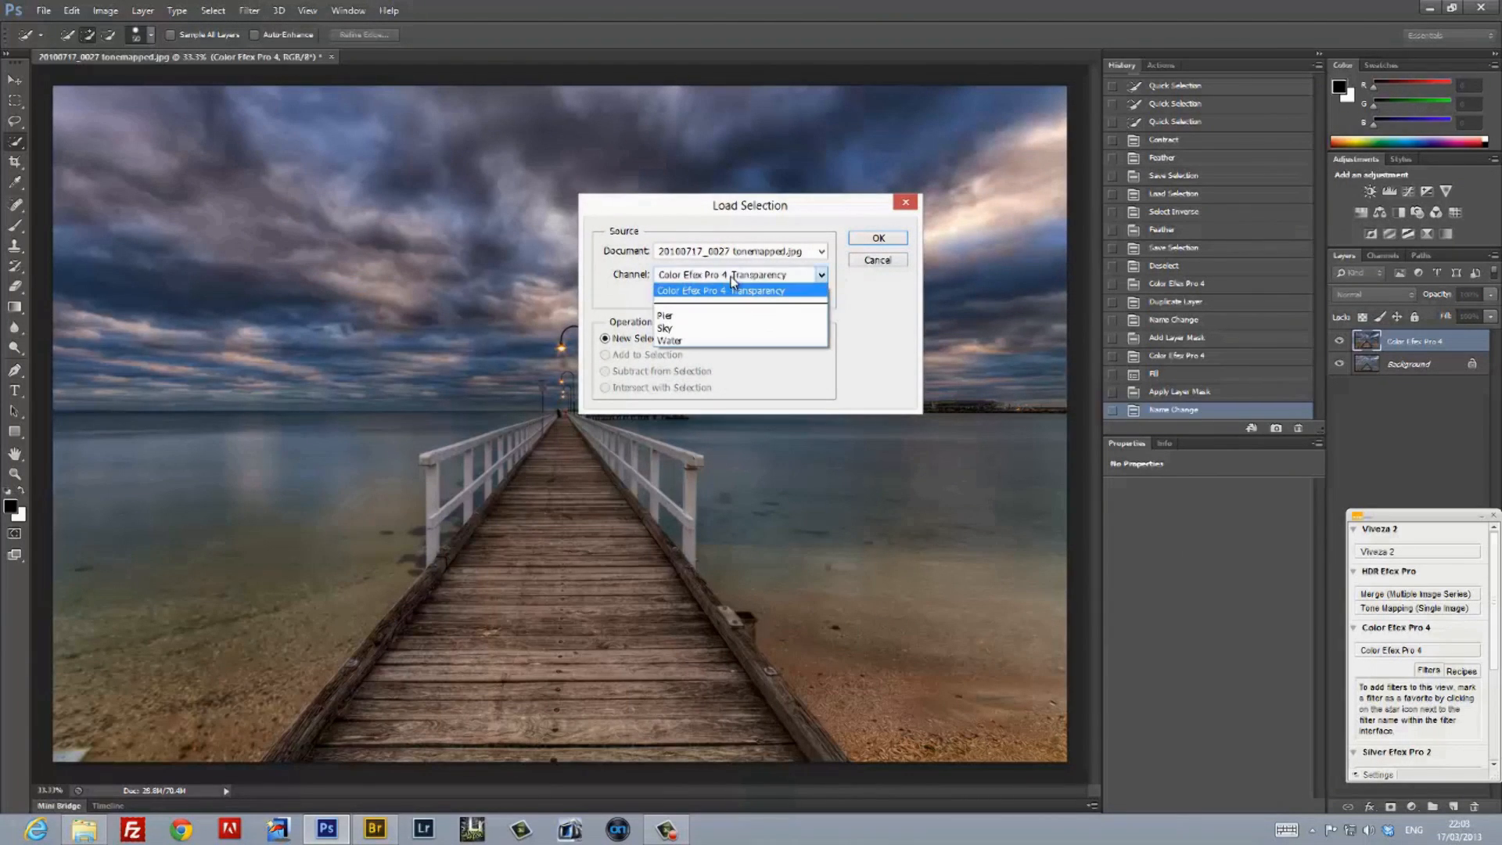
left_click(876, 238)
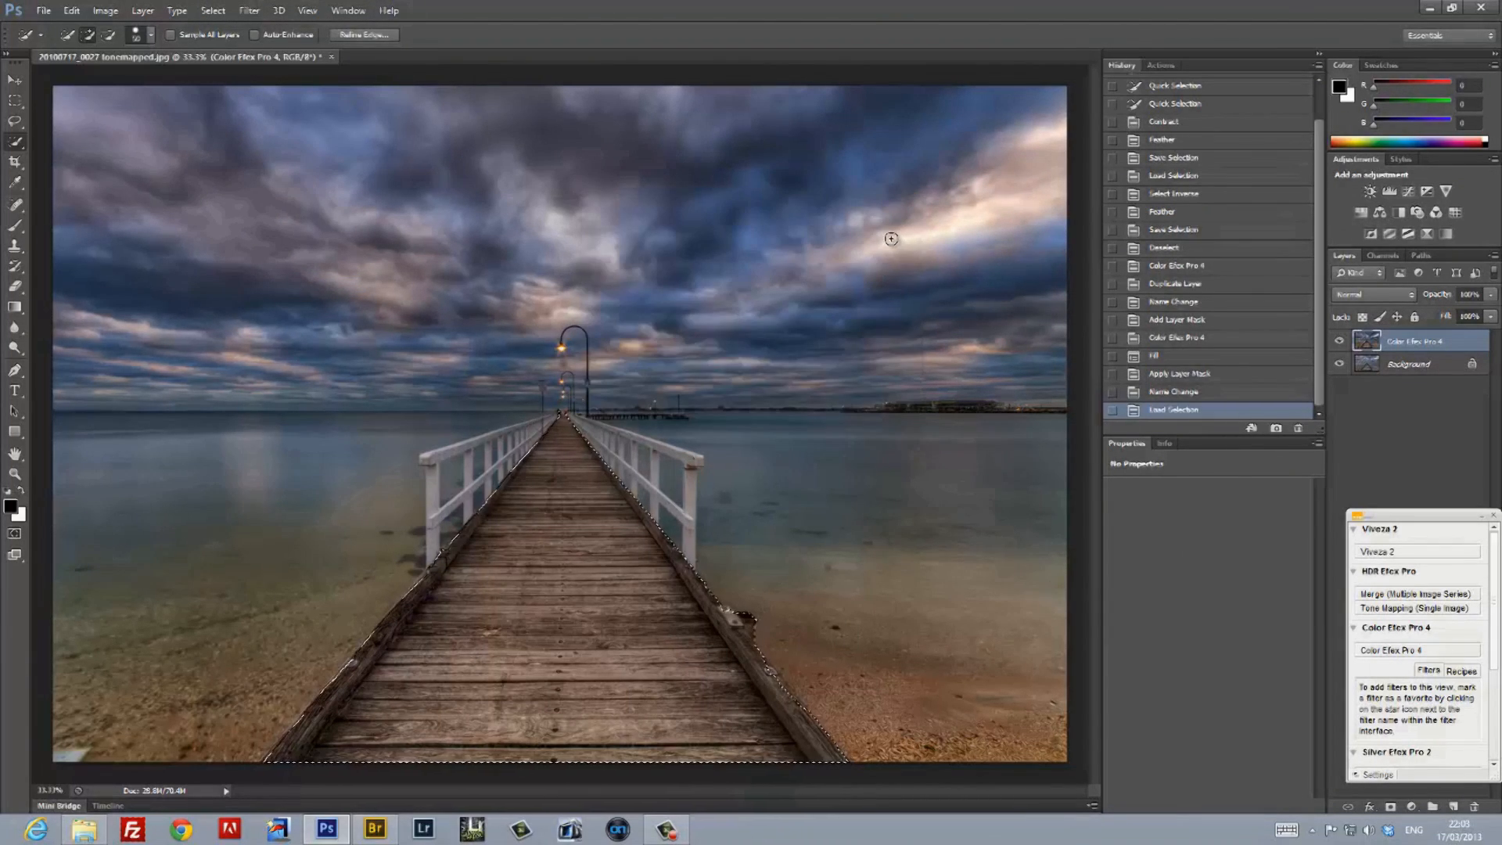
left_click(71, 11)
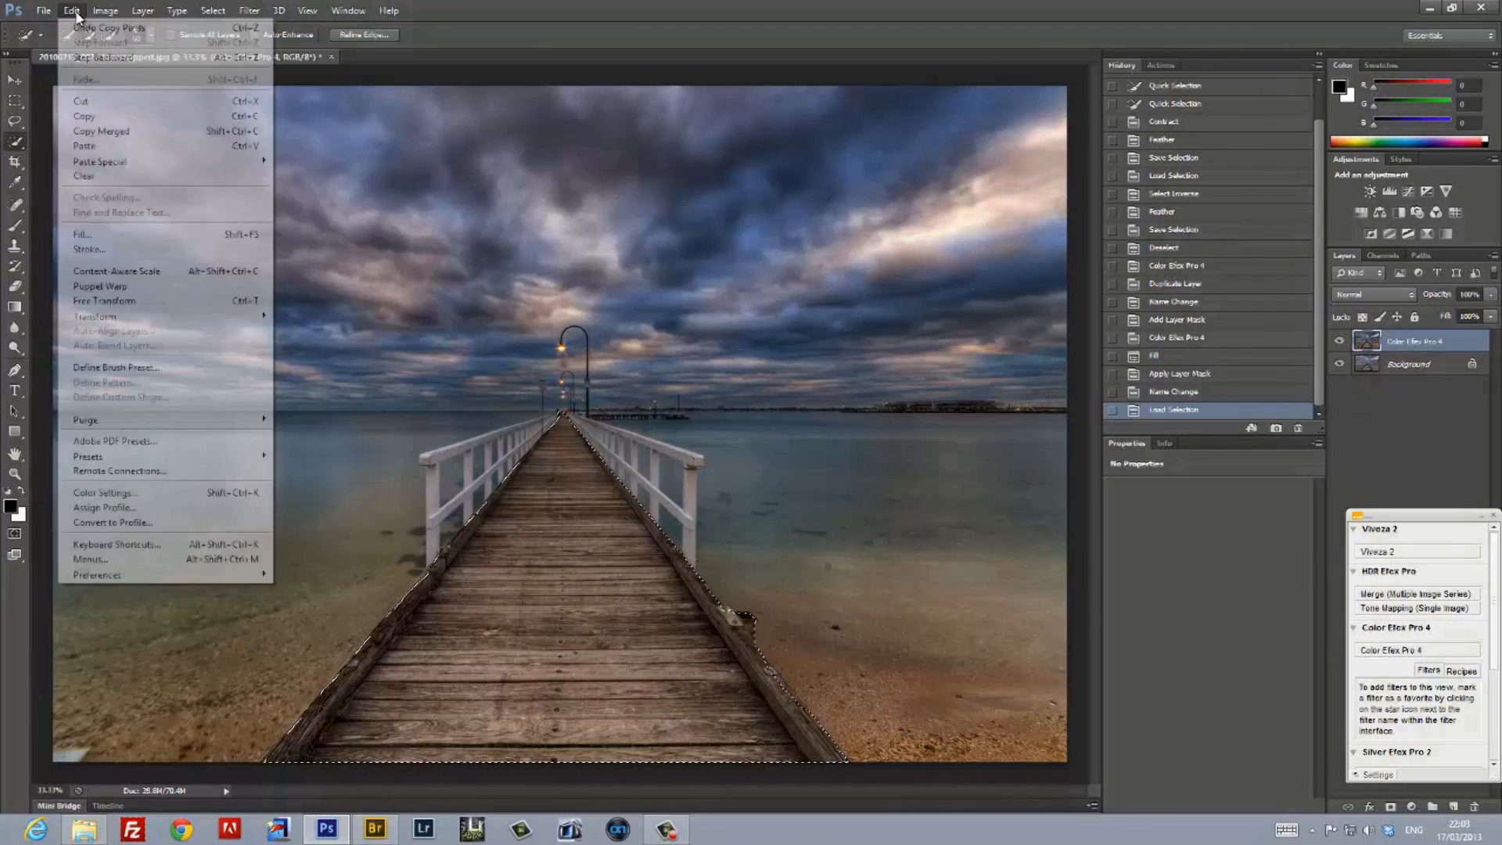
left_click(84, 145)
type("Fire")
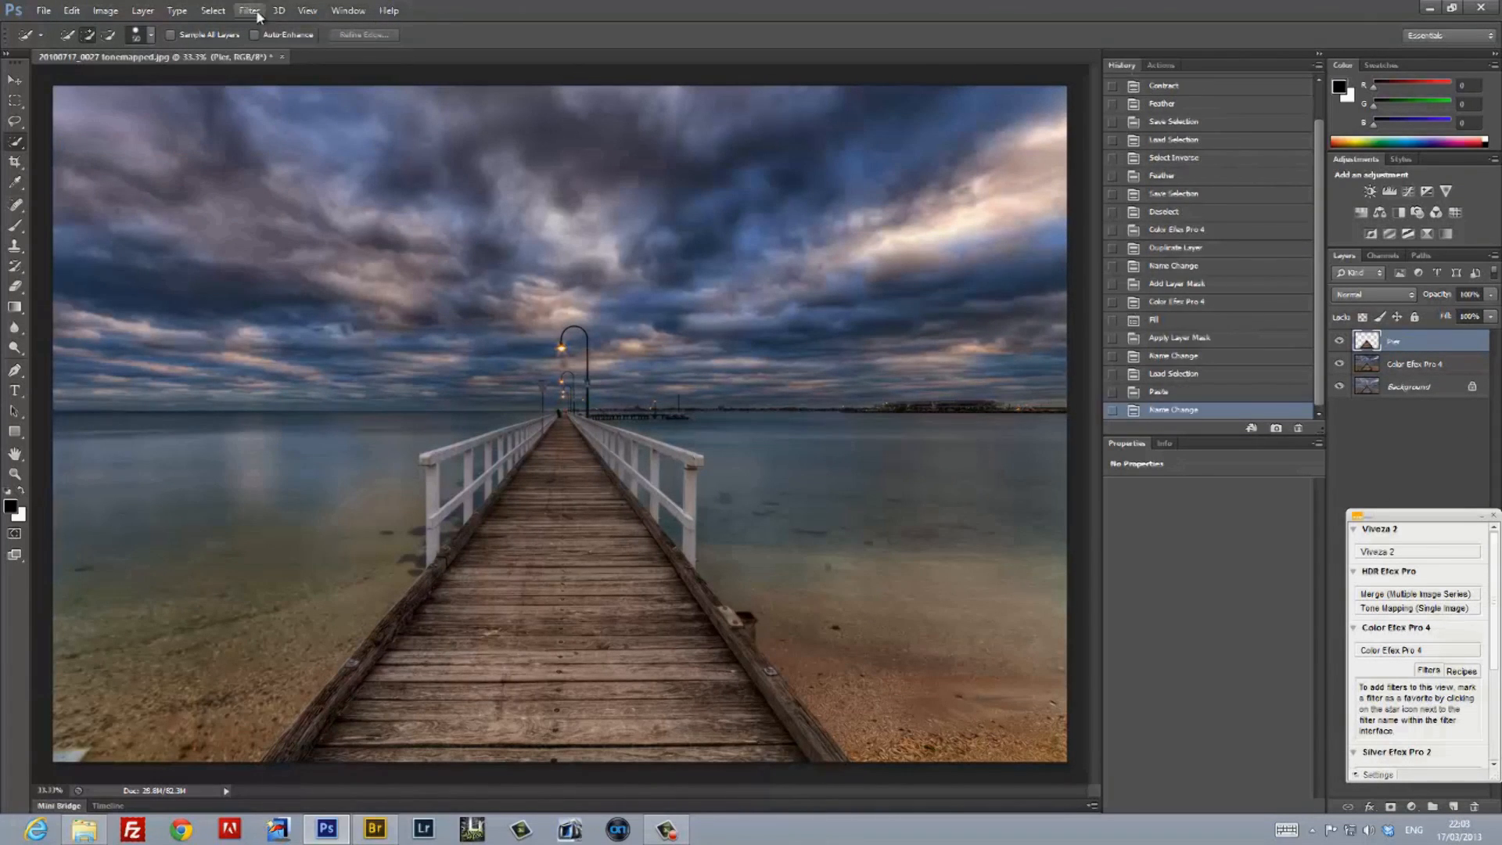
Run Topaz Detail 2 on the Pier layer with the Creative Detail Accent preset and tuned Small Detail.
left_click(249, 11)
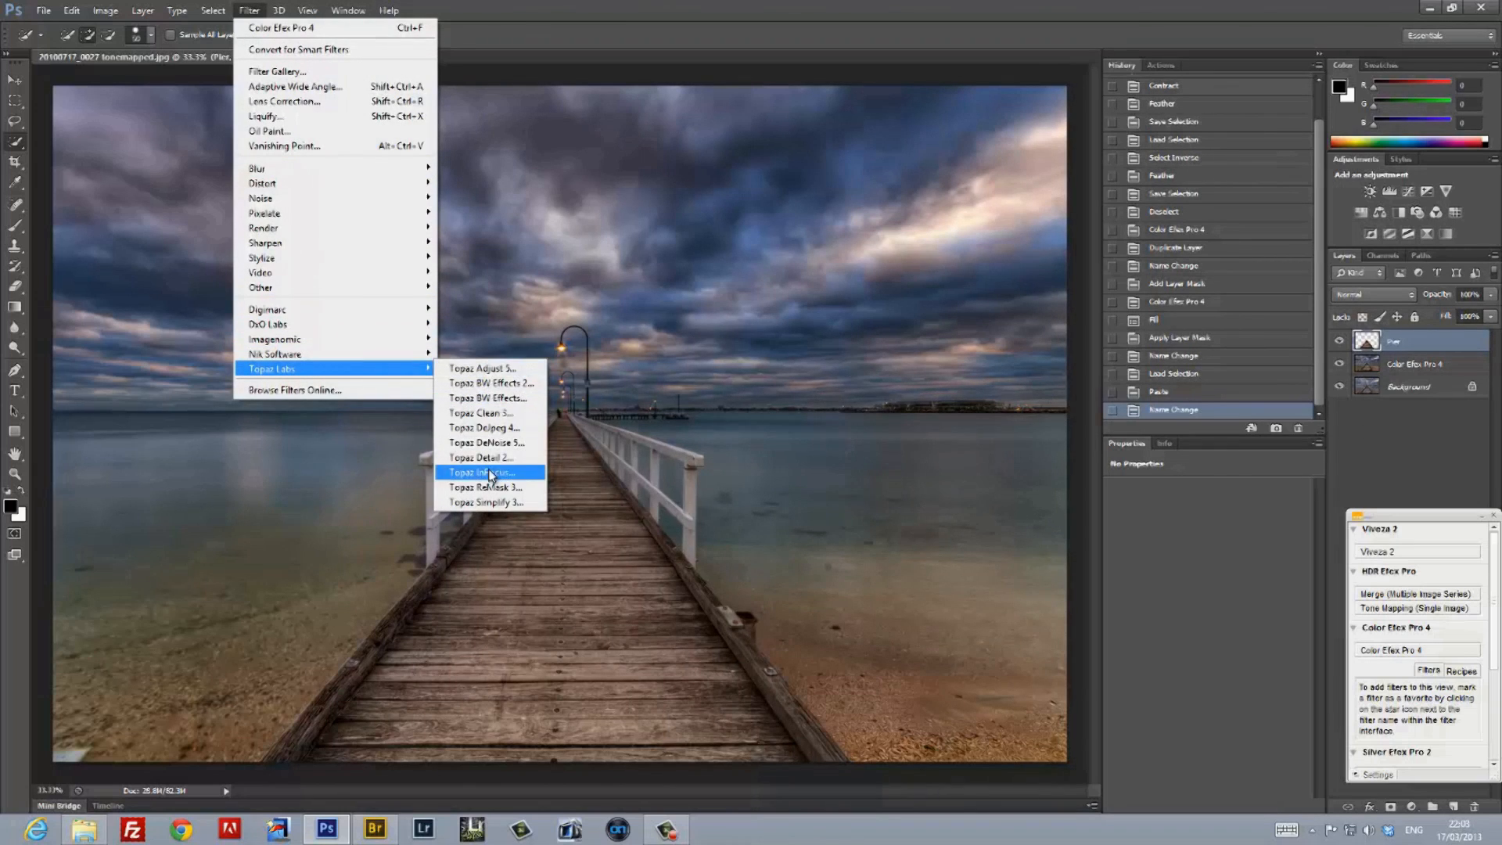
mouse_move(491, 368)
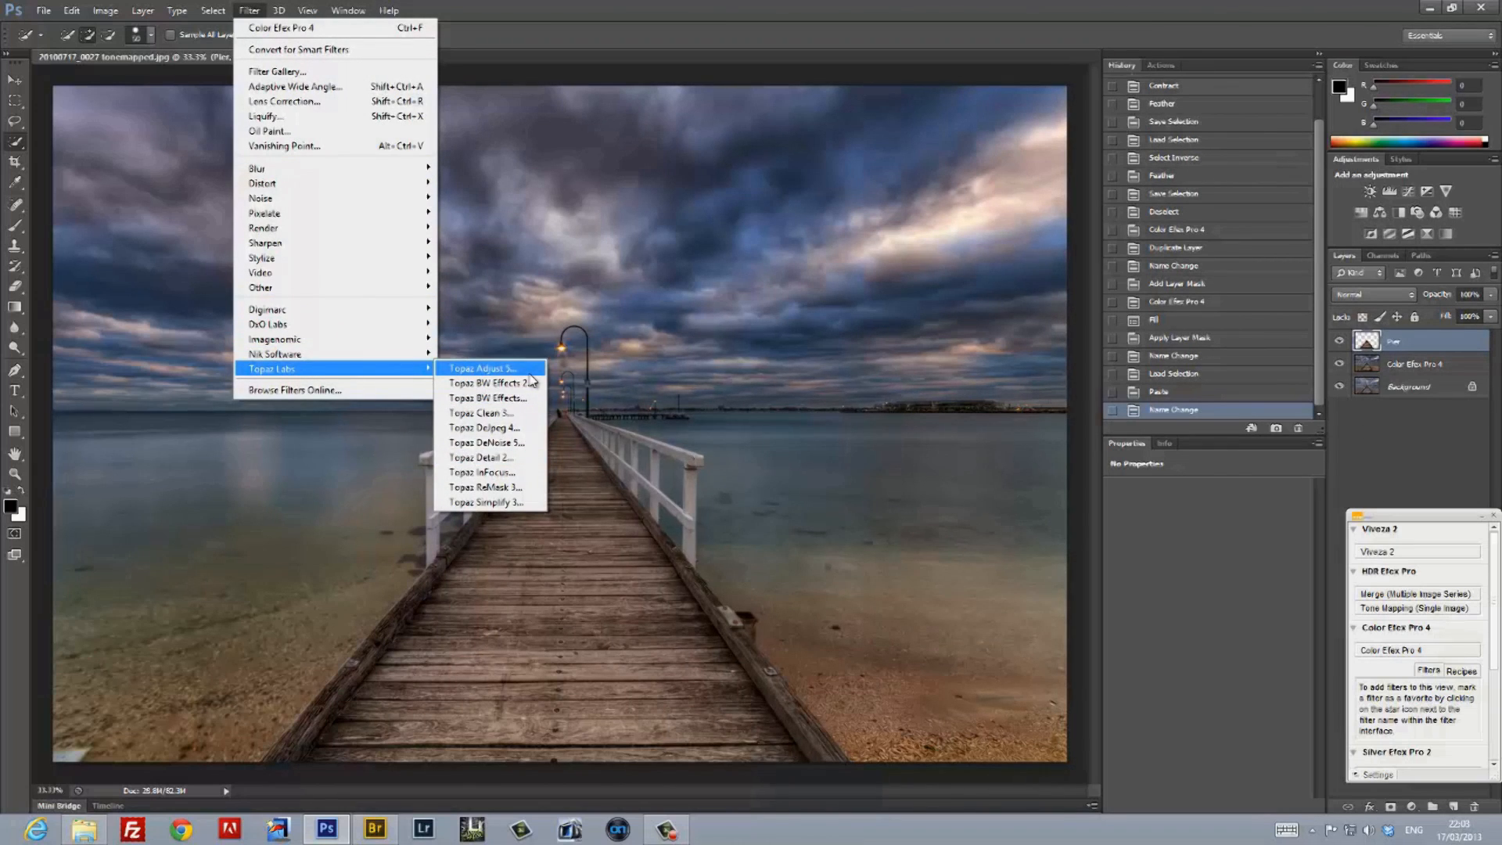
left_click(480, 457)
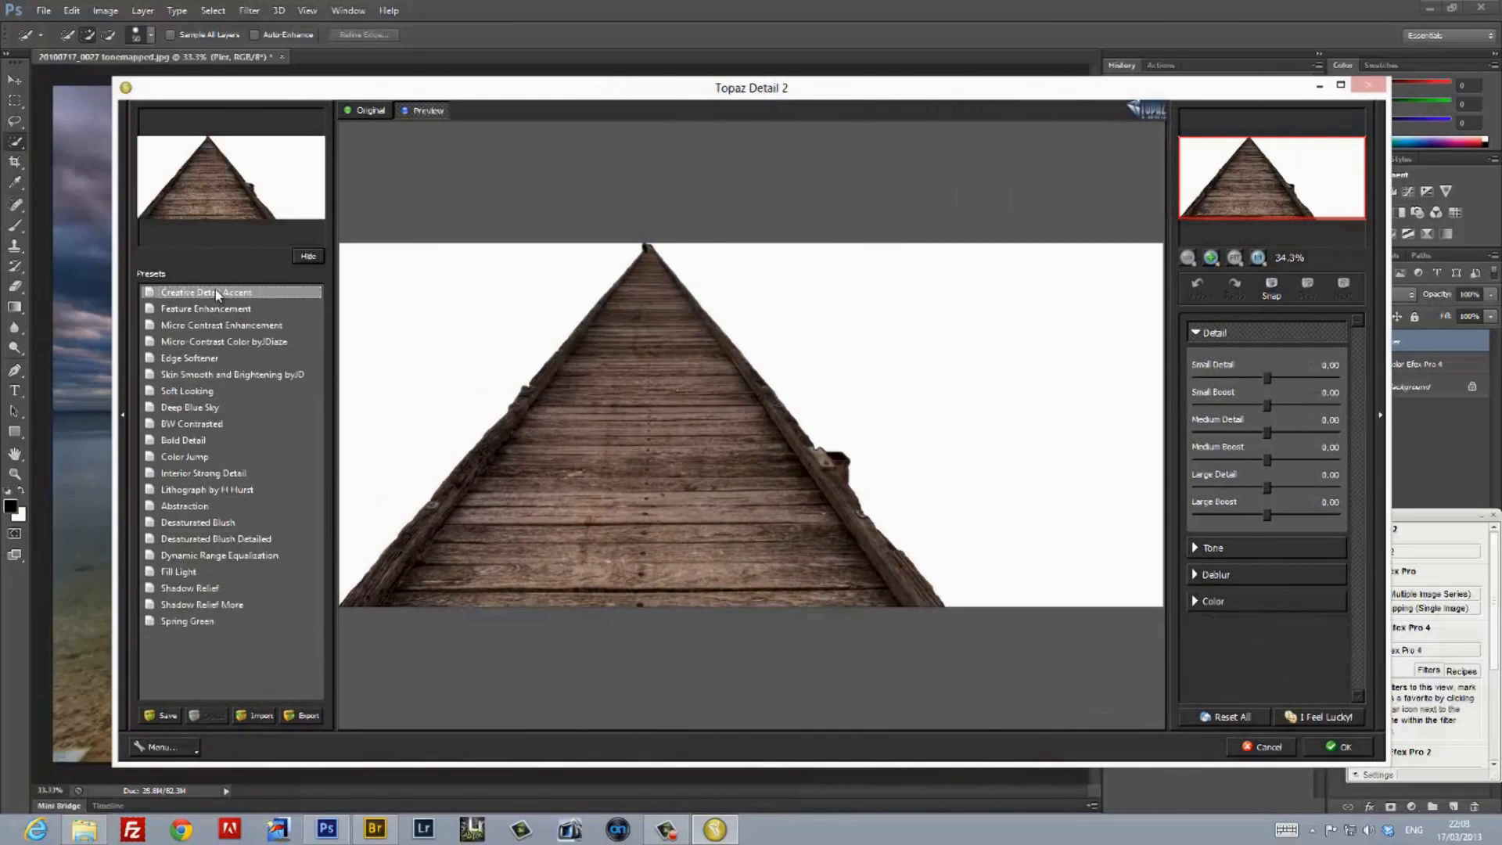
left_click(206, 293)
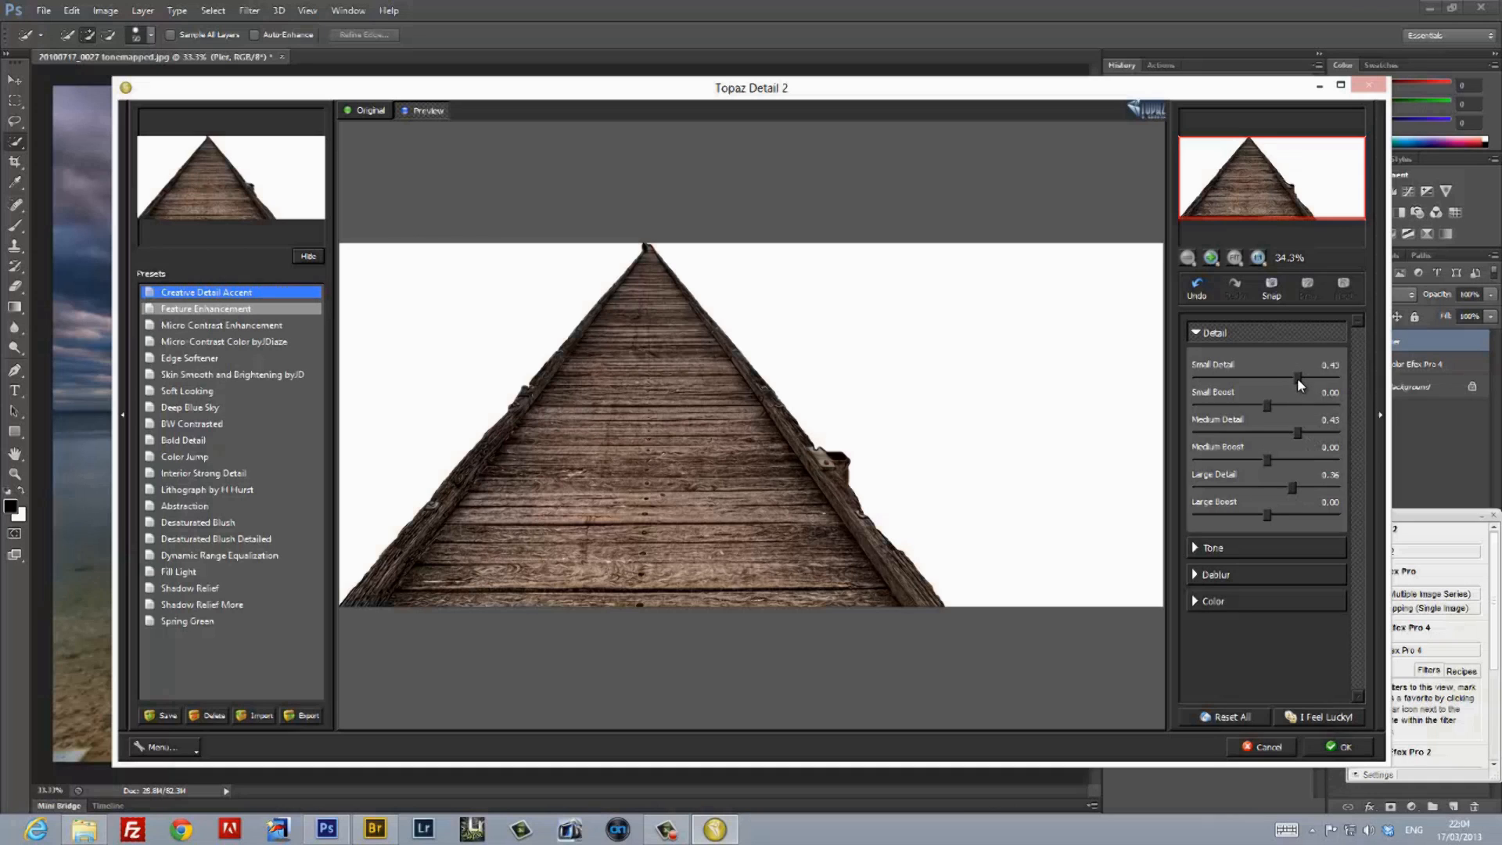
left_click_drag(1298, 377, 1317, 377)
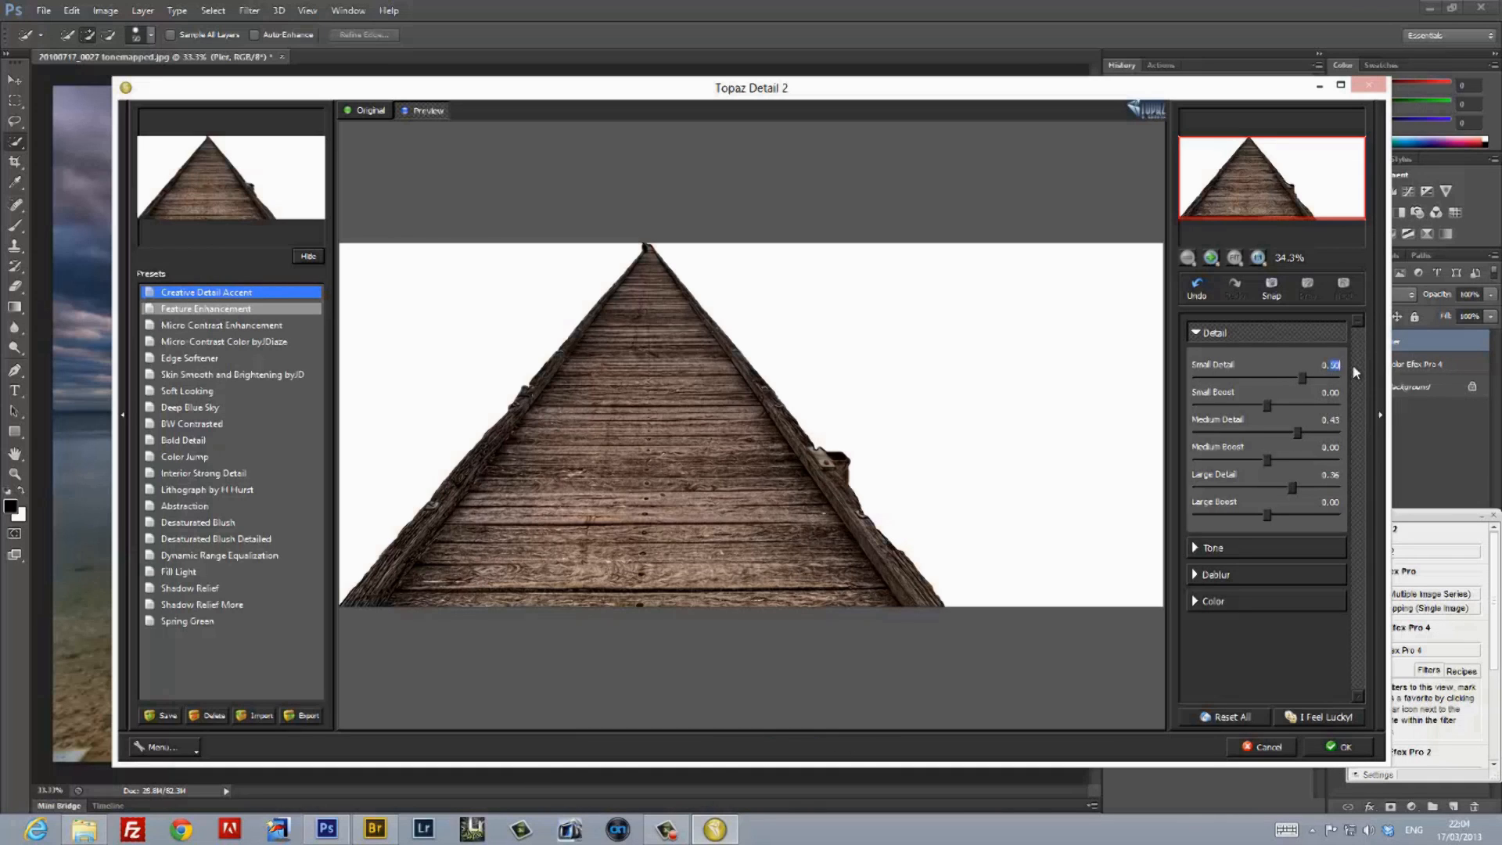
left_click(1344, 746)
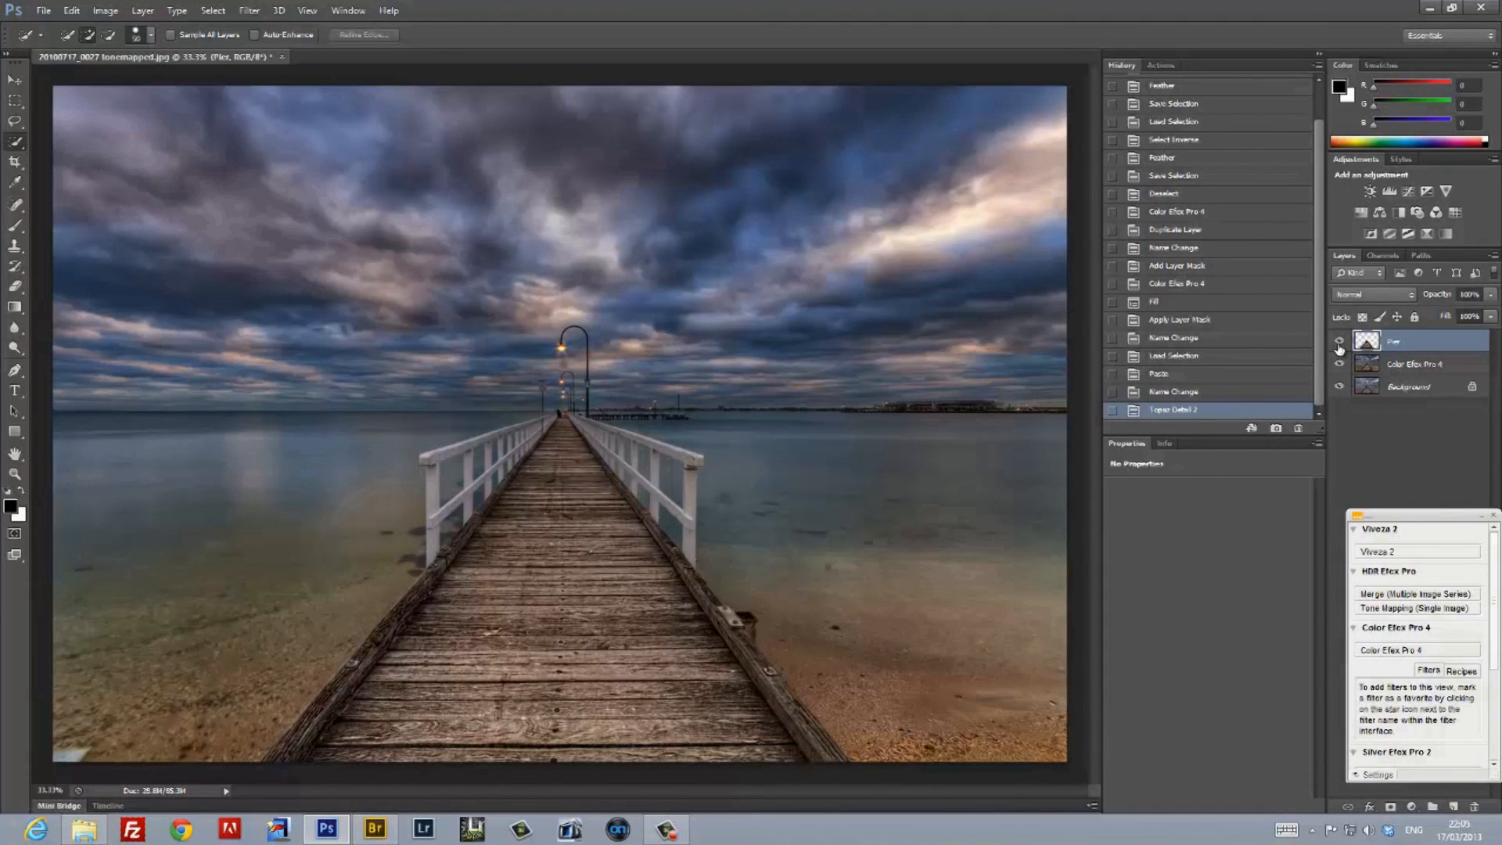
Activate the Color Efex Pro 4 layer and load the saved Sky channel as a selection.
left_click(1413, 363)
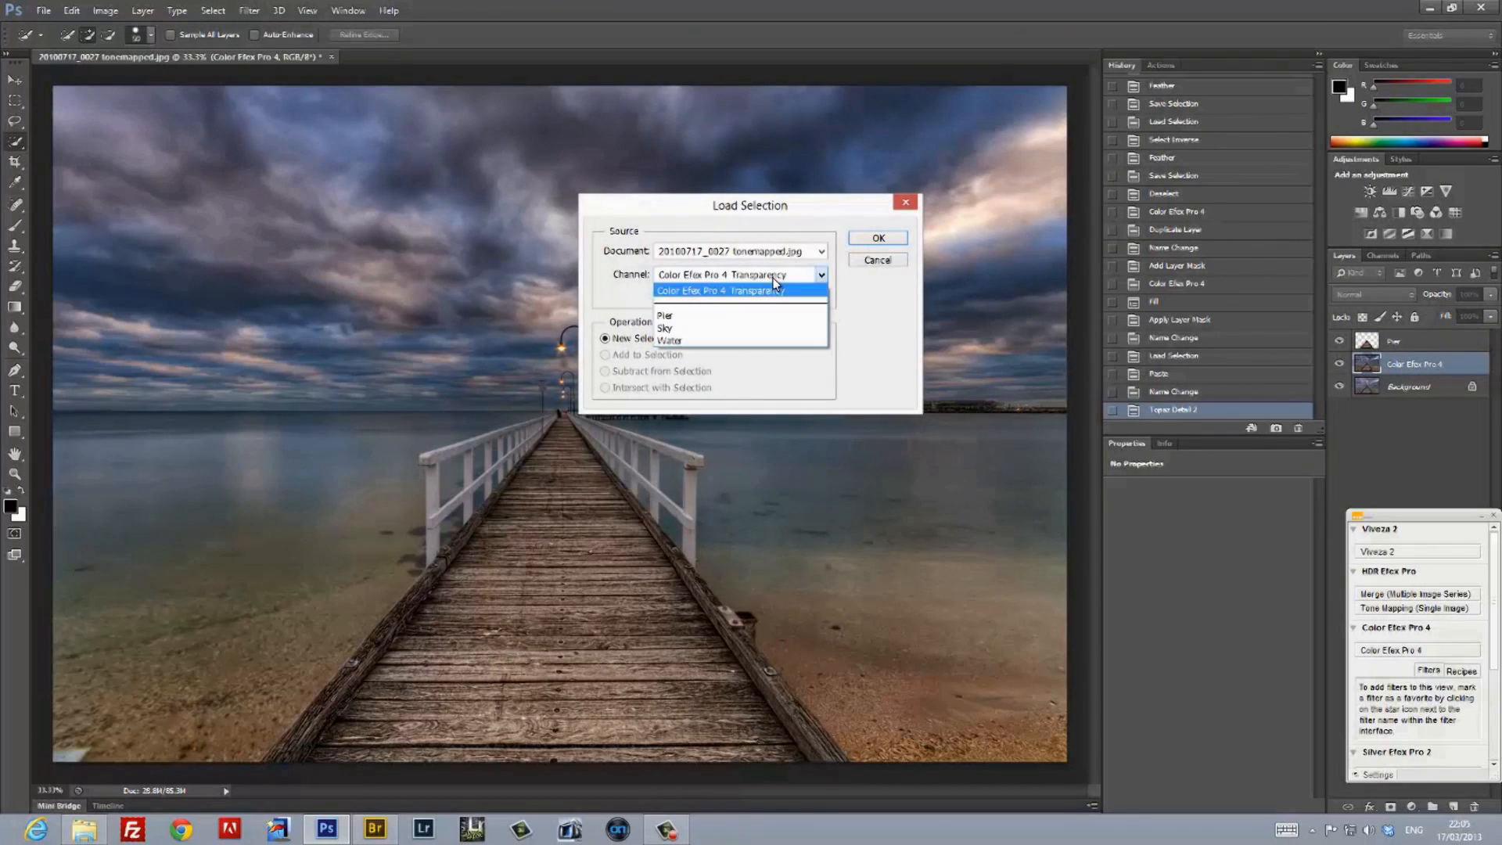
left_click(664, 329)
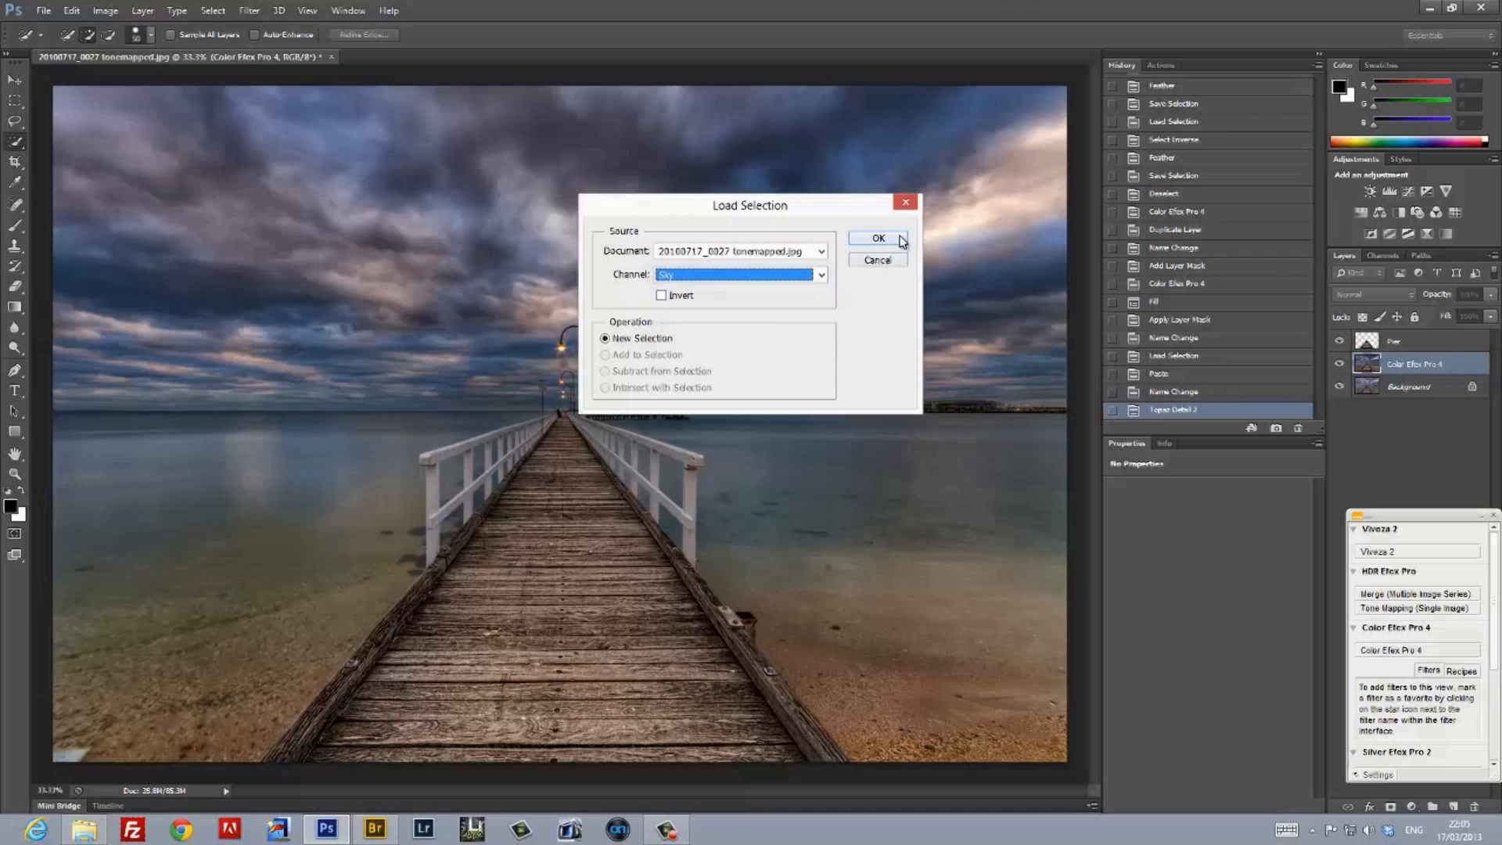
left_click(877, 237)
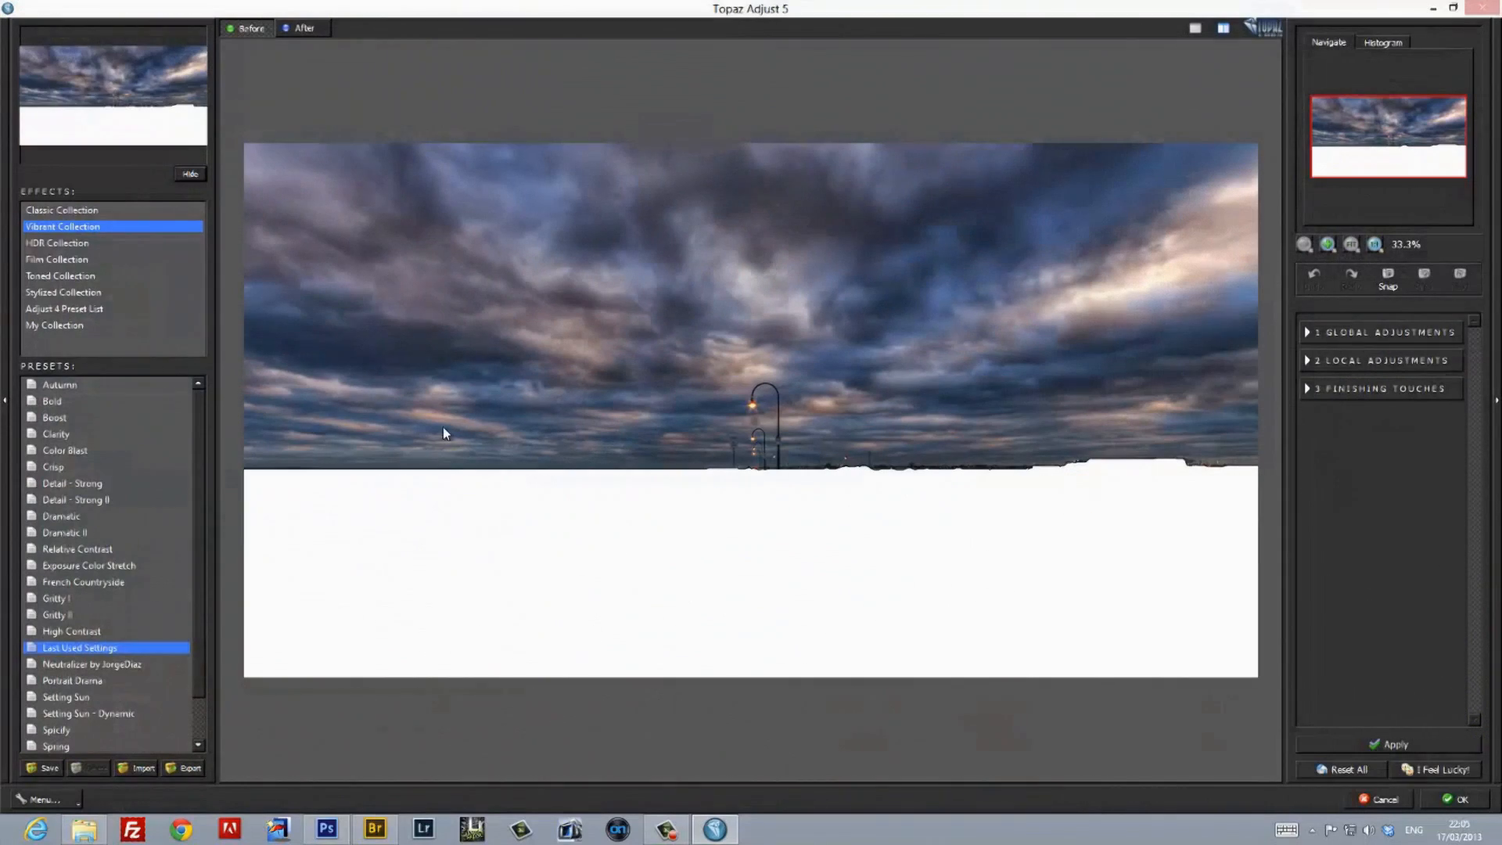
Preview Clarity, Dynamic Pop II and another HDR Collection preset on the sky in Topaz Adjust 5.
left_click(56, 434)
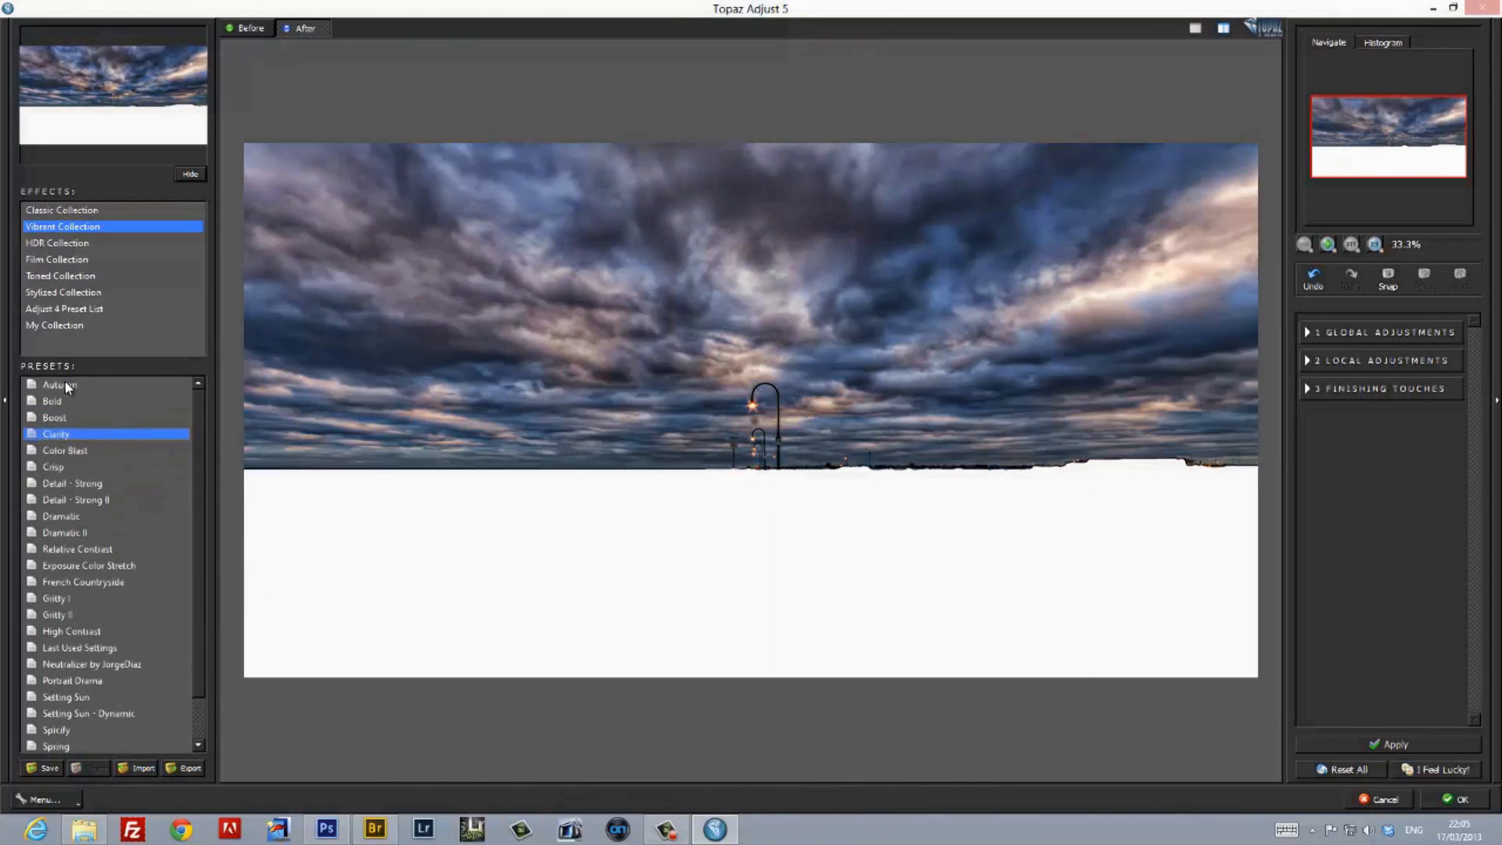
left_click(57, 243)
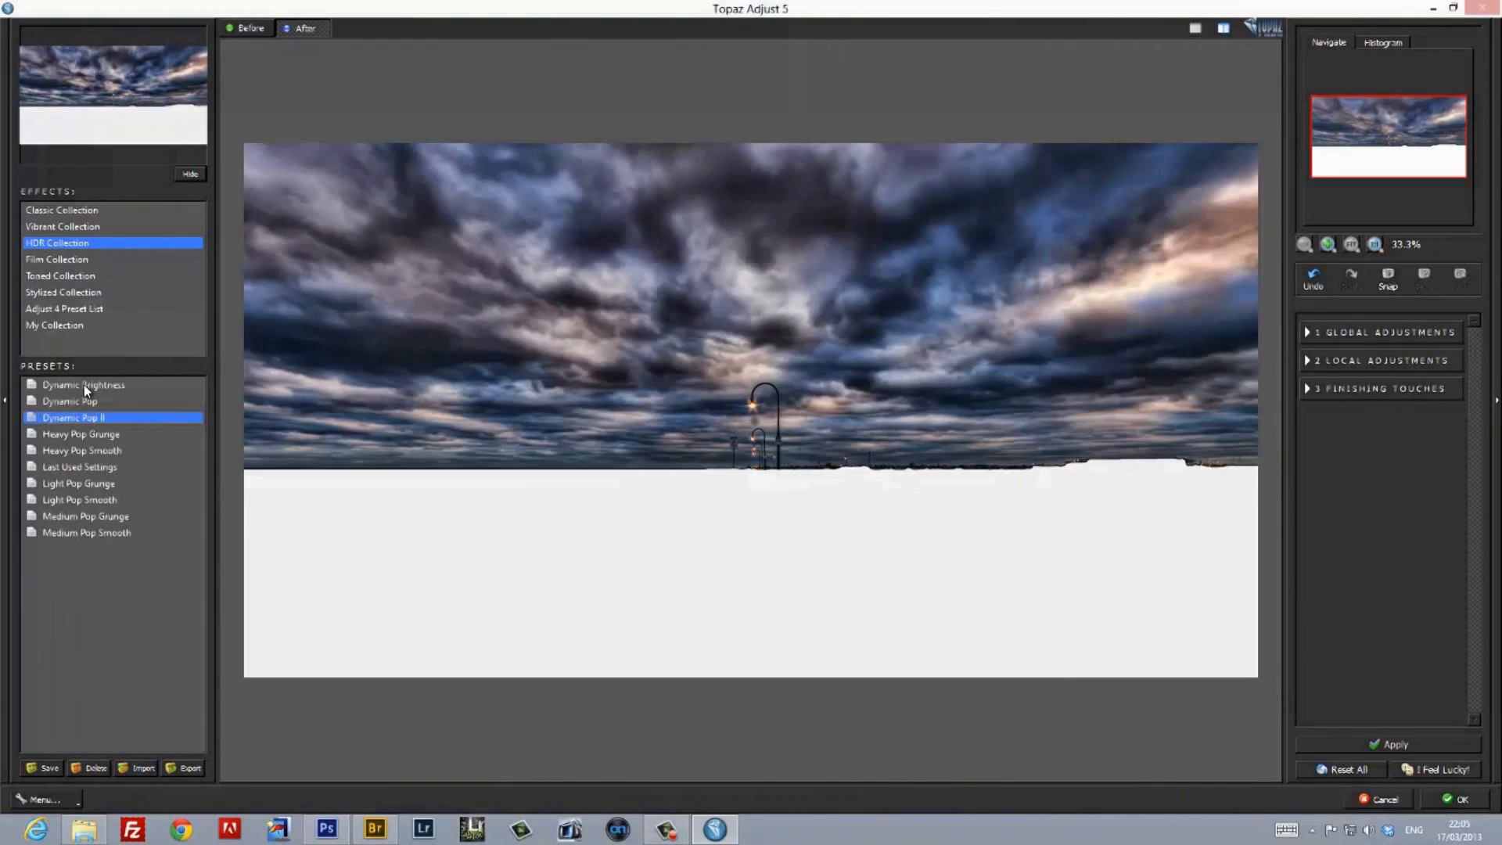
left_click(68, 401)
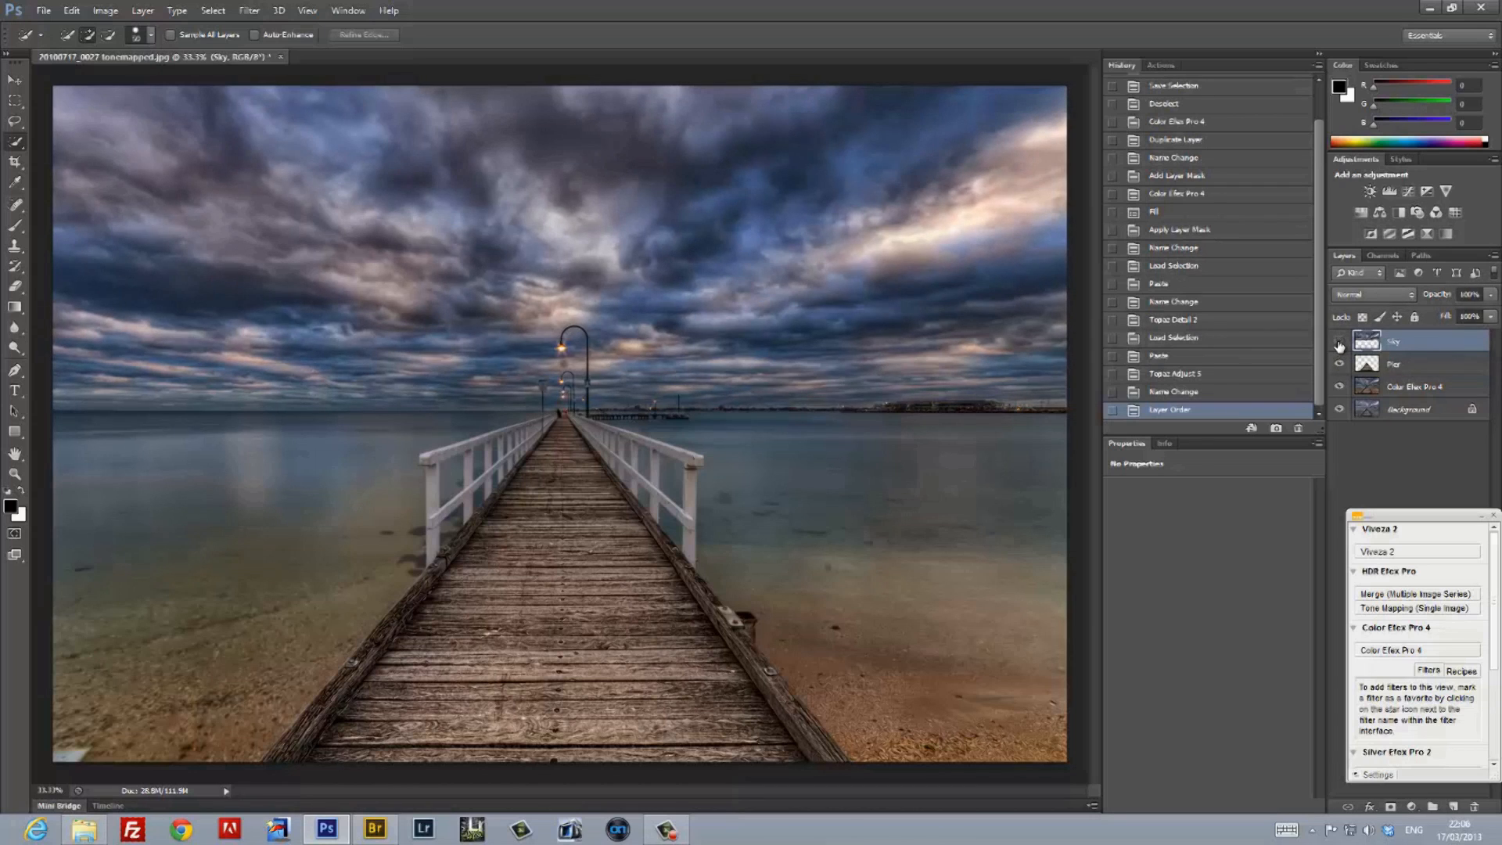
Load the saved Water selection on the Color Efex Pro 4 layer and copy it to a new layer named Water.
left_click(1337, 342)
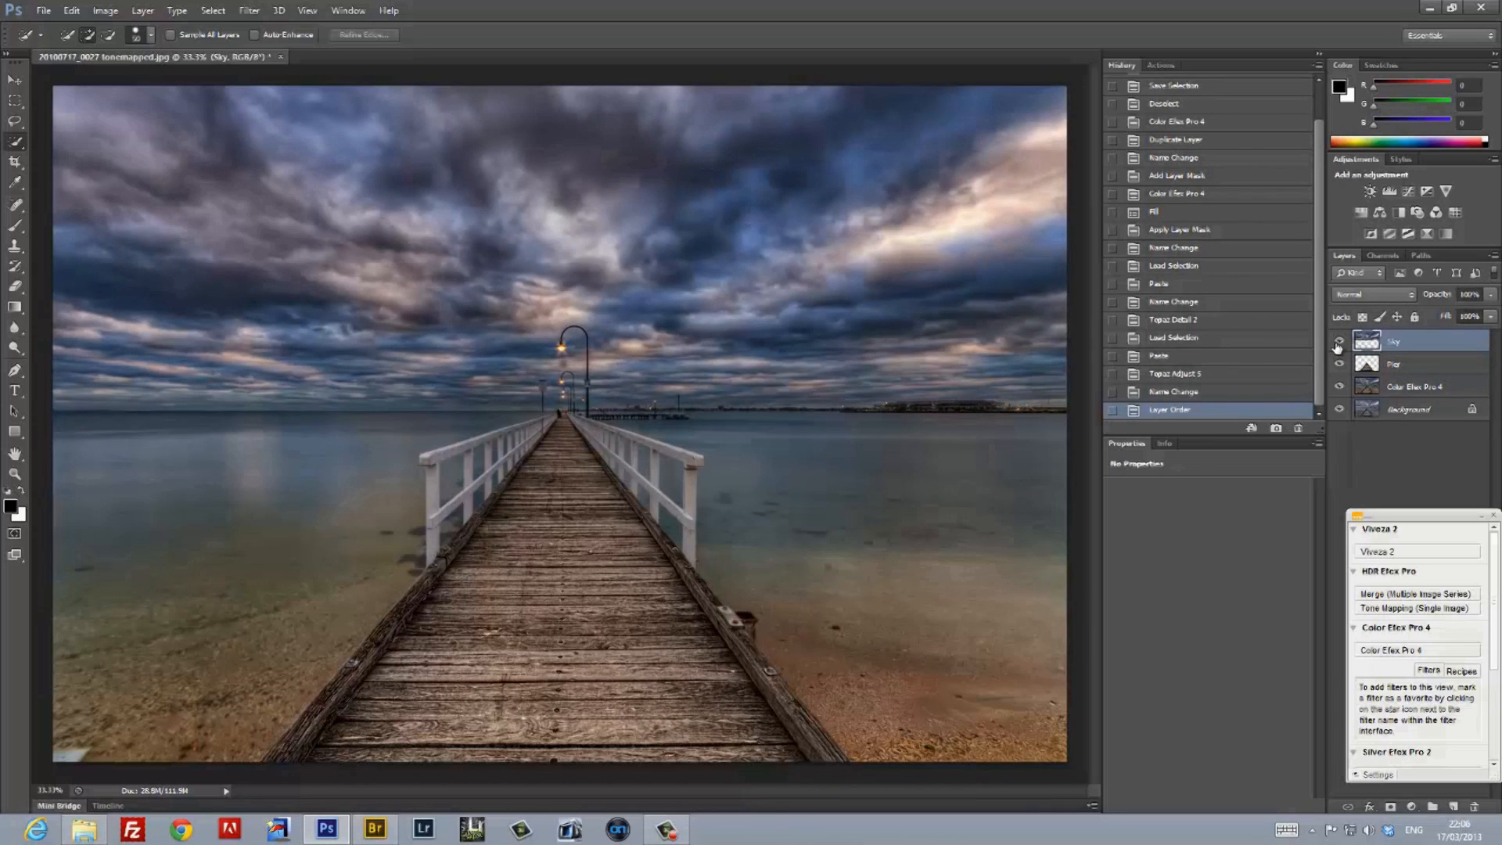
left_click(1413, 386)
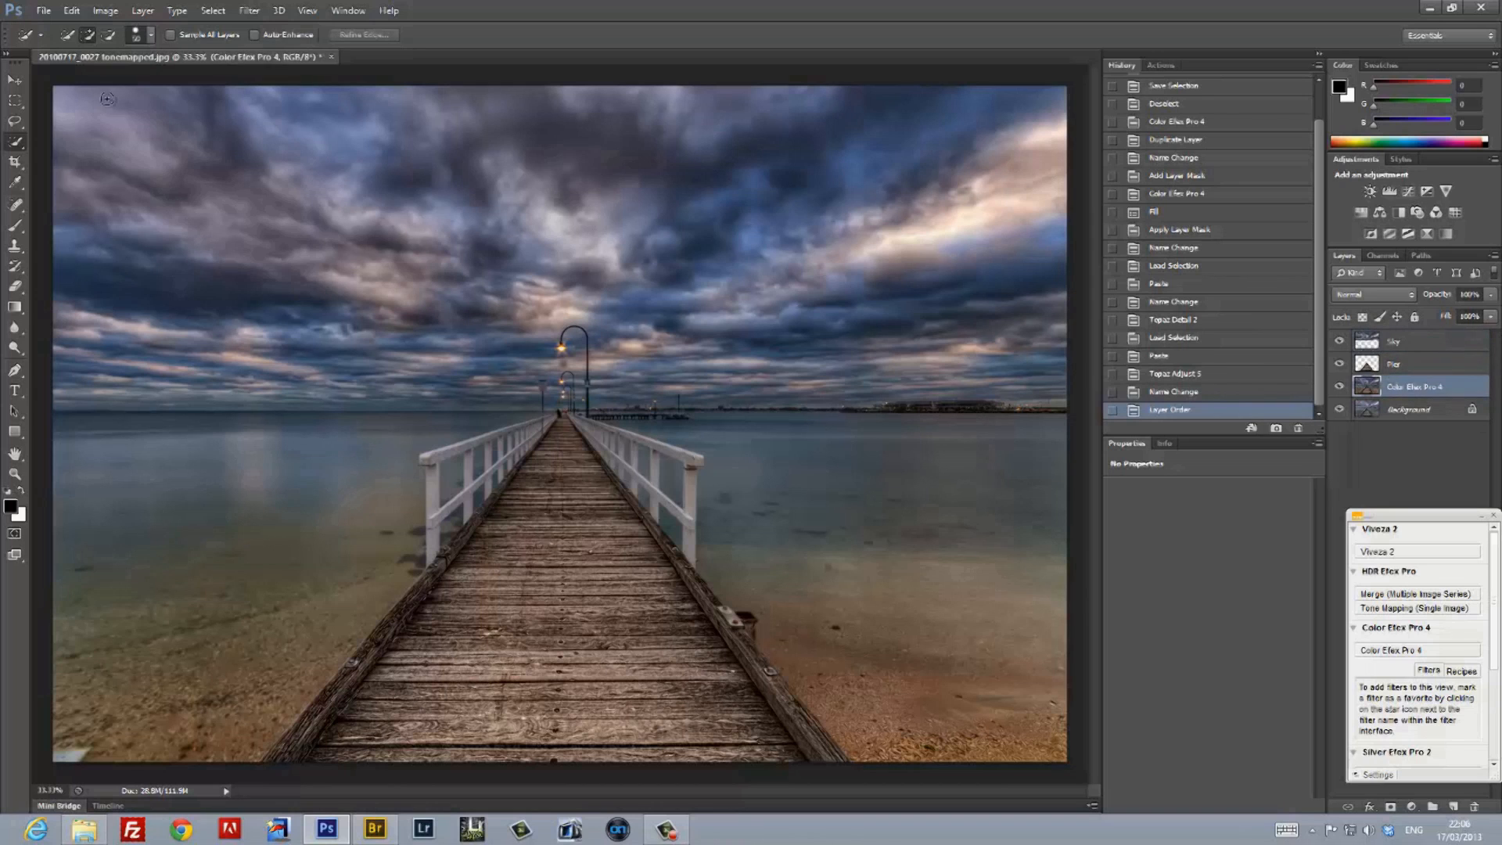
left_click(213, 11)
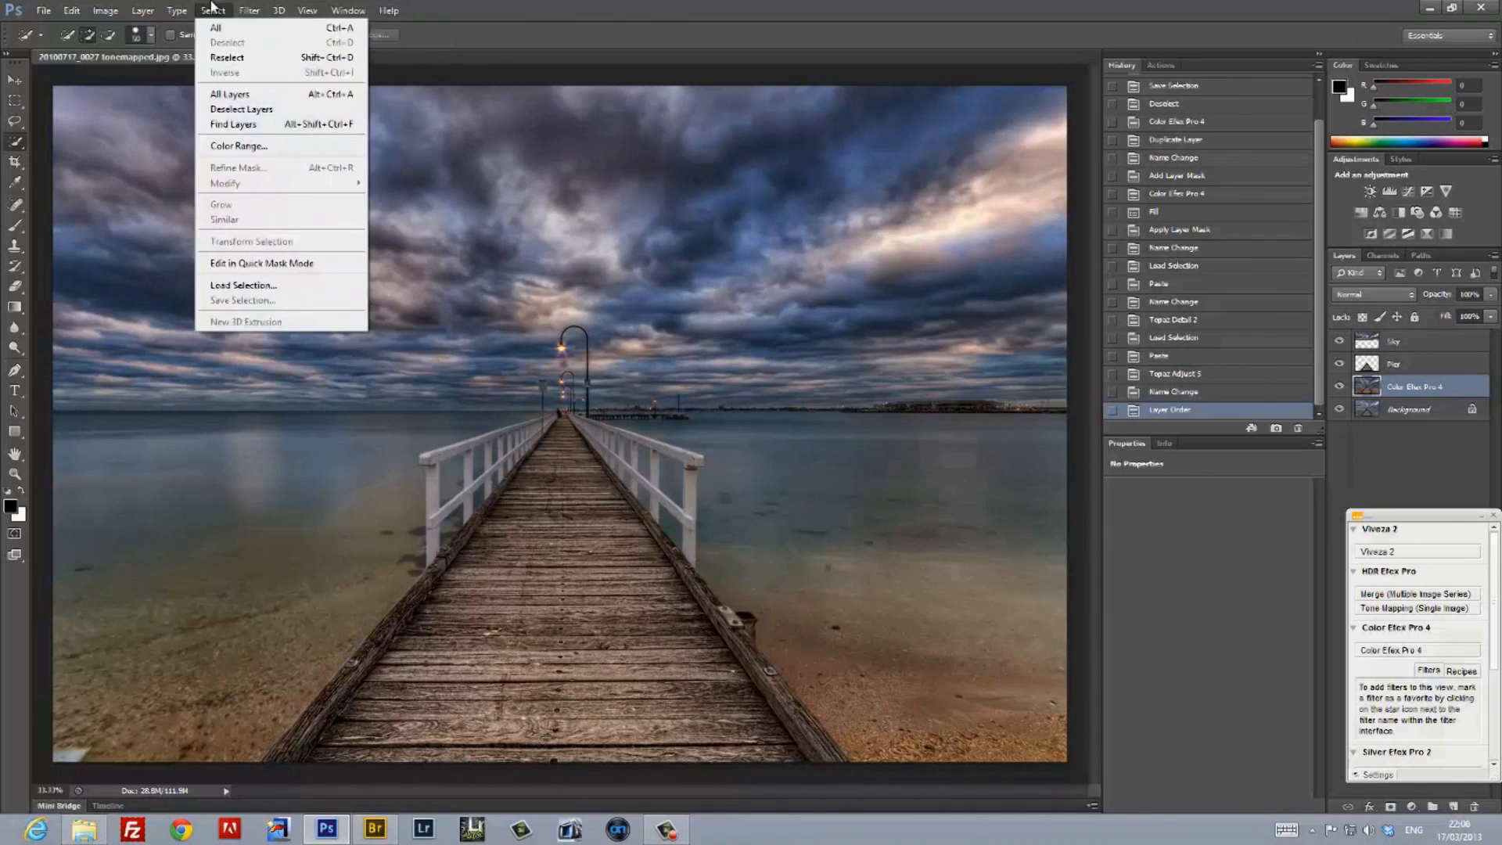
left_click(244, 285)
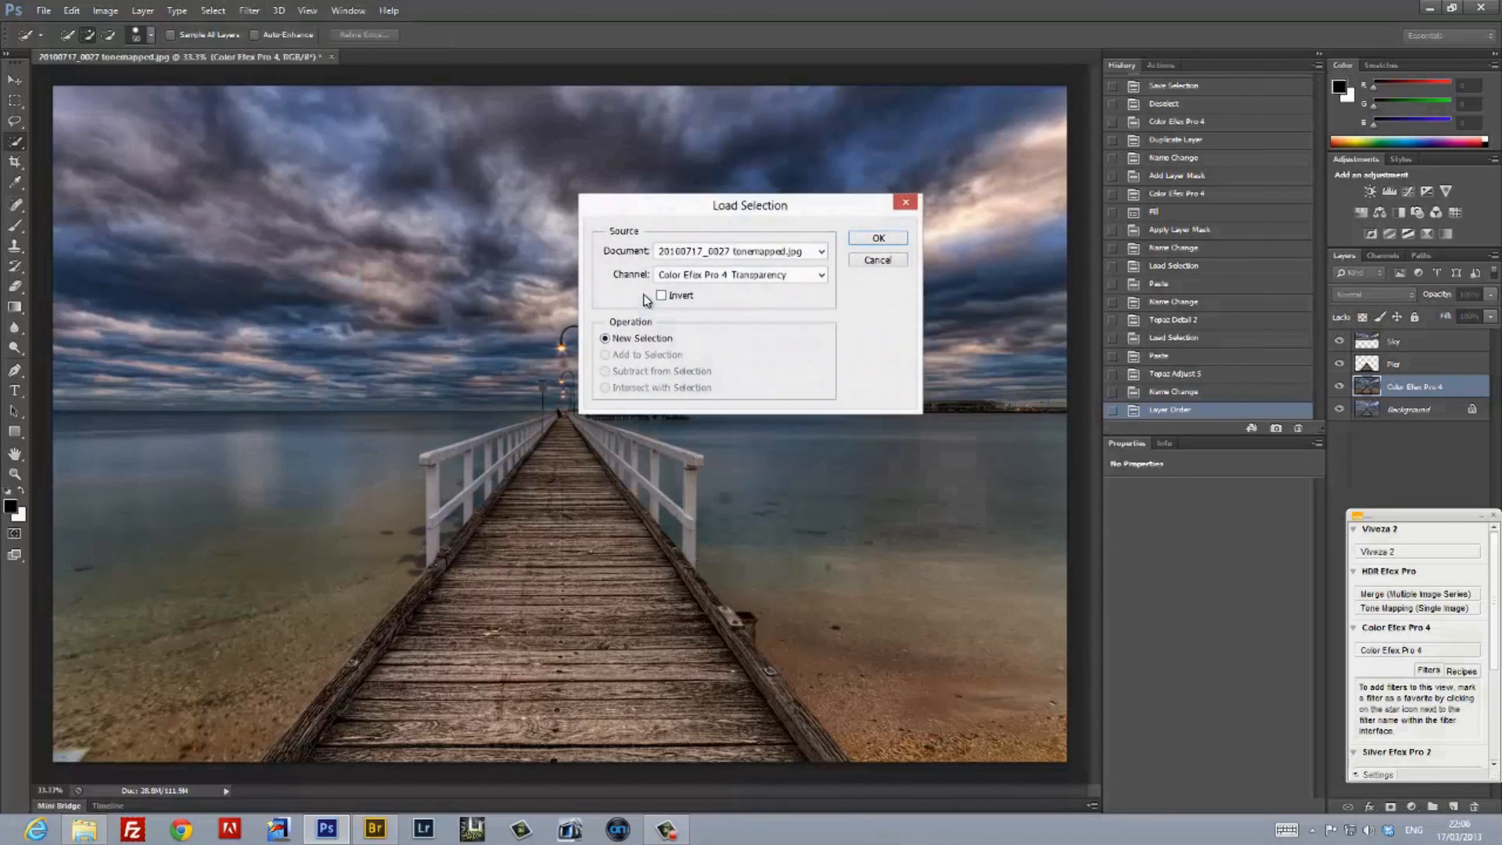
left_click(738, 276)
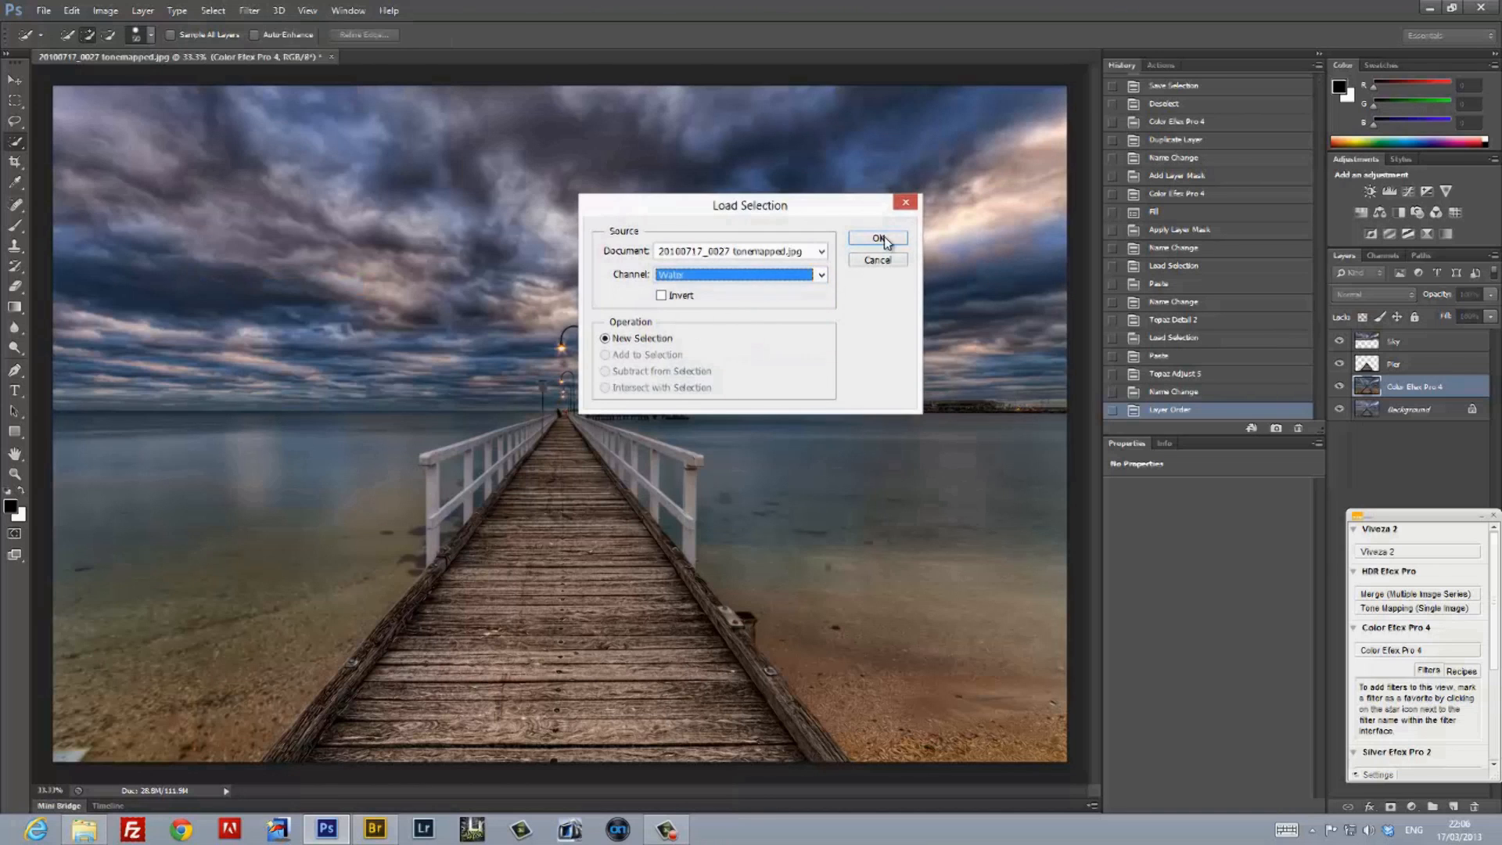
left_click(876, 238)
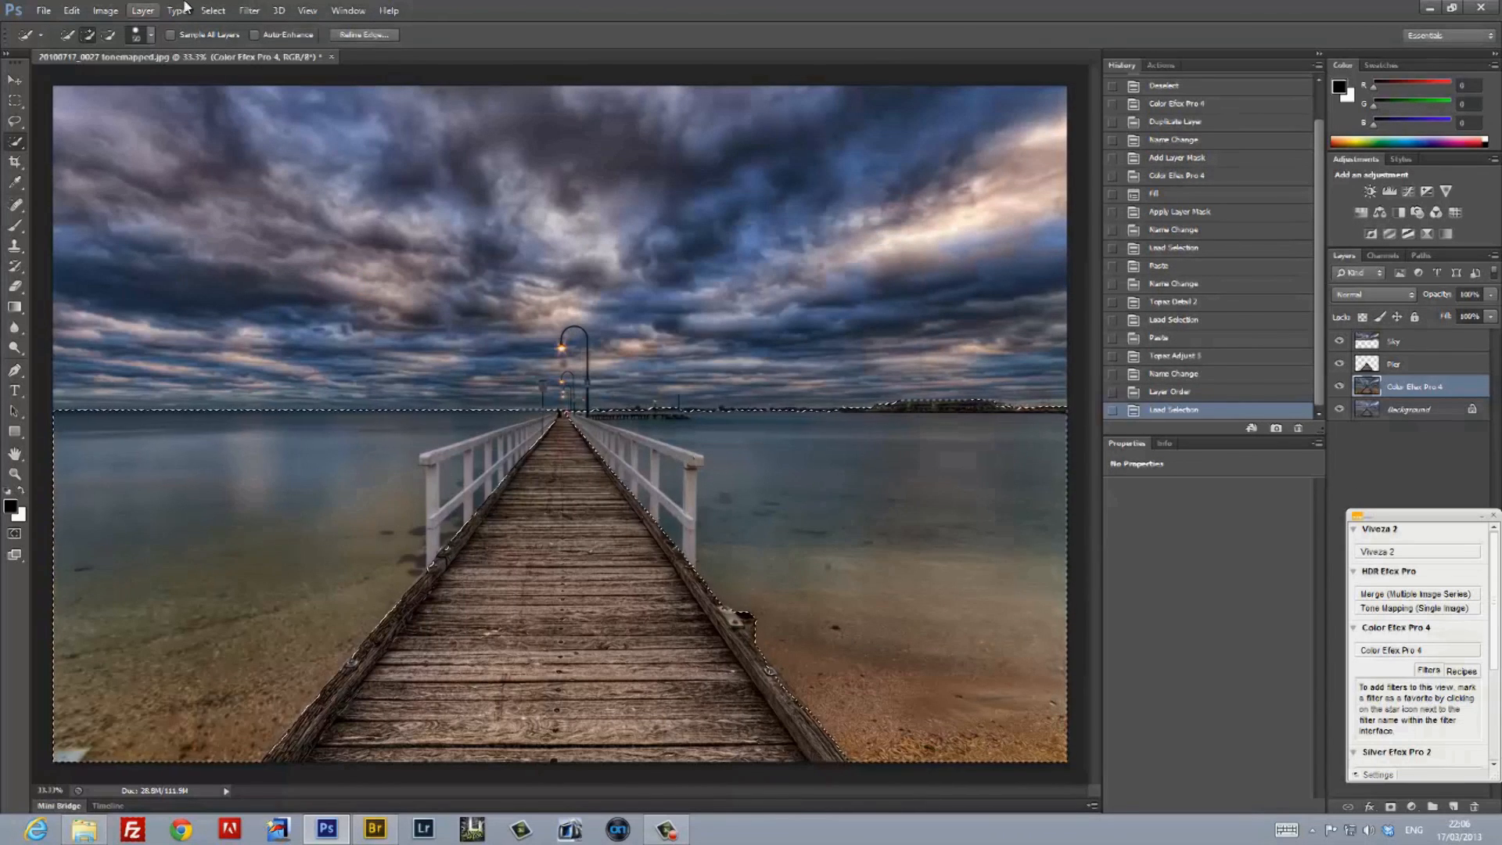
double_click(1398, 386)
type("Water")
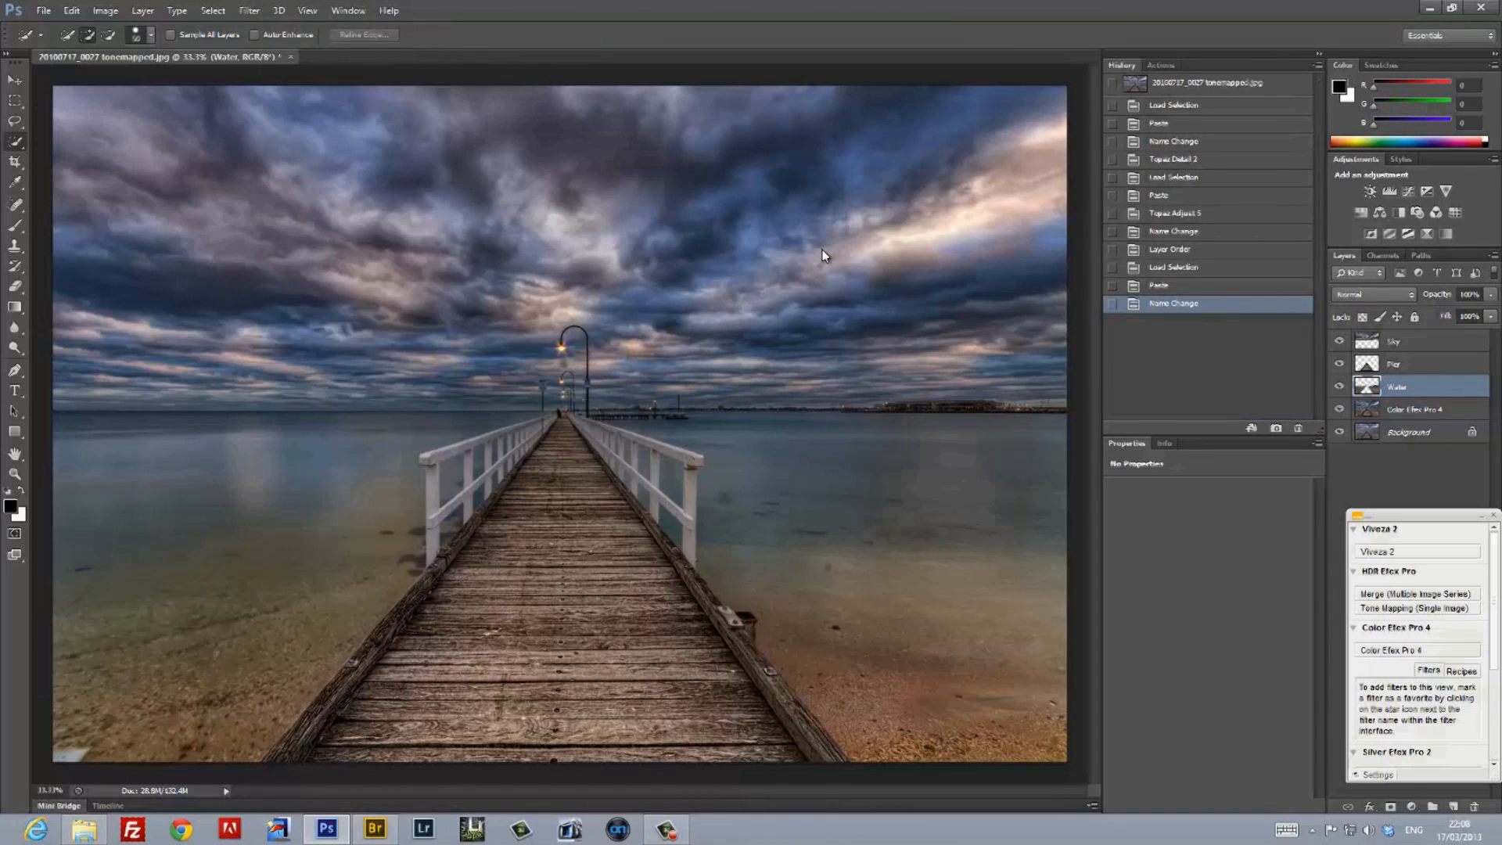
Apply a Cross Processing tone to the Water layer in Color Efex Pro 4.
left_click(1397, 625)
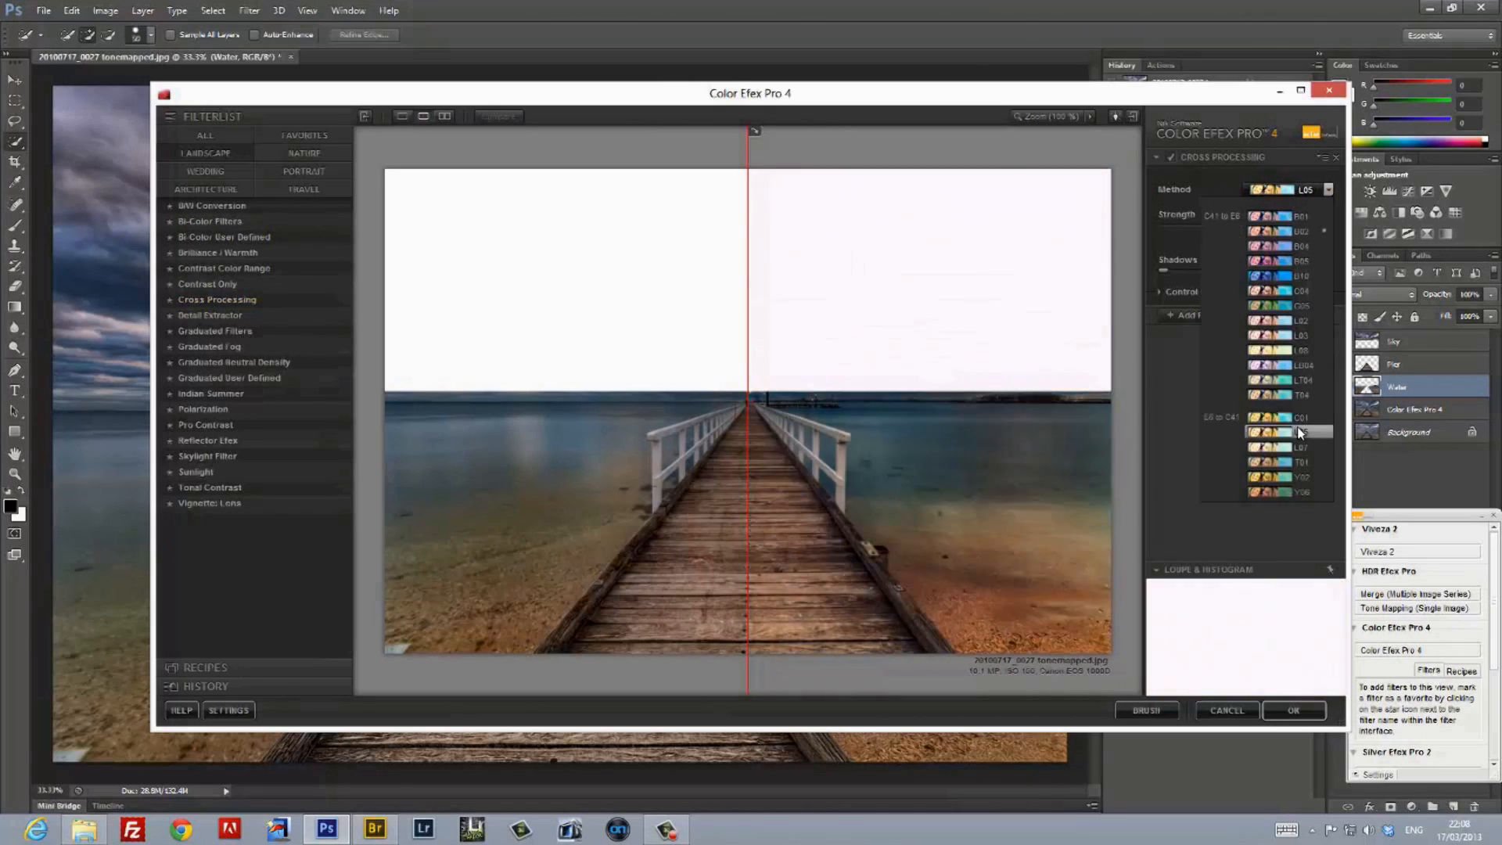
left_click(1298, 431)
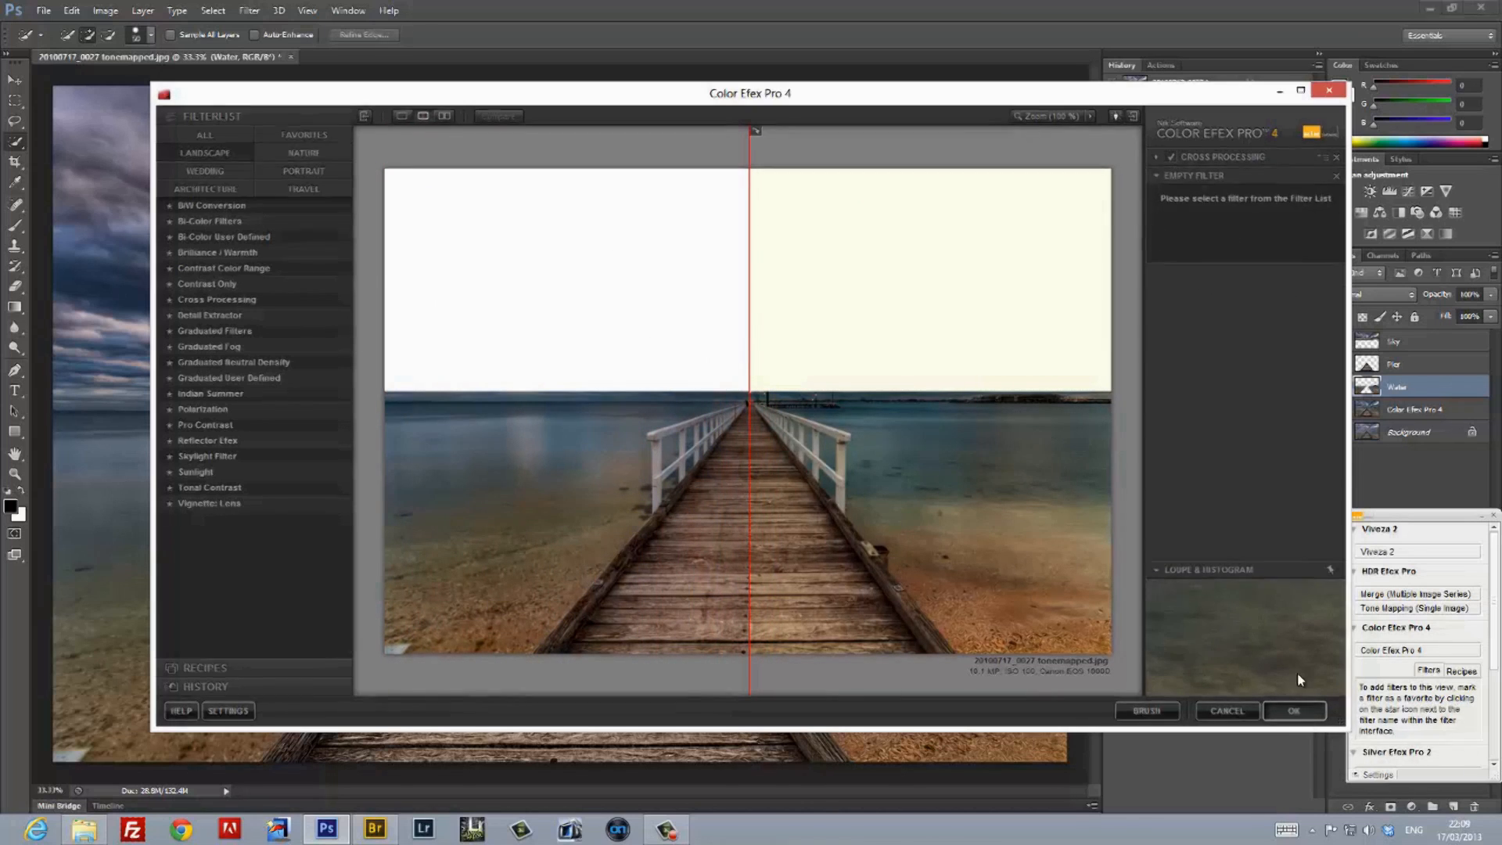
left_click(1293, 711)
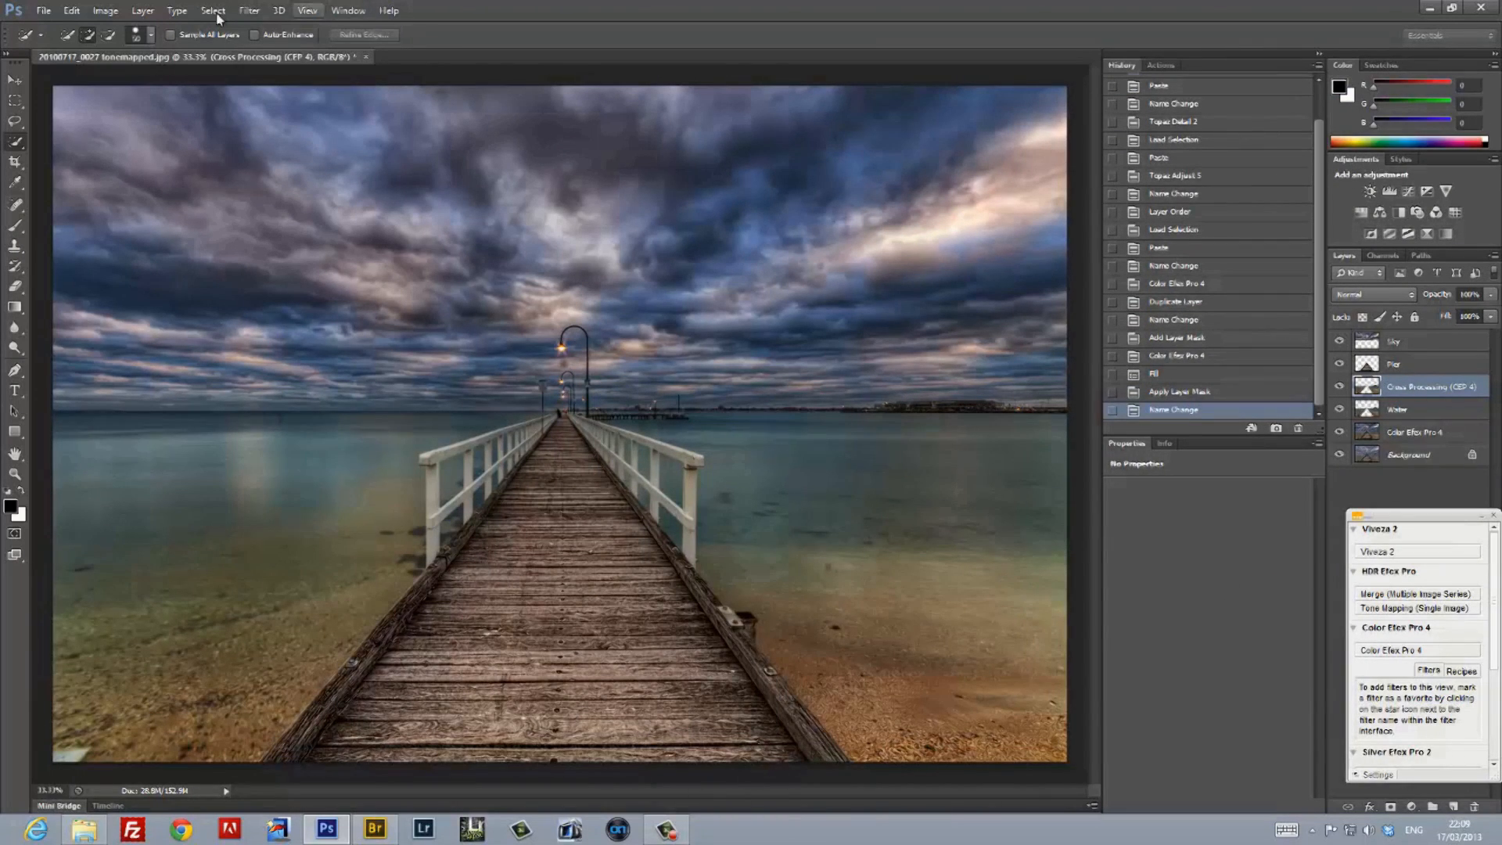
Flatten all layers into a single background image via Layer > Flatten Image.
left_click(143, 11)
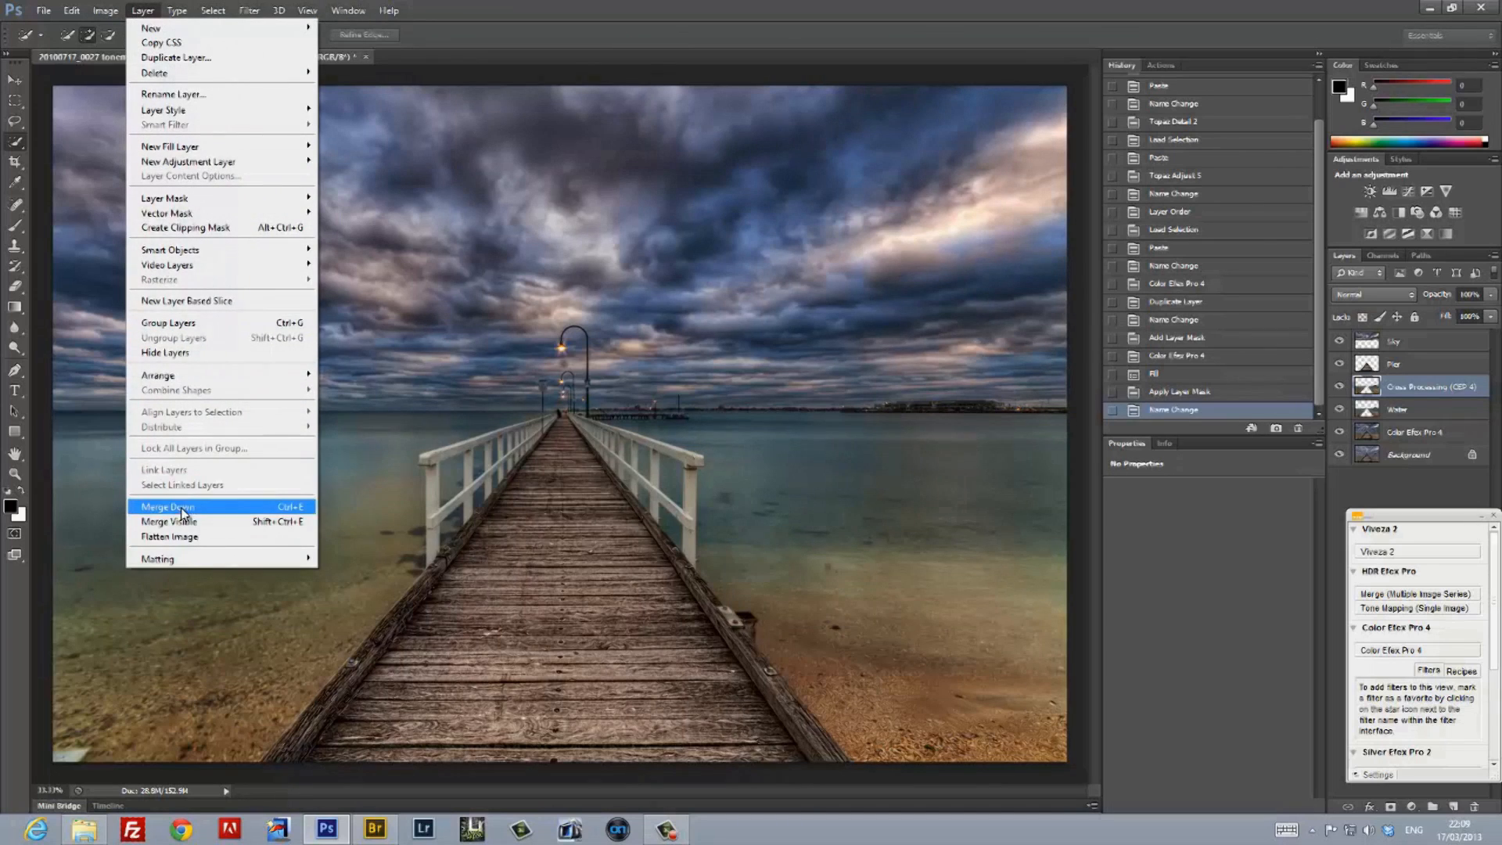
mouse_move(189, 537)
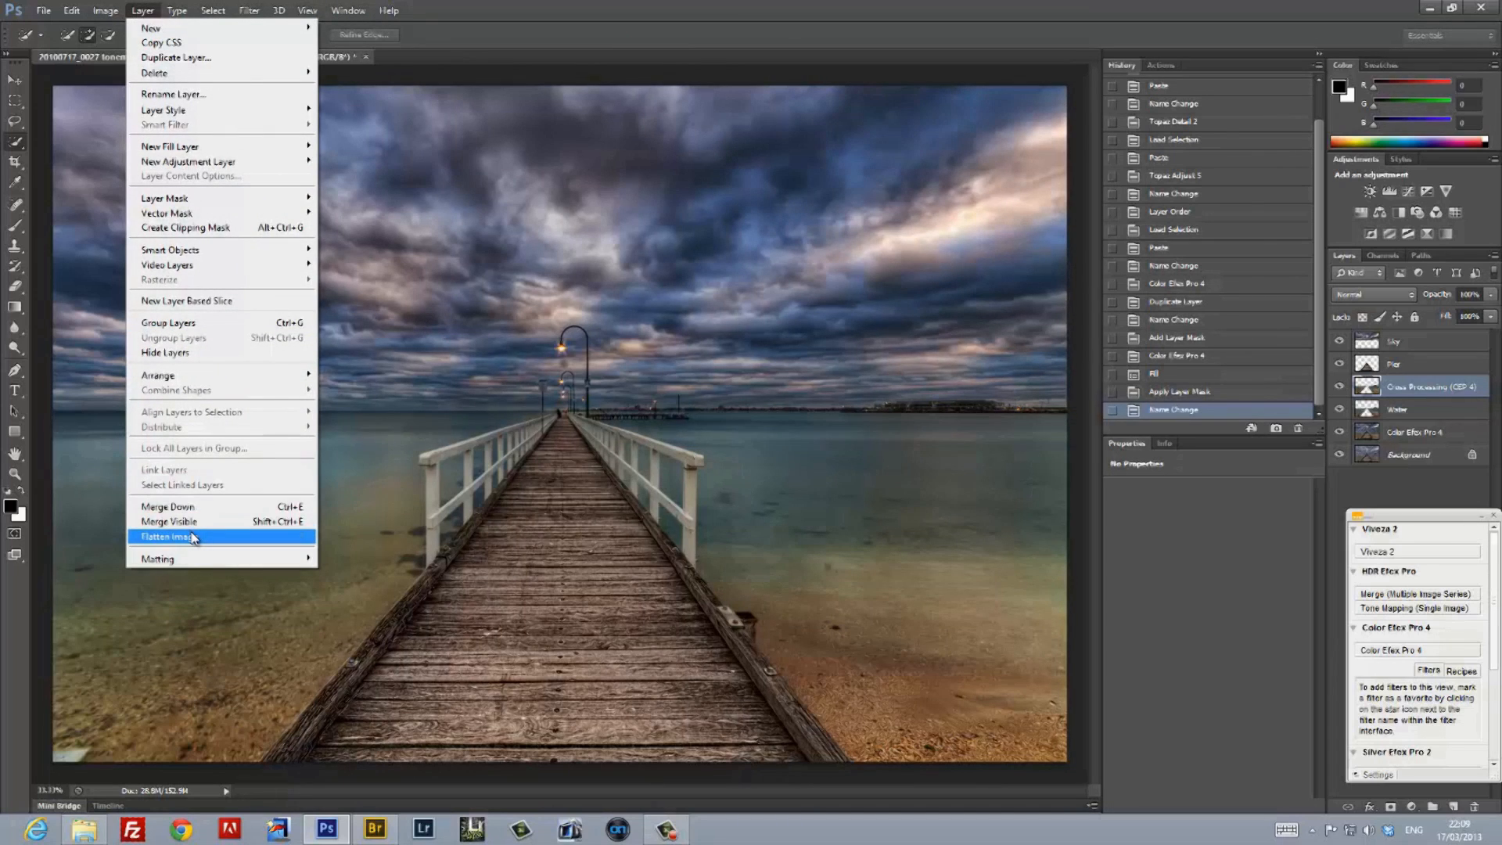
left_click(169, 535)
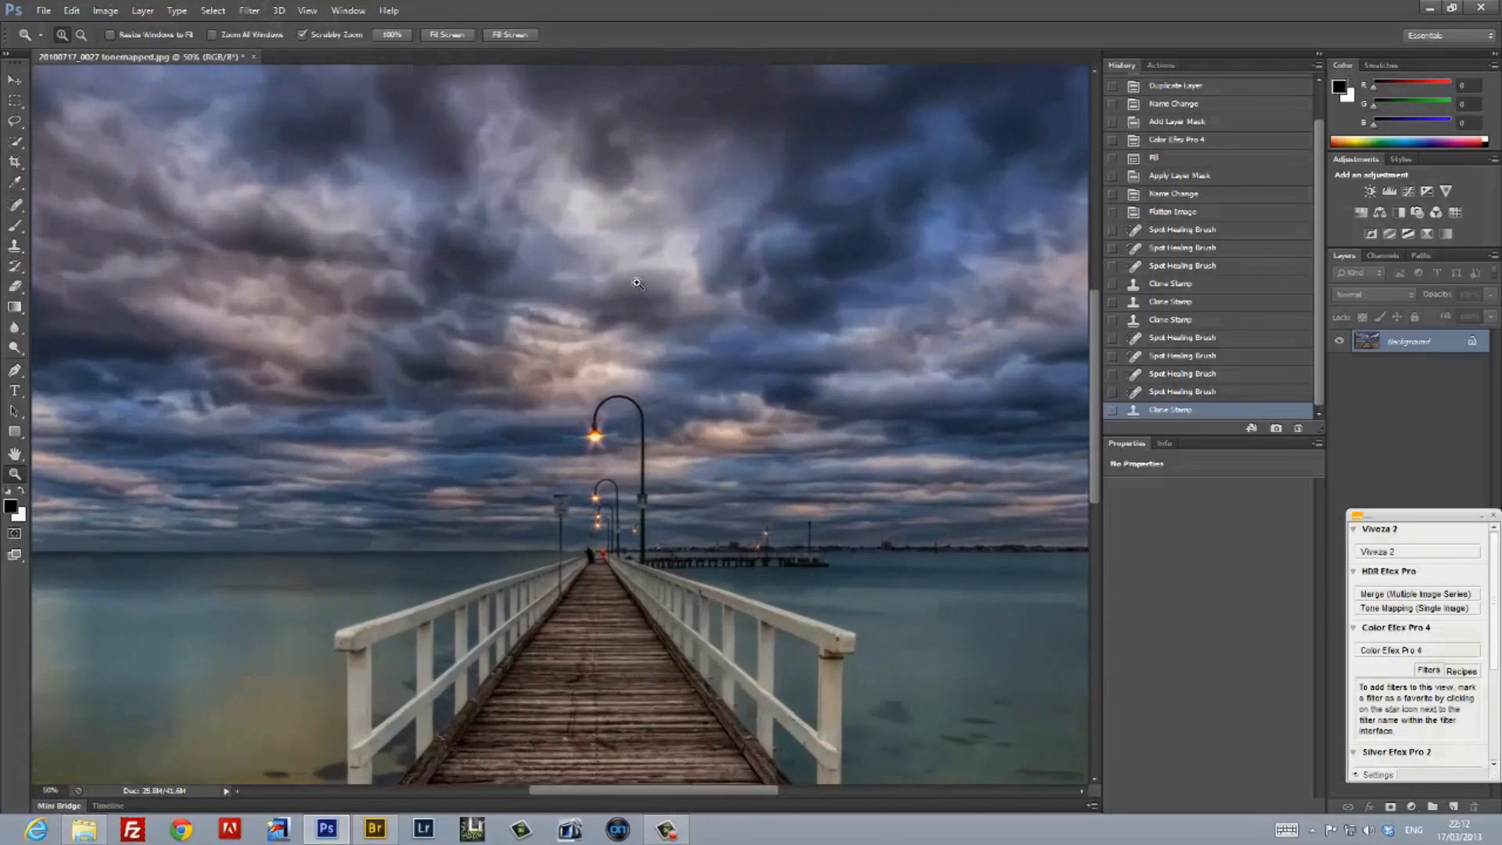
Run Imagenomic Noiseware with the Landscape preset on the flattened photo.
left_click(637, 282)
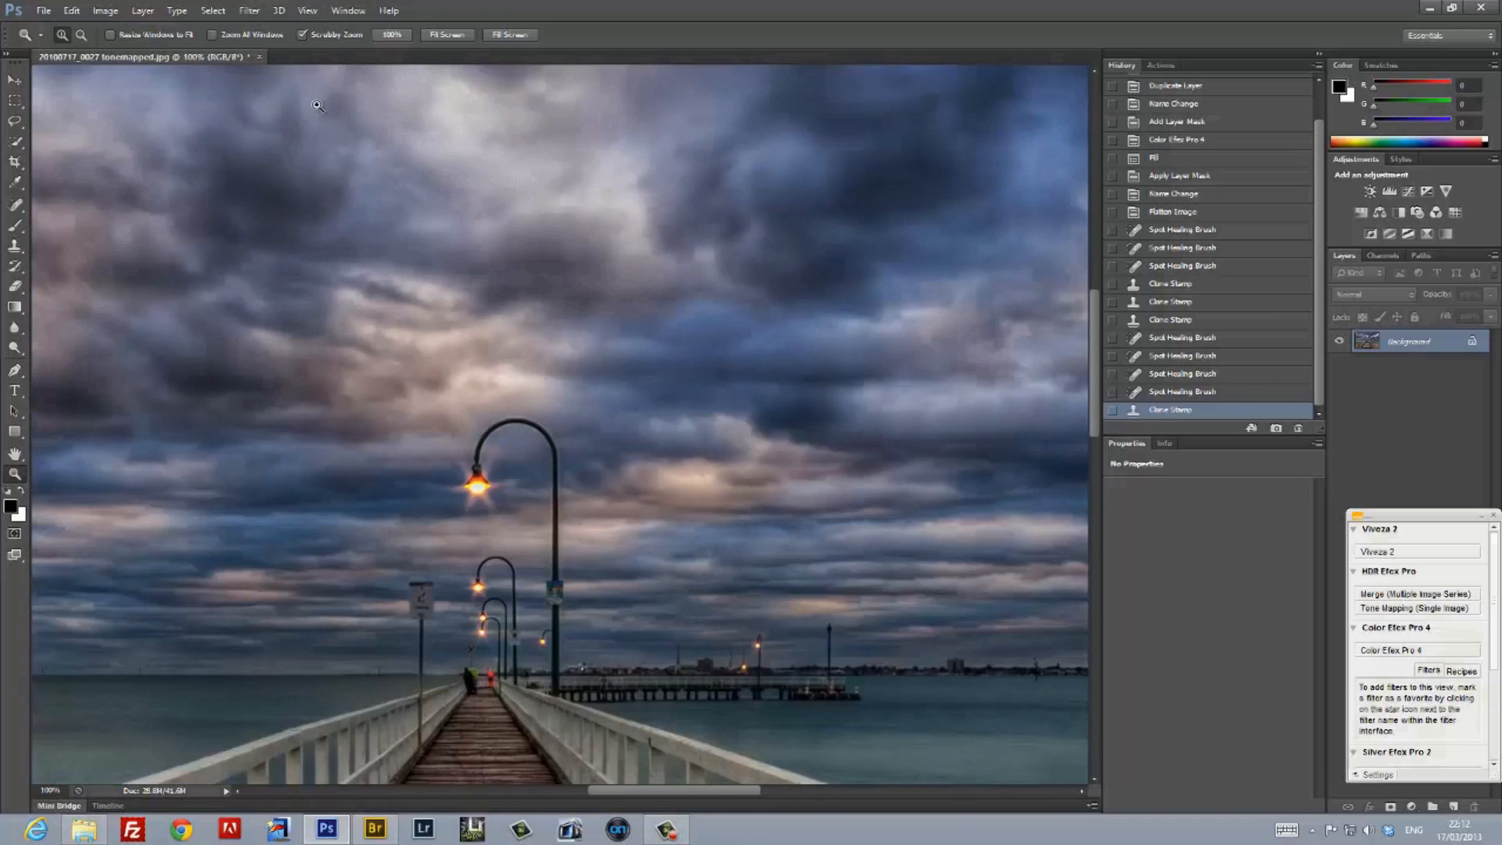
left_click(249, 11)
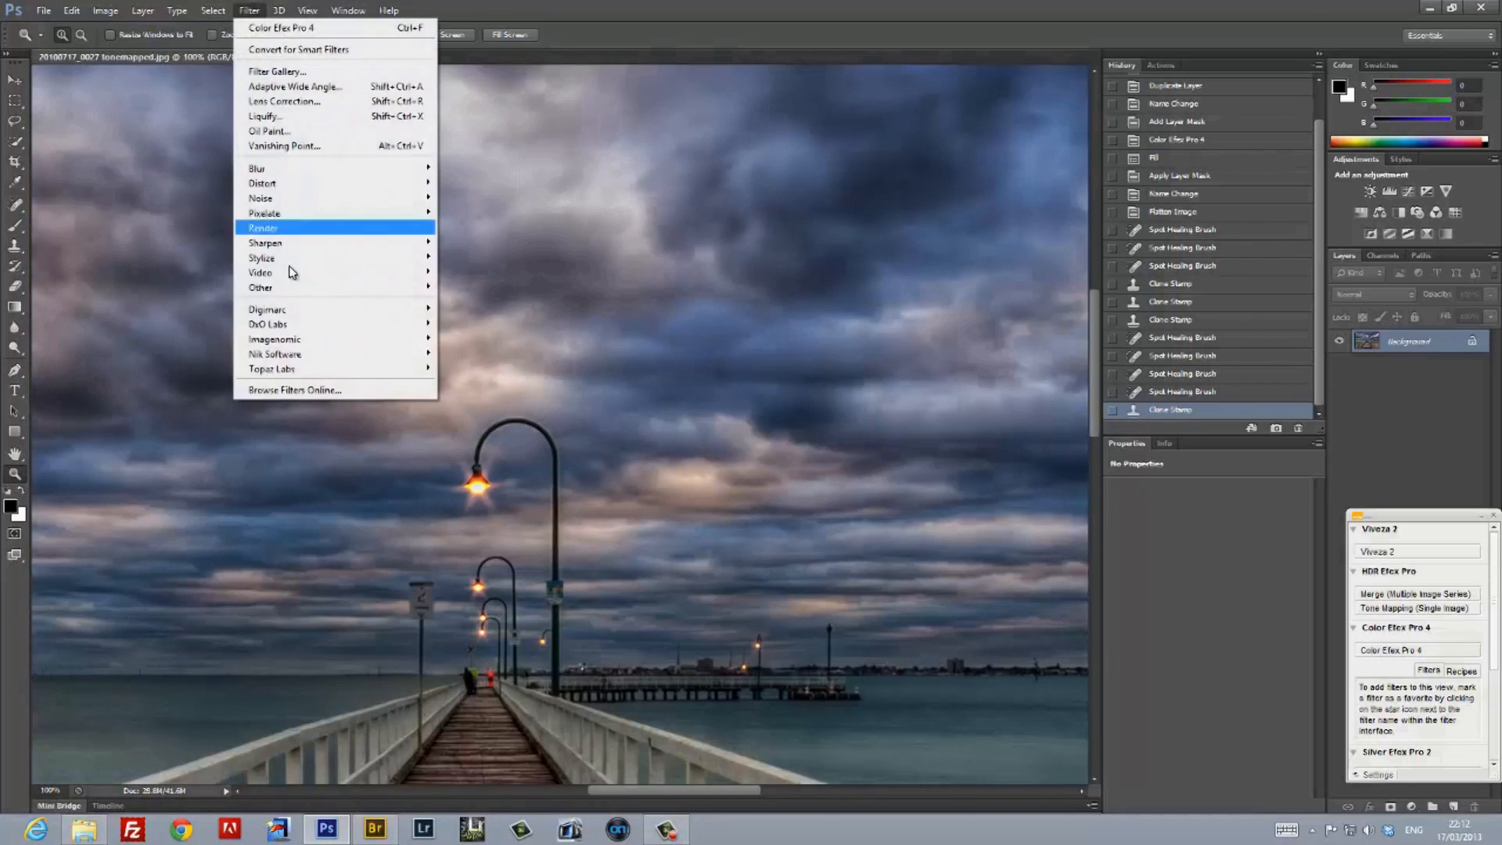
mouse_move(275, 338)
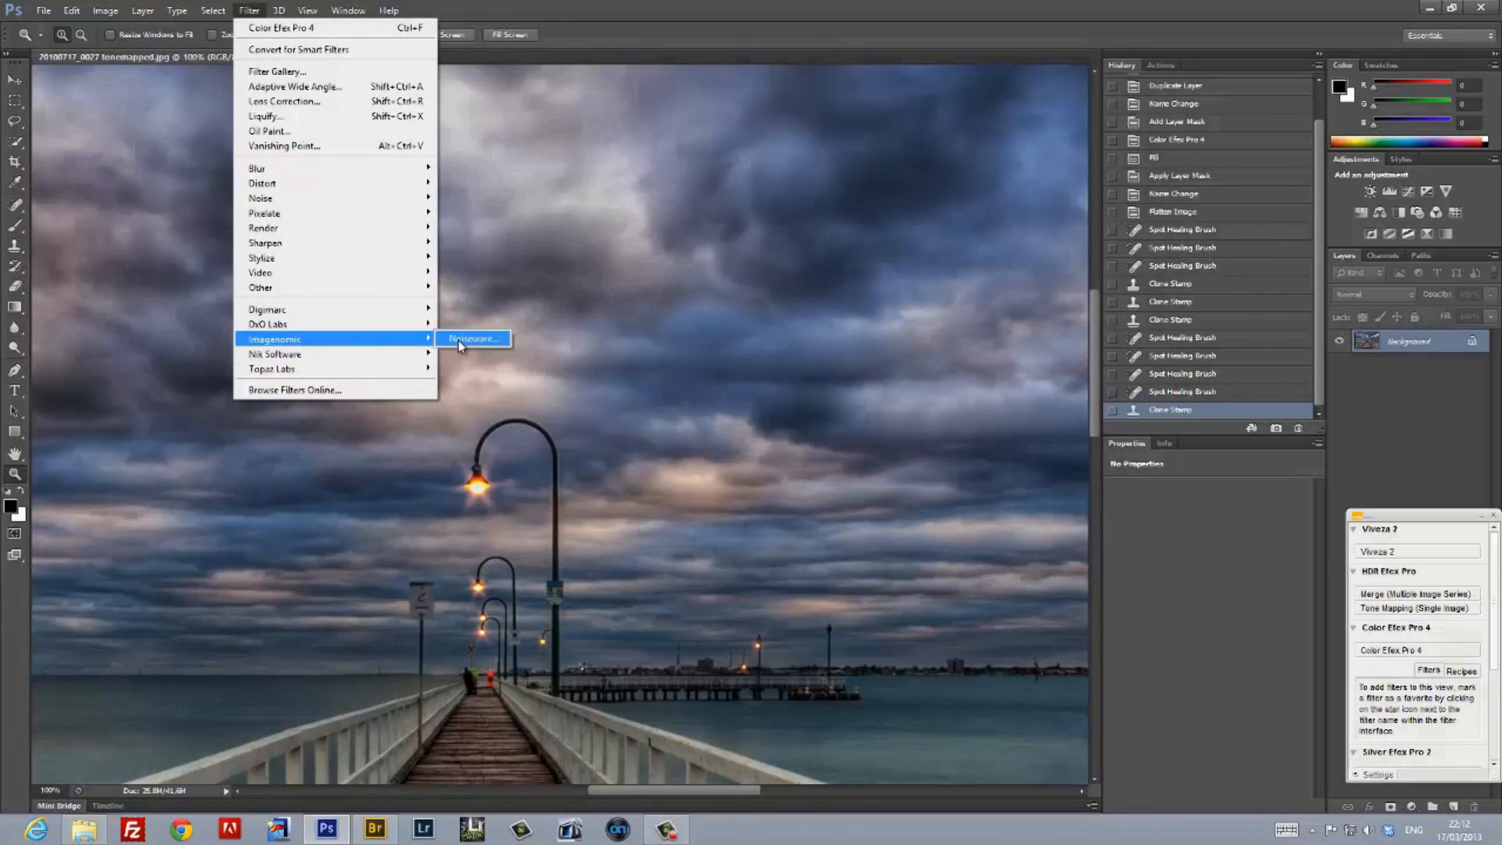
left_click(471, 338)
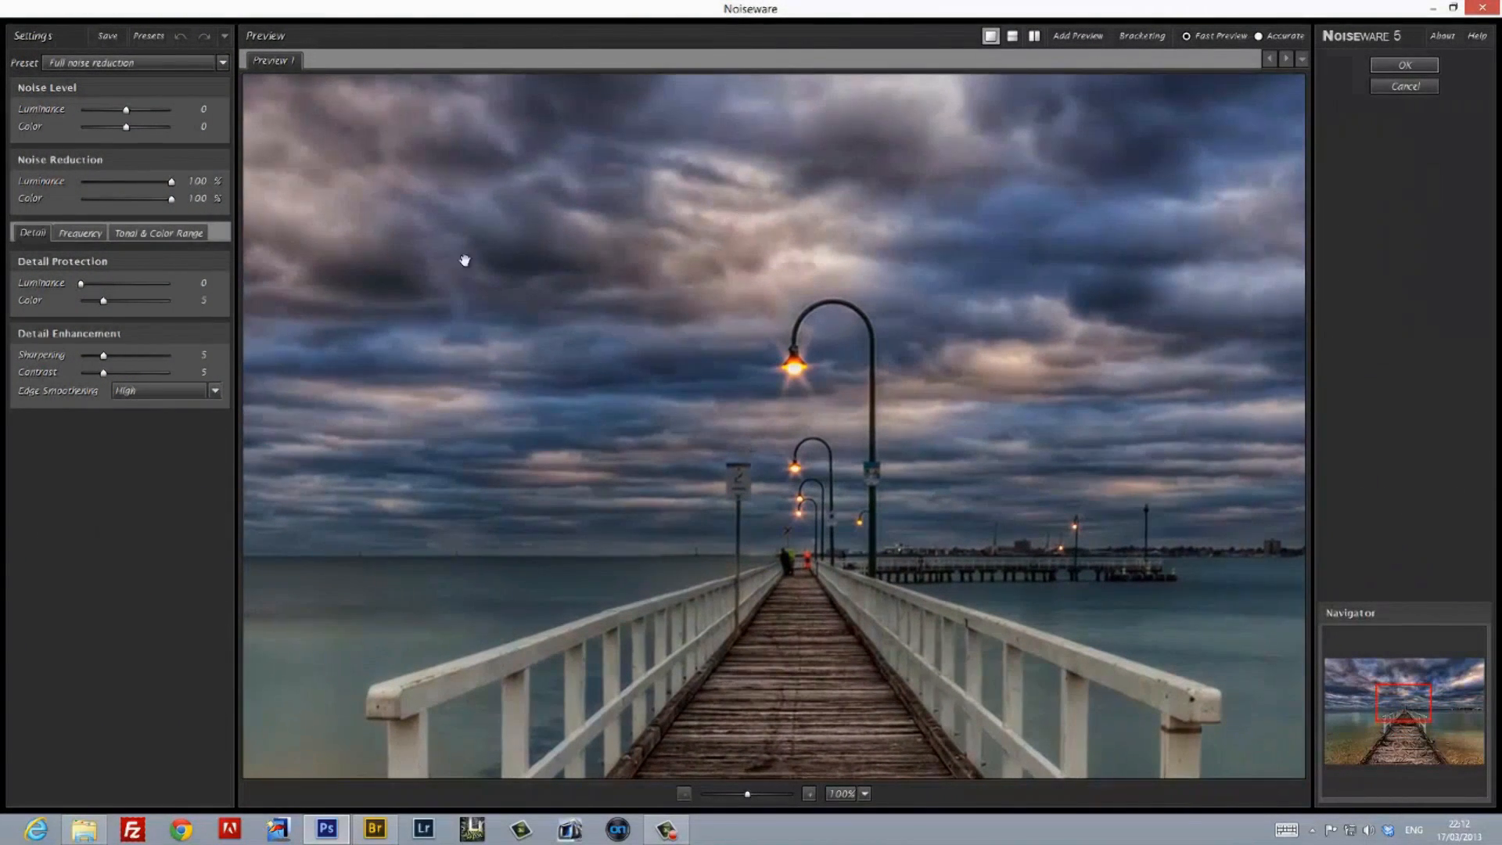
left_click(135, 62)
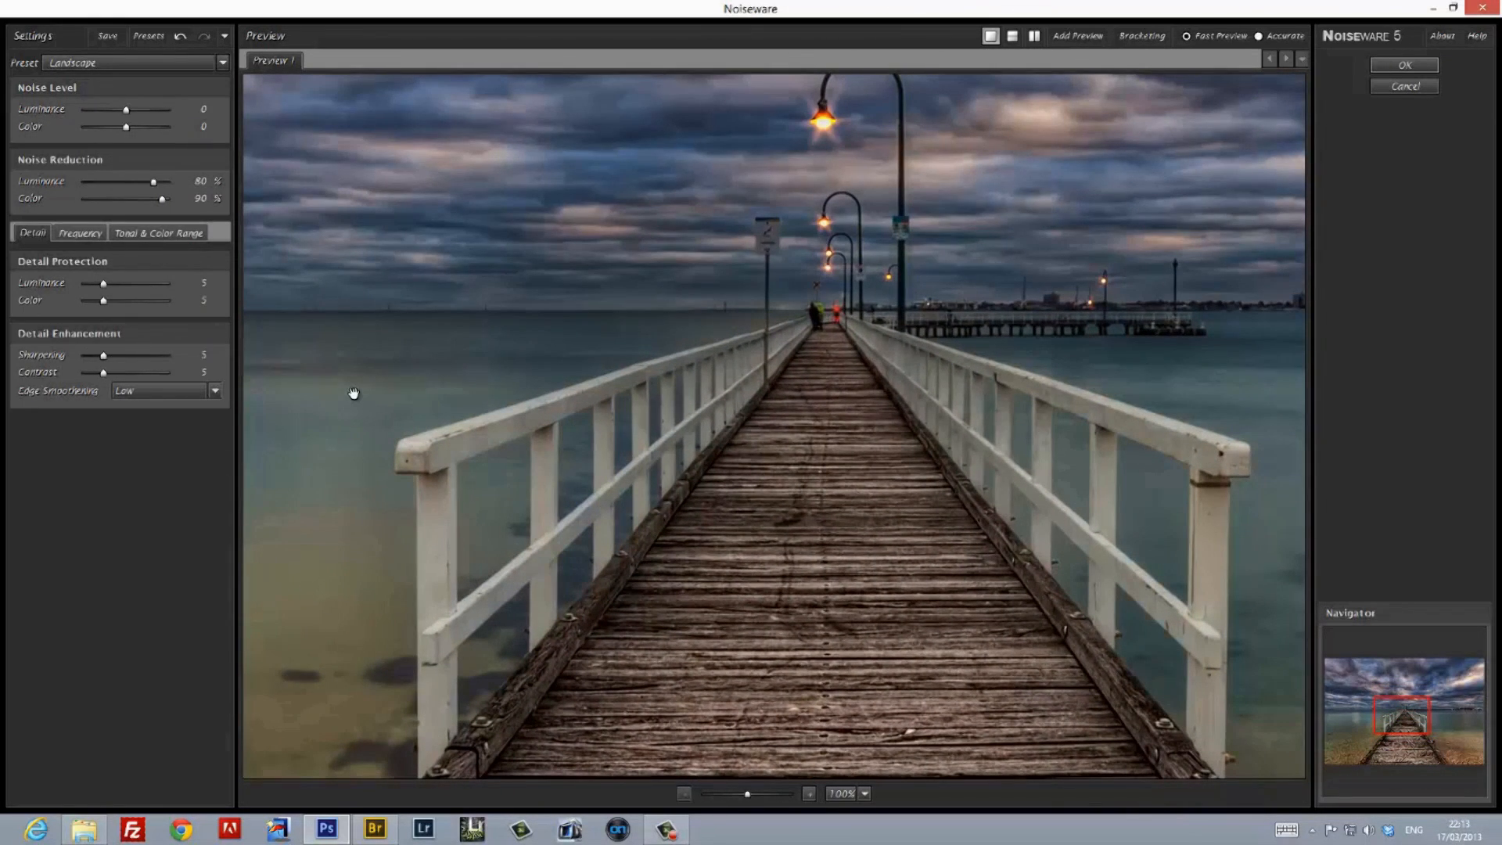
left_click(1405, 66)
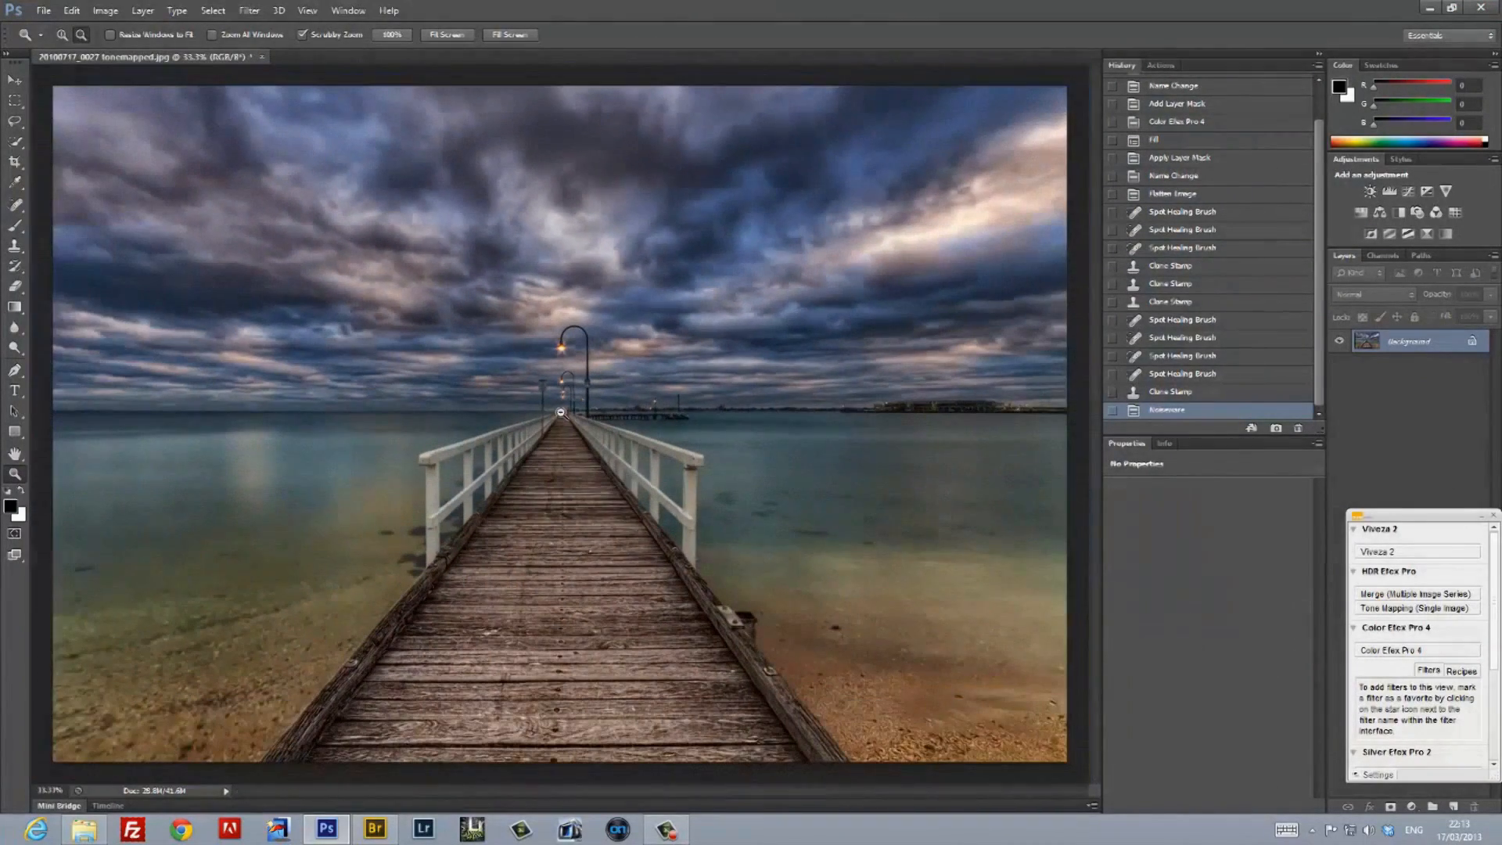
Set Canvas Size height to 2403 pixels at 3888 width and accept the clipping warning.
left_click(105, 11)
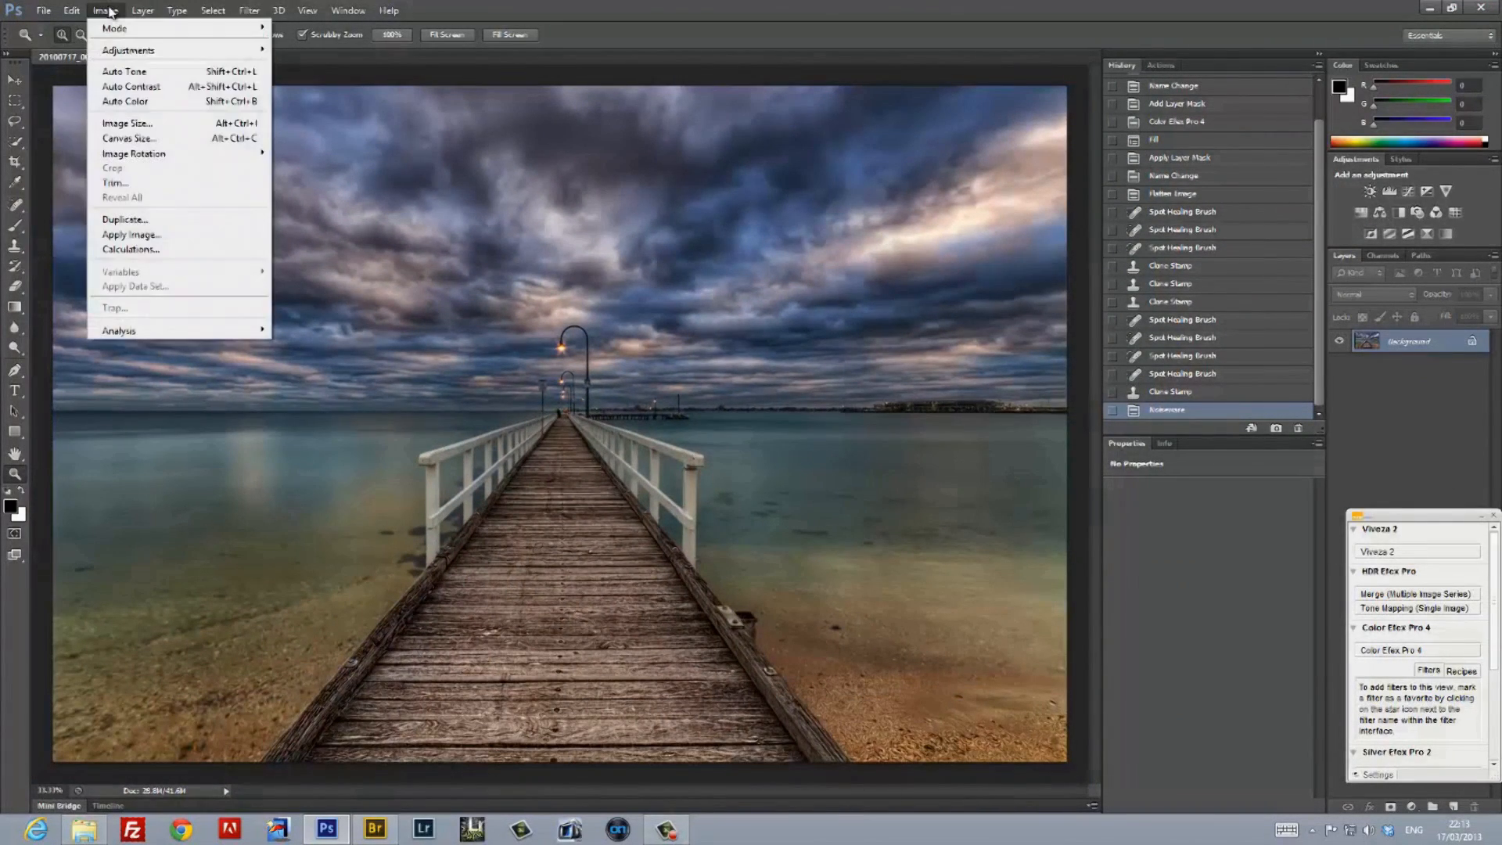
left_click(127, 137)
type("2403")
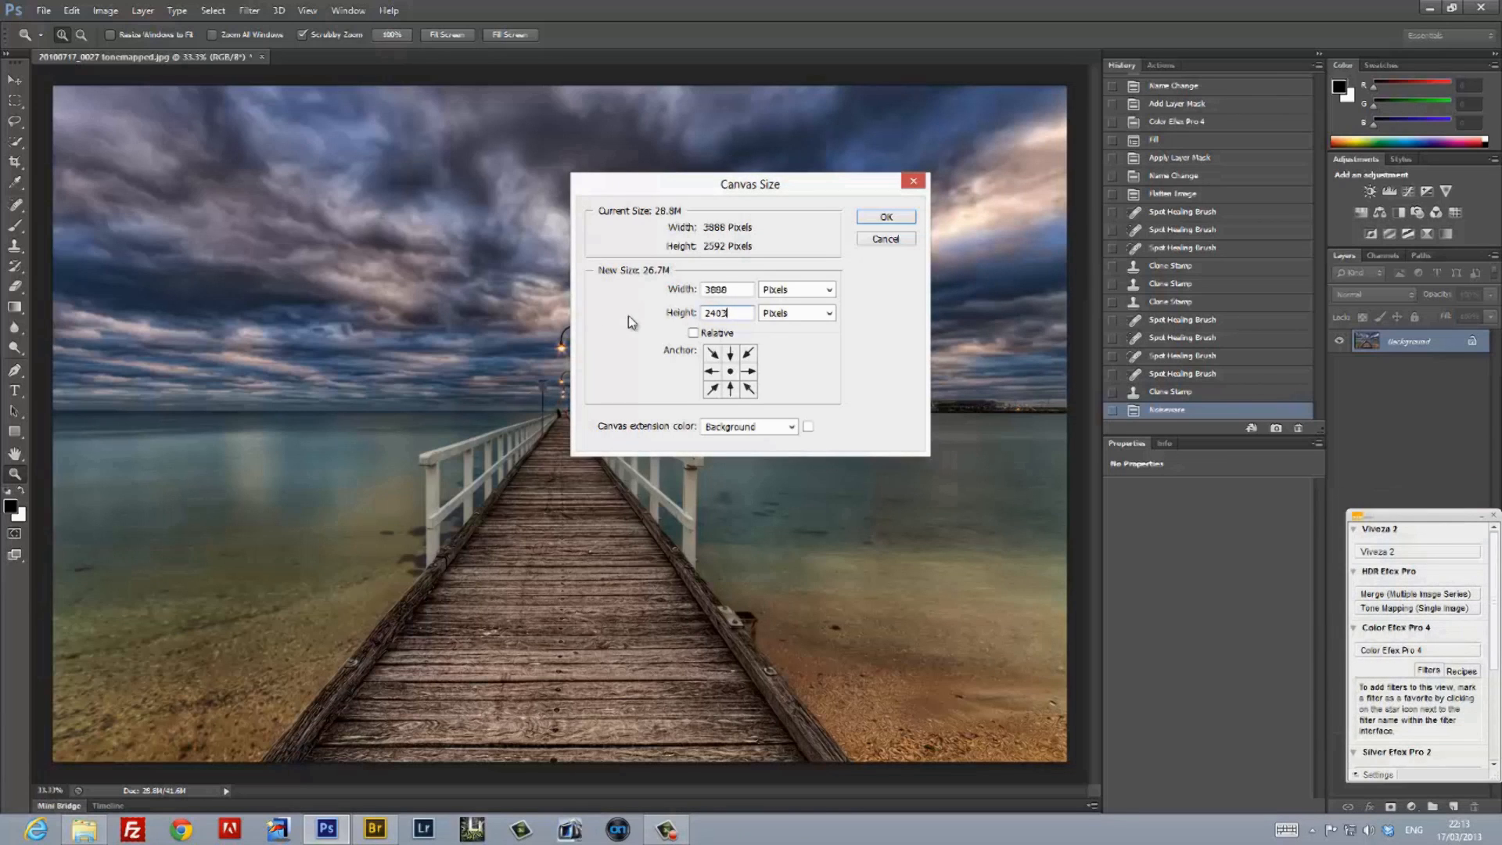
left_click(883, 215)
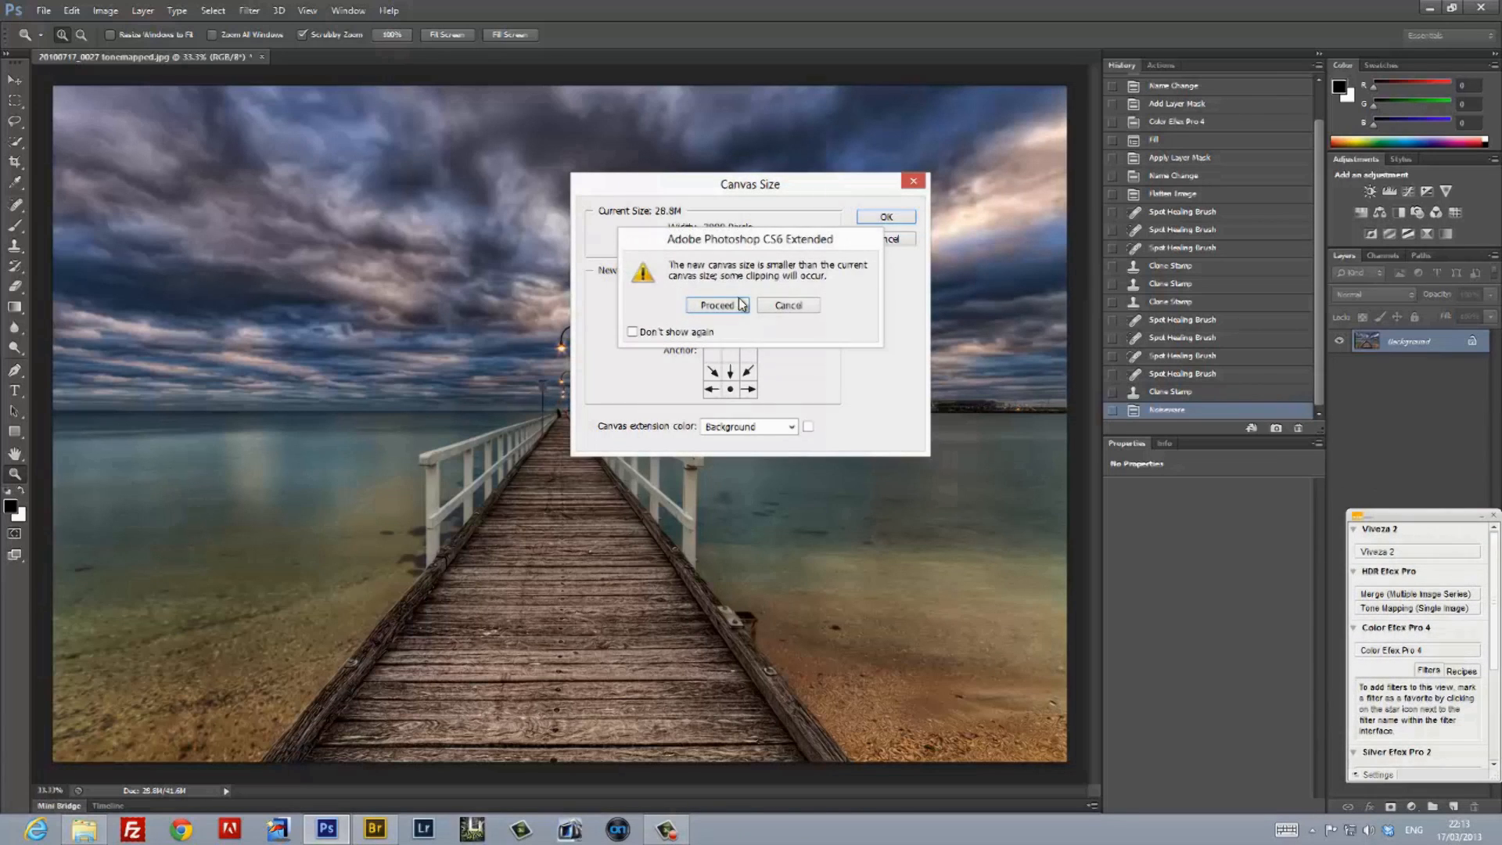
left_click(716, 305)
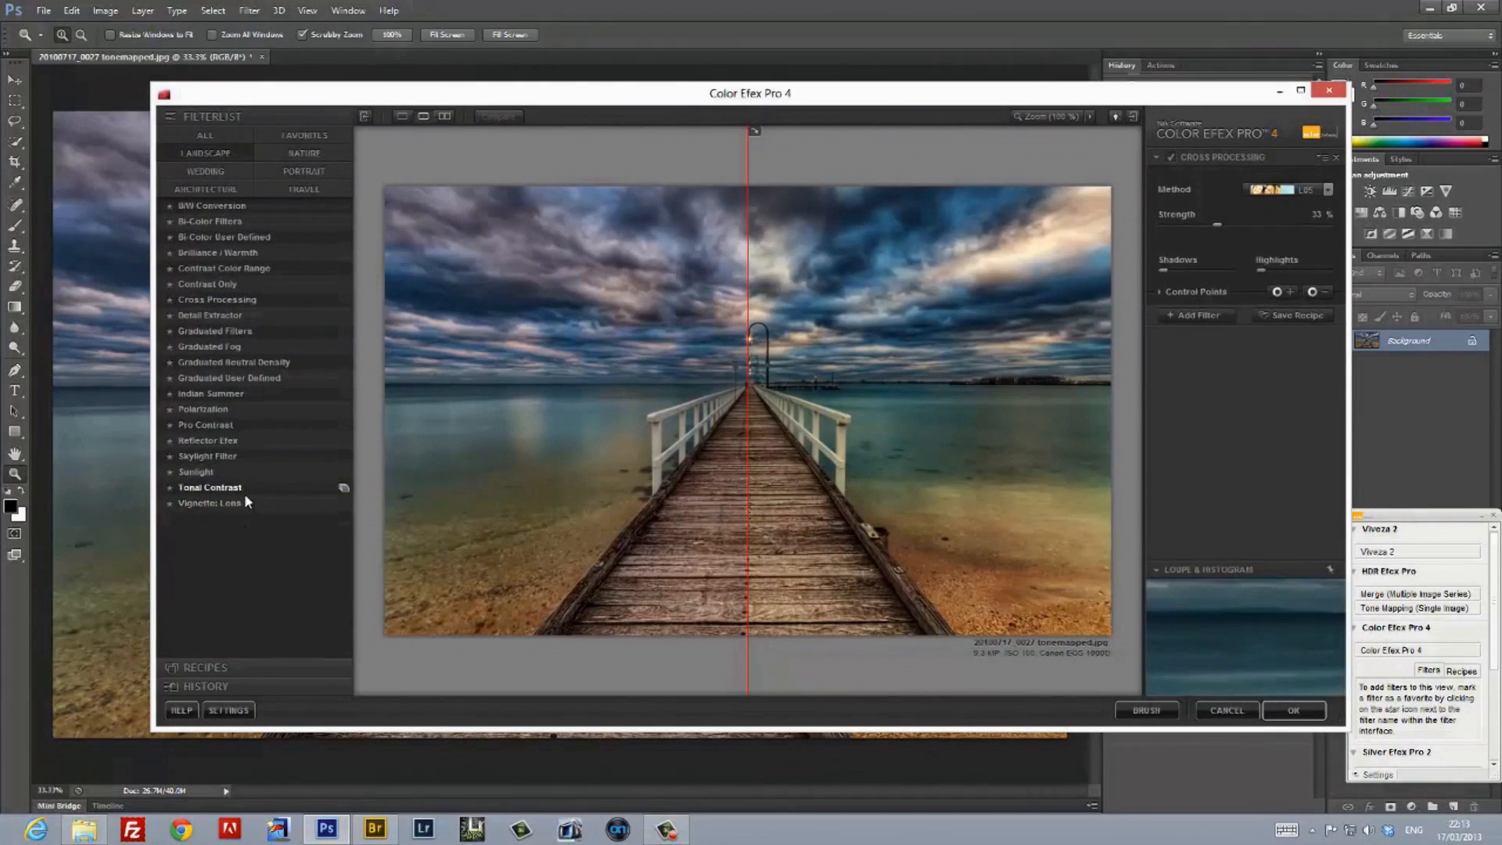
Apply the Vignette: Lens filter to darken the photo's edges.
left_click(208, 502)
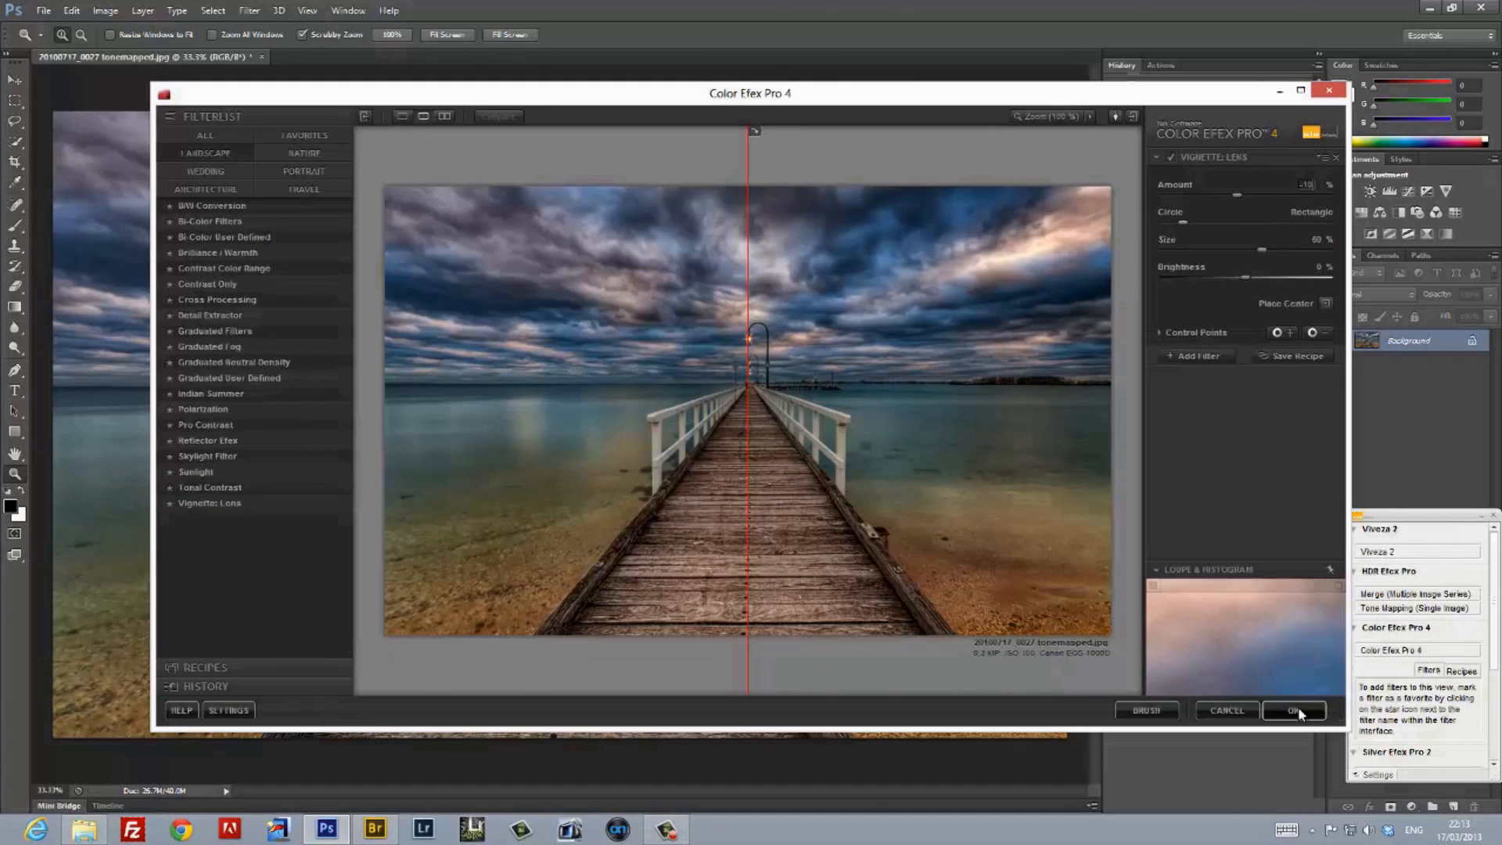
left_click(1294, 710)
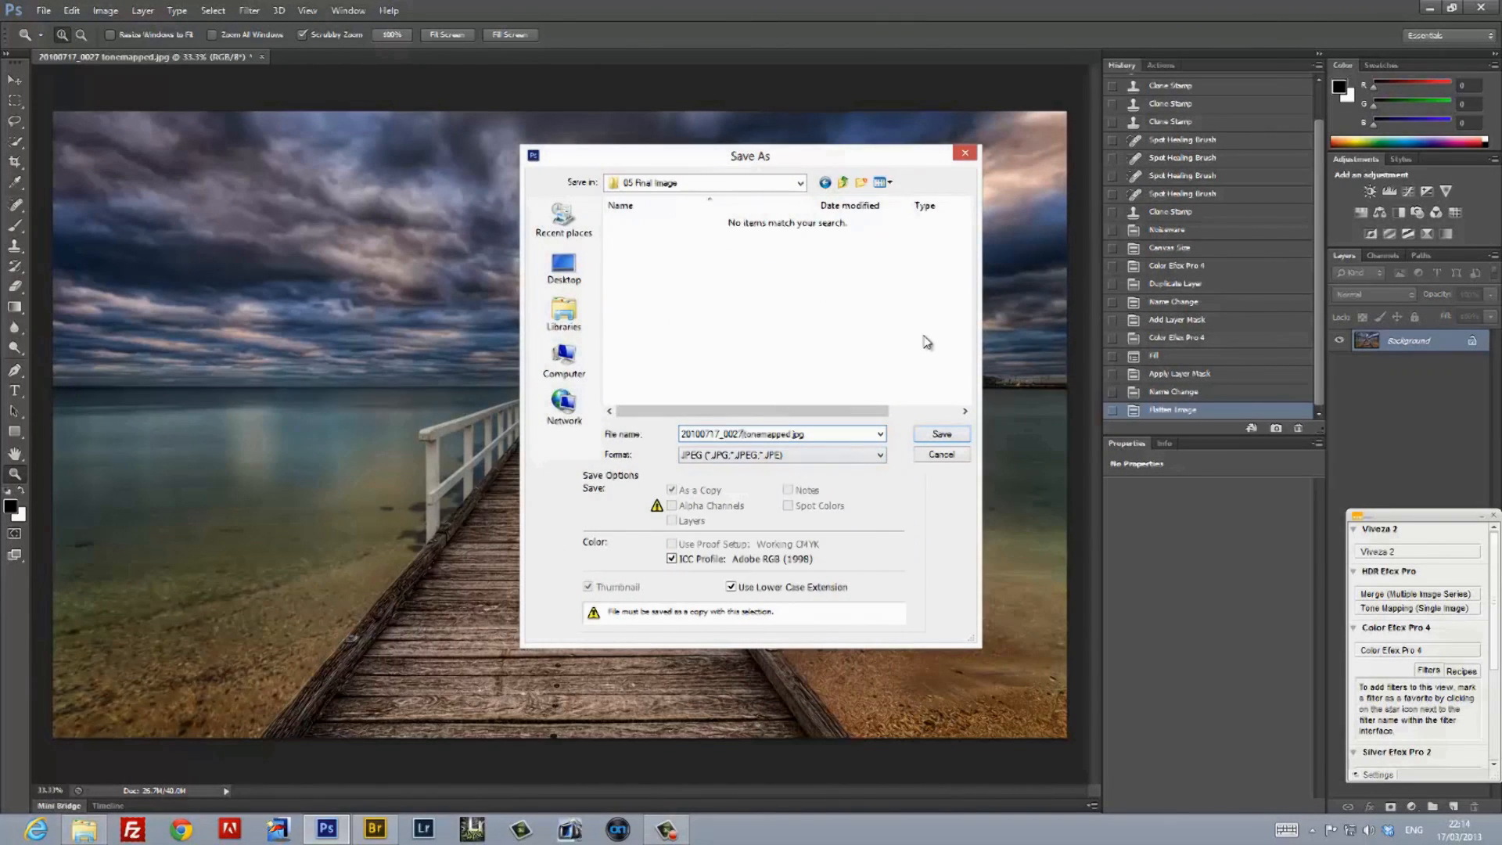
Save the finished photo as a JPEG into the 05 Final Image folder.
left_click(942, 454)
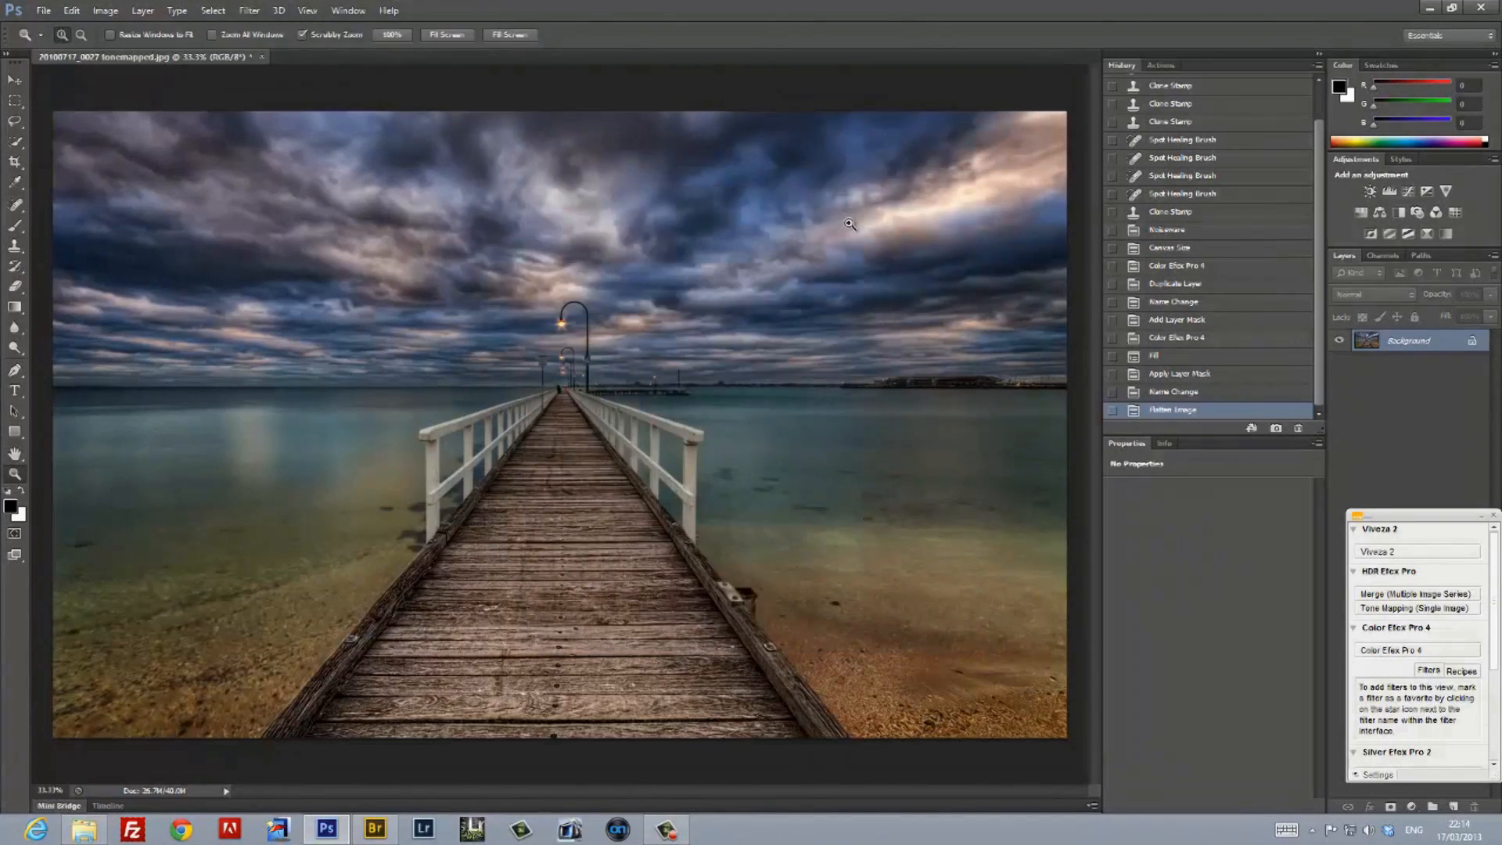